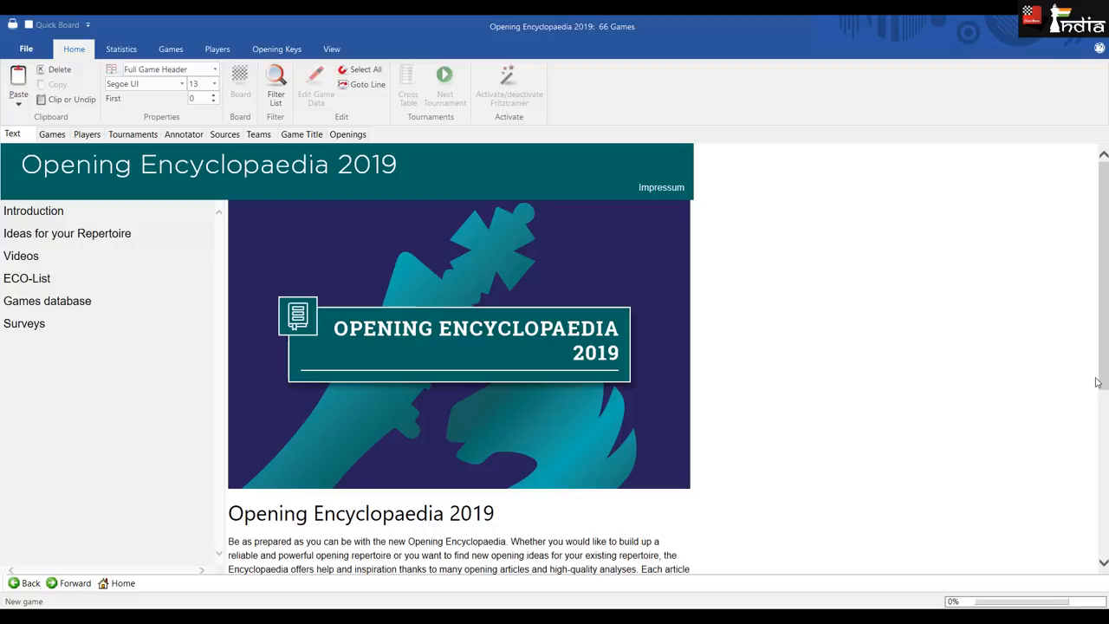
mouse_move(974, 385)
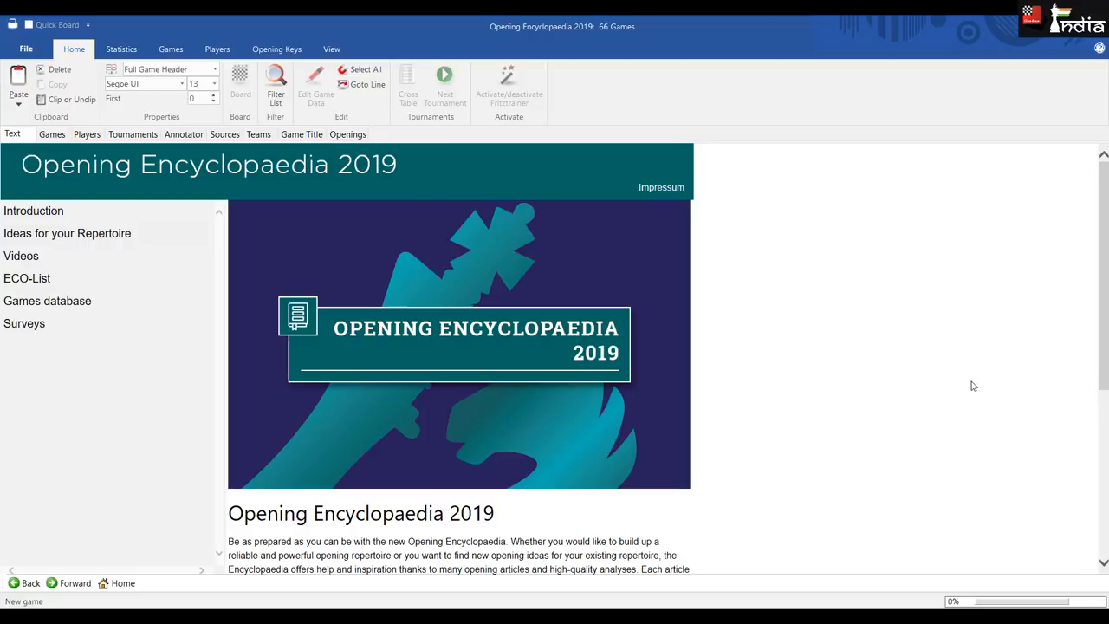
mouse_move(47, 232)
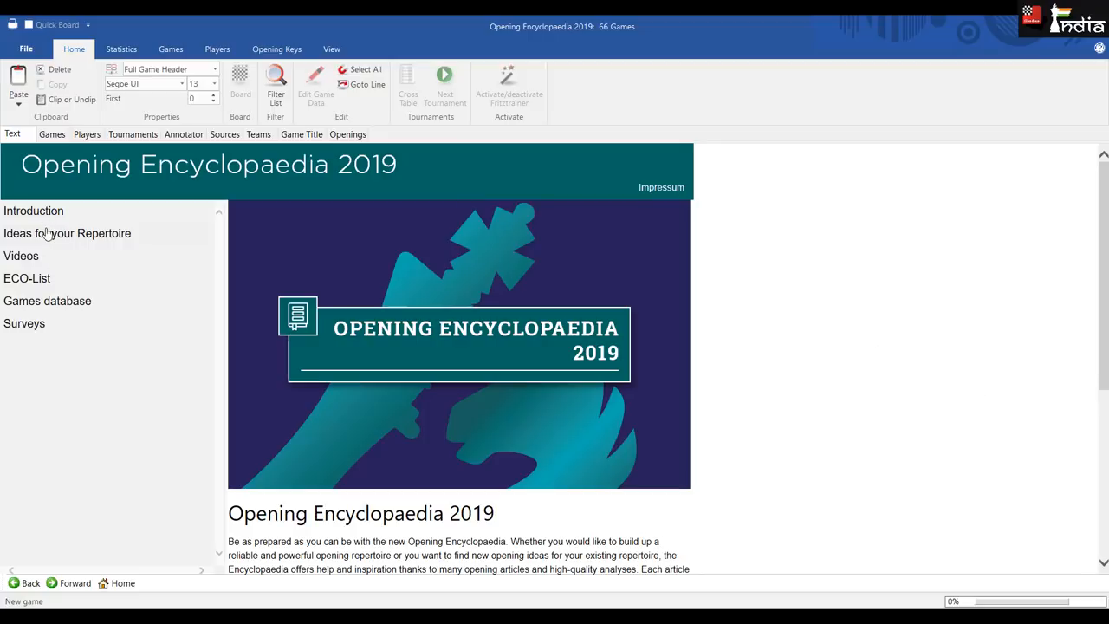
mouse_move(41, 222)
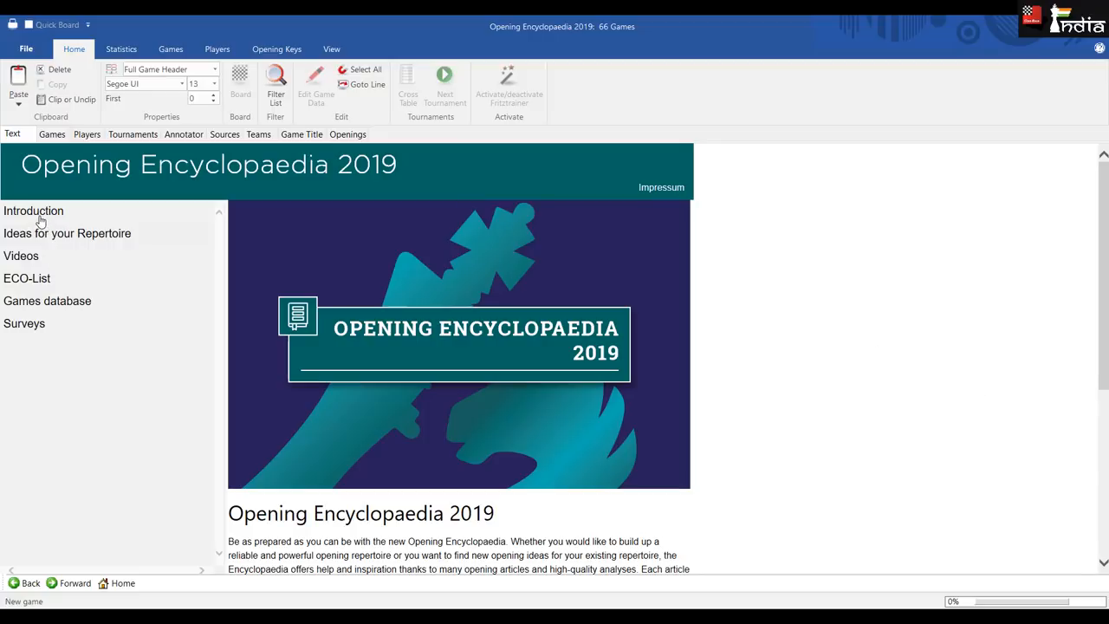
mouse_move(35, 258)
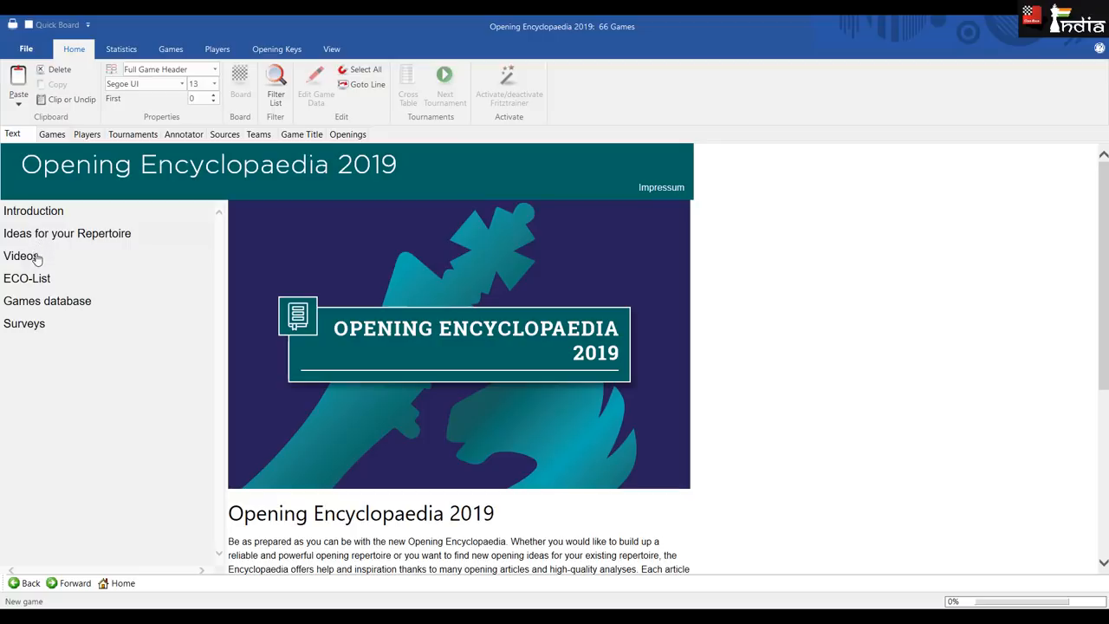
mouse_move(43, 287)
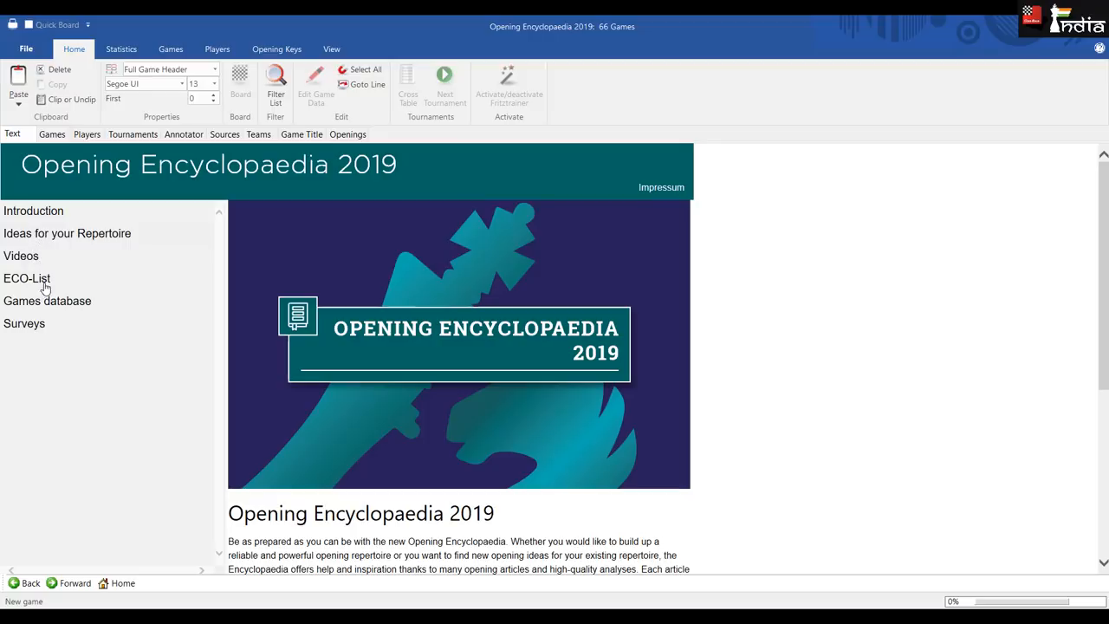
mouse_move(51, 329)
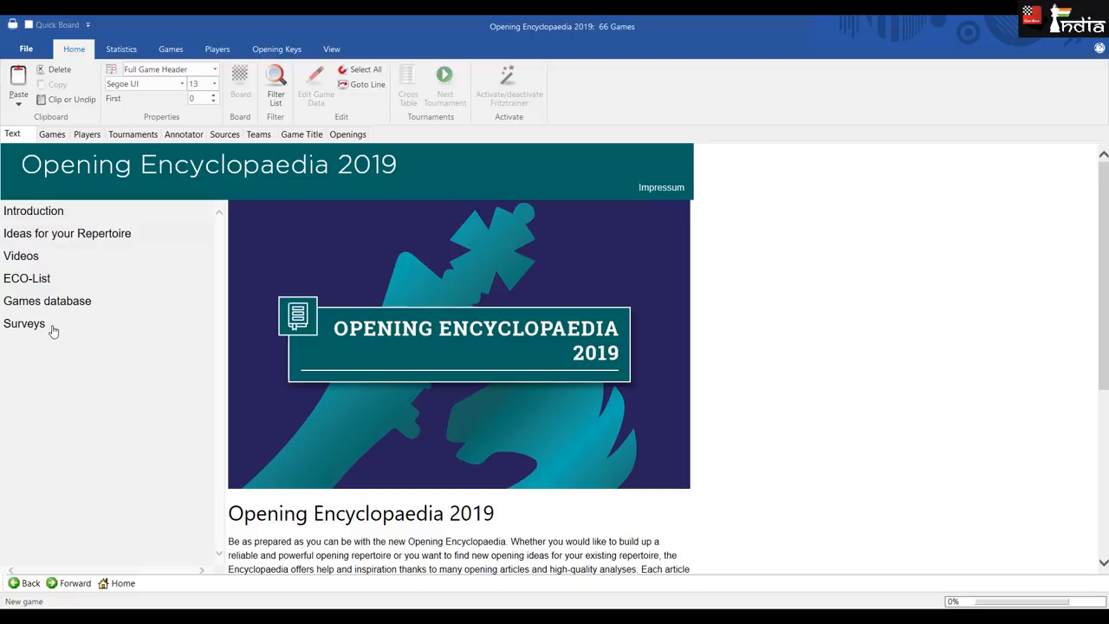
mouse_move(55, 329)
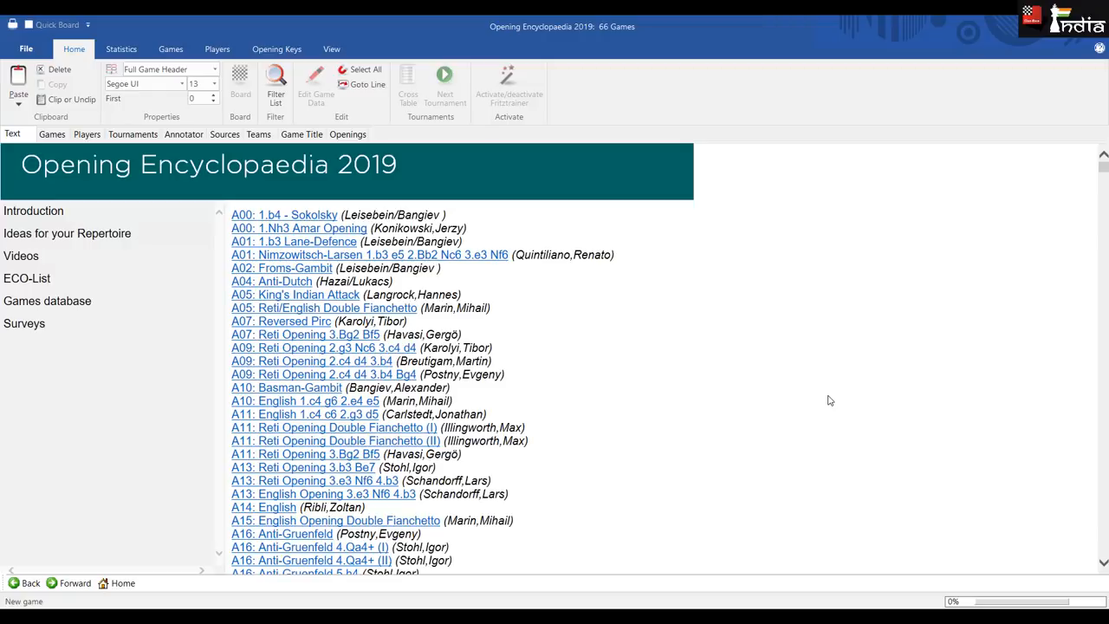
mouse_move(784, 336)
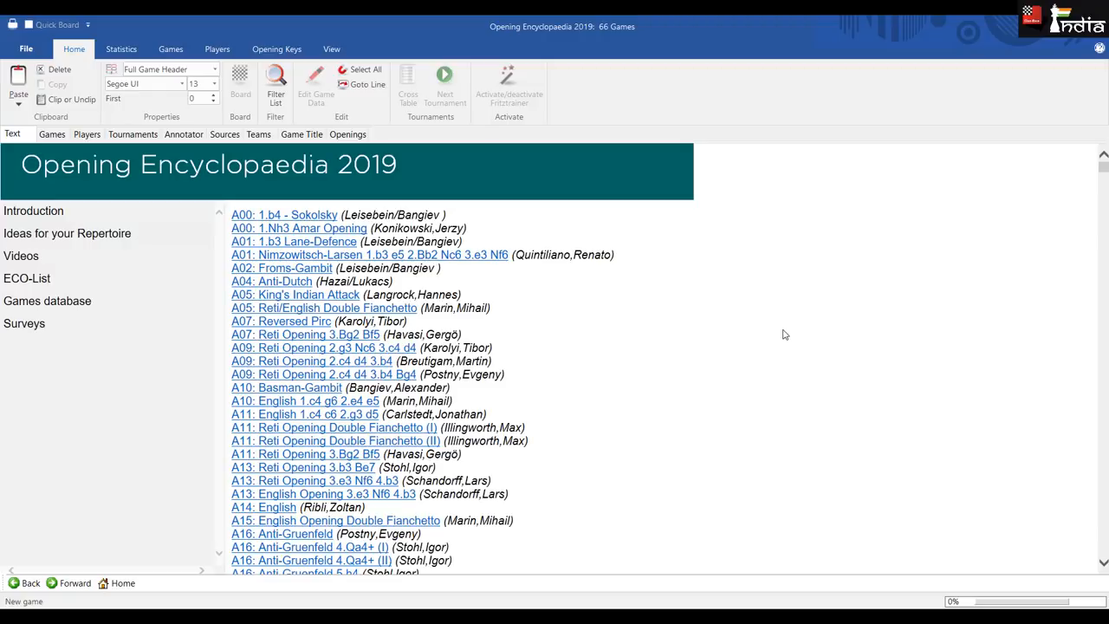
mouse_move(243, 224)
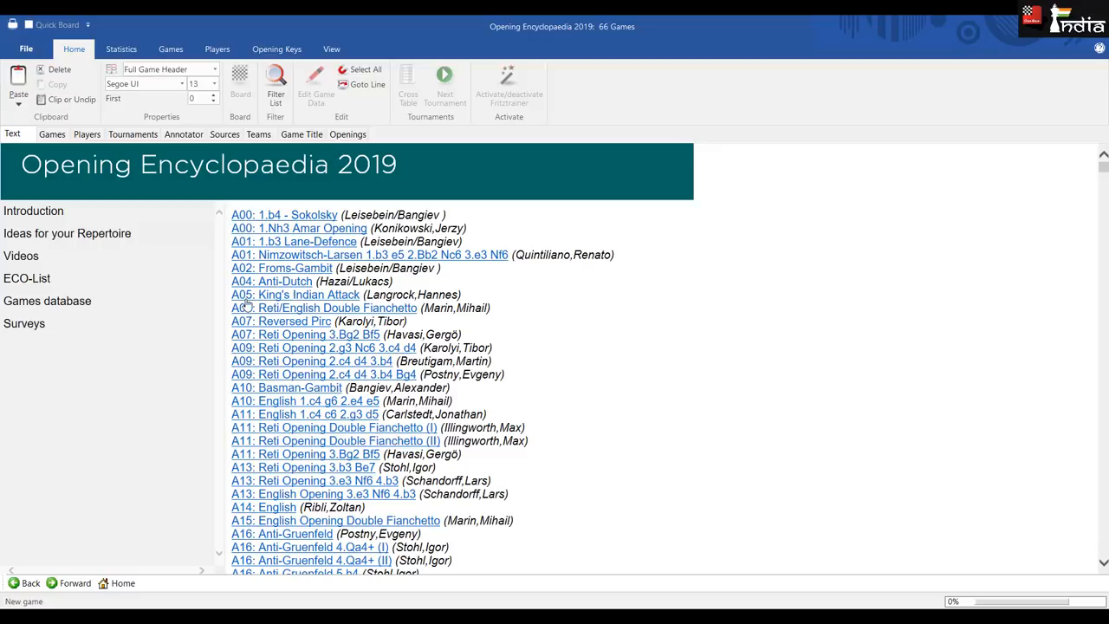
mouse_move(248, 380)
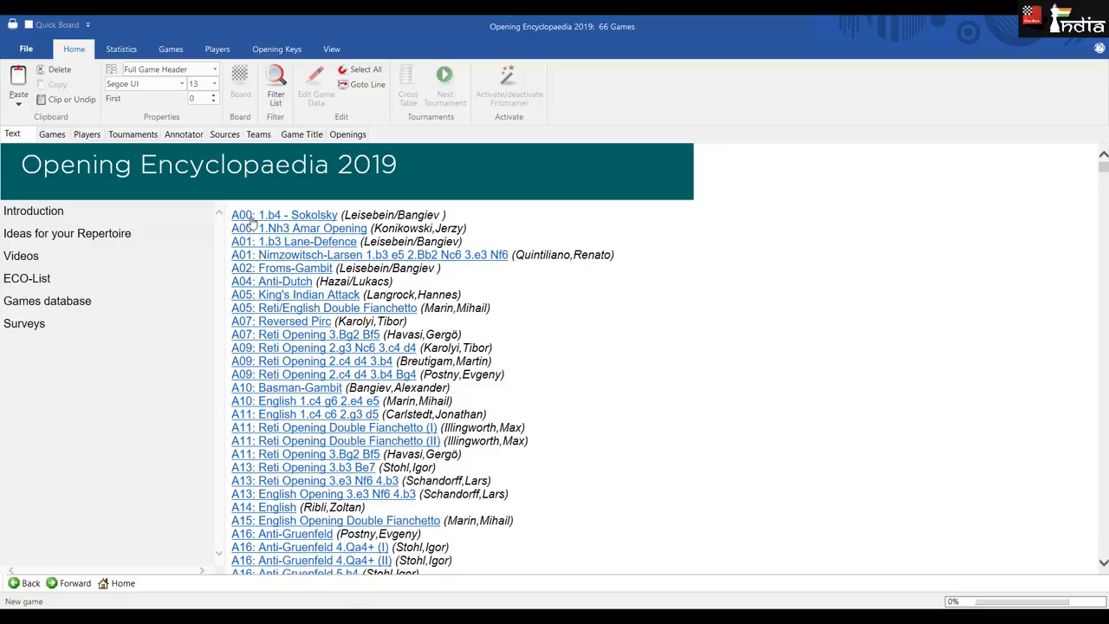
- Scroll through the ECO-List of survey articles from A00 down to the E codes and back up
scroll(down, 3)
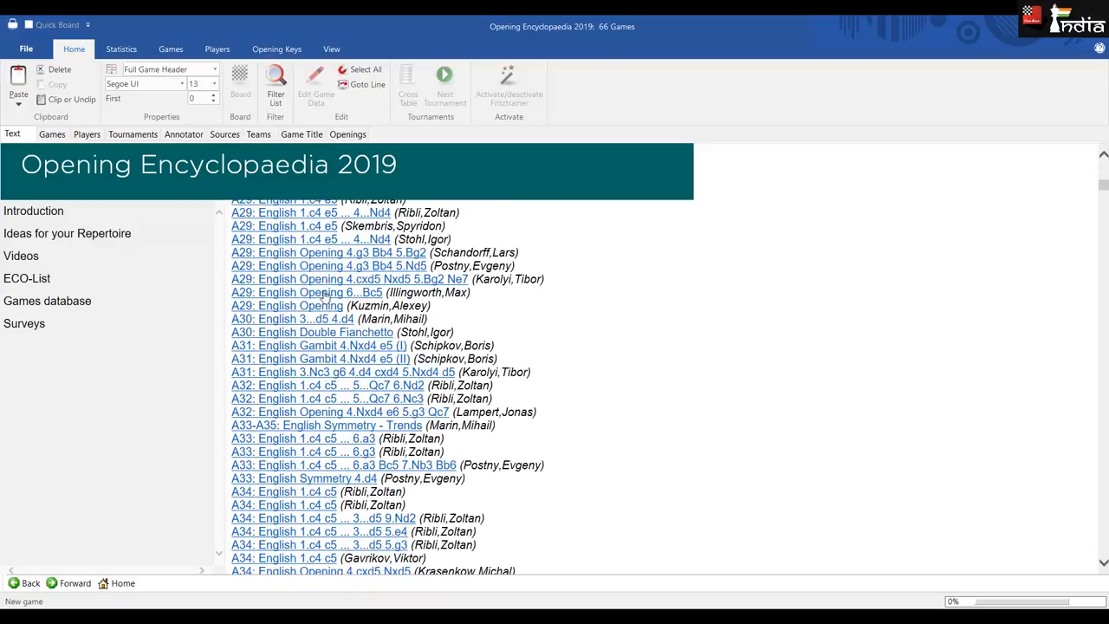
scroll(down, 3)
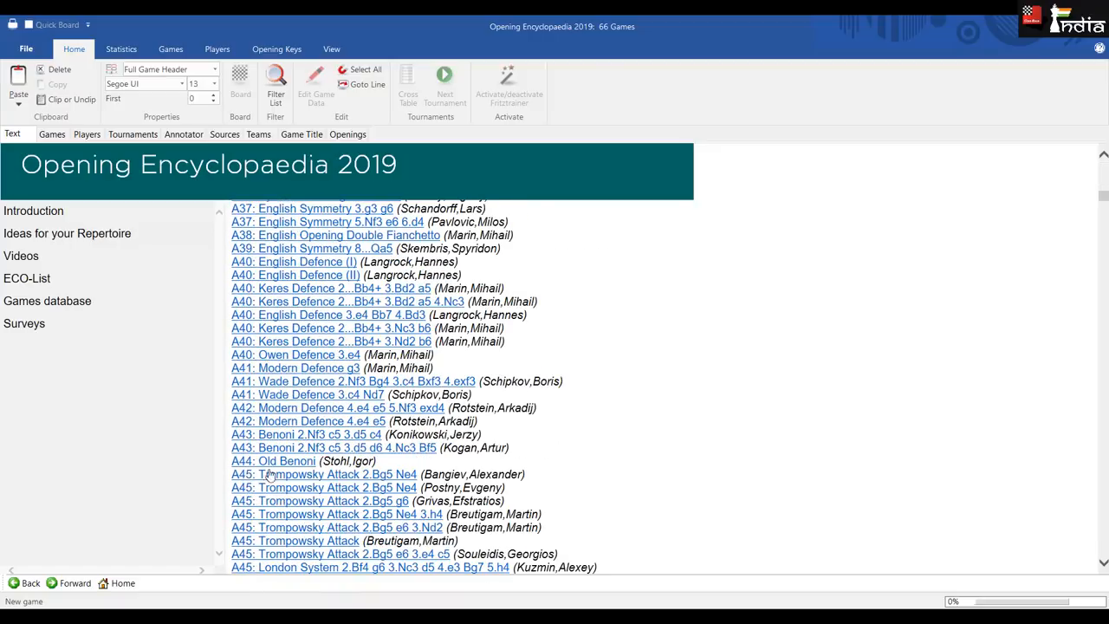
scroll(down, 3)
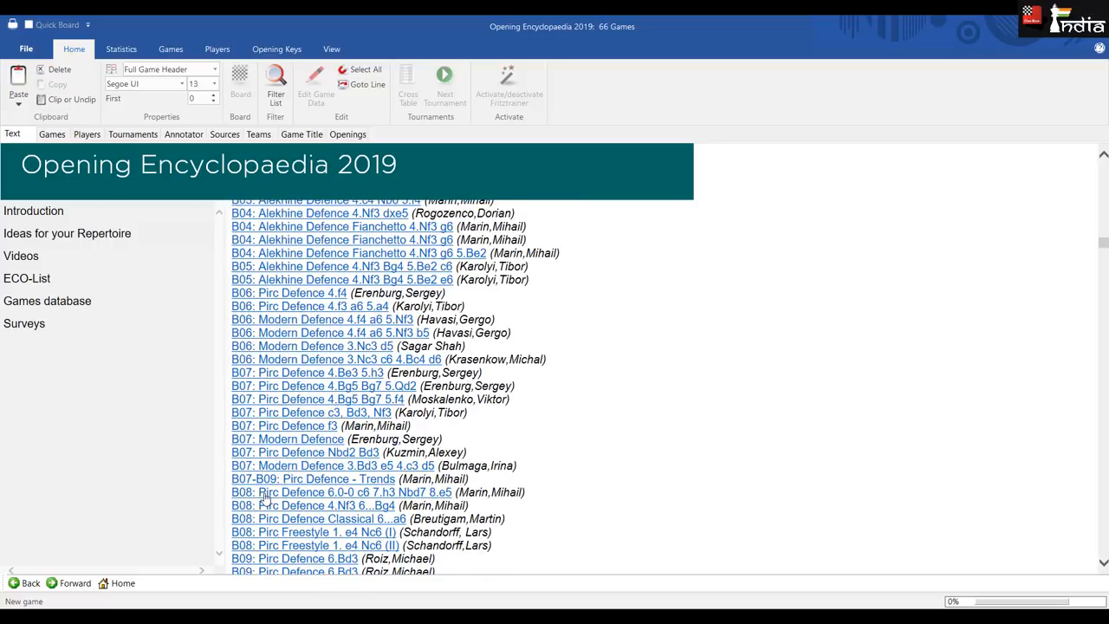
mouse_move(277, 516)
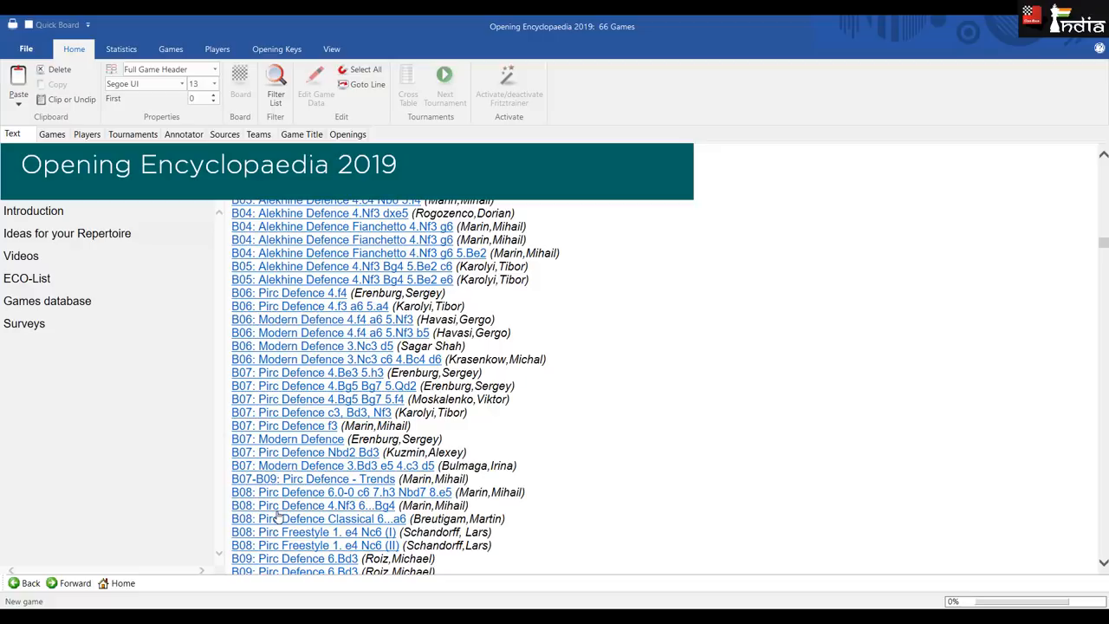
mouse_move(554, 400)
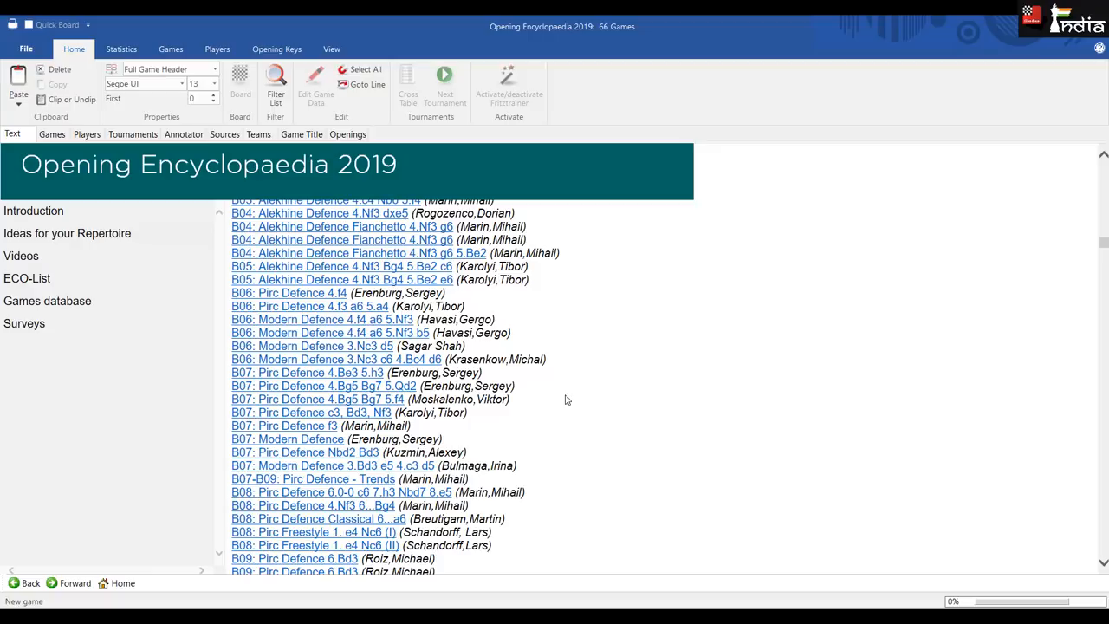
scroll(down, 3)
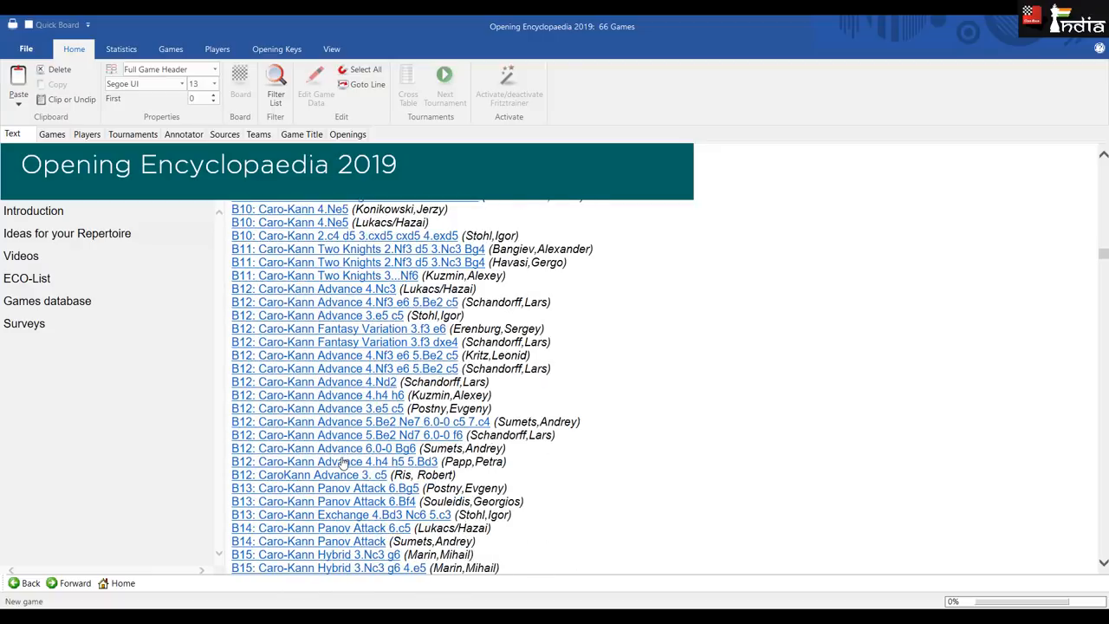
scroll(down, 3)
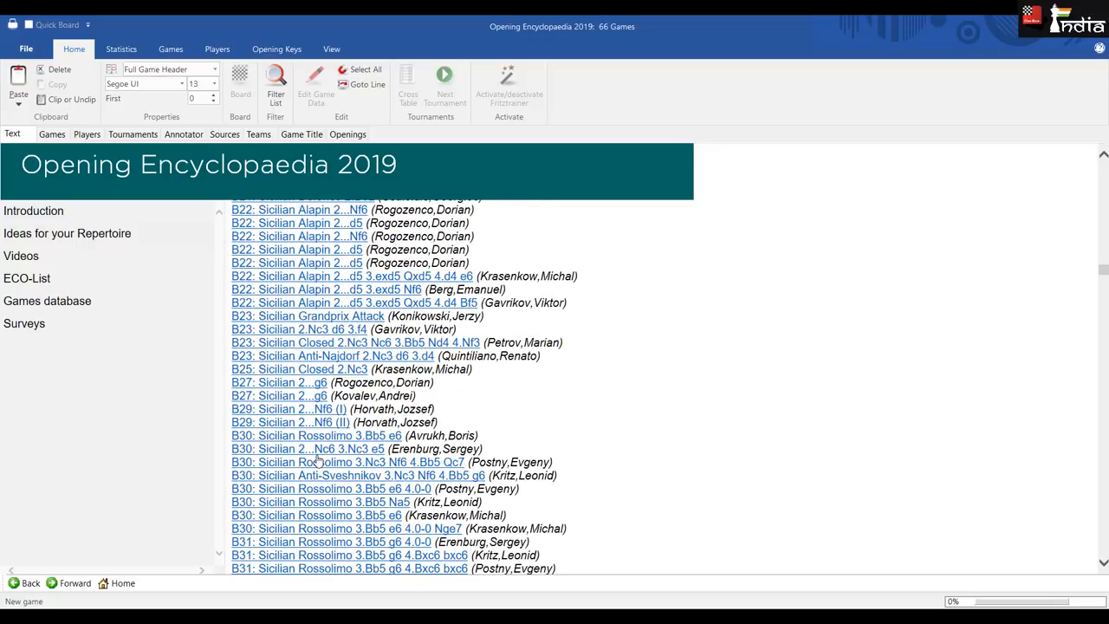
scroll(down, 3)
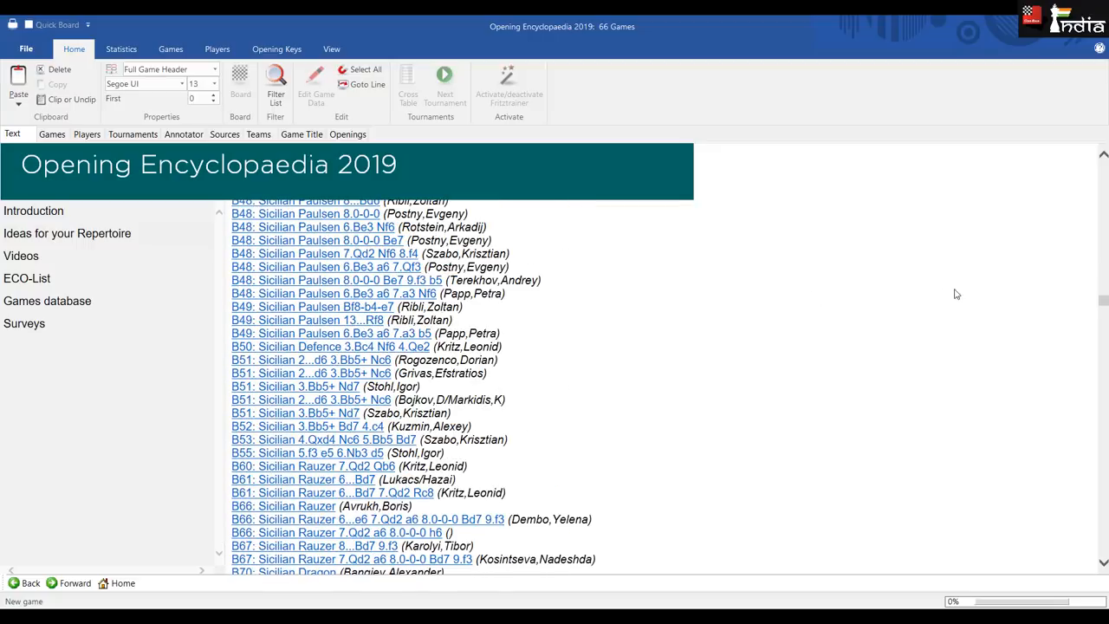
scroll(down, 3)
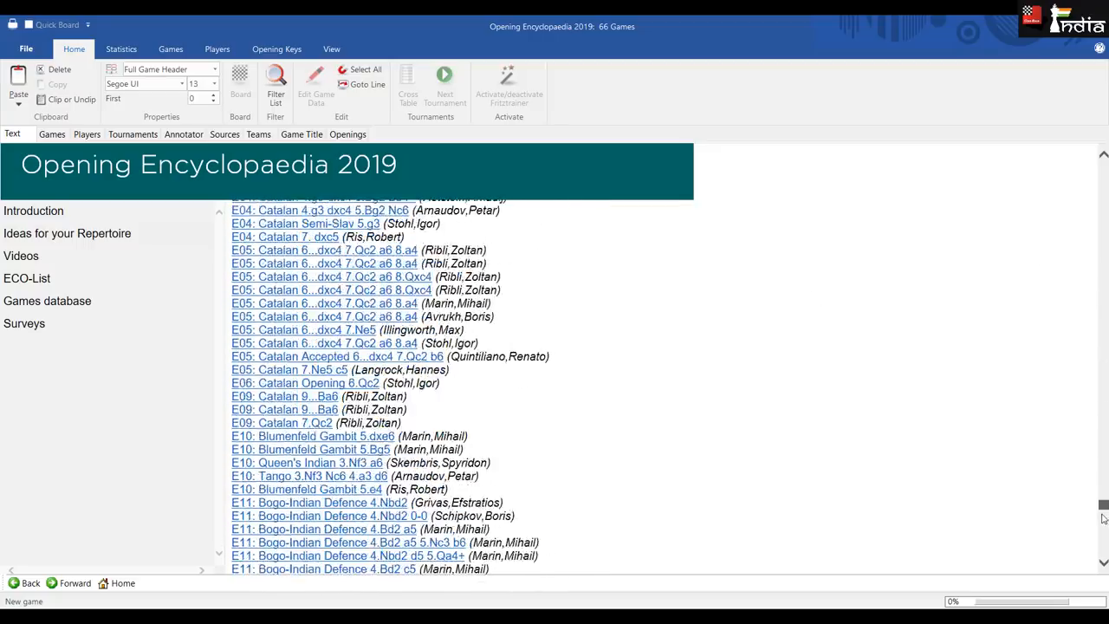
scroll(down, 3)
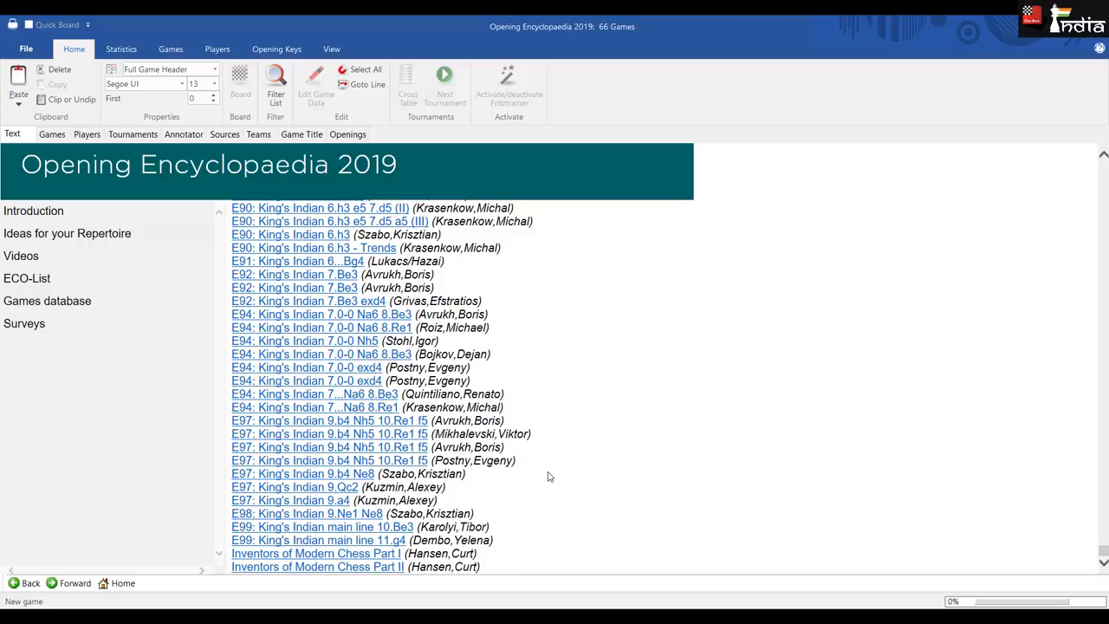
scroll(up, 3)
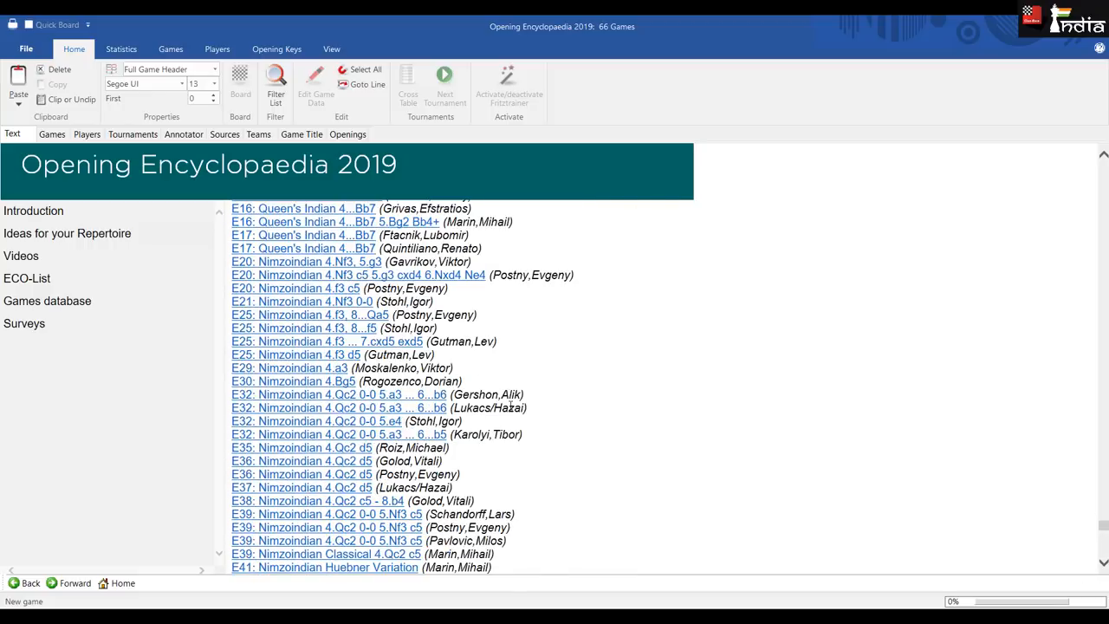
scroll(up, 3)
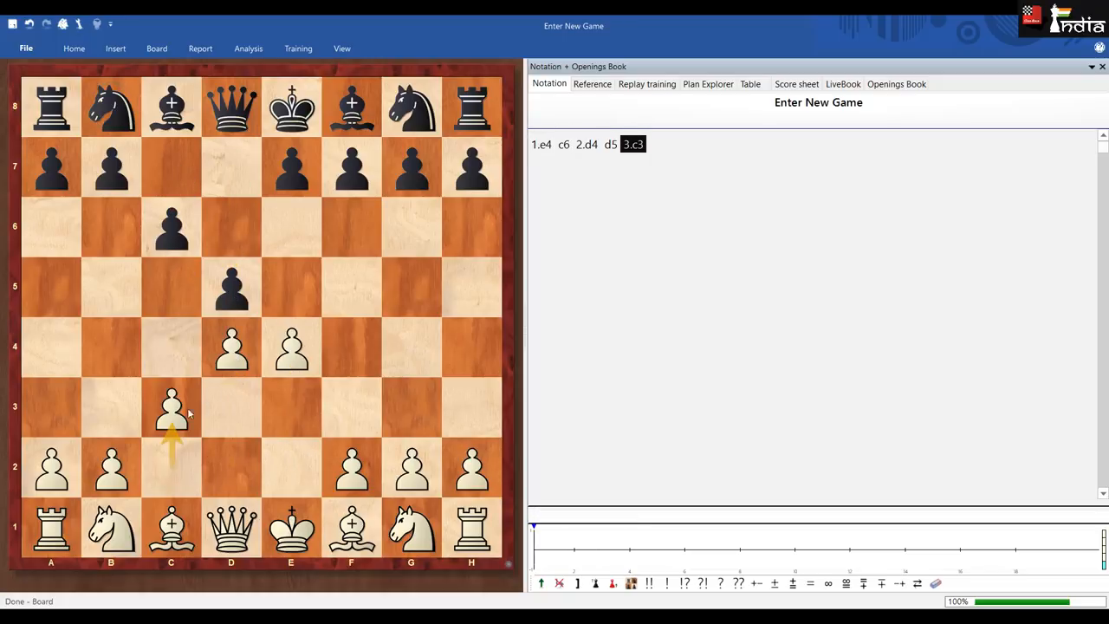
- Play the Caro-Kann line 3.Nc3 dxe4 4.Nxe4 Nf6 5.Nxf6+ on the new game board
click(610, 143)
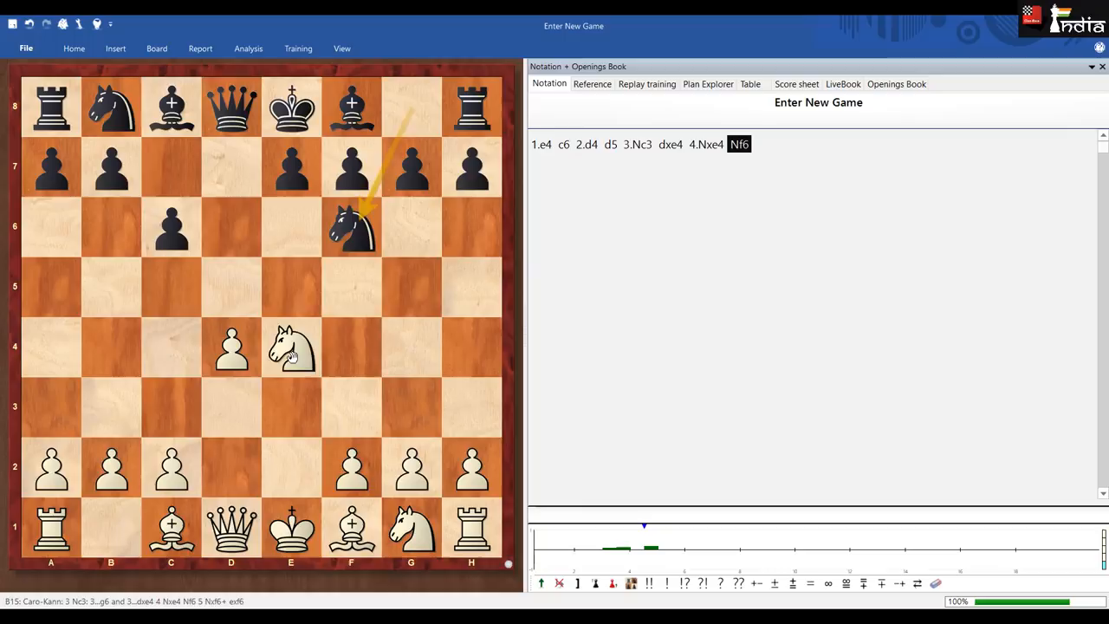
click(350, 225)
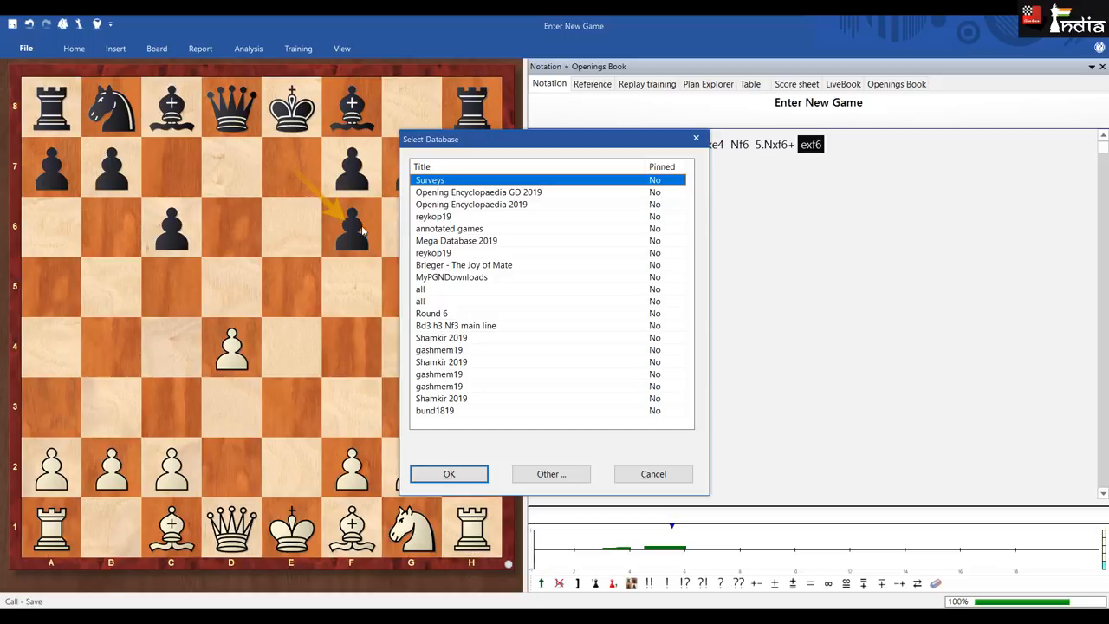
- Start saving, then cancel and close the game without saving, returning to the database window
click(449, 474)
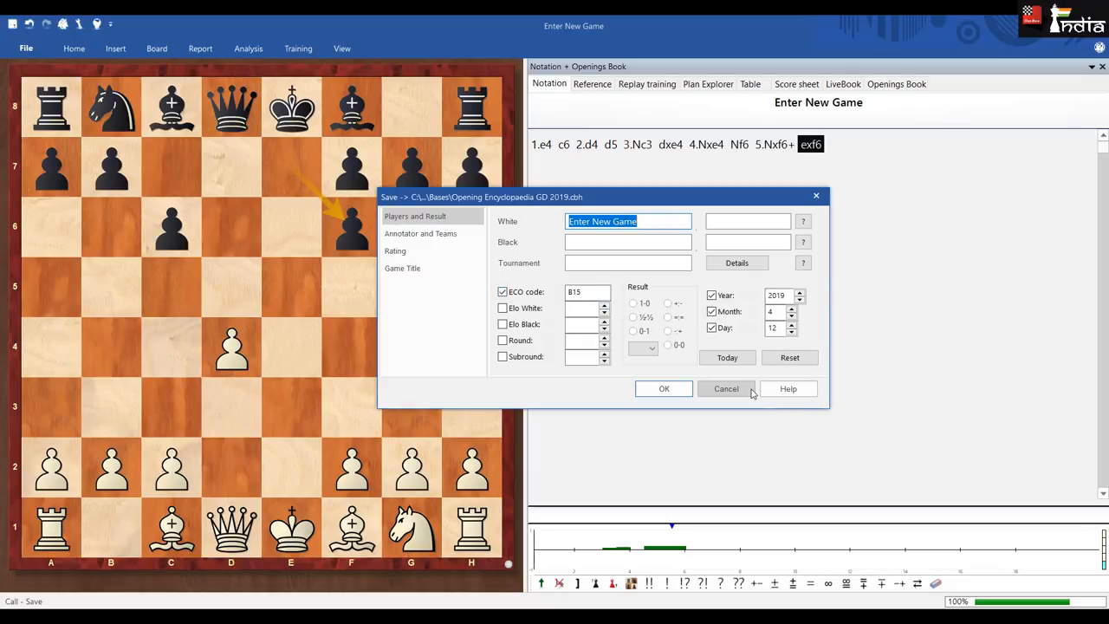
click(726, 388)
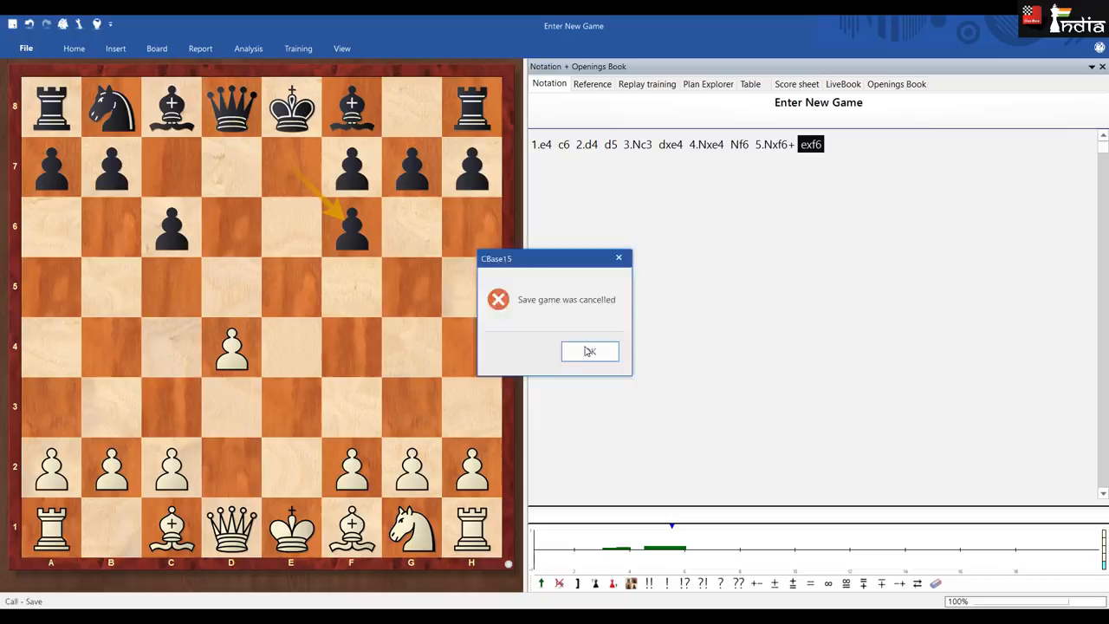
click(589, 350)
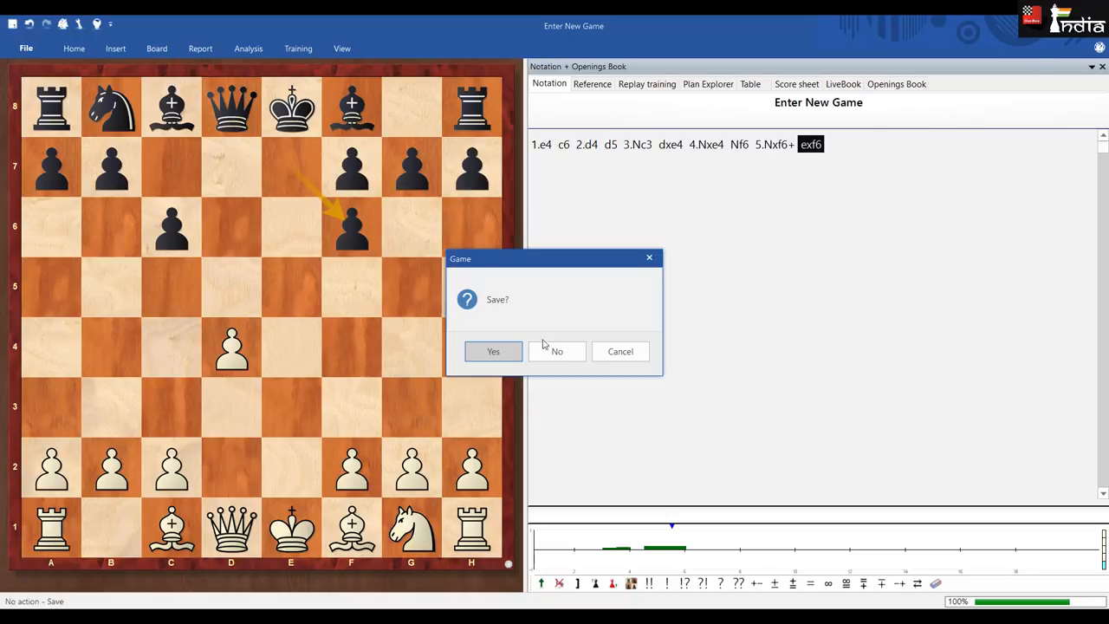
click(556, 350)
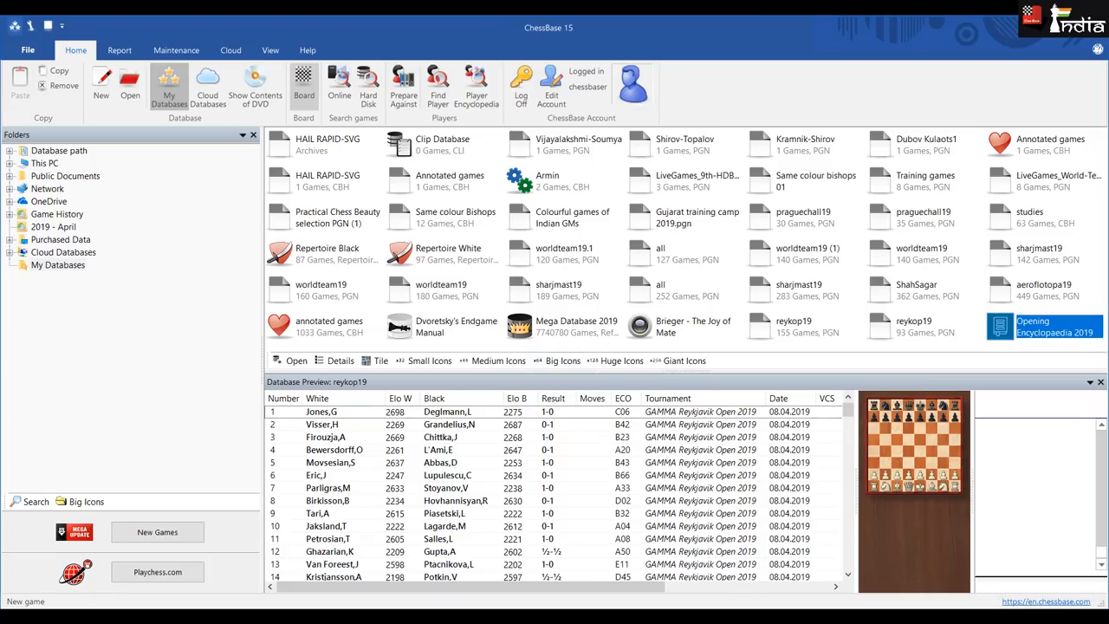
double_click(1055, 325)
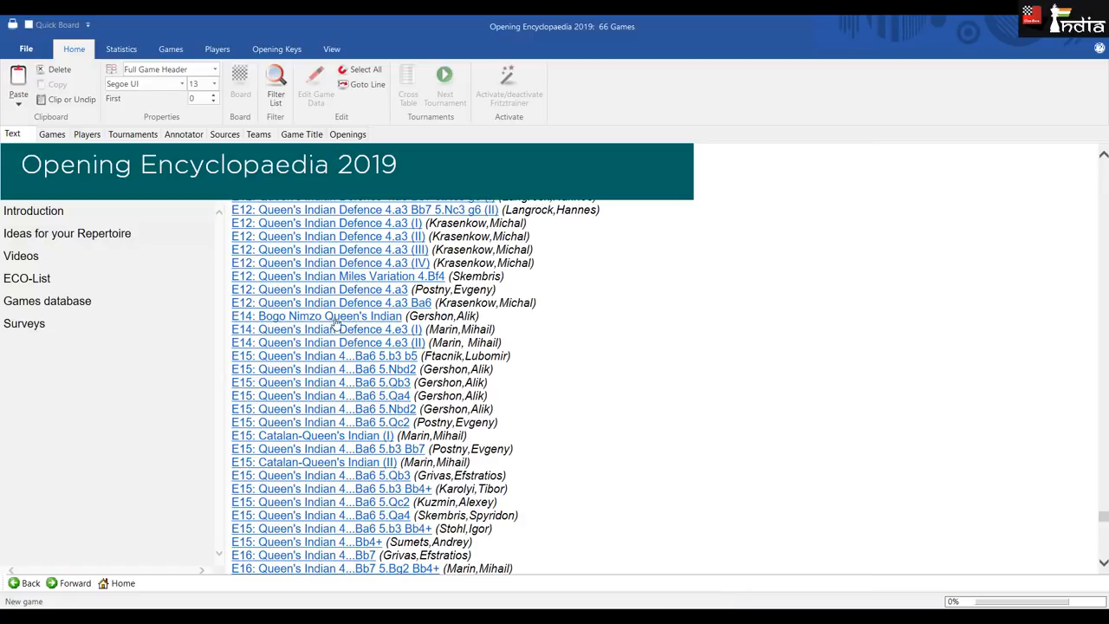
scroll(down, 3)
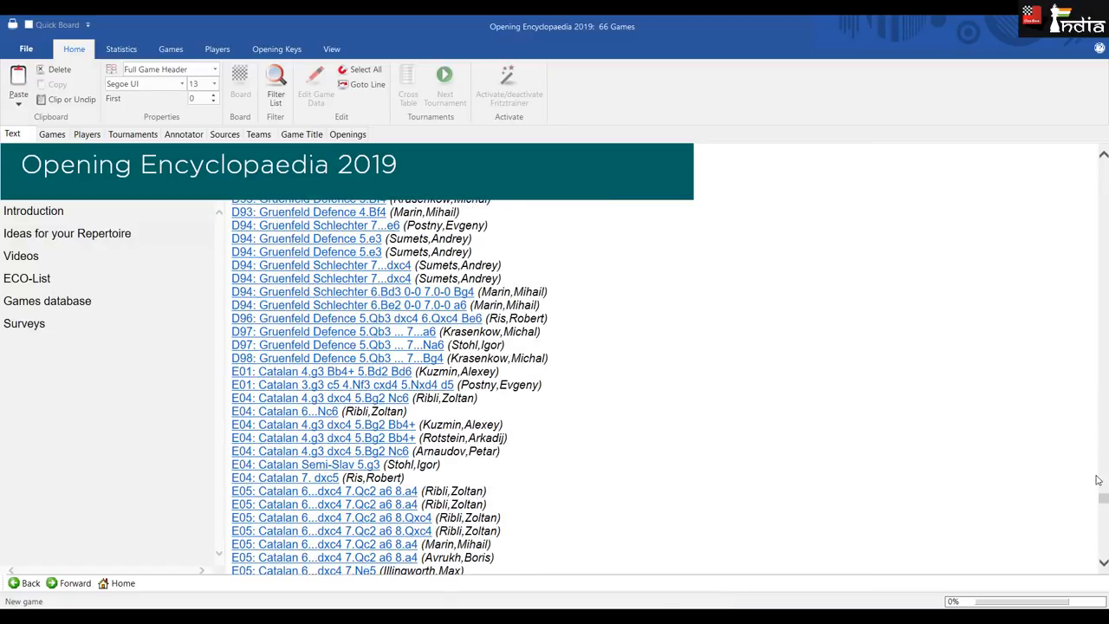
scroll(up, 3)
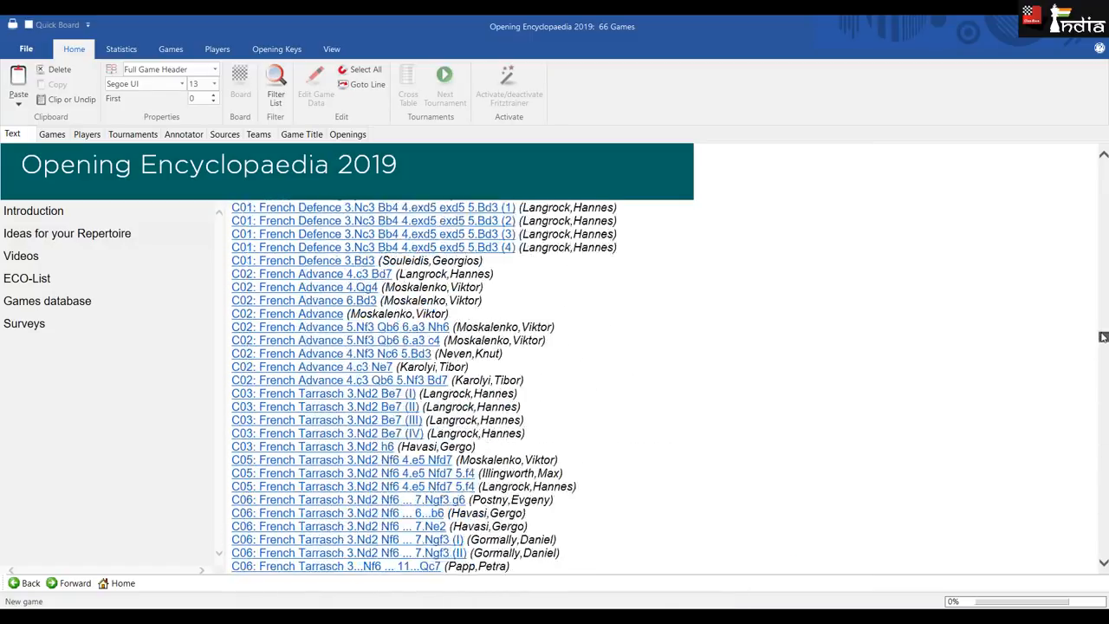
scroll(down, 3)
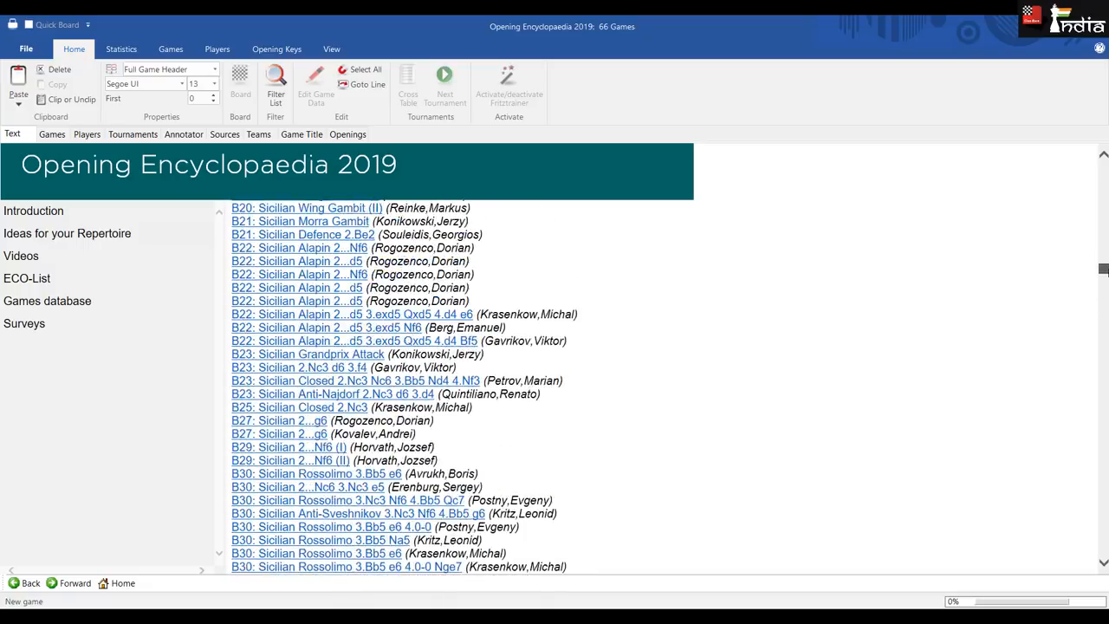
scroll(up, 3)
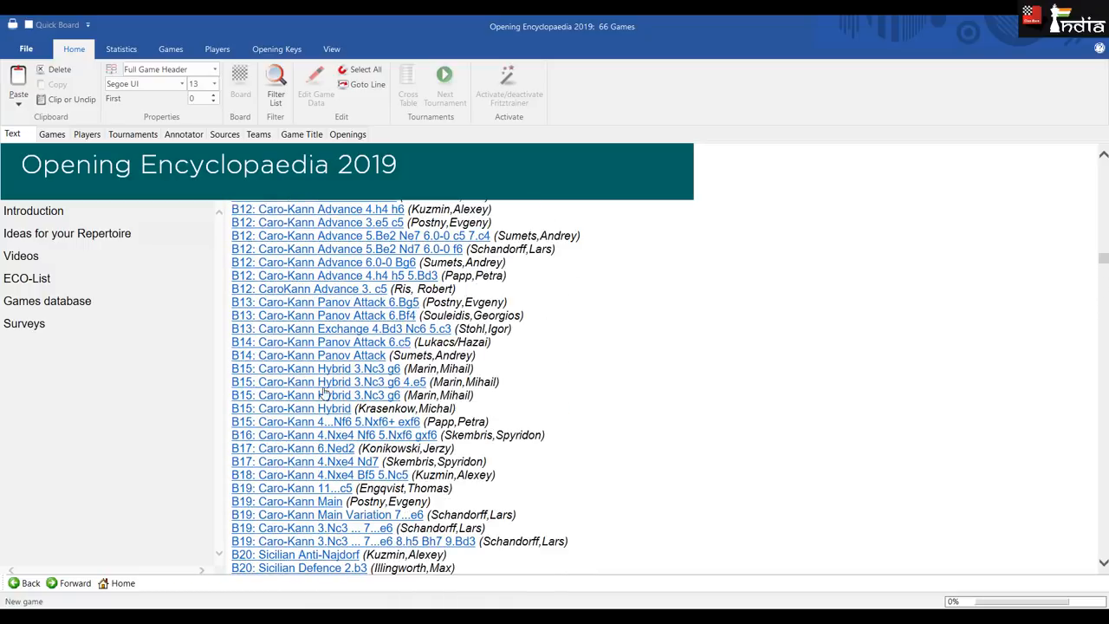
mouse_move(305, 430)
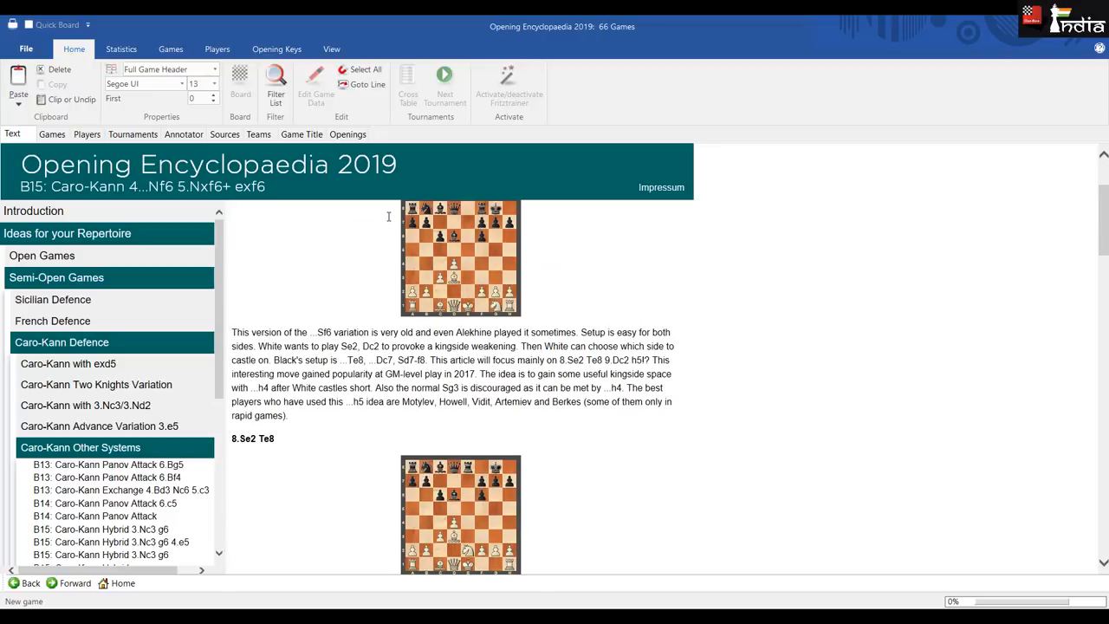
- Scroll through the B15 Caro-Kann 4...Nf6 5.Nxf6+ exf6 article's diagrams and commentary
scroll(up, 3)
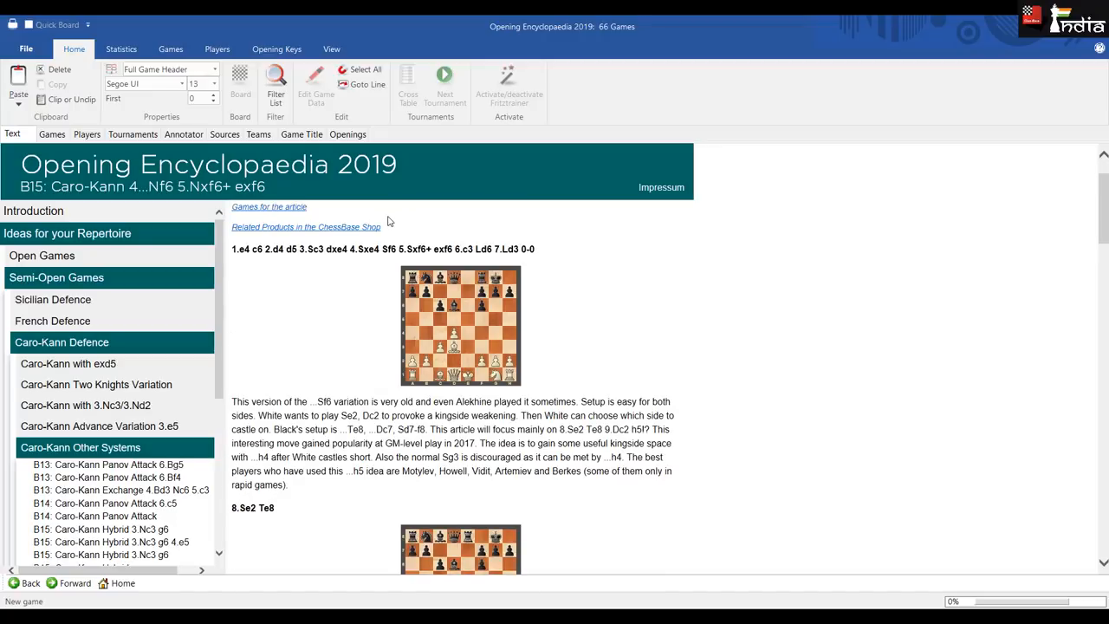
scroll(down, 3)
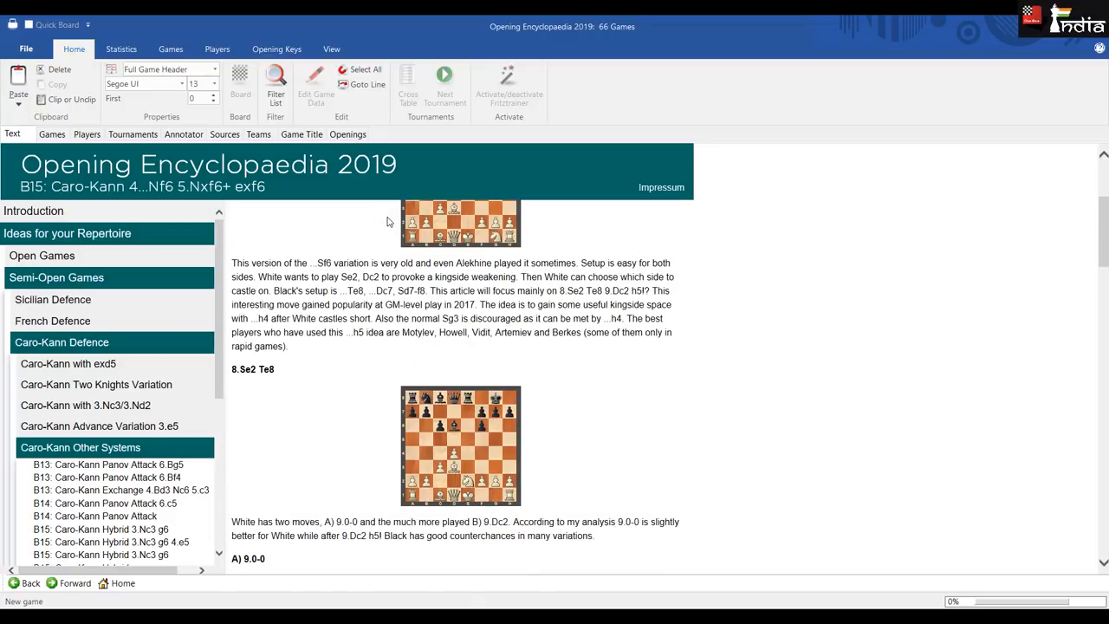
scroll(up, 3)
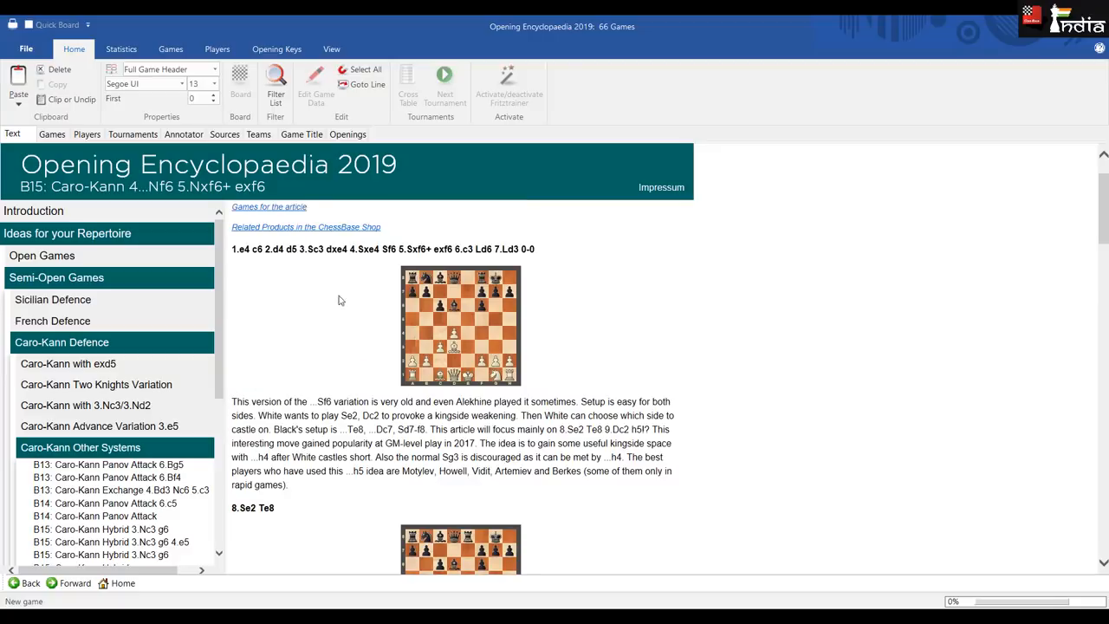
mouse_move(350, 303)
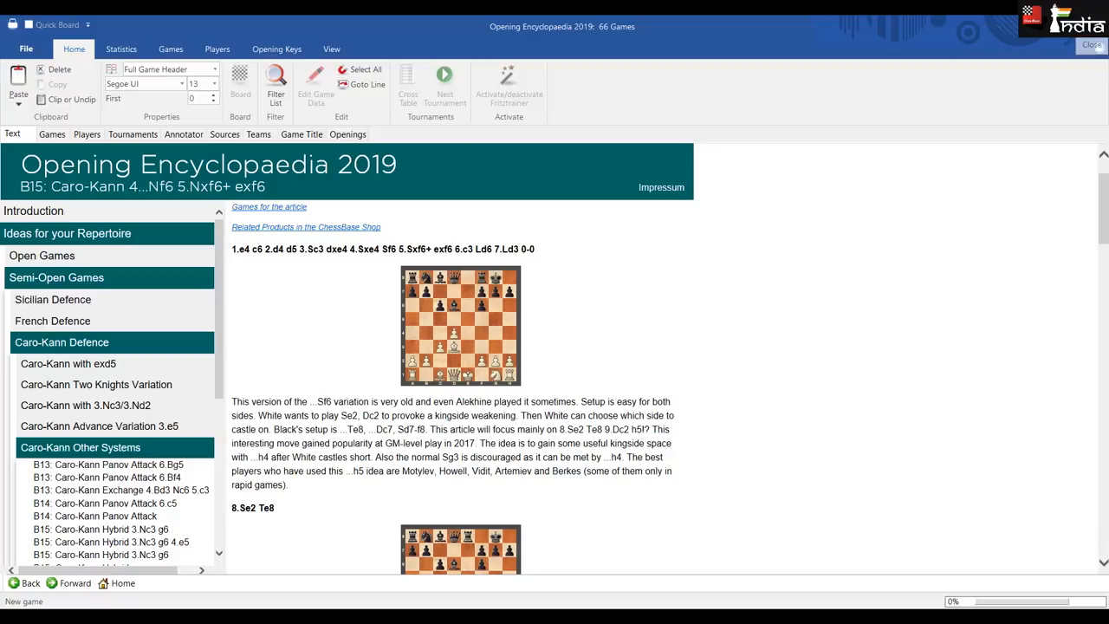
- Close the article, reopen Opening Encyclopaedia 2019 and expand Ideas for your Repertoire
click(1092, 45)
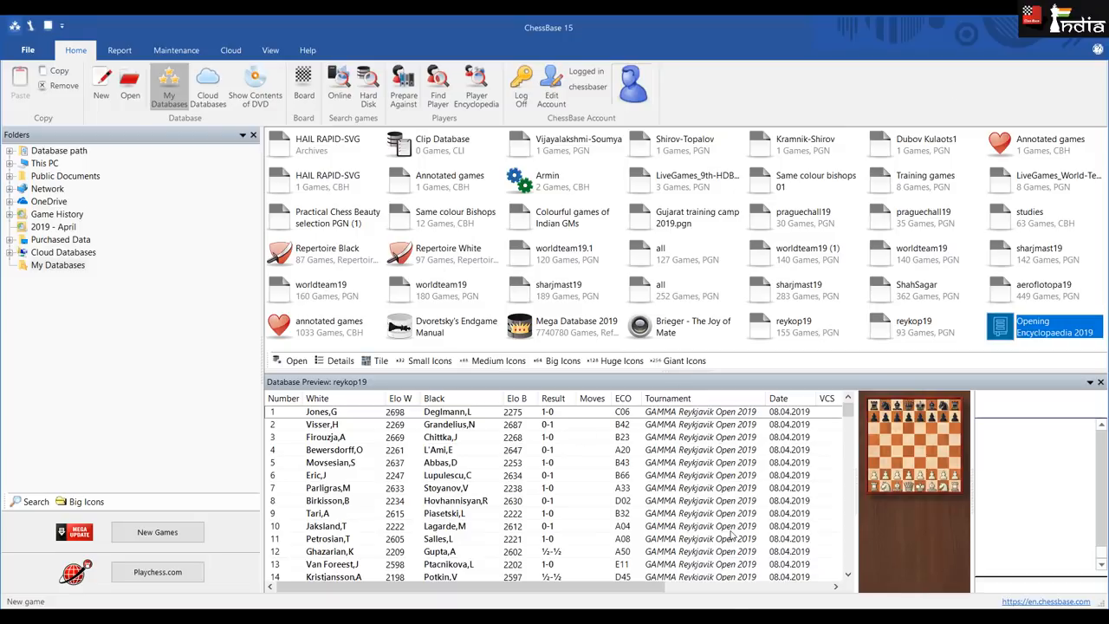
double_click(1055, 325)
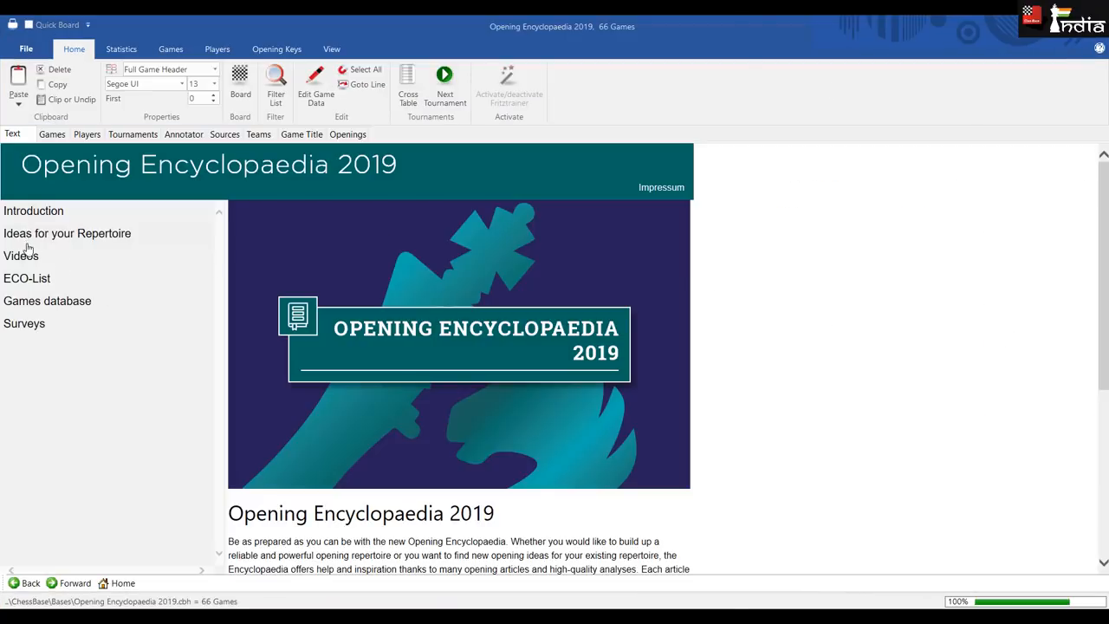
click(66, 232)
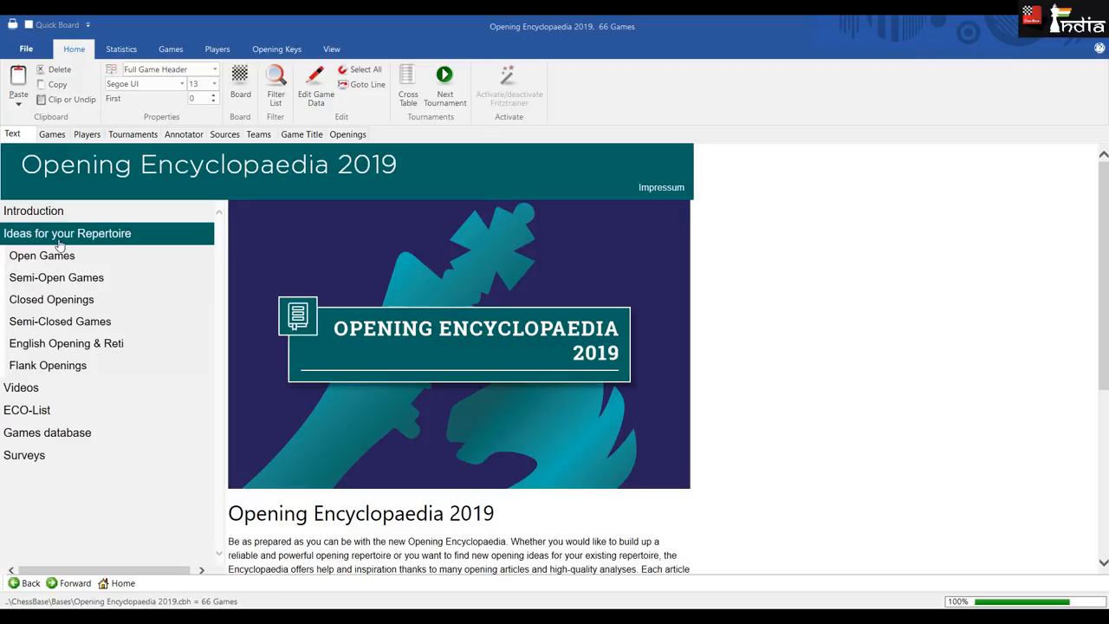
mouse_move(202, 277)
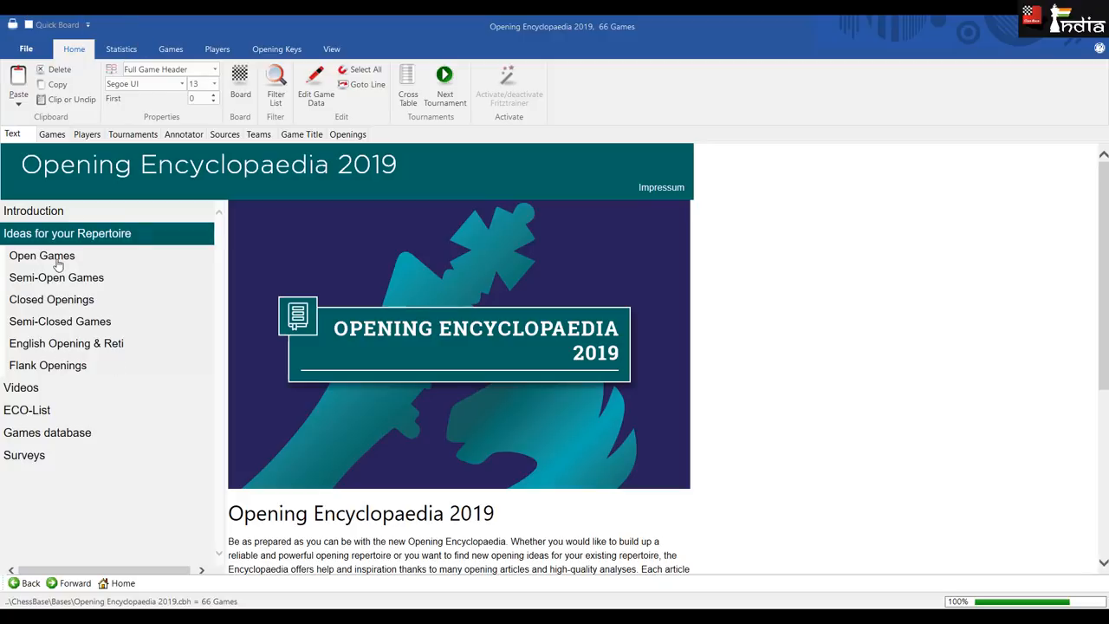
mouse_move(52, 301)
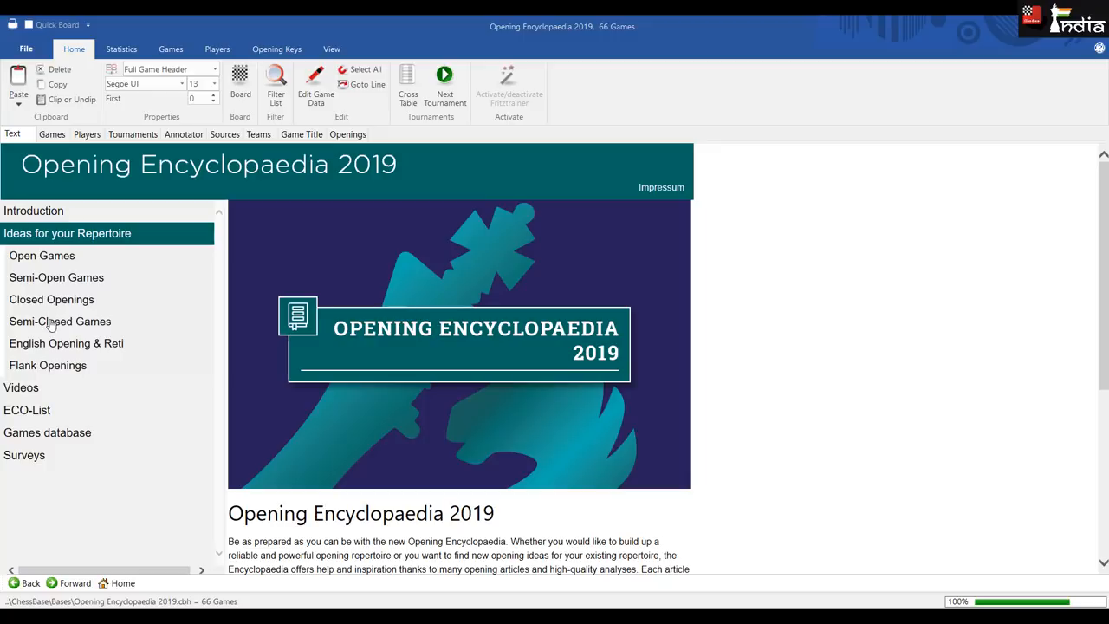
mouse_move(59, 346)
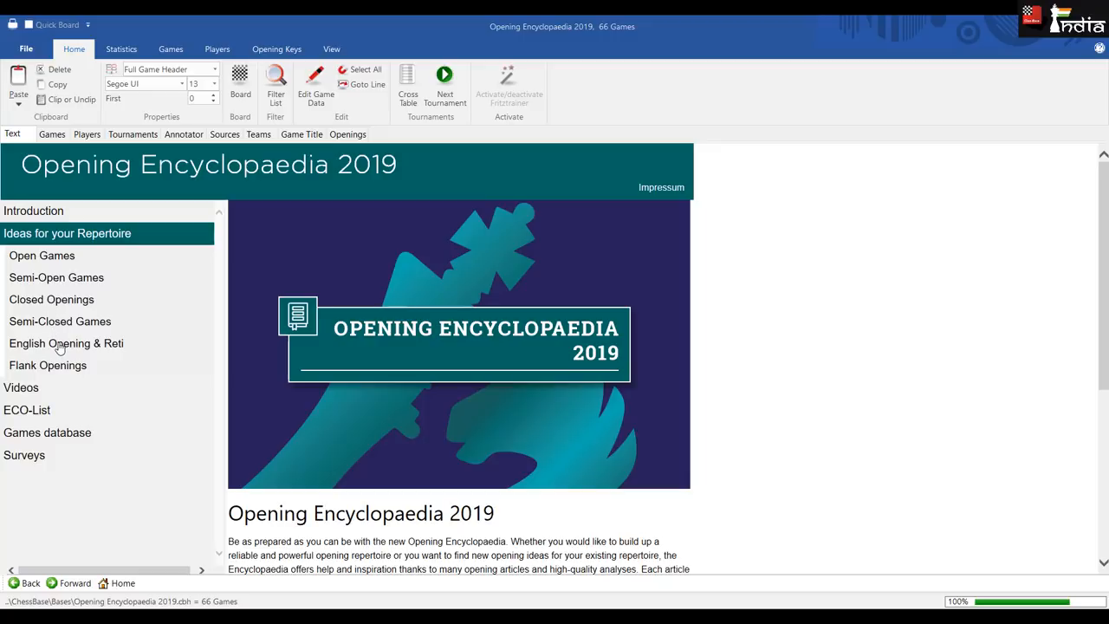
mouse_move(70, 373)
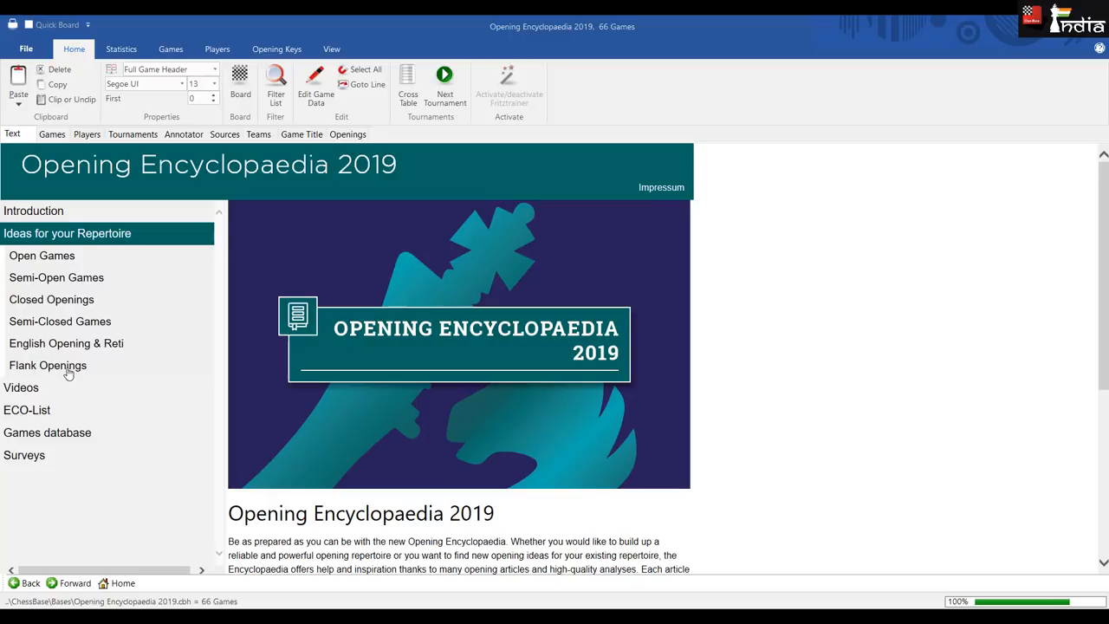
mouse_move(74, 326)
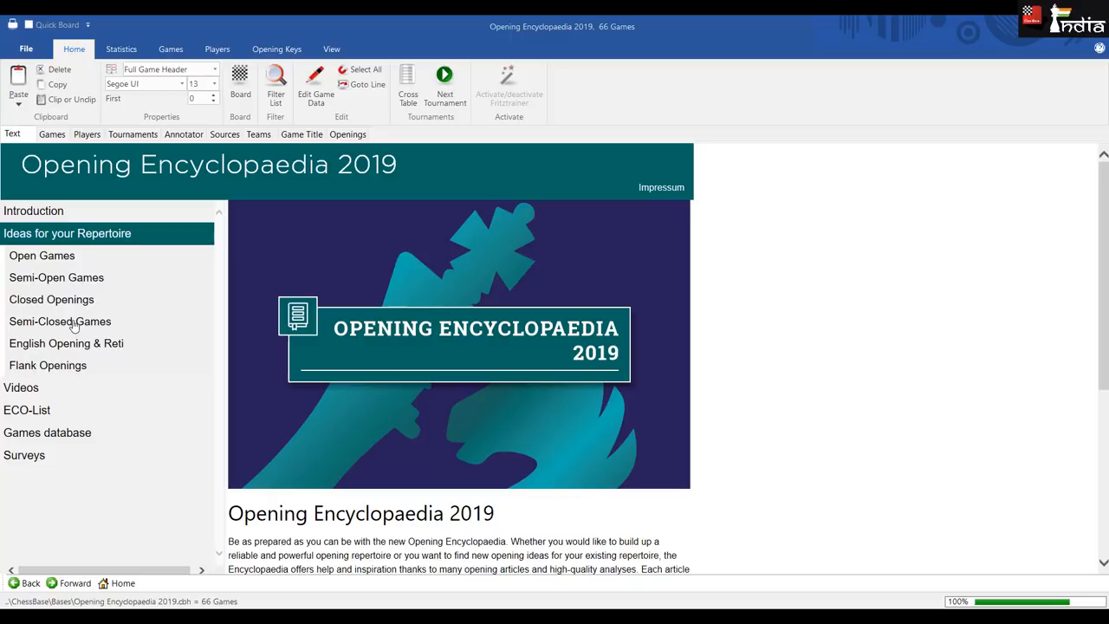
mouse_move(76, 343)
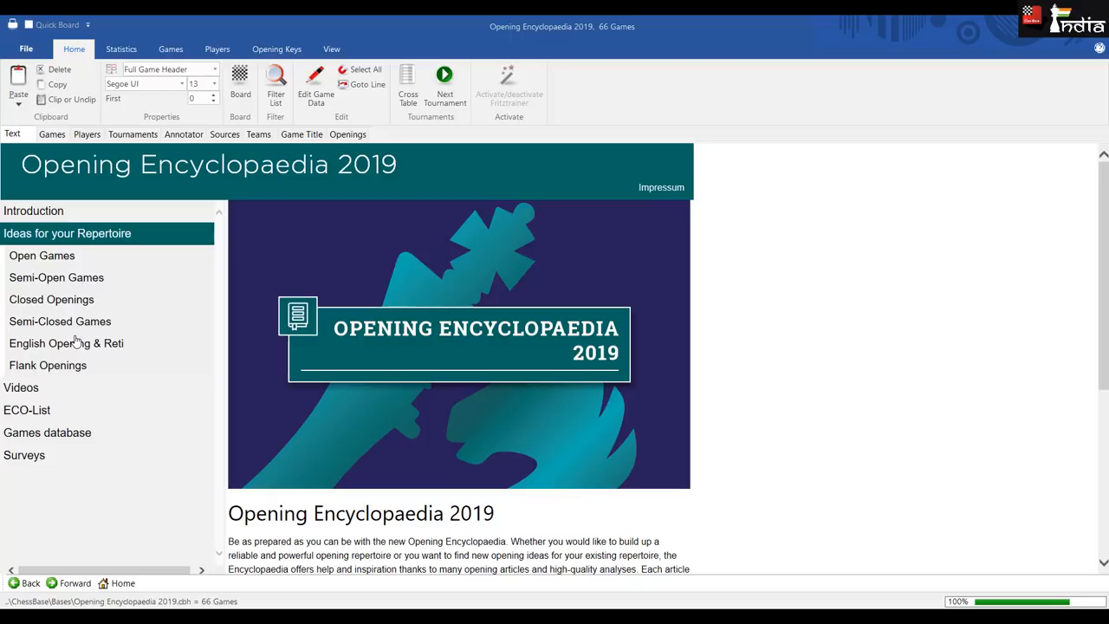
mouse_move(72, 281)
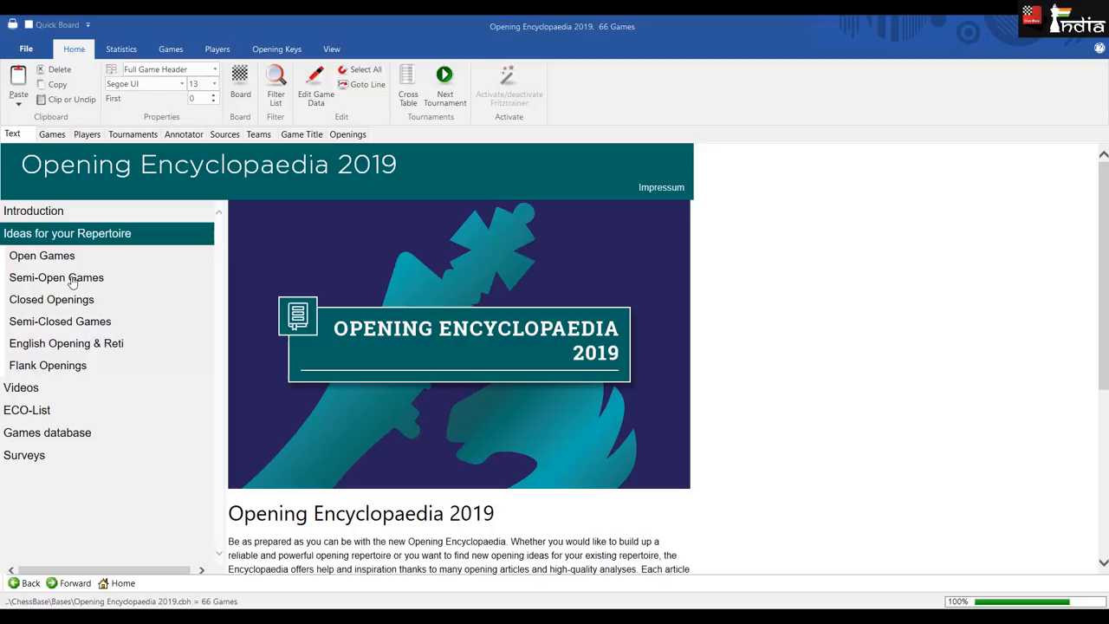
- Expand Semi-Open Games and list the Grünfeld Defence articles D70–D89 in the repertoire tree
click(56, 277)
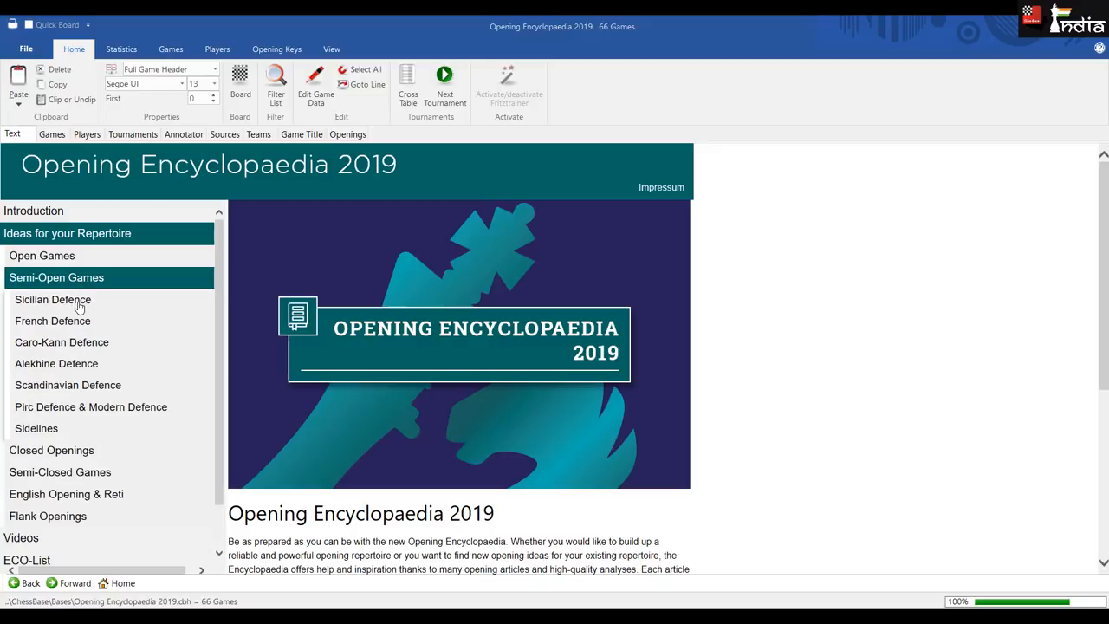
mouse_move(69, 391)
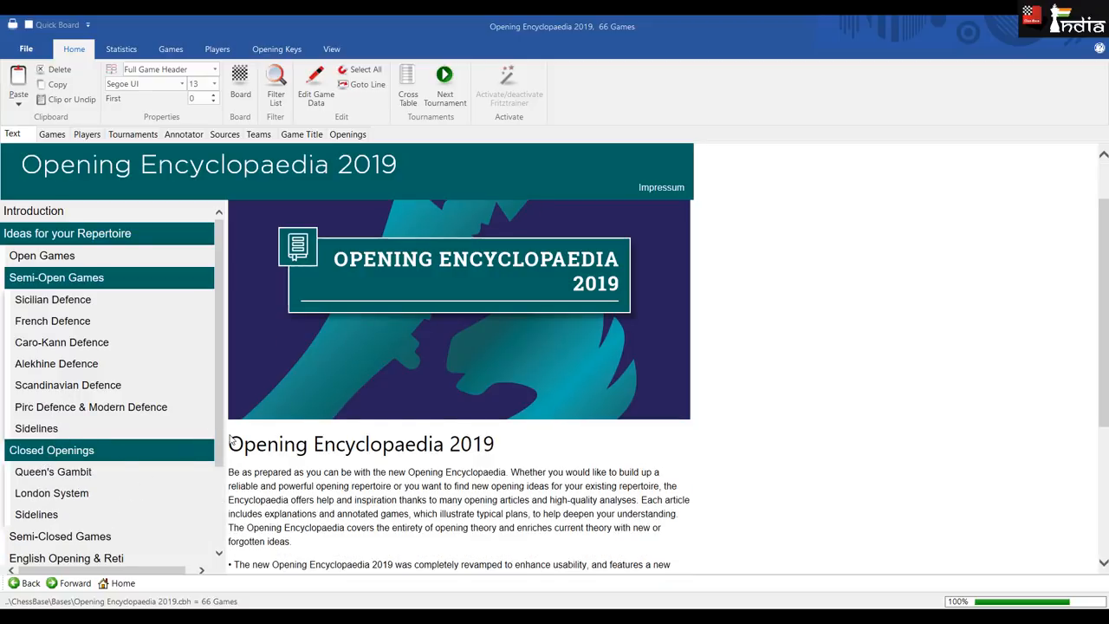
scroll(down, 3)
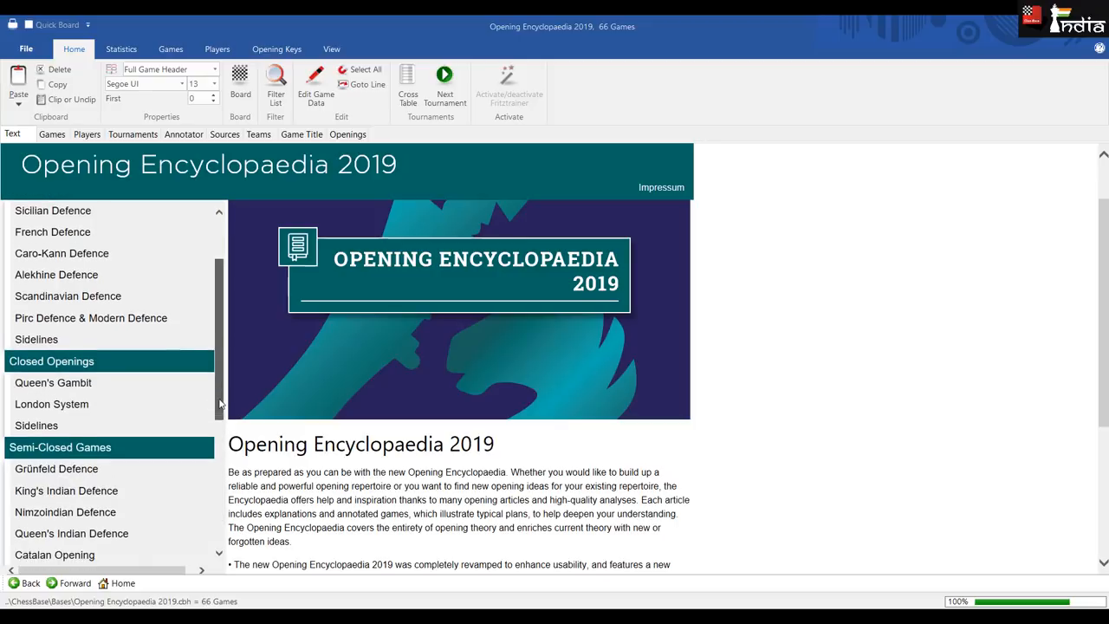
click(55, 468)
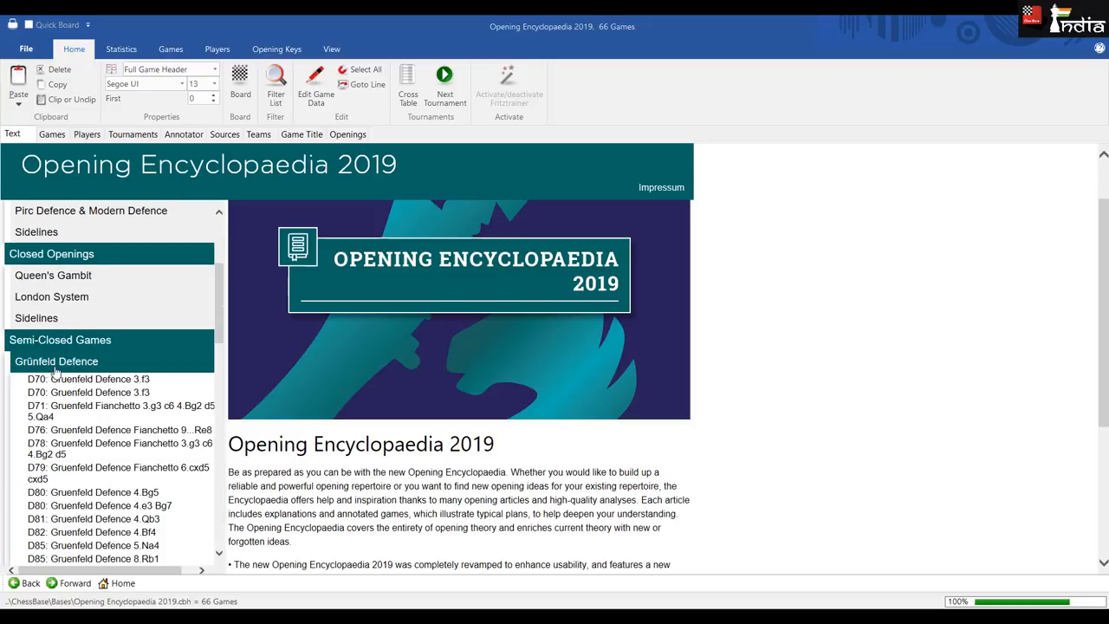
mouse_move(239, 343)
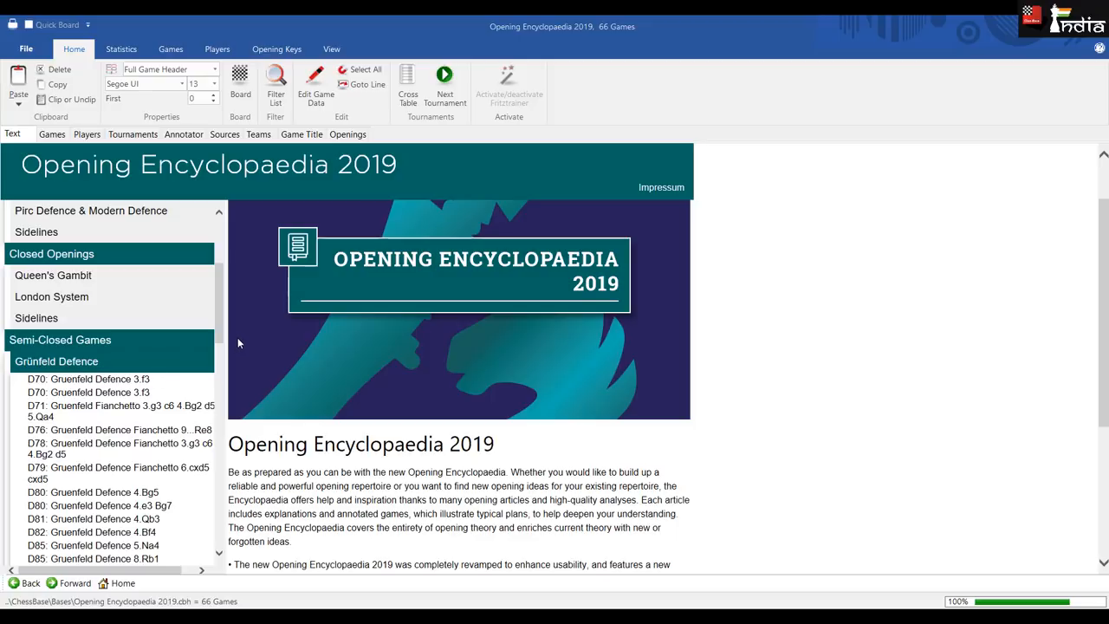
scroll(down, 3)
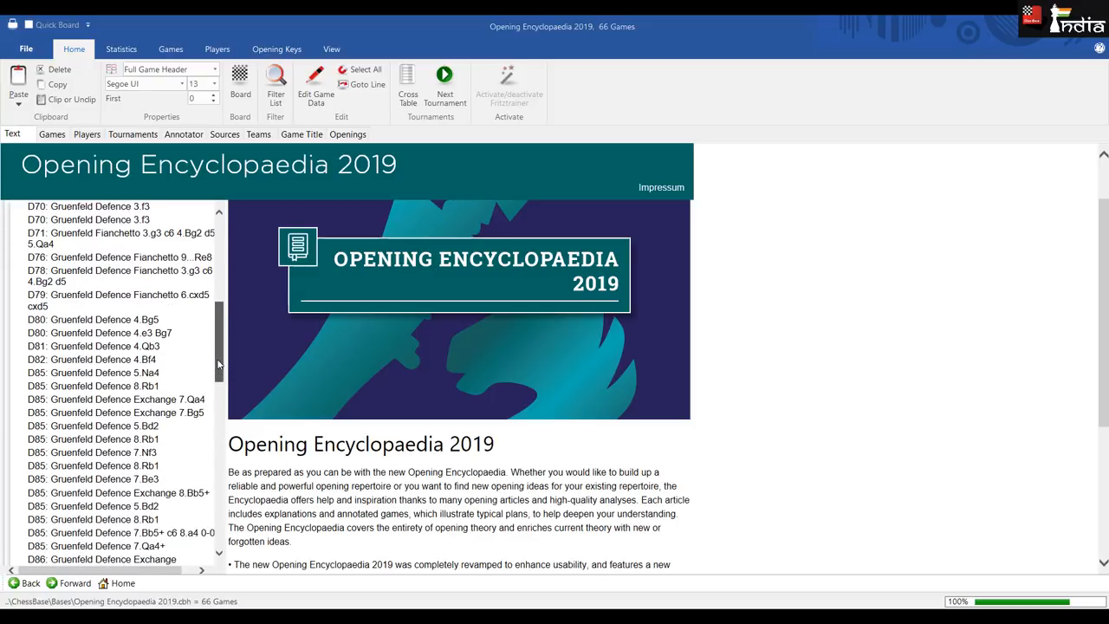
scroll(down, 3)
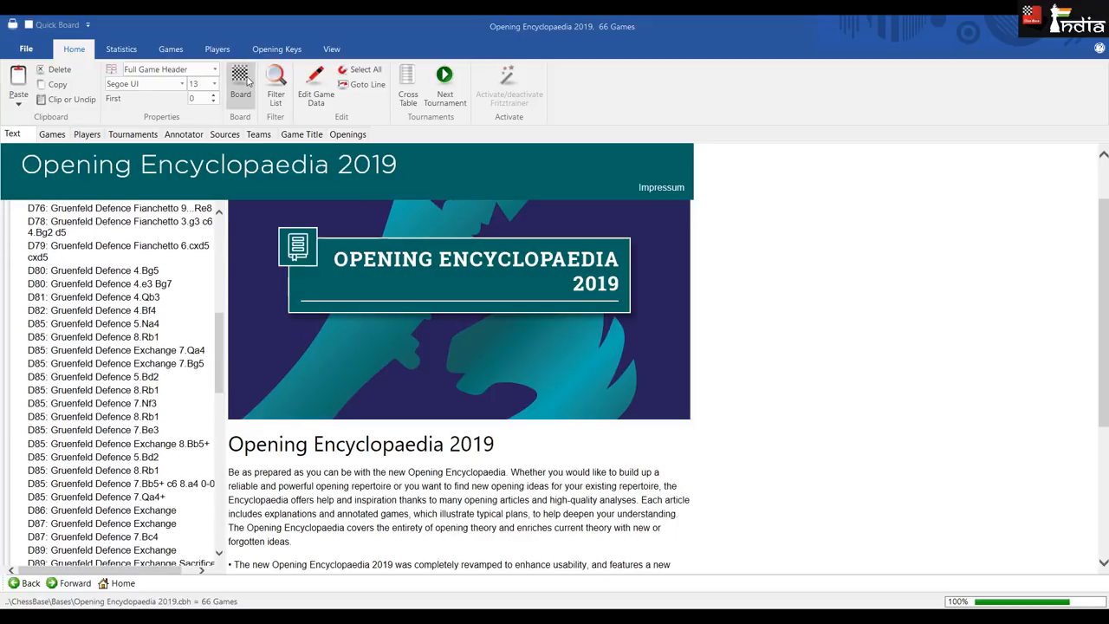
click(240, 83)
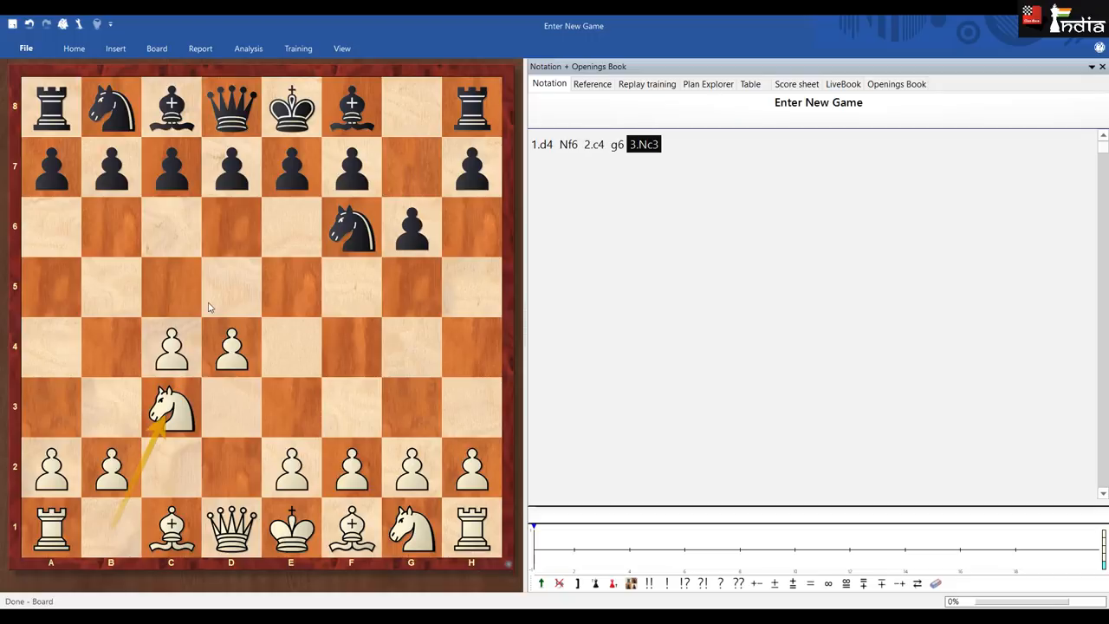
click(231, 286)
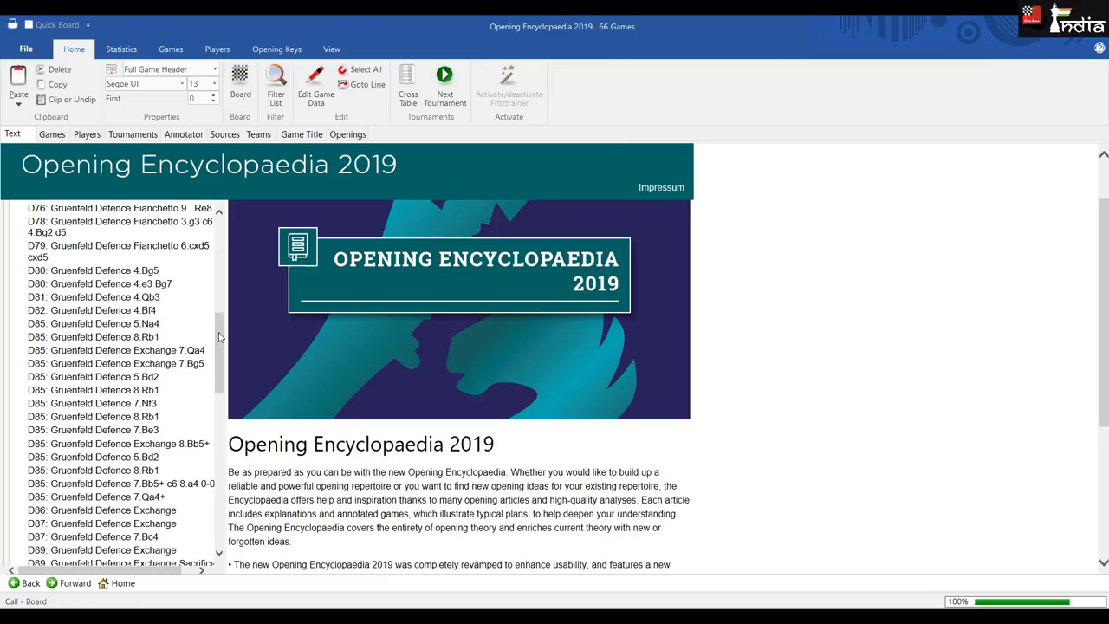
scroll(down, 3)
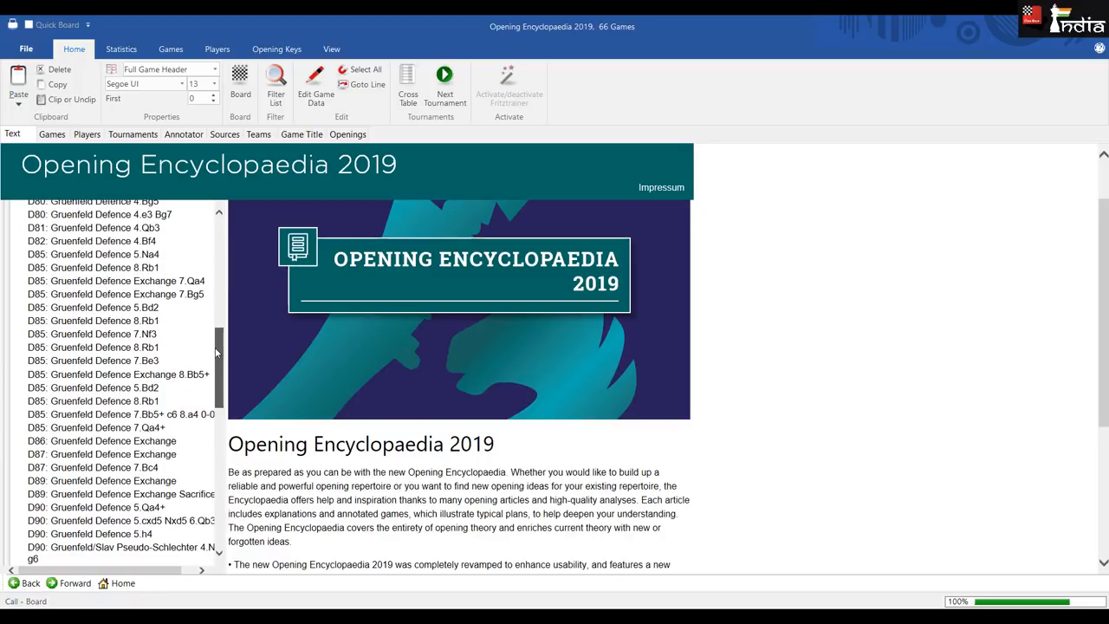
scroll(down, 3)
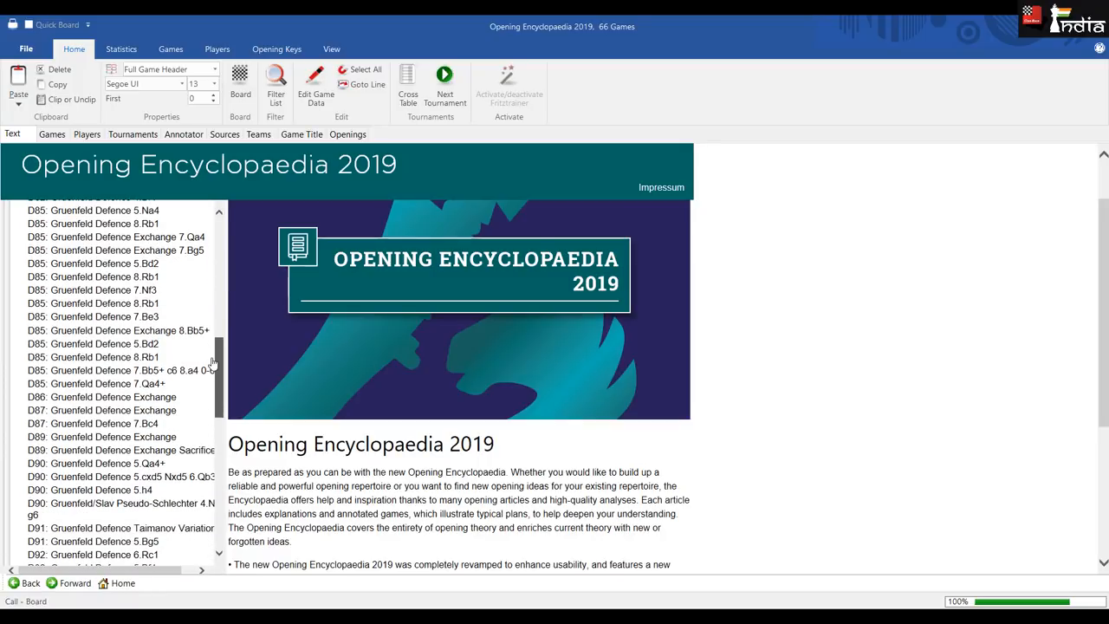
scroll(down, 3)
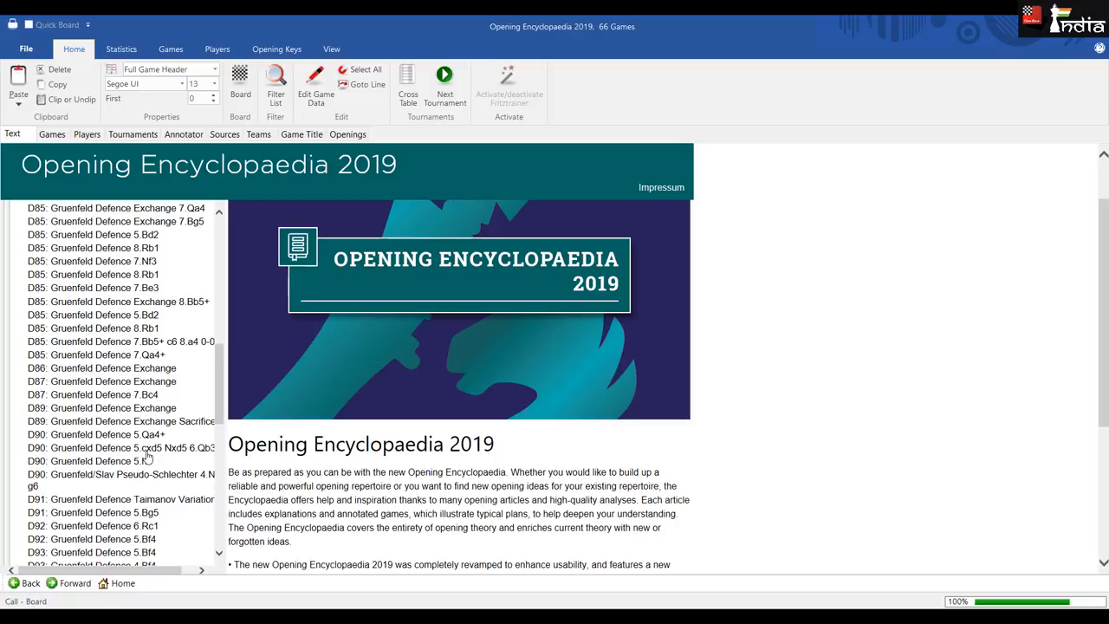
mouse_move(168, 478)
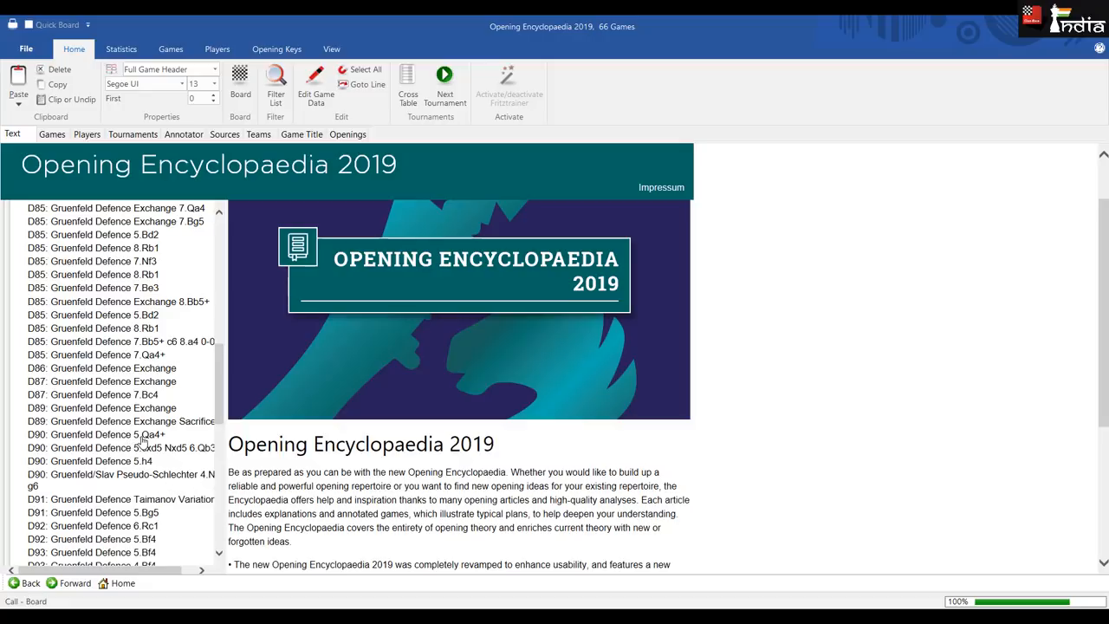
mouse_move(204, 410)
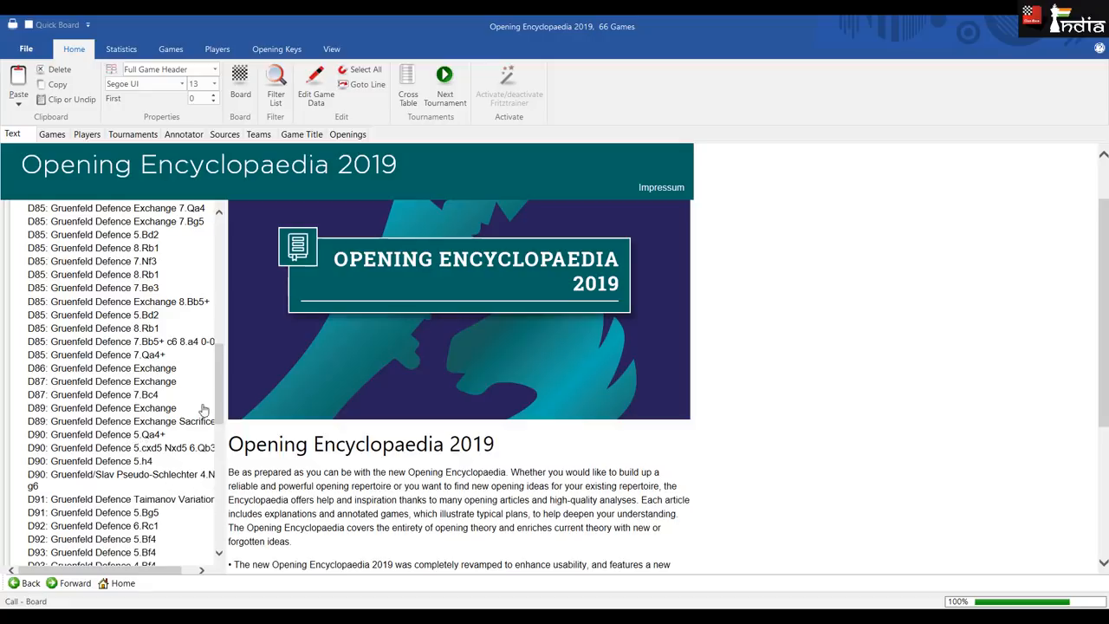
scroll(up, 3)
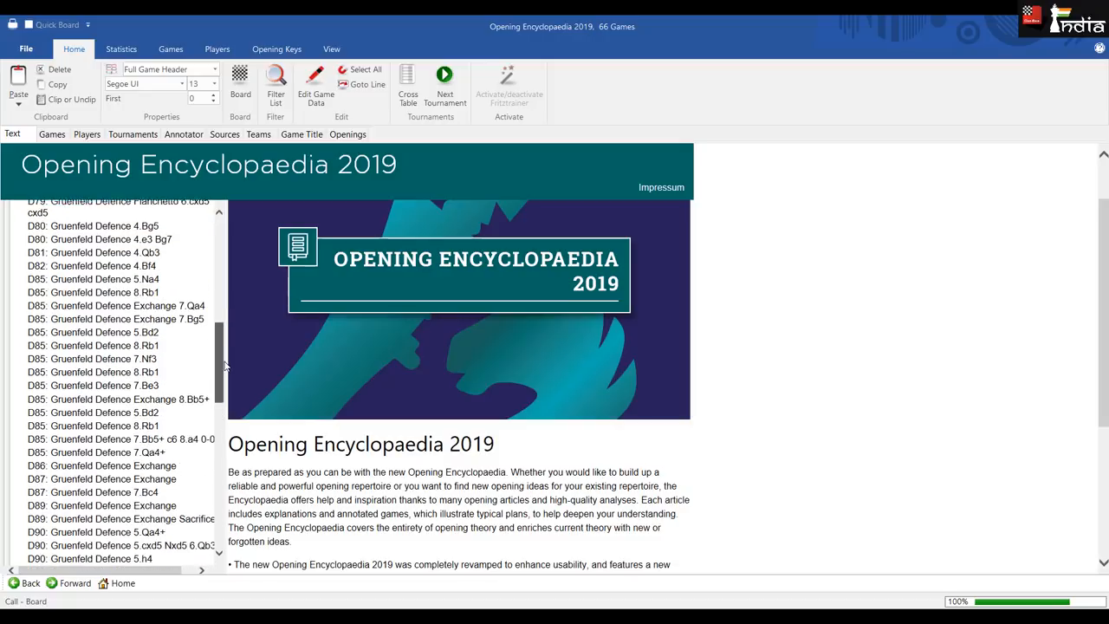
scroll(up, 3)
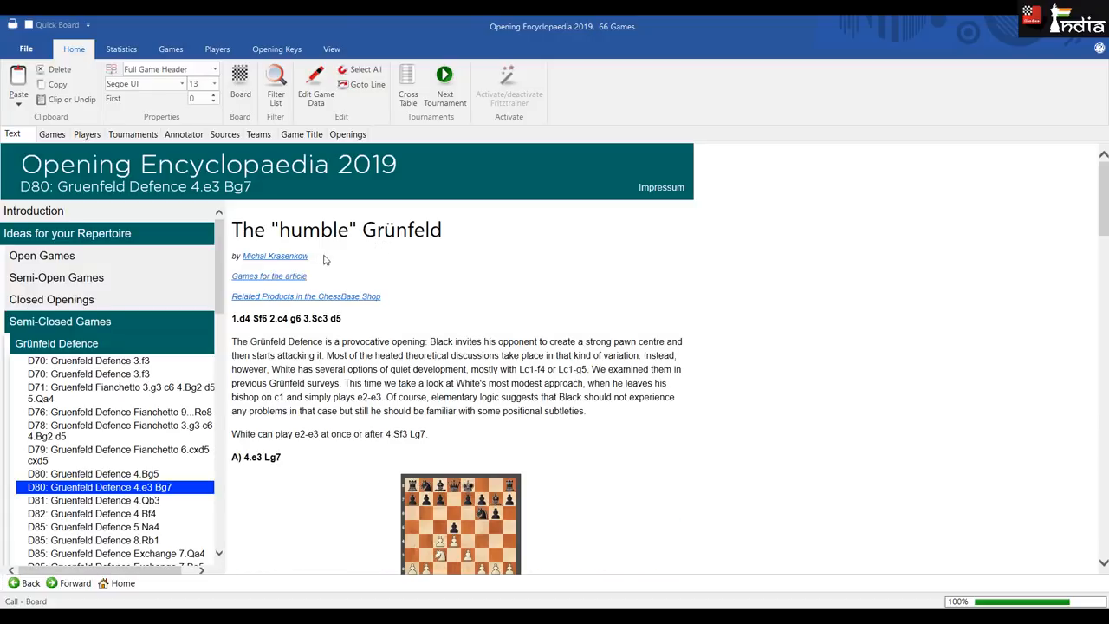
mouse_move(274, 220)
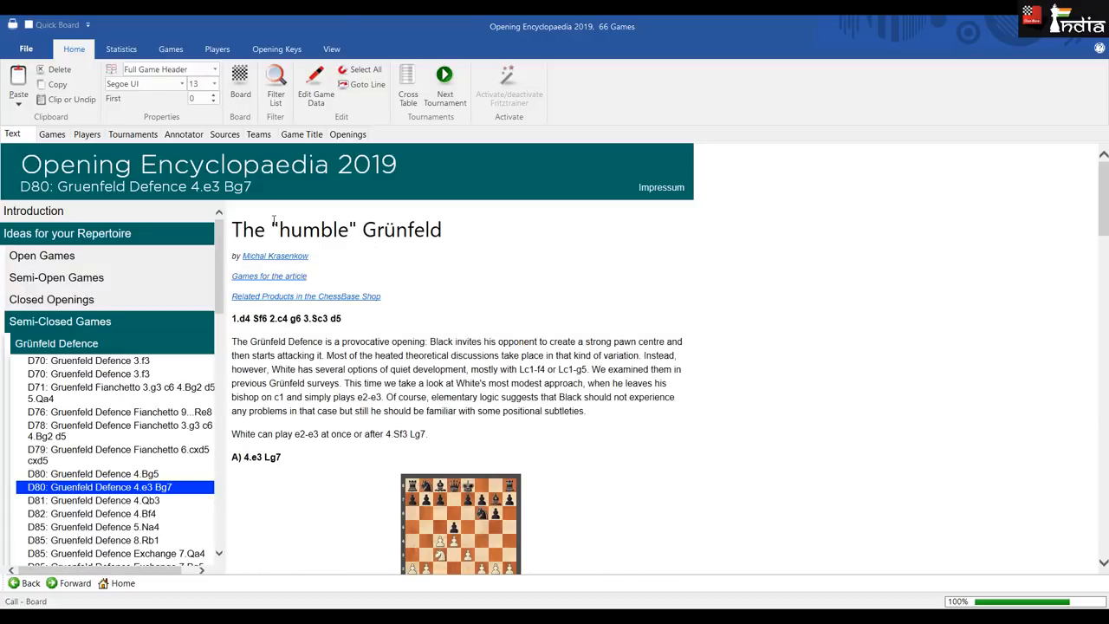
mouse_move(474, 262)
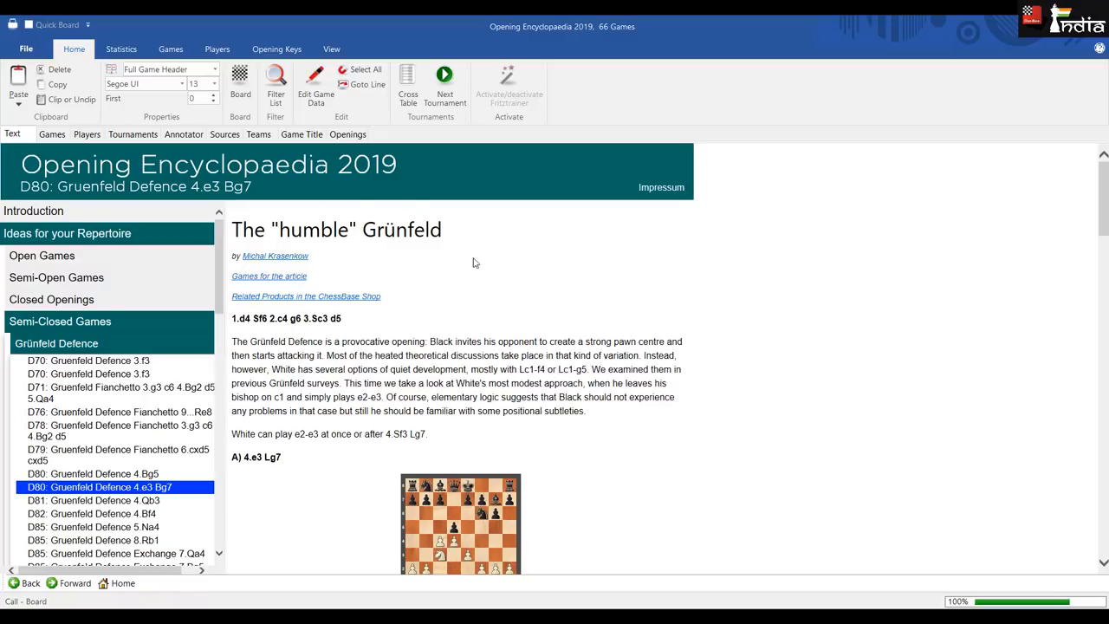
mouse_move(530, 287)
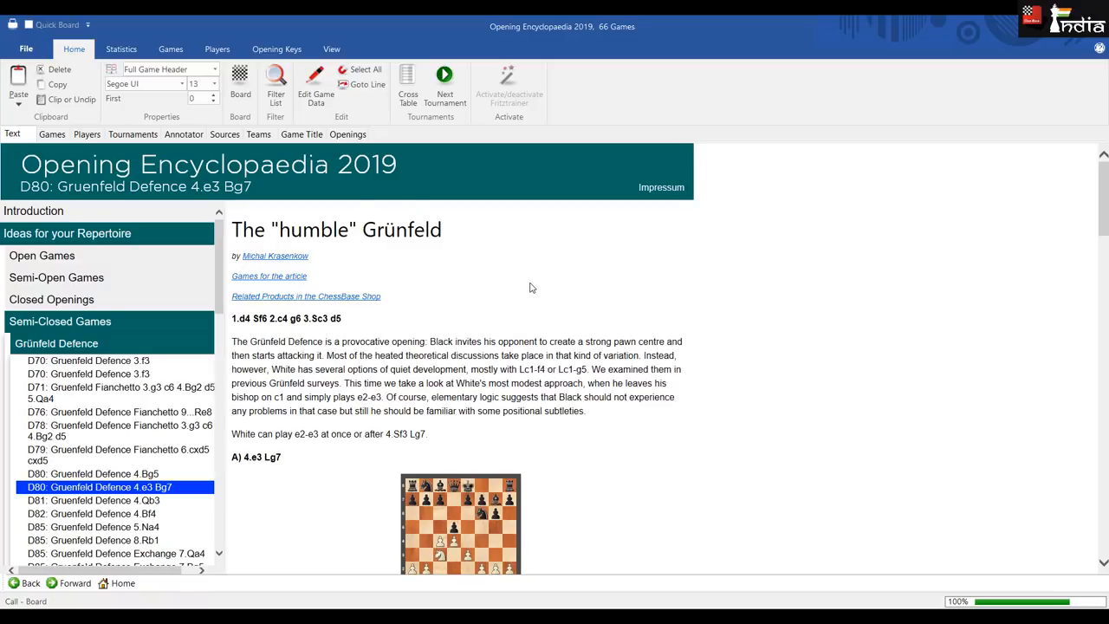
scroll(down, 3)
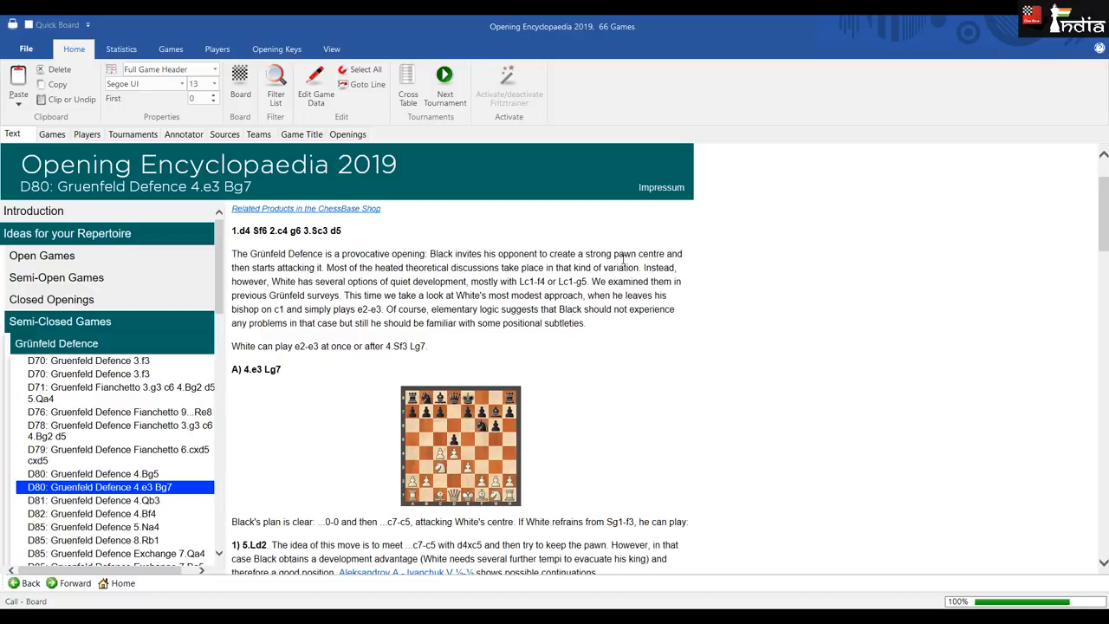
mouse_move(281, 263)
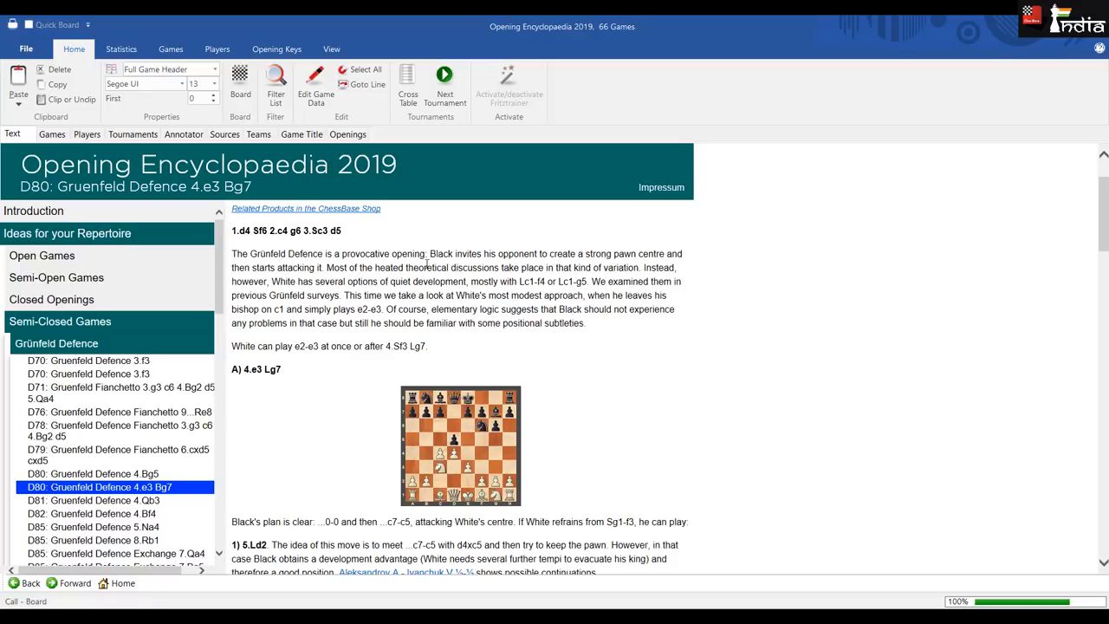
mouse_move(546, 280)
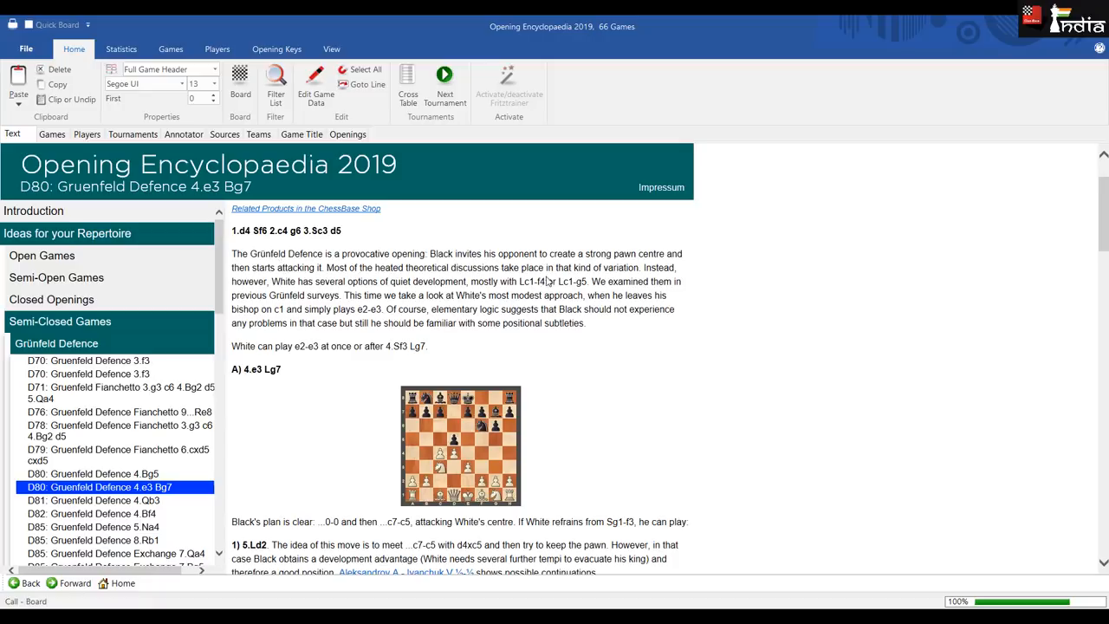
mouse_move(644, 270)
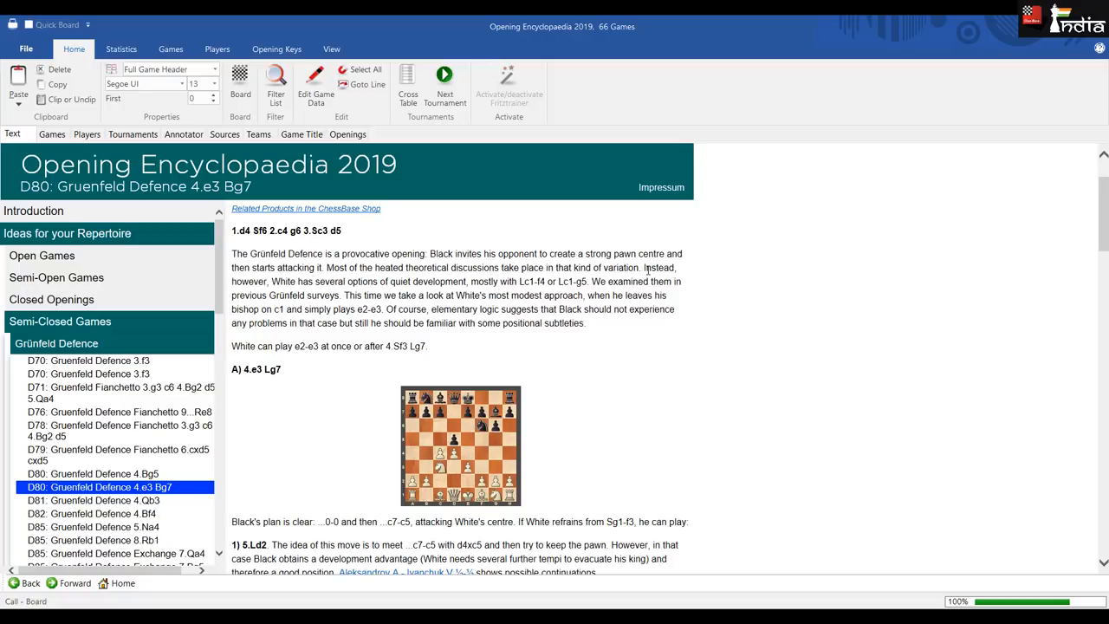
scroll(down, 3)
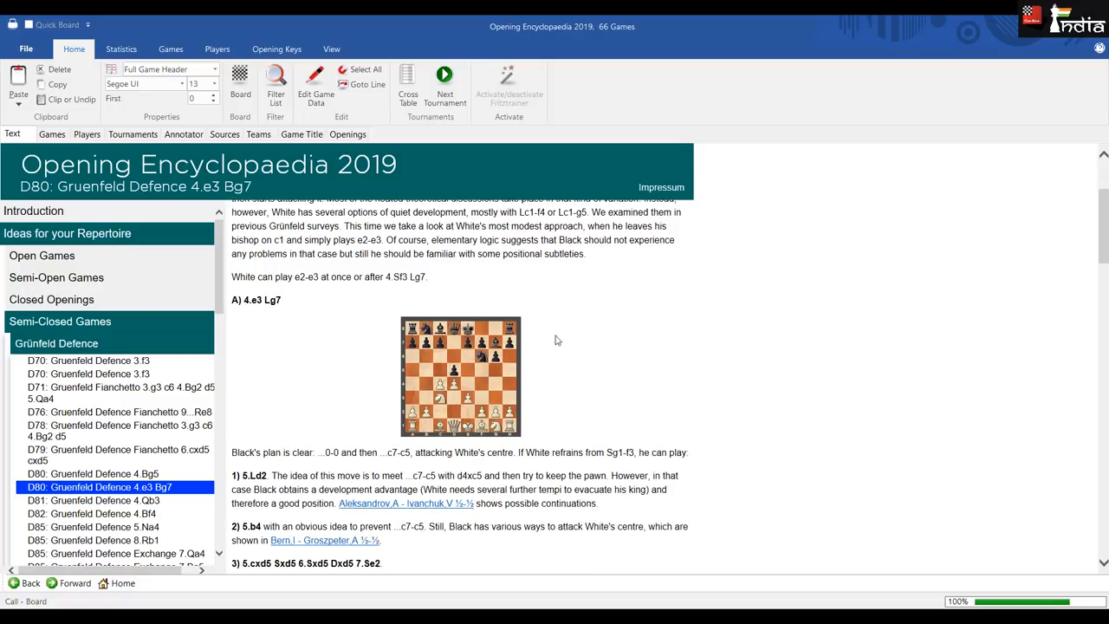
mouse_move(461, 418)
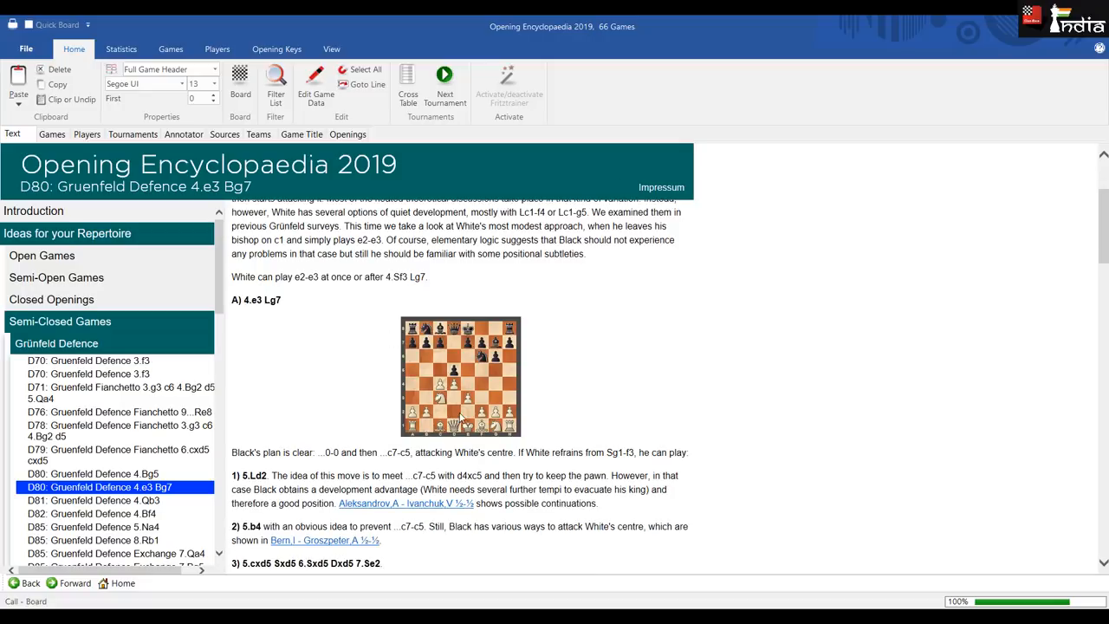
scroll(down, 3)
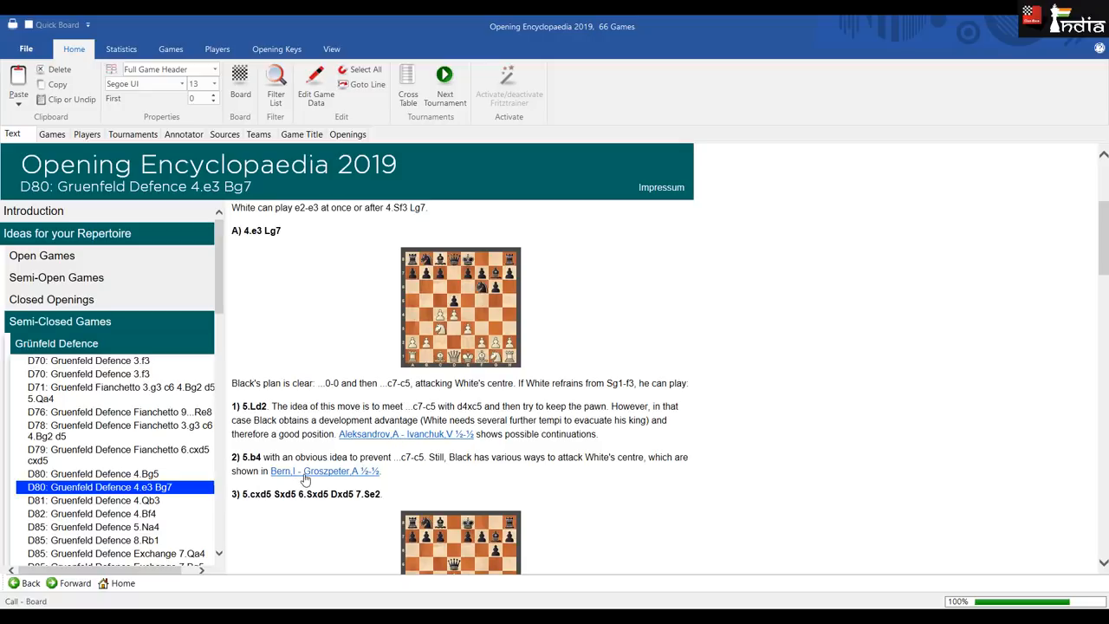
mouse_move(367, 437)
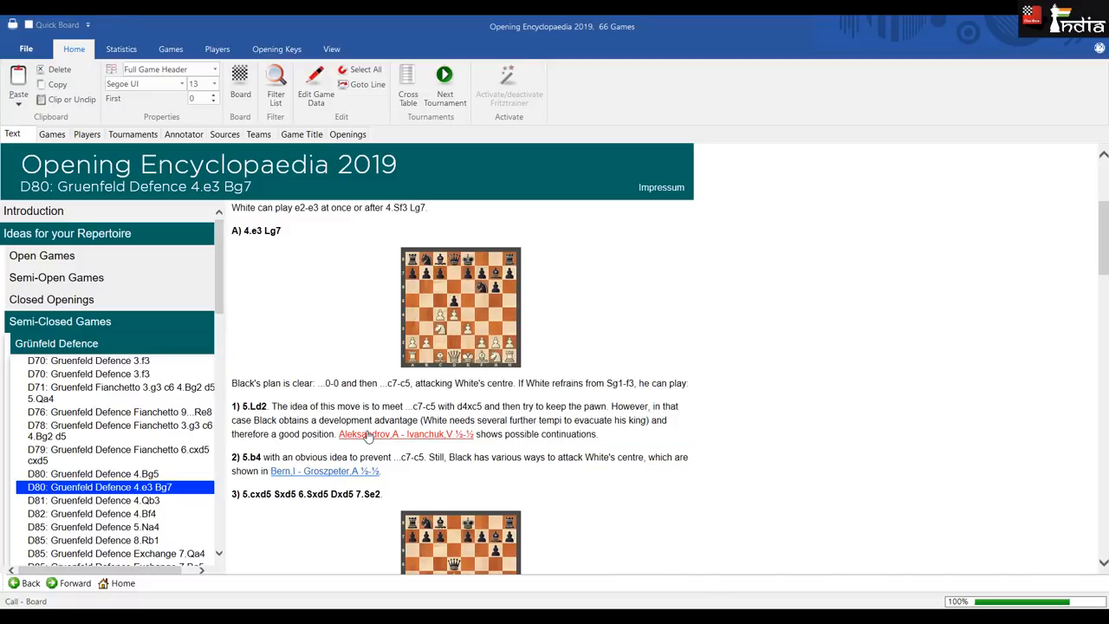
click(406, 433)
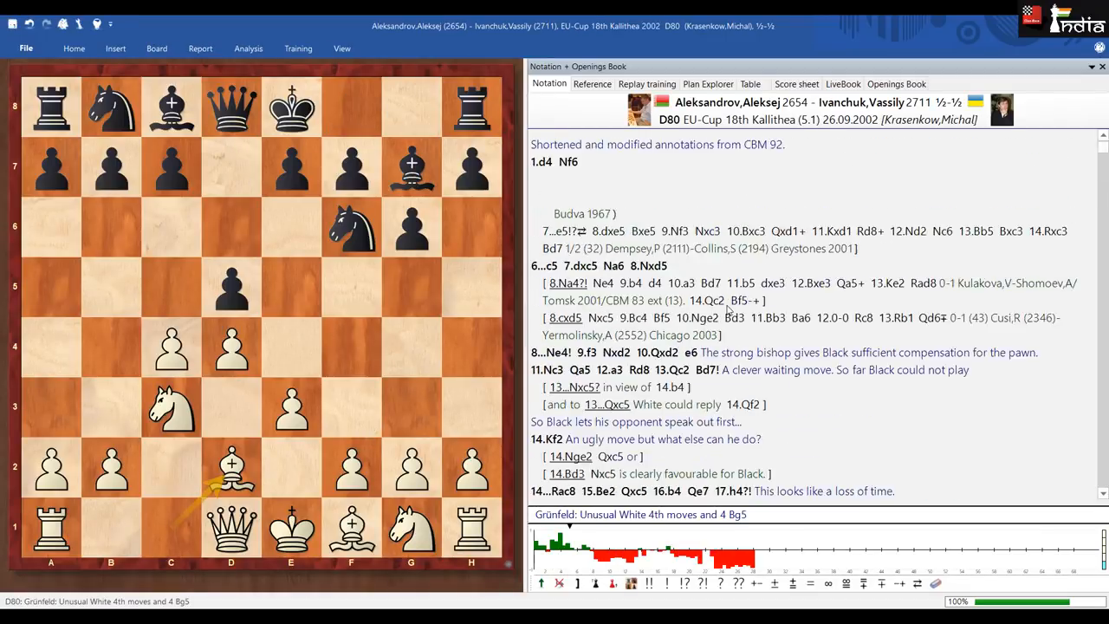
click(784, 163)
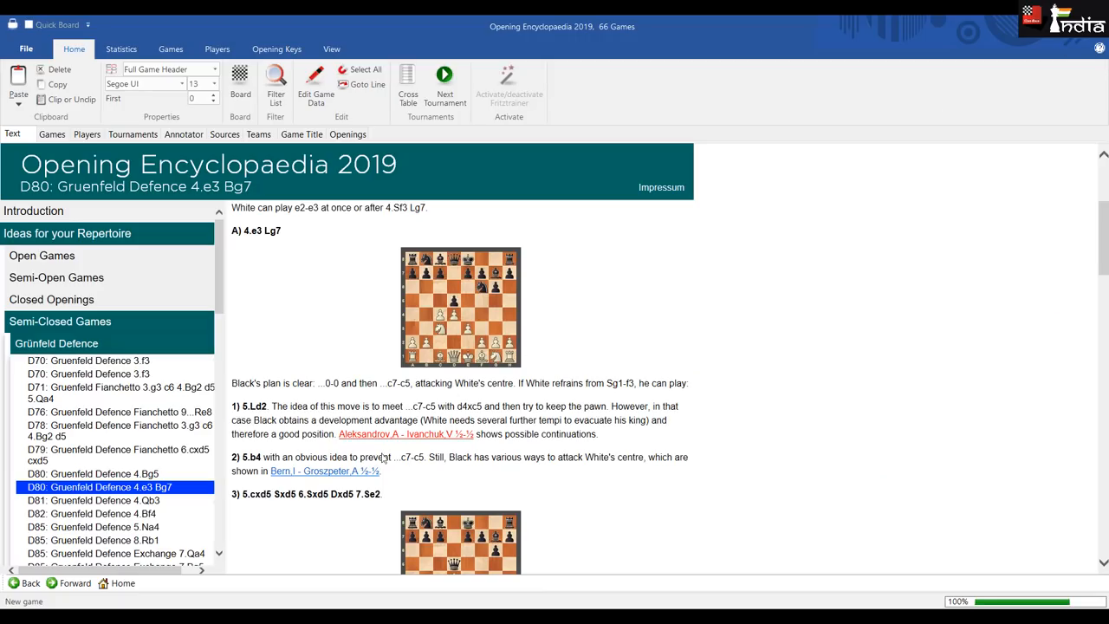
- Scroll down the article and the left opening list toward D90 Gruenfeld Defence 5.Qa4+
scroll(down, 3)
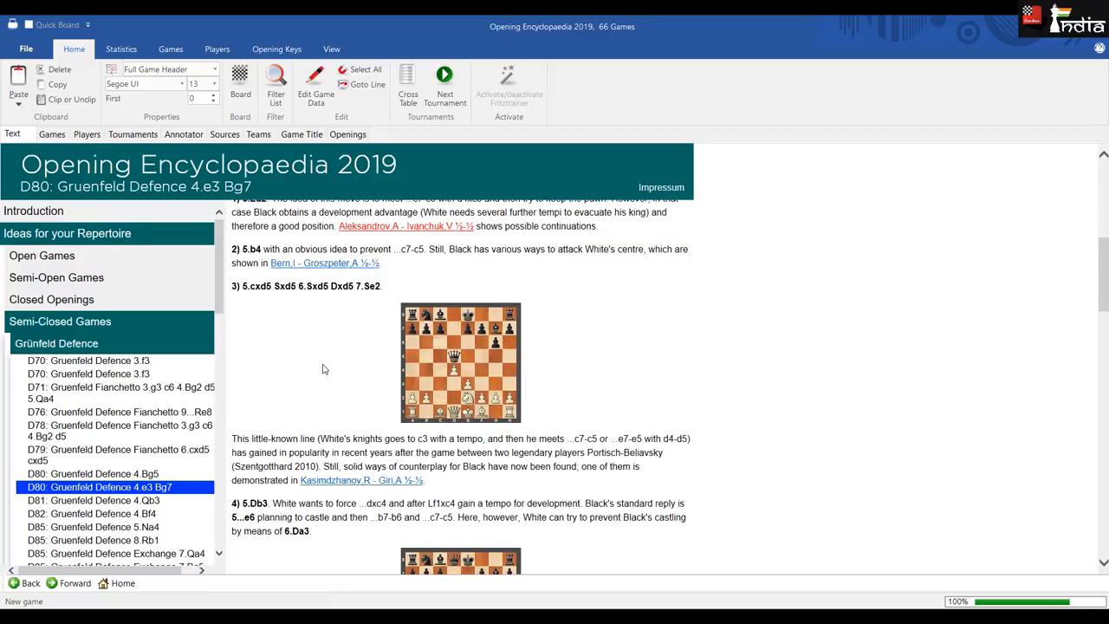
mouse_move(341, 426)
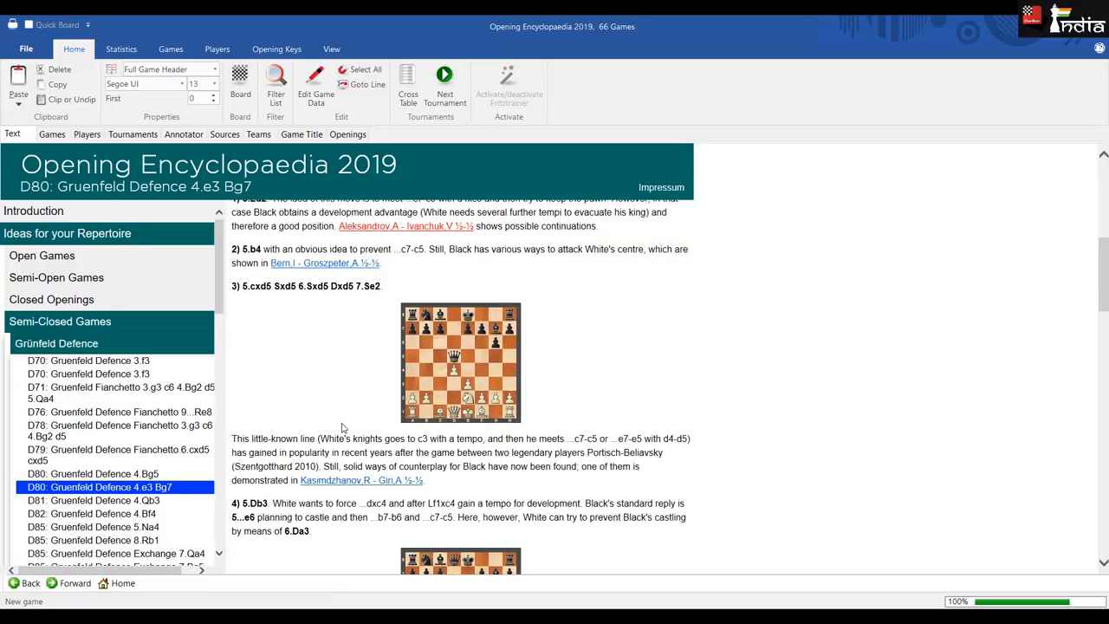
scroll(down, 3)
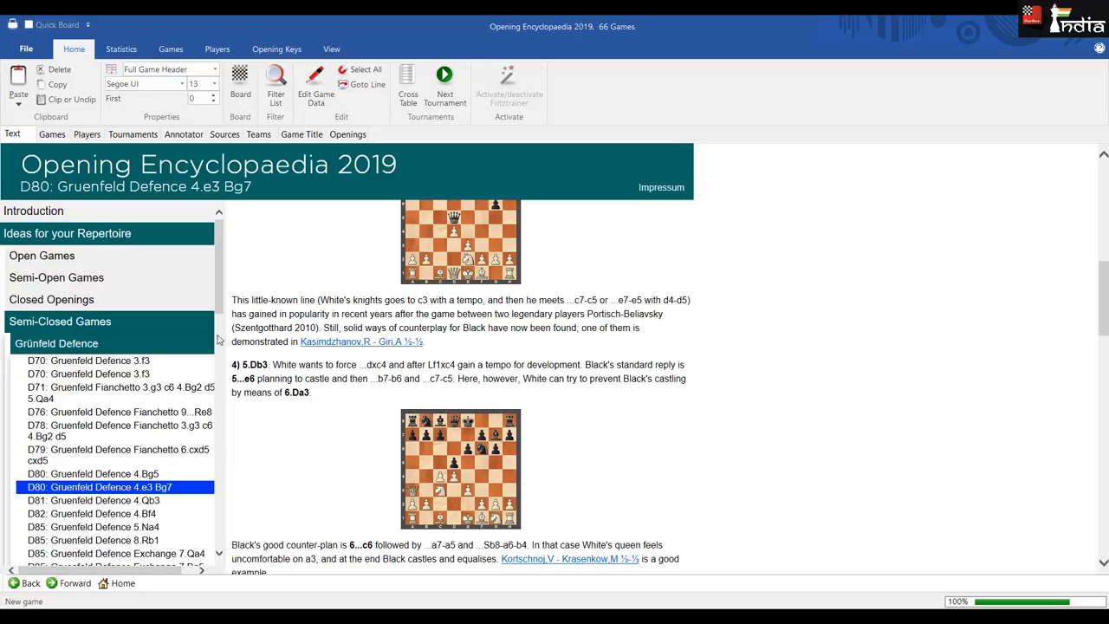
scroll(down, 3)
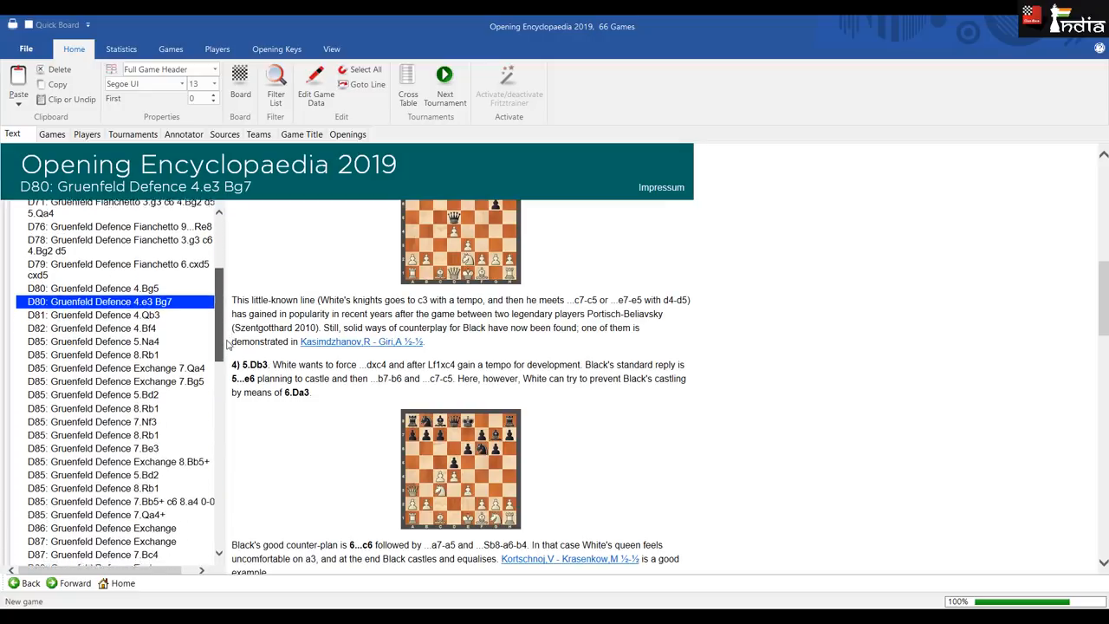
scroll(down, 3)
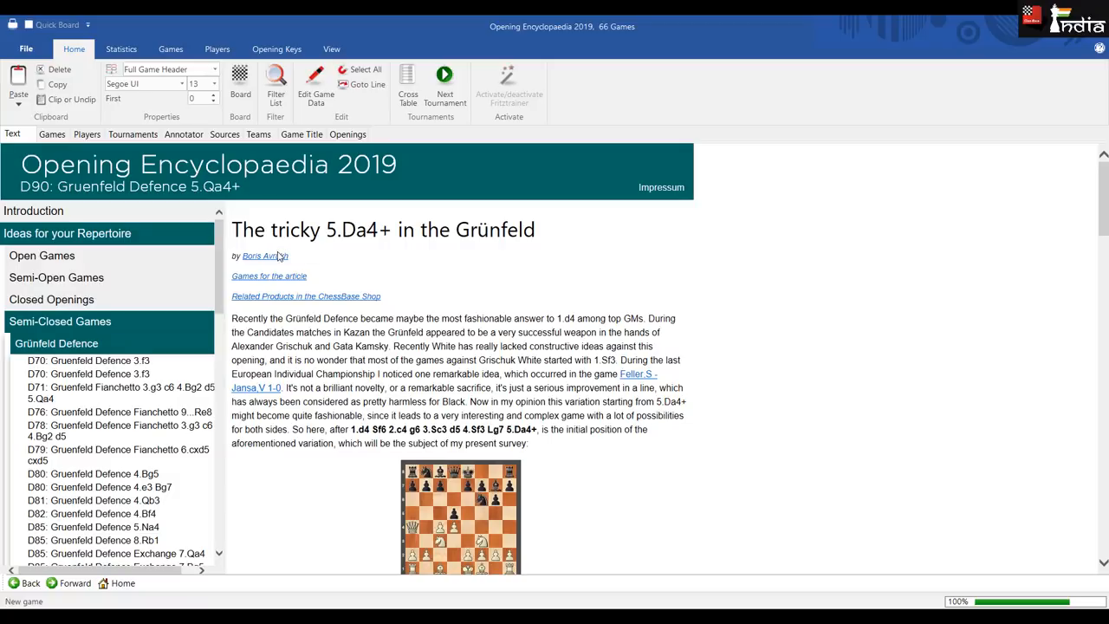
scroll(down, 3)
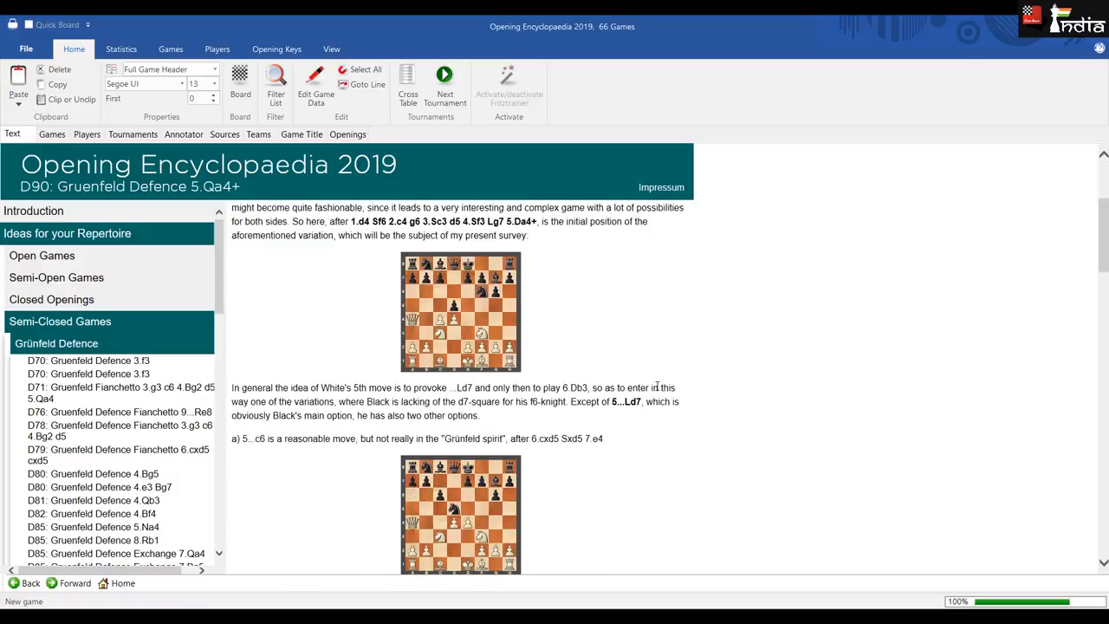
scroll(down, 3)
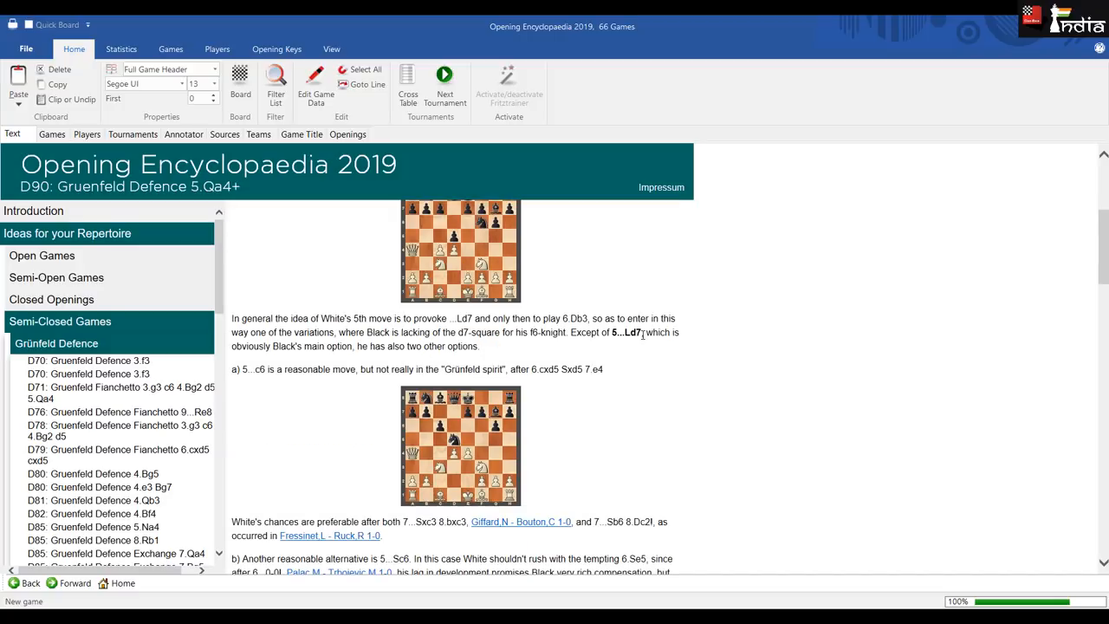
scroll(down, 3)
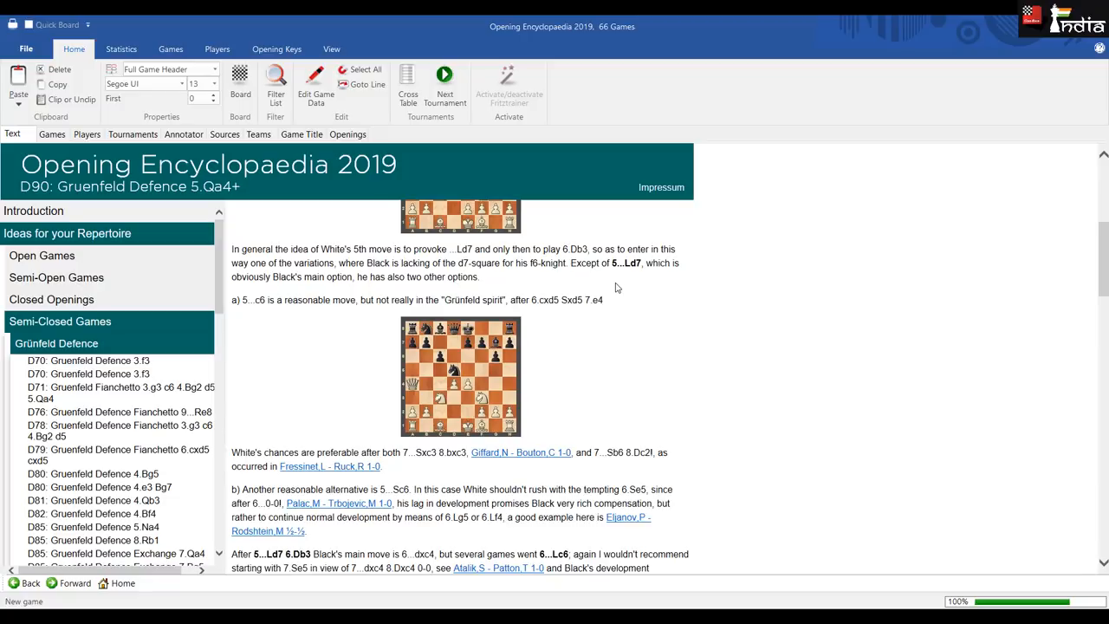
mouse_move(483, 455)
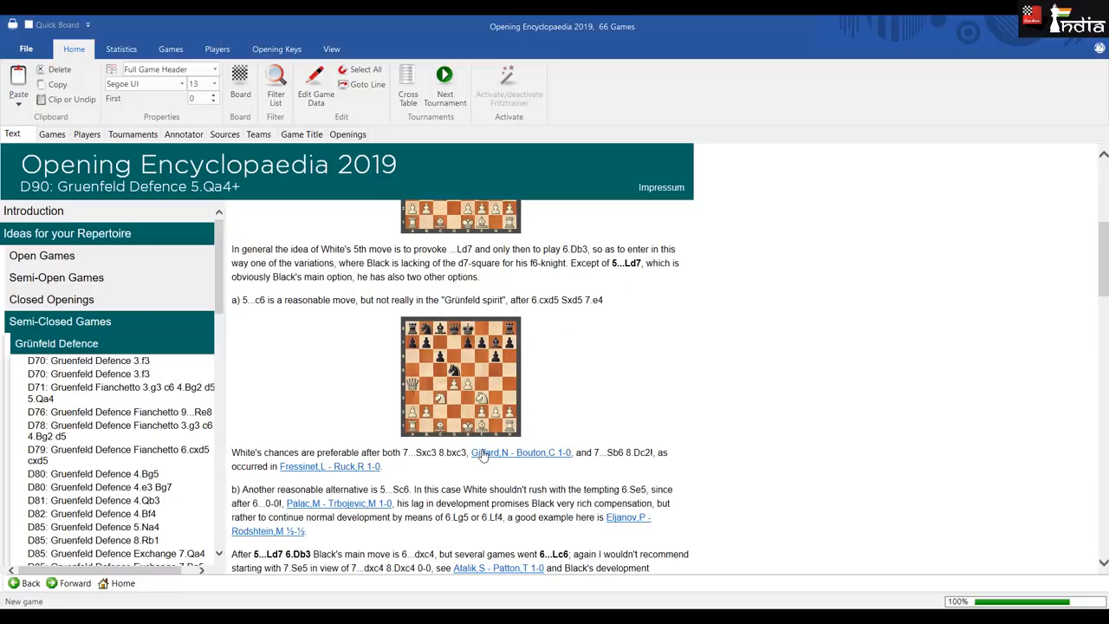
mouse_move(487, 454)
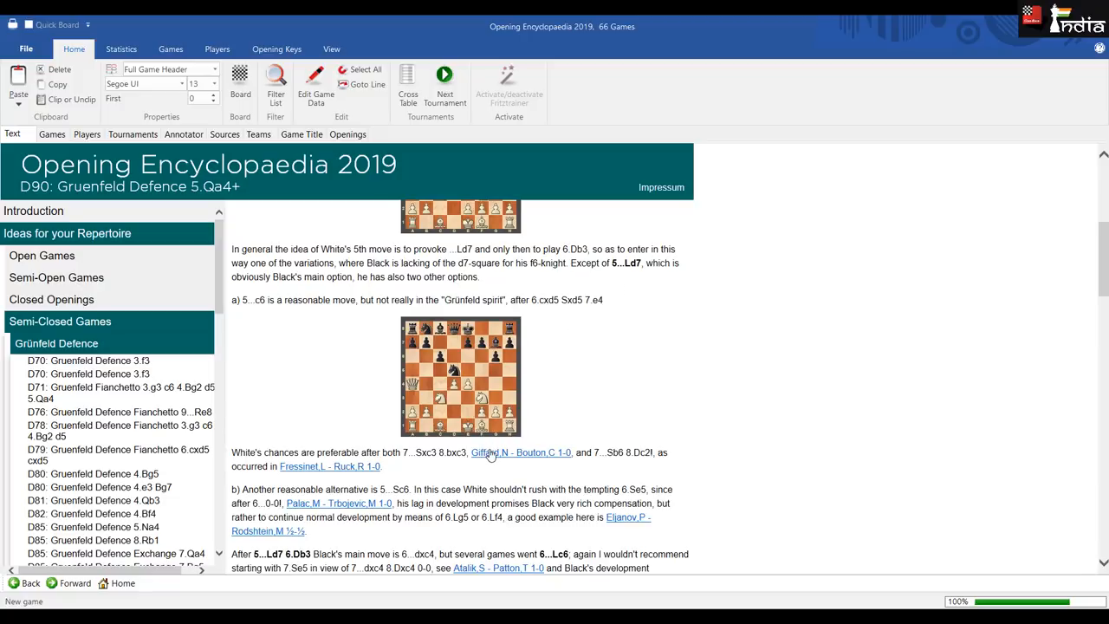
click(519, 453)
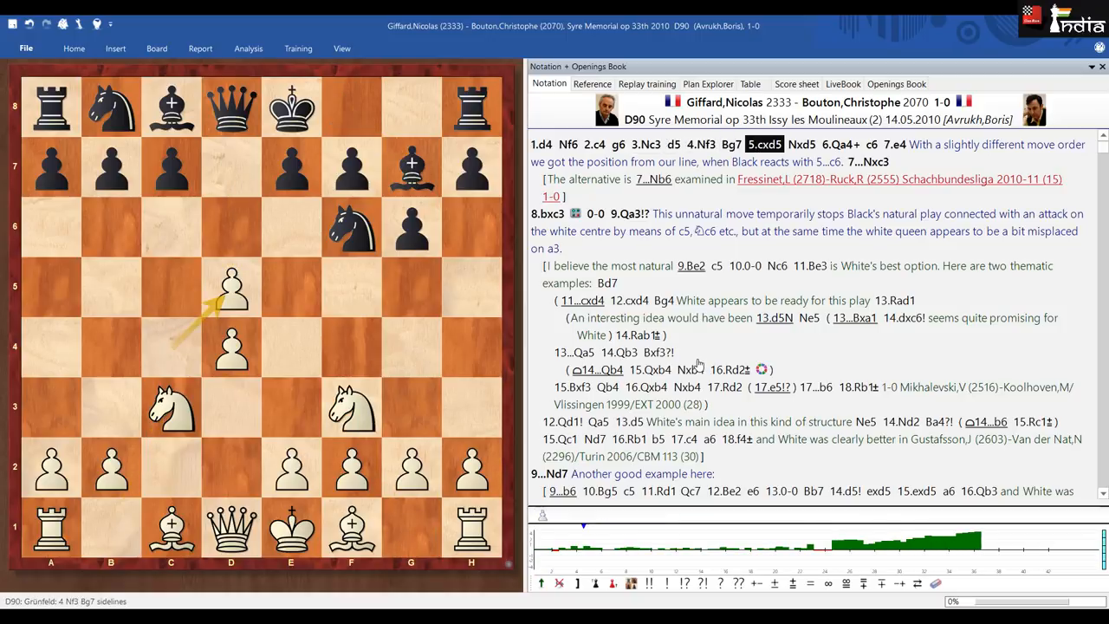
- Jump the example game to the position after 8.bxc3 and read on
click(801, 143)
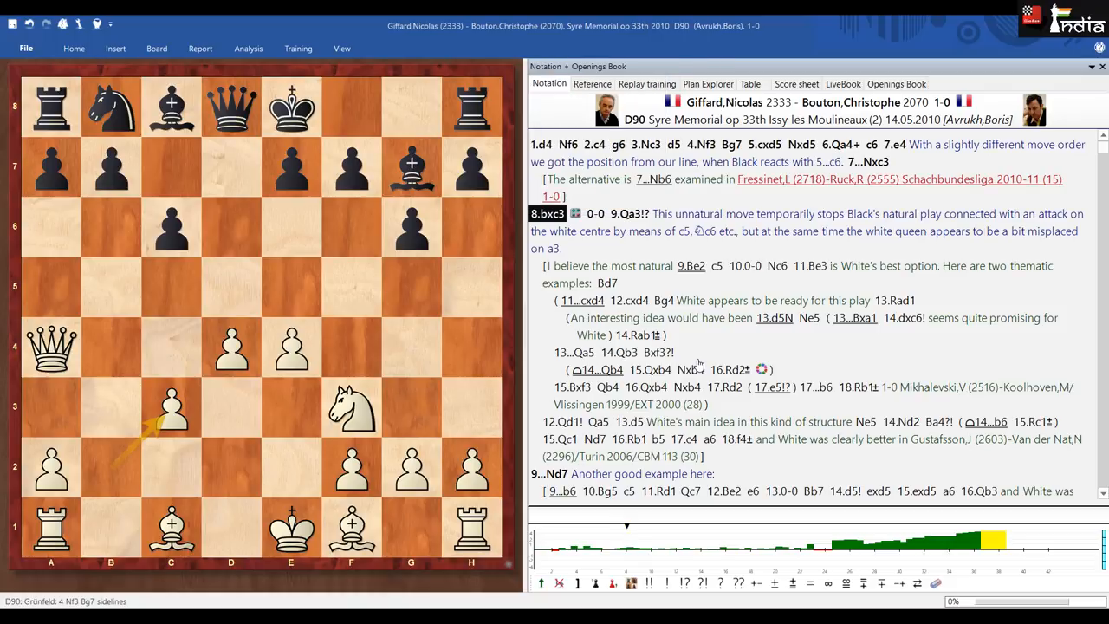
mouse_move(754, 422)
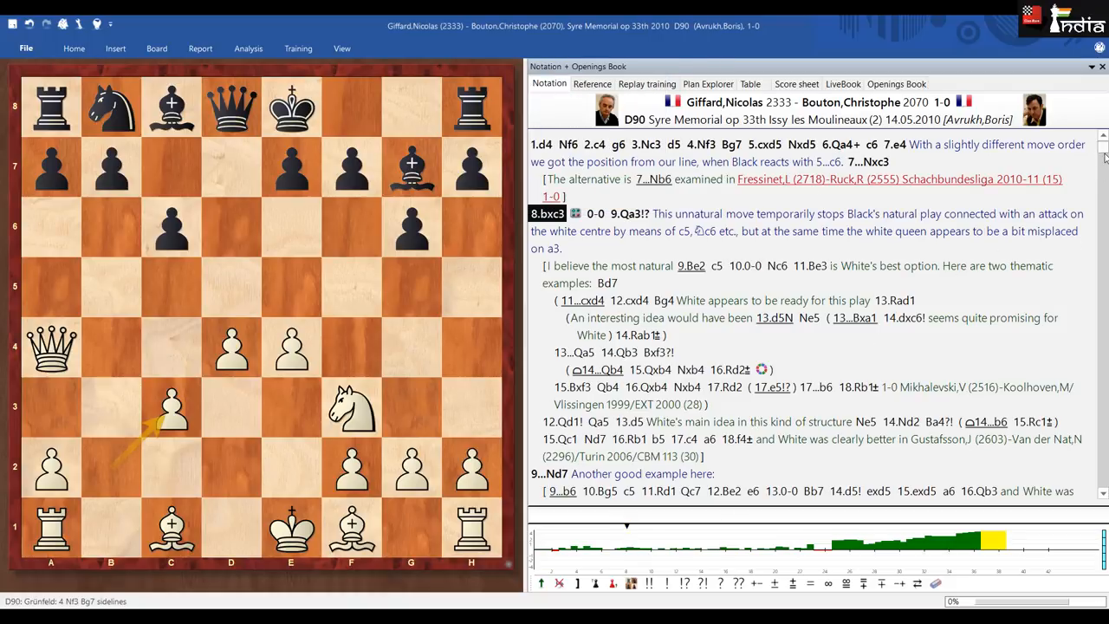
scroll(down, 3)
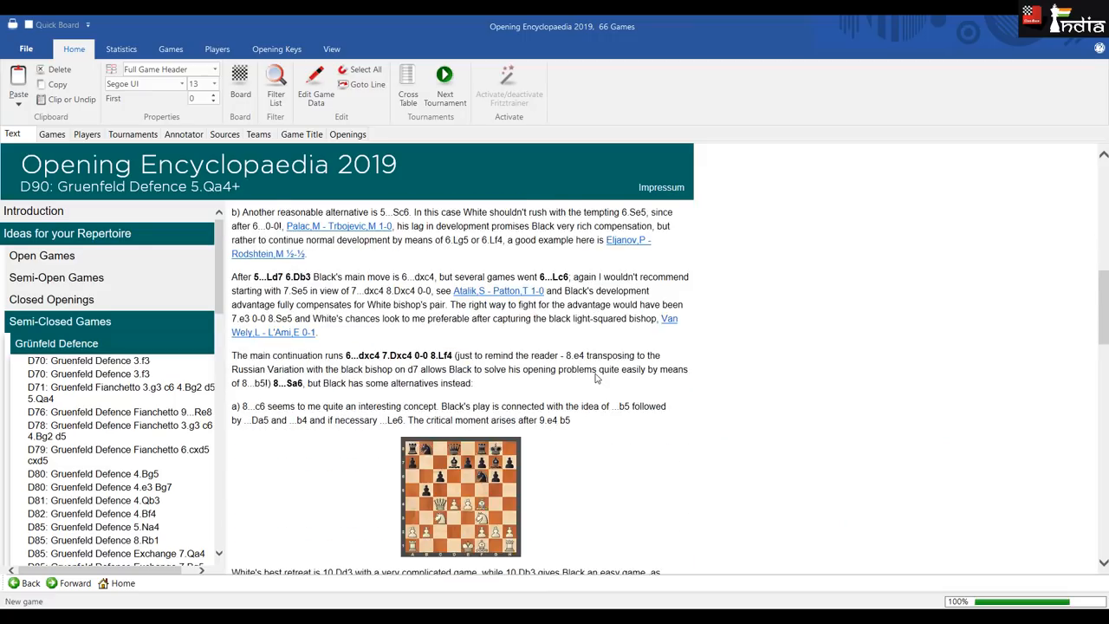
- Scroll further down the D90 5.Qa4+ survey text to the 6...Ld7 lines
scroll(down, 3)
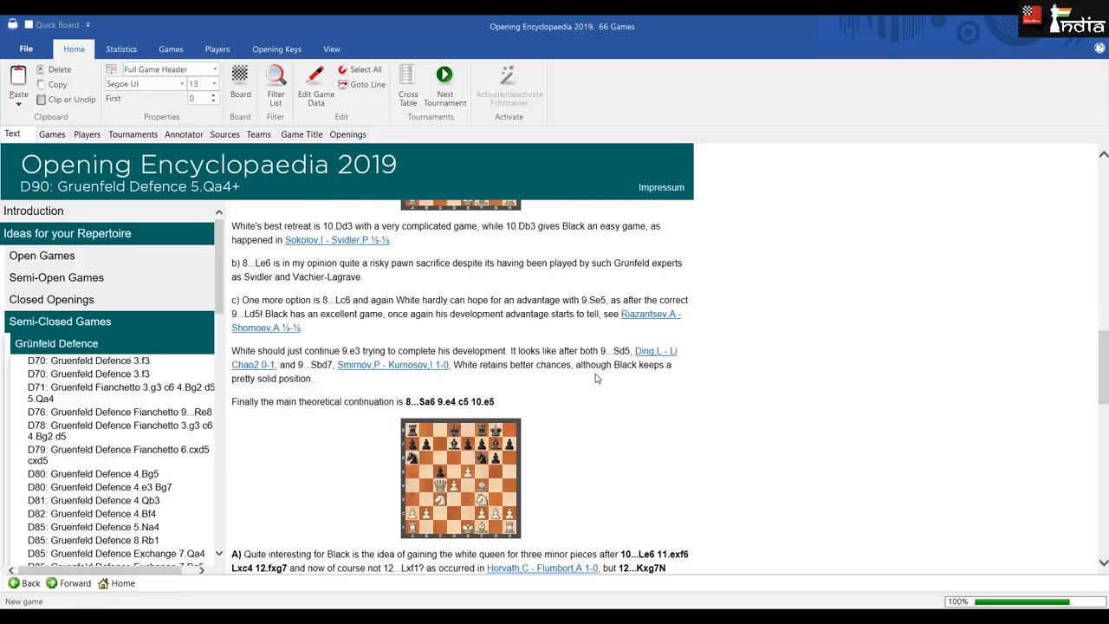
scroll(down, 3)
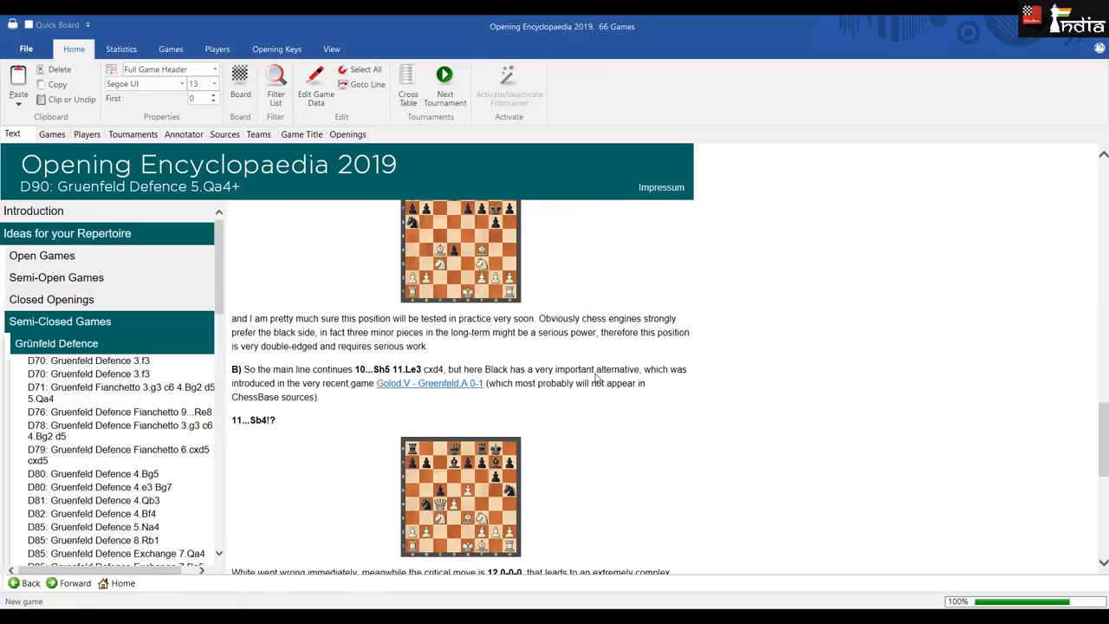
scroll(down, 3)
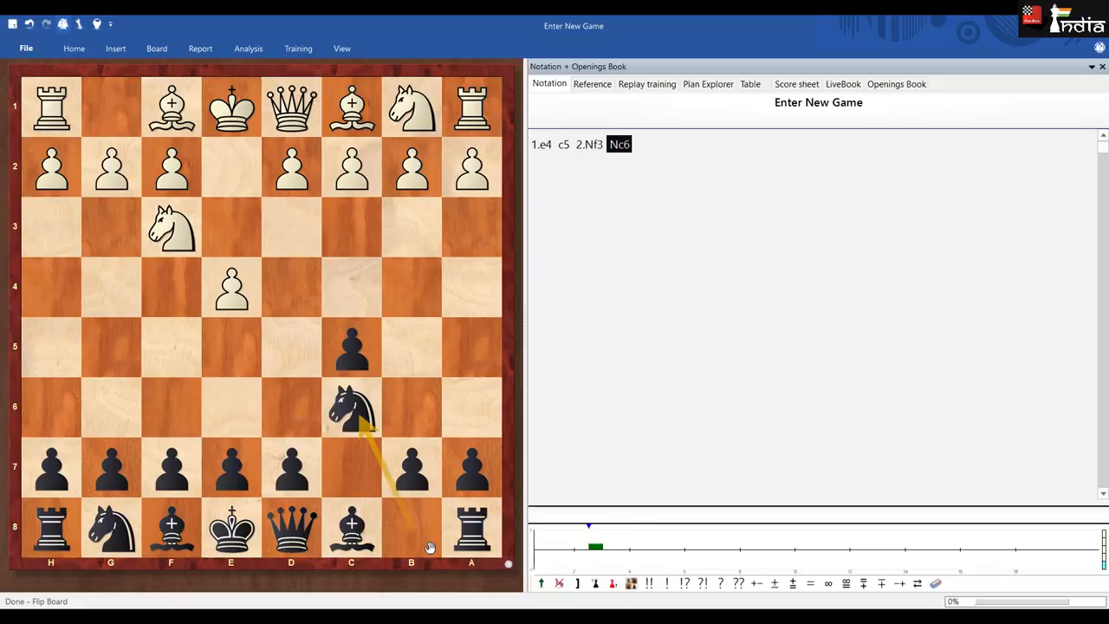
mouse_move(236, 229)
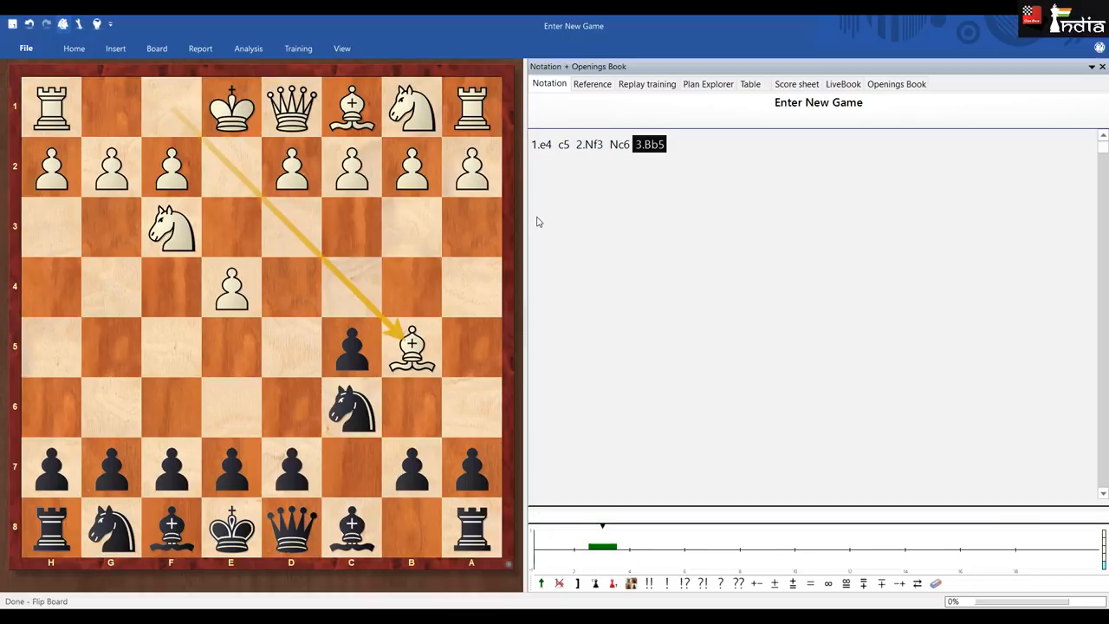
mouse_move(716, 212)
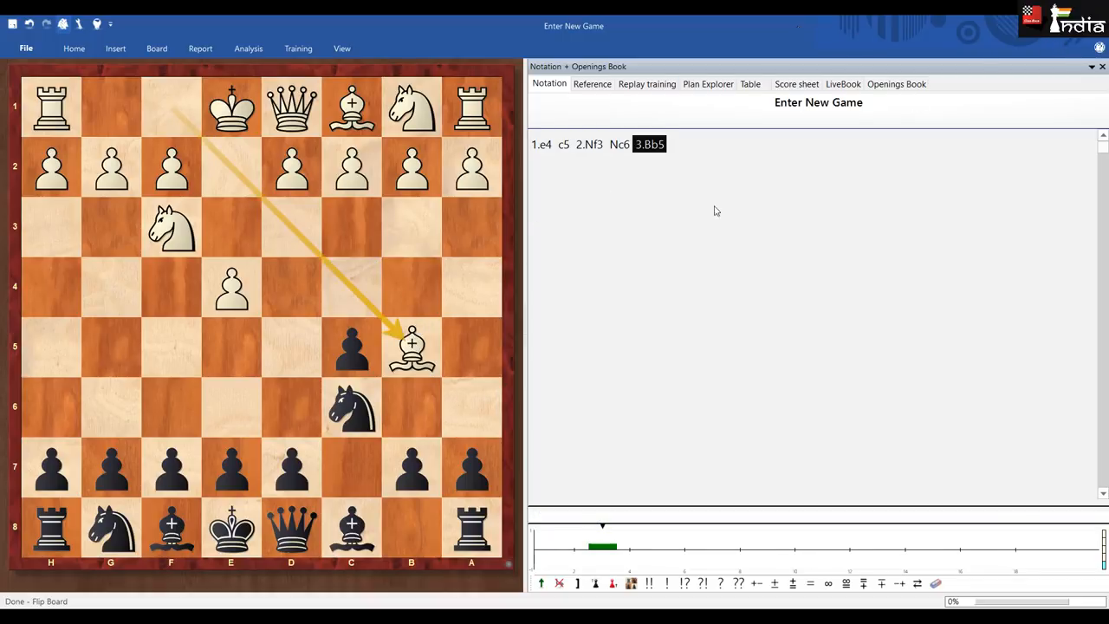
mouse_move(661, 241)
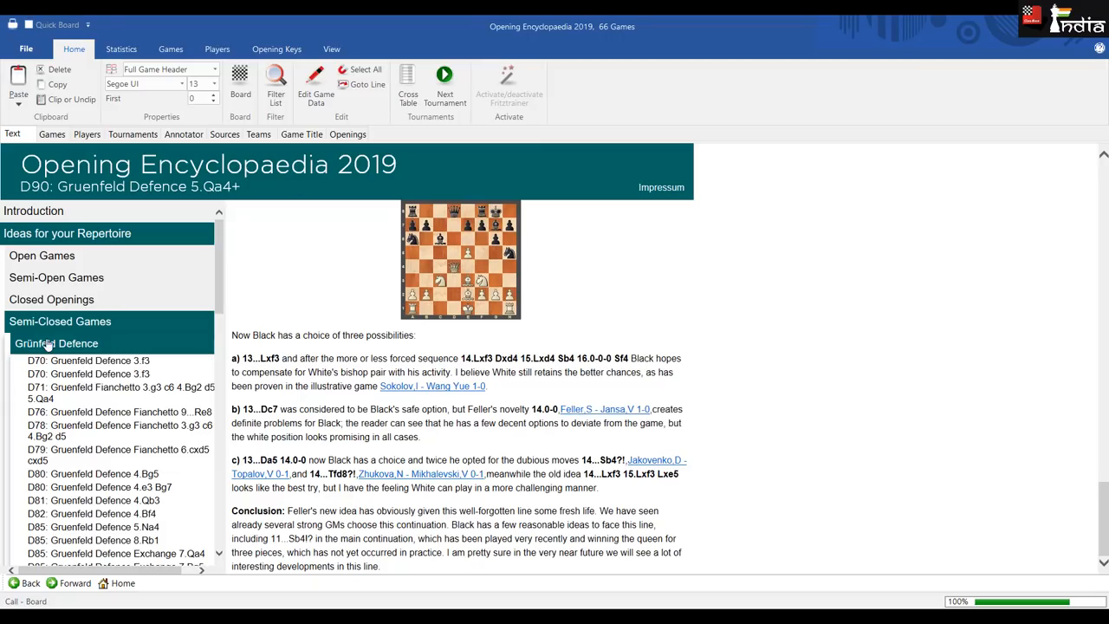
- Expand Semi-Open Games and Sicilian Defence to reveal the Rossolimo Variation's B30–B31 lines
click(55, 277)
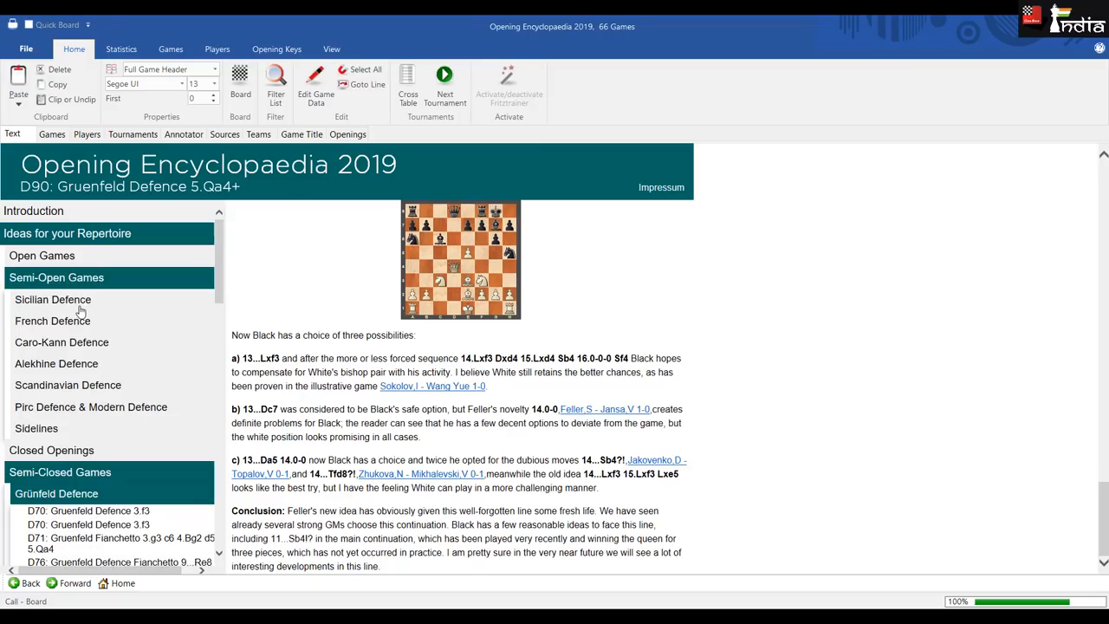
click(52, 298)
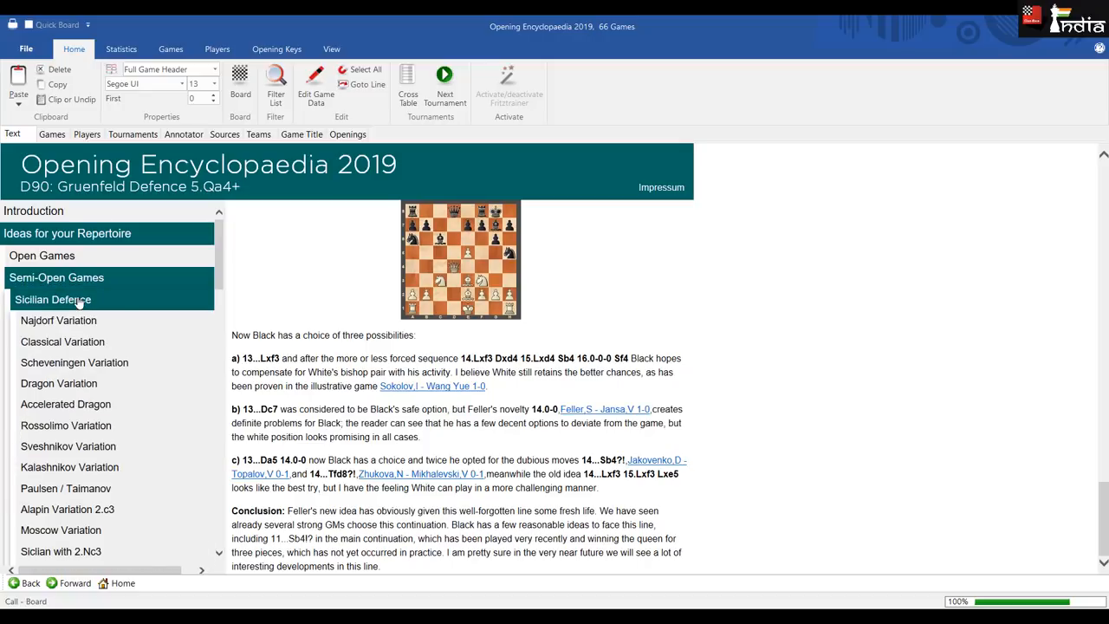
scroll(down, 3)
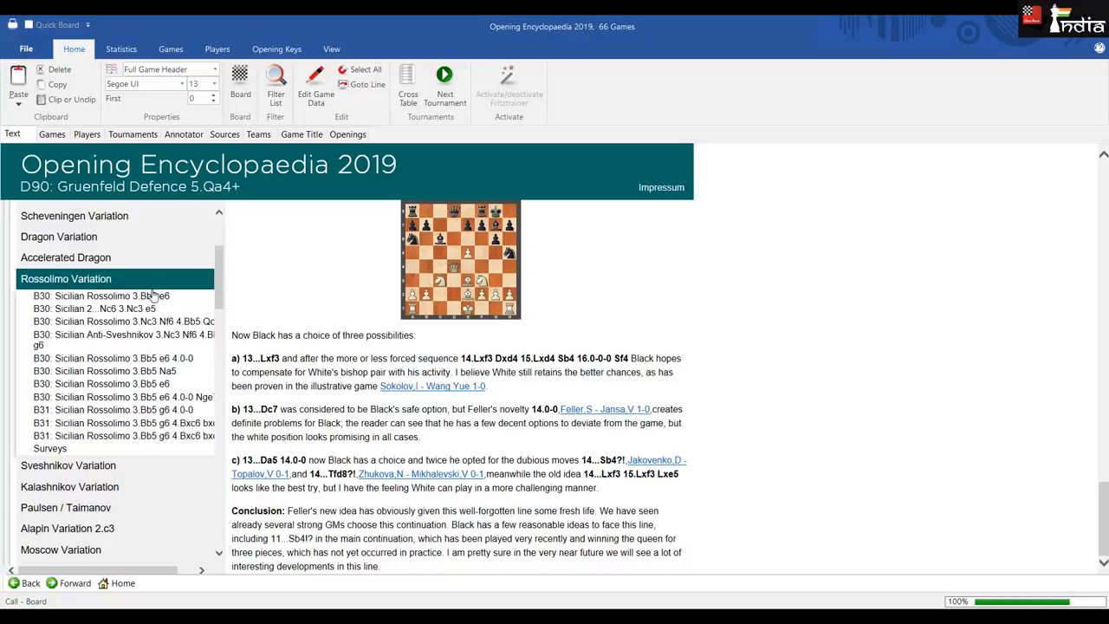
mouse_move(132, 321)
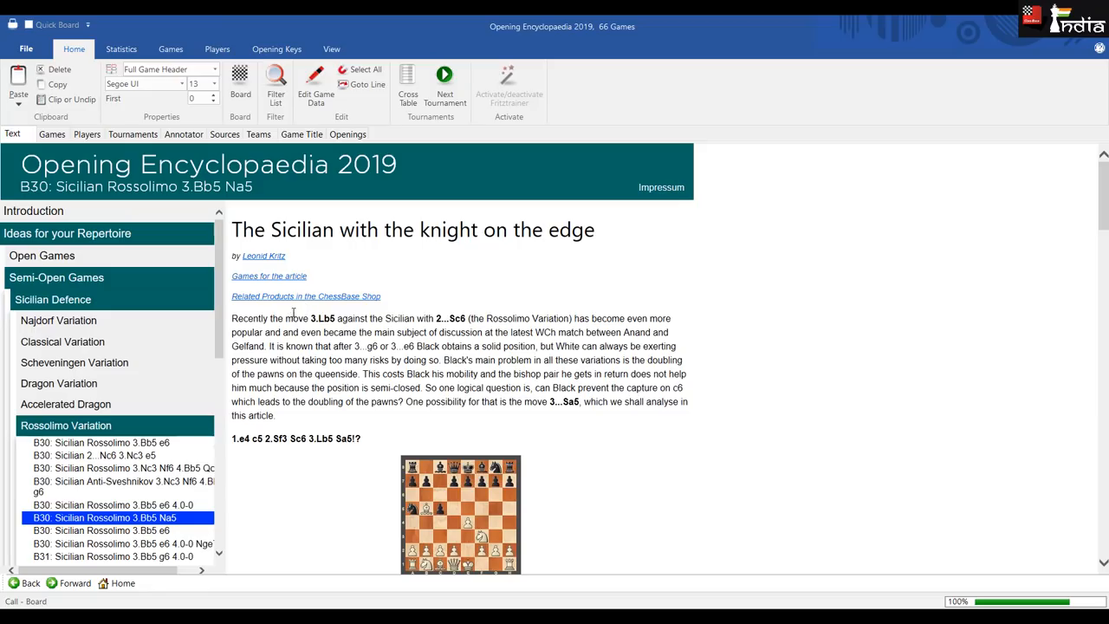
mouse_move(278, 267)
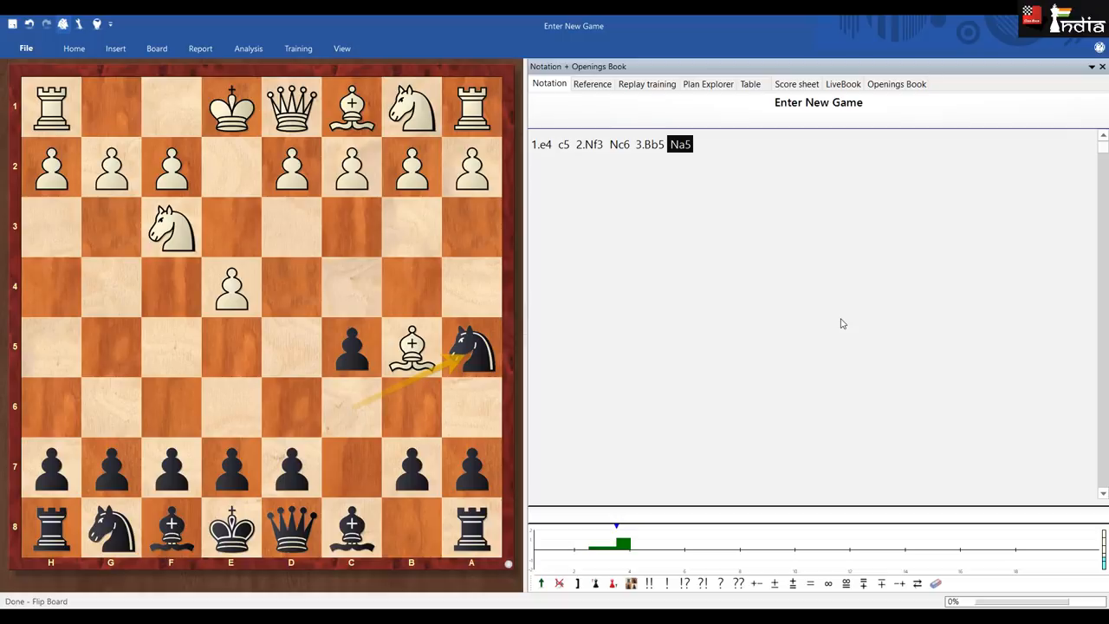
mouse_move(1008, 29)
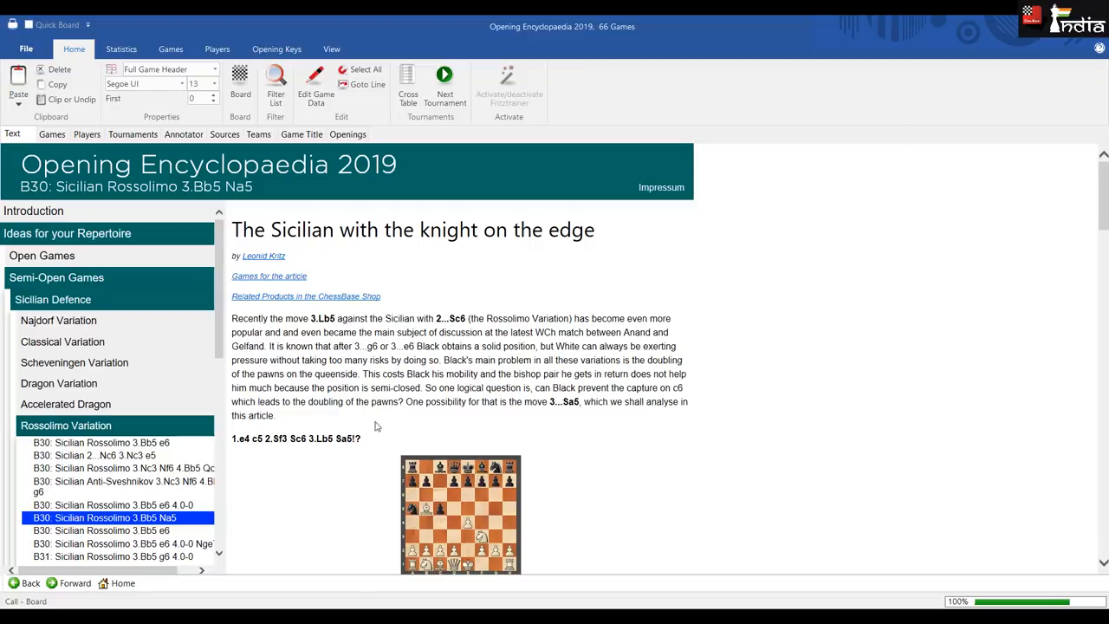
mouse_move(482, 345)
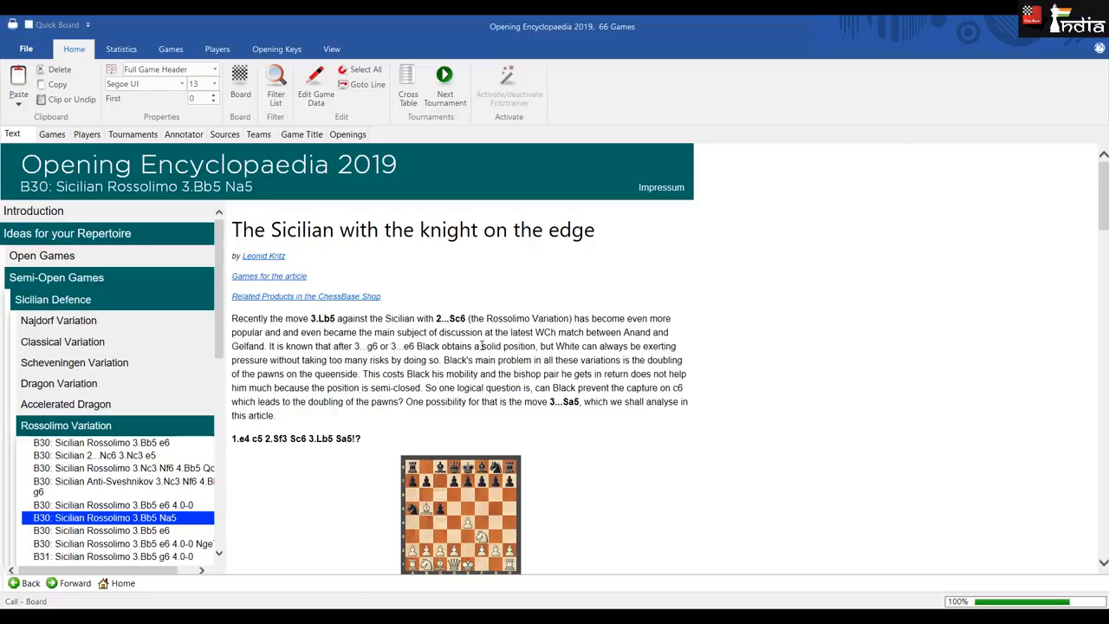
- Scroll down through the 3...Na5 analysed lines to the 'To sum up' paragraph
scroll(down, 3)
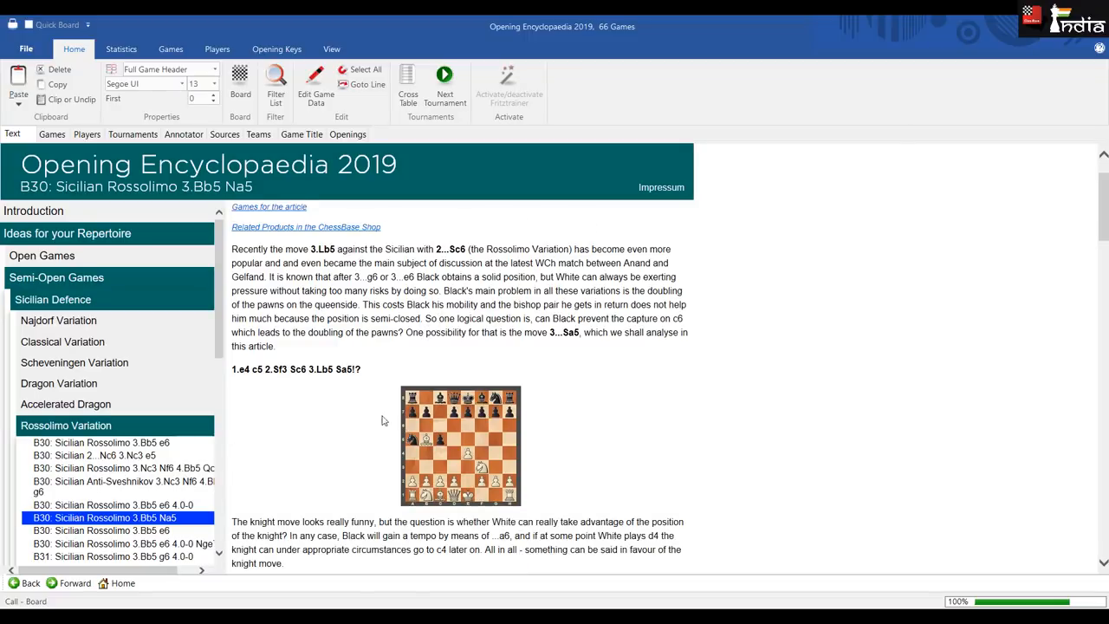
scroll(down, 3)
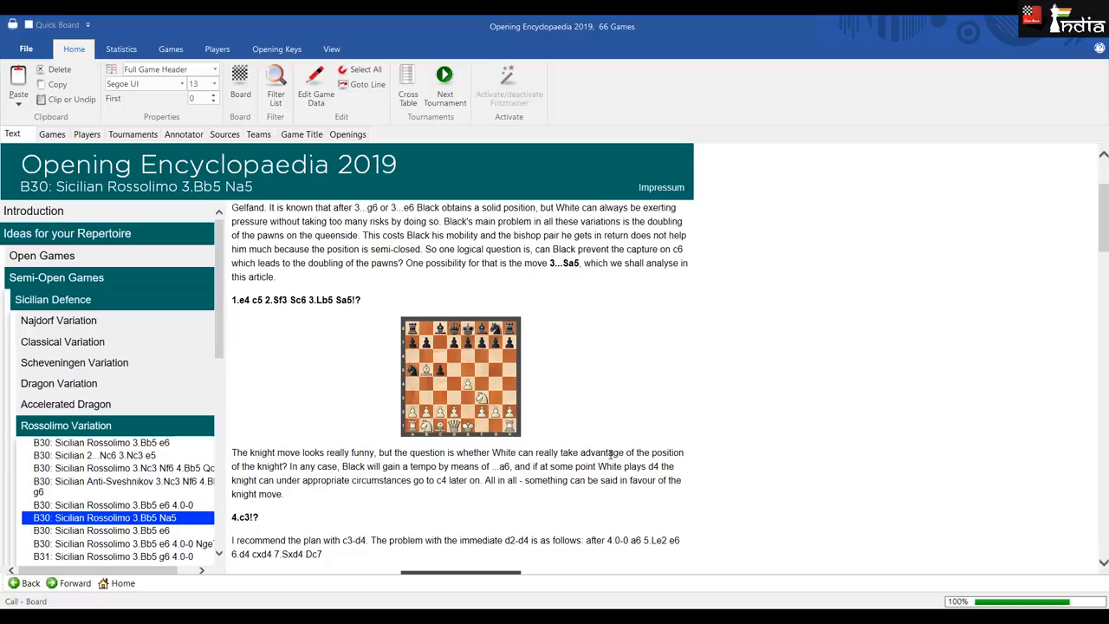
mouse_move(592, 505)
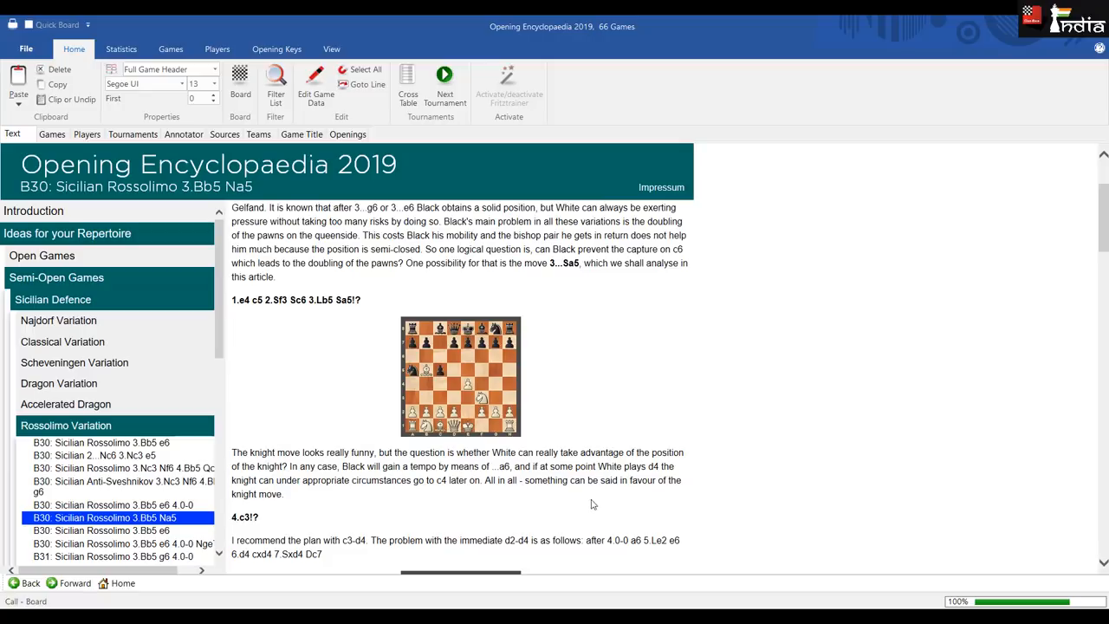
scroll(down, 3)
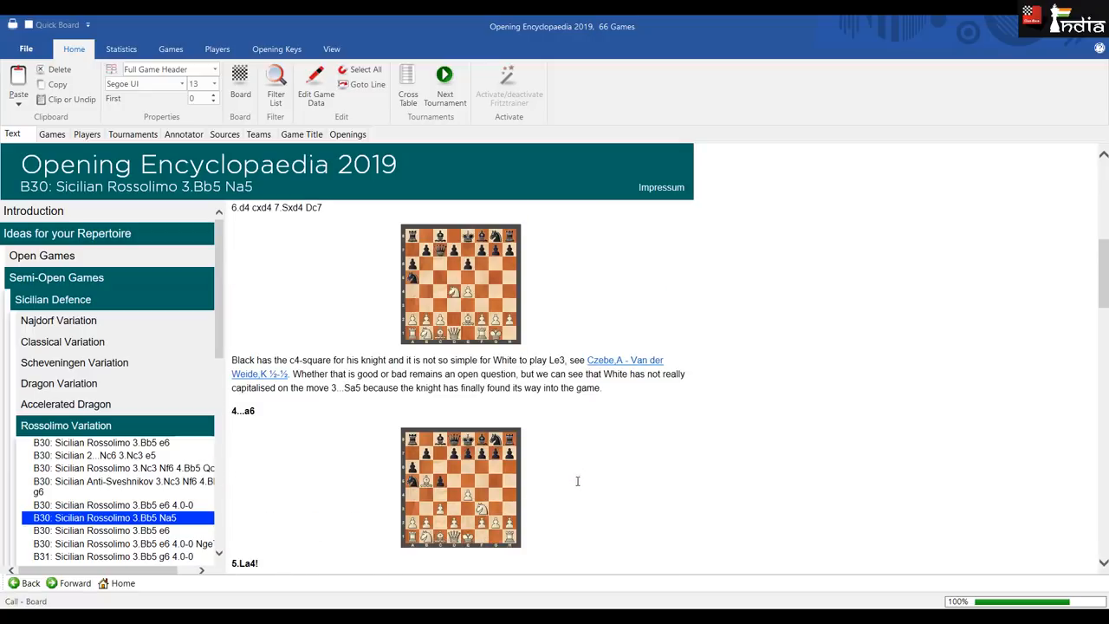
scroll(down, 3)
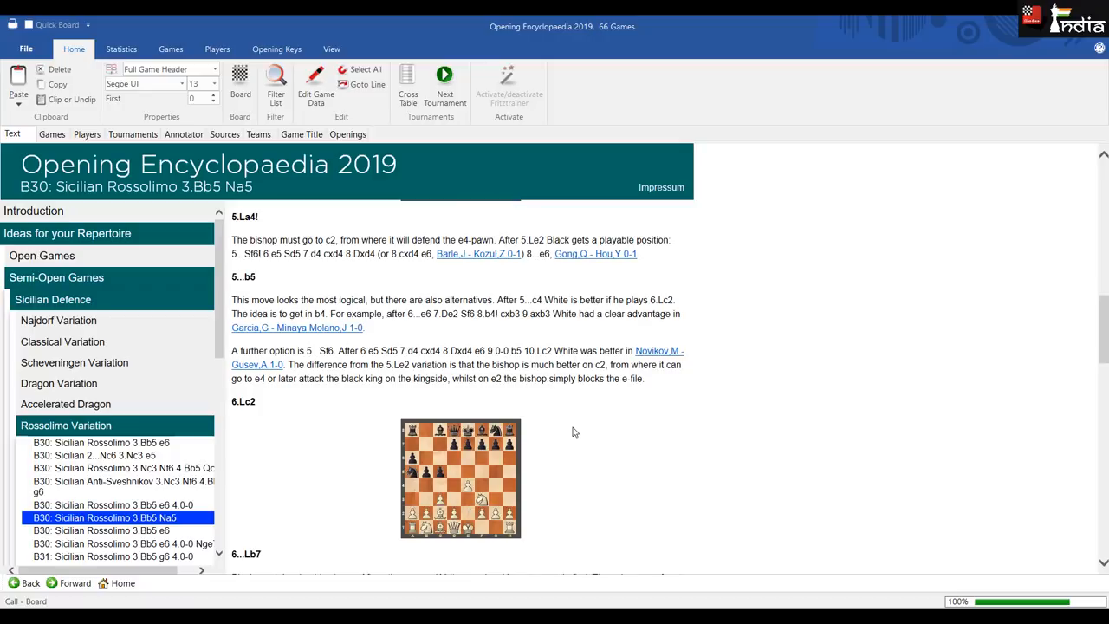
scroll(down, 3)
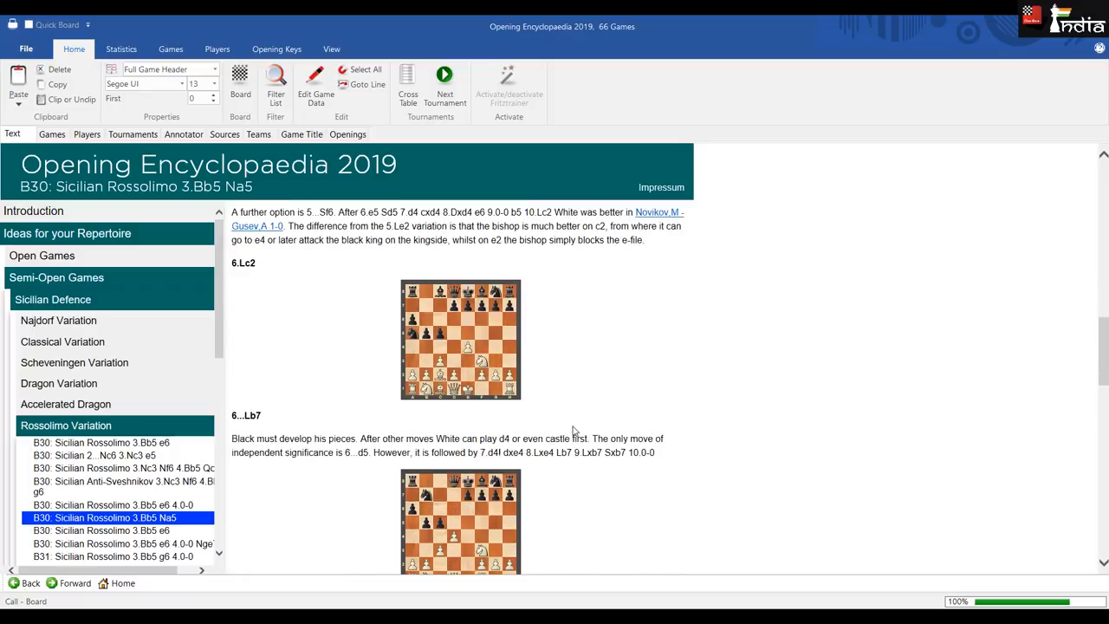
scroll(down, 3)
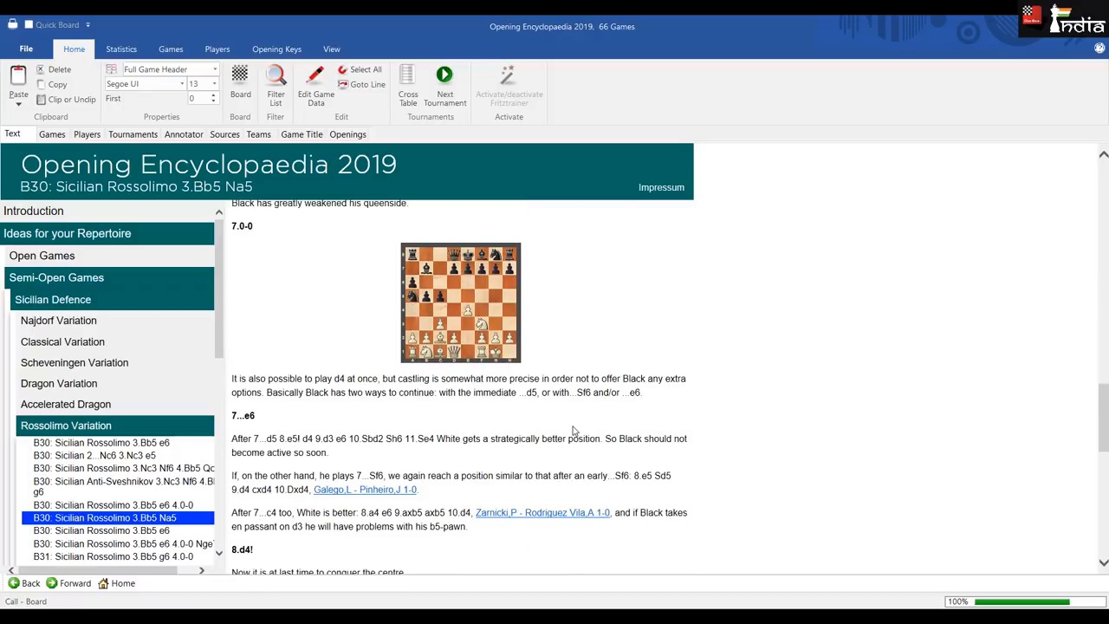
scroll(down, 3)
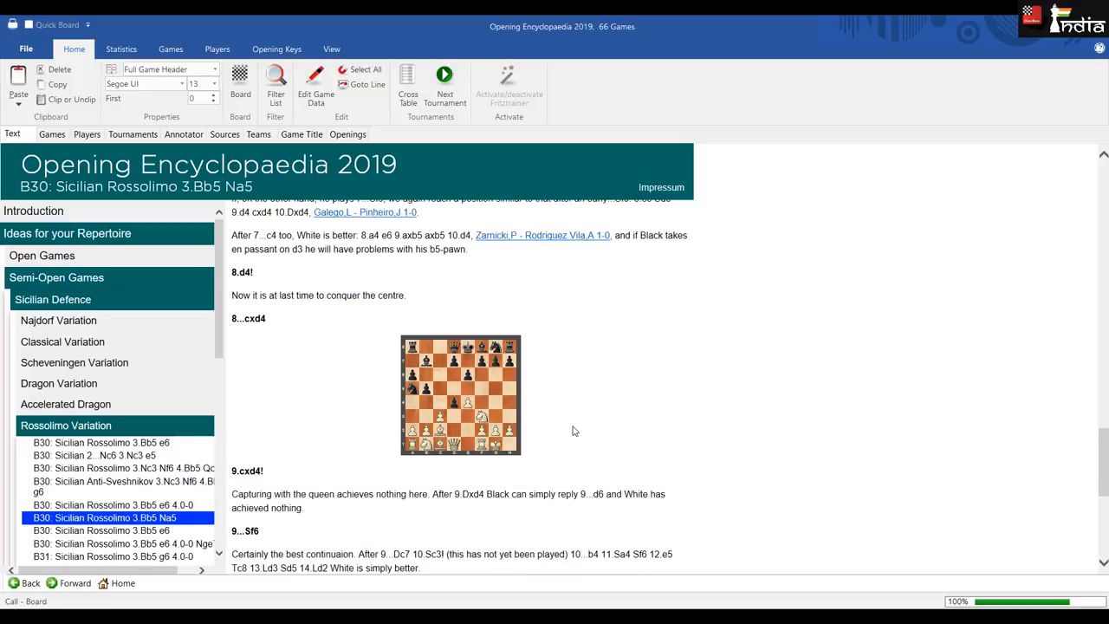
scroll(down, 3)
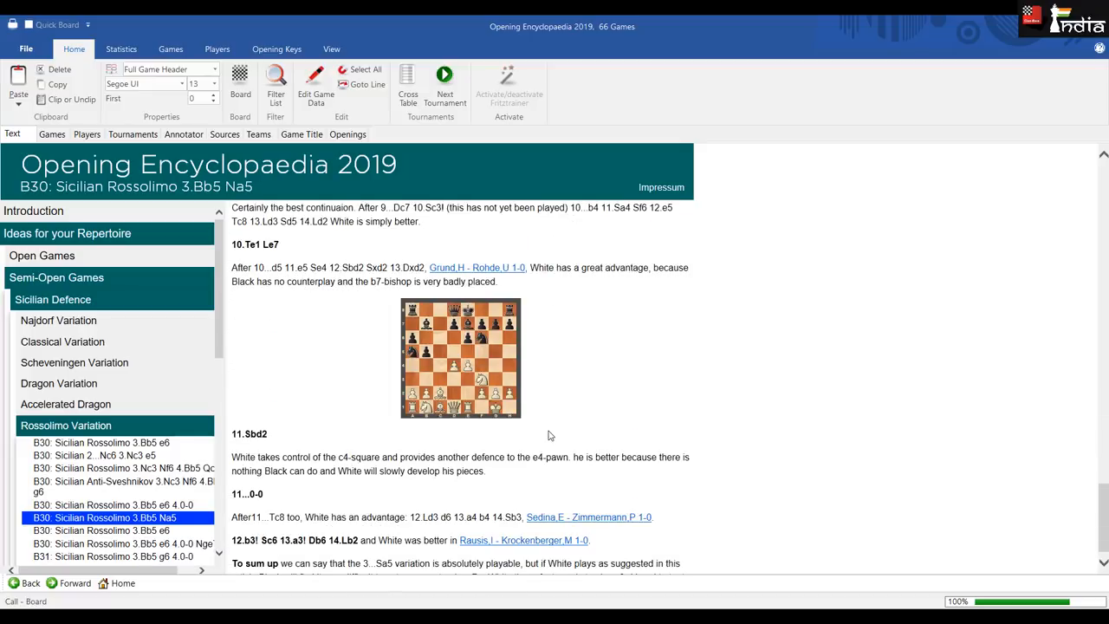
scroll(down, 3)
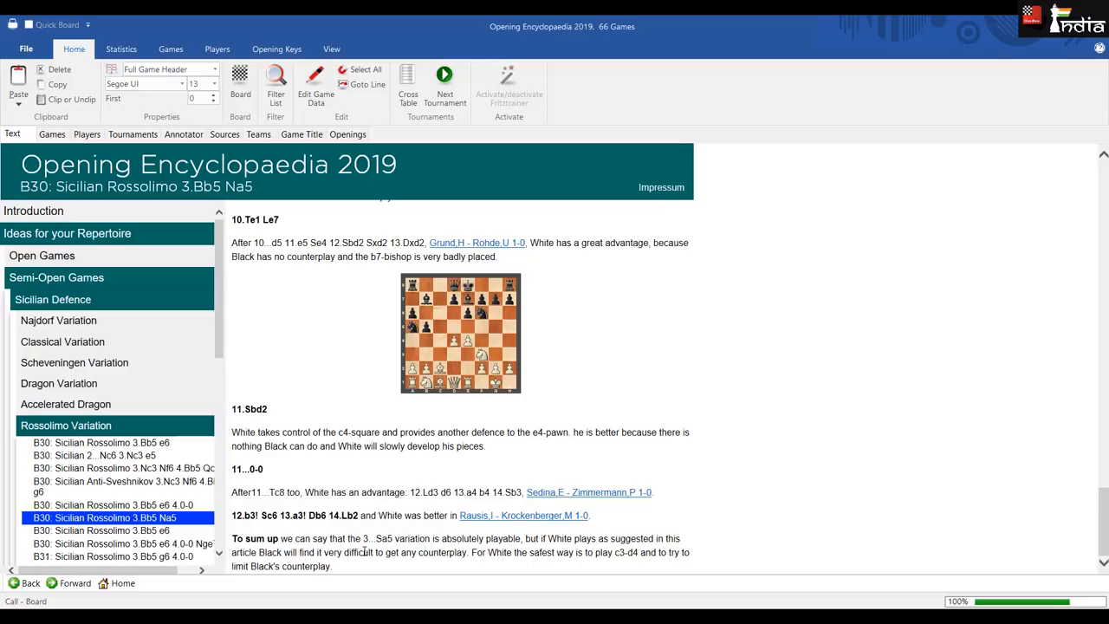
mouse_move(79, 414)
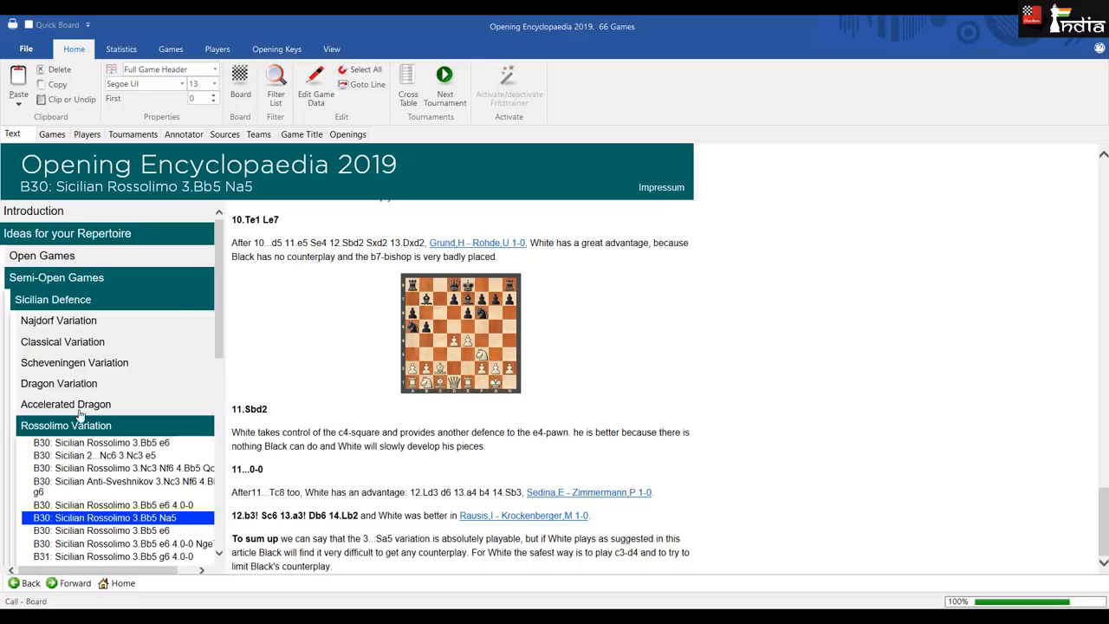
- Browse the contents tree and expand the French Defence Tarrasch Variation lines
scroll(down, 3)
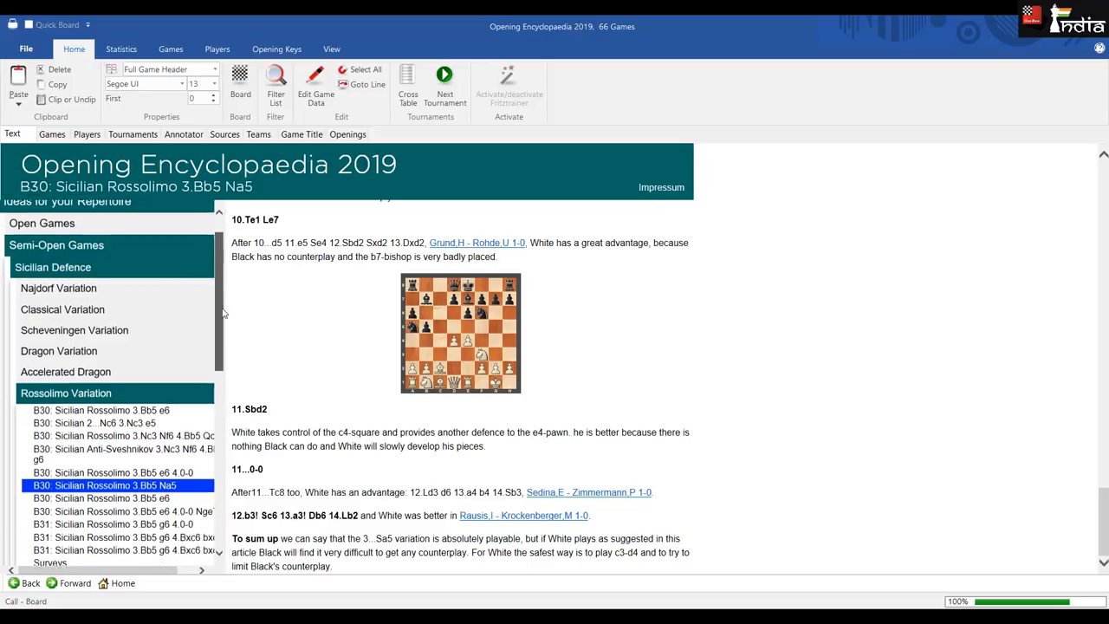
scroll(down, 3)
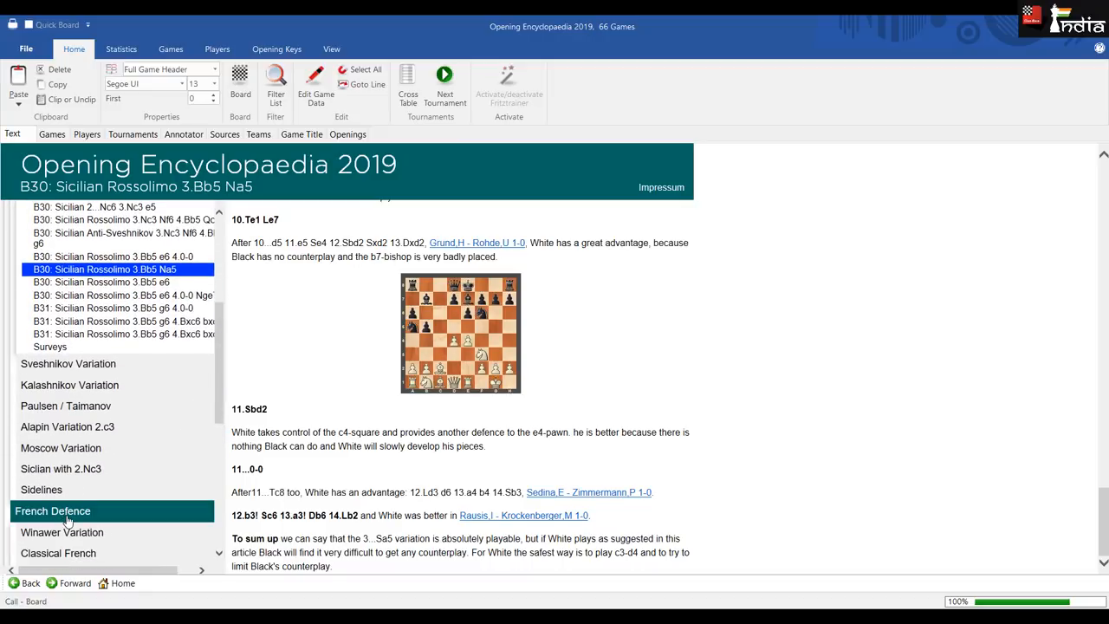
scroll(down, 3)
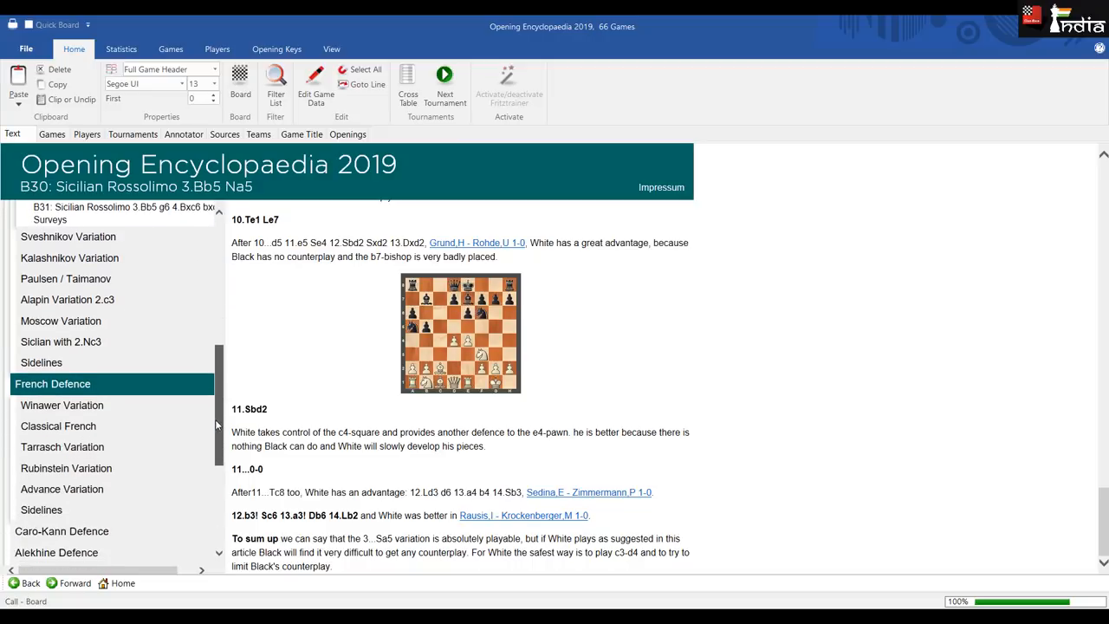
scroll(down, 3)
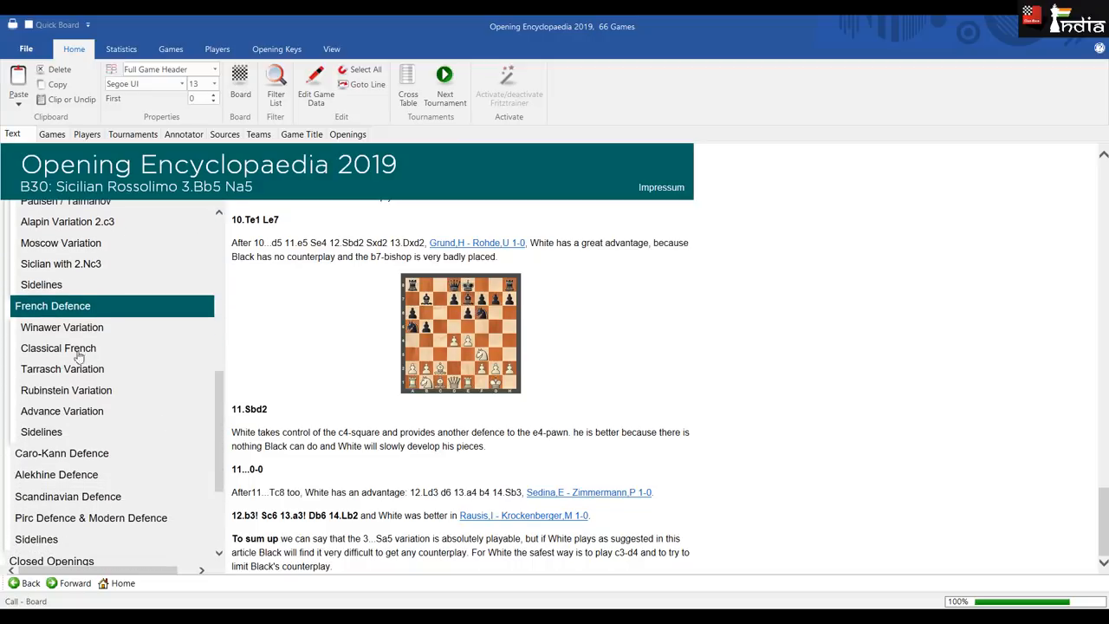
click(62, 367)
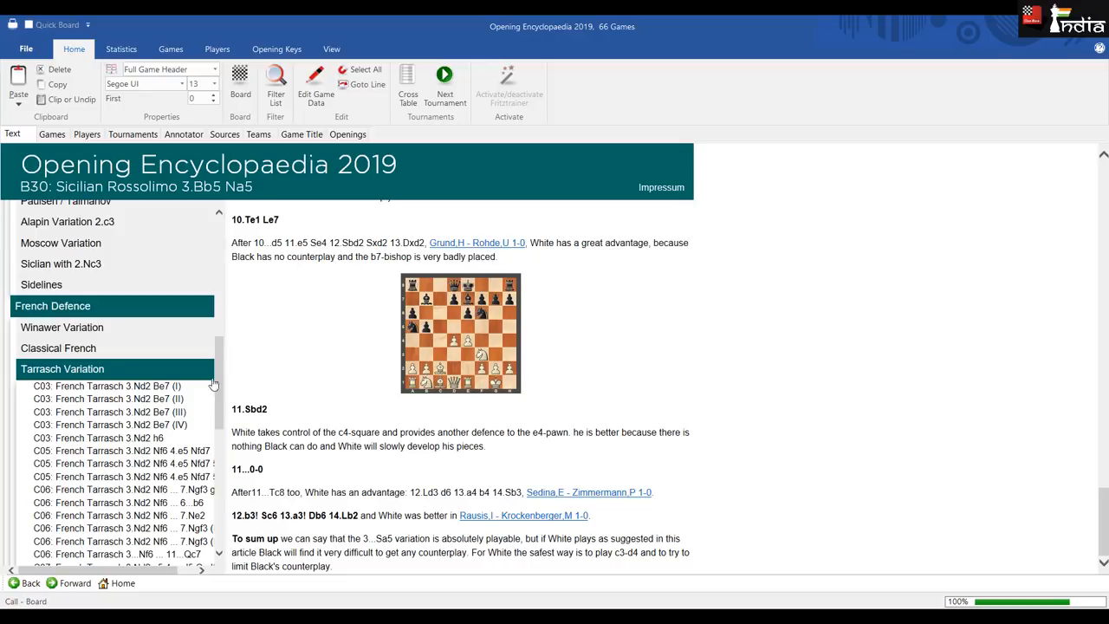
scroll(down, 3)
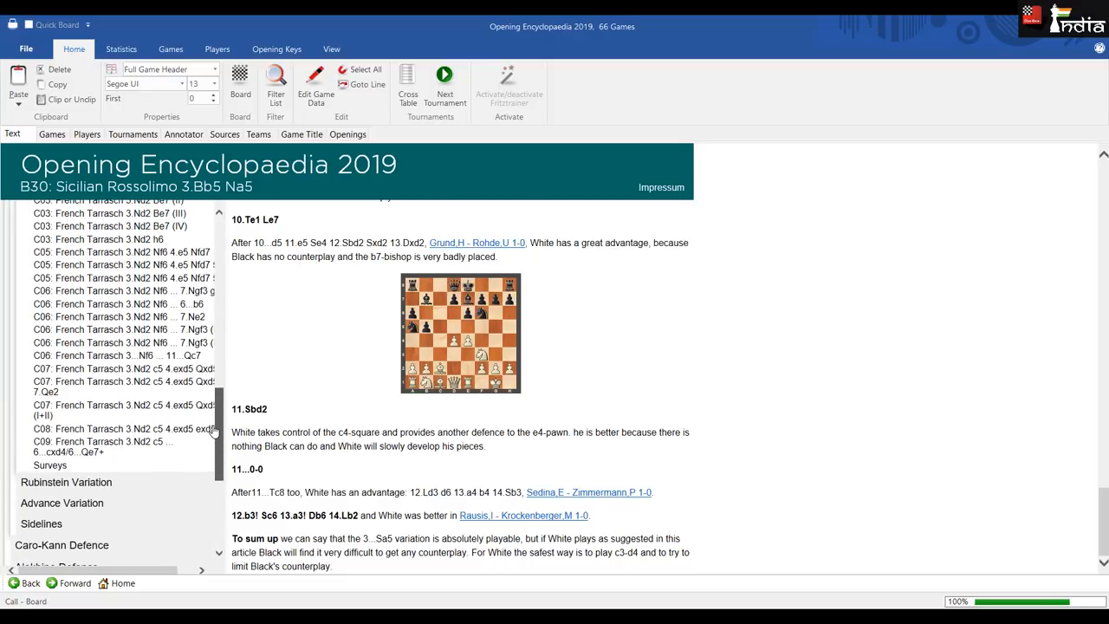
scroll(up, 3)
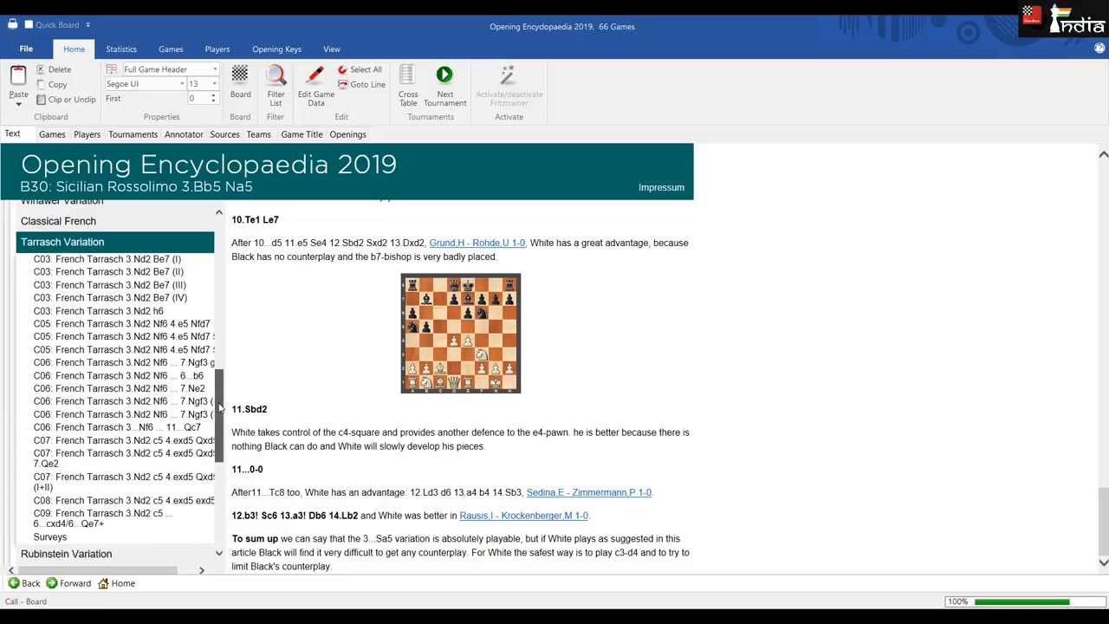
scroll(up, 3)
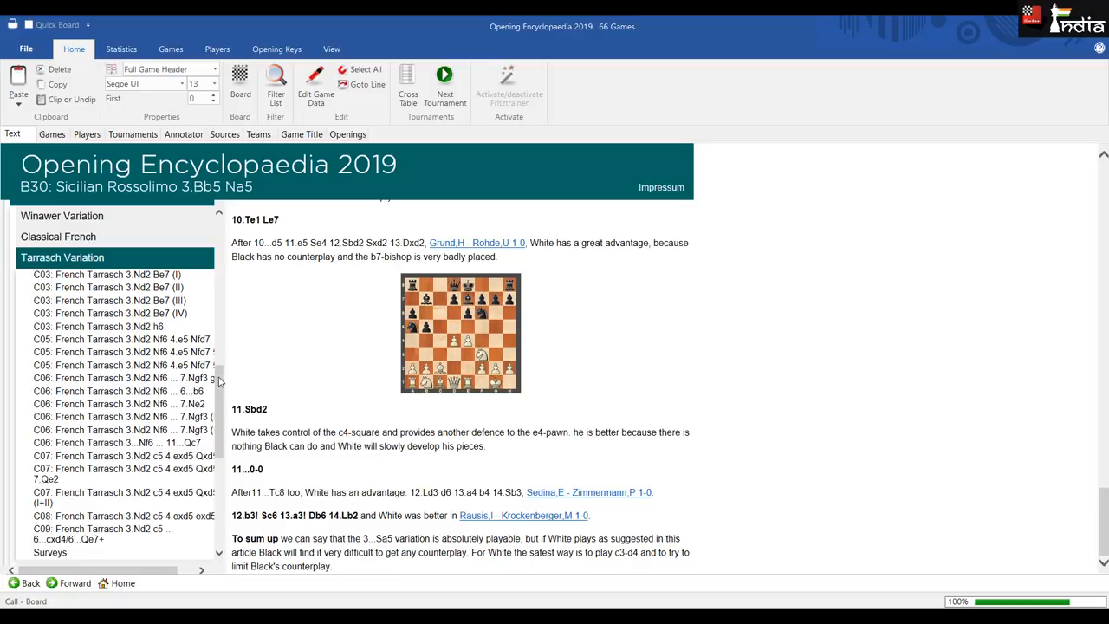
- Collapse the Ideas for your Repertoire branch and switch to the Videos section
scroll(down, 3)
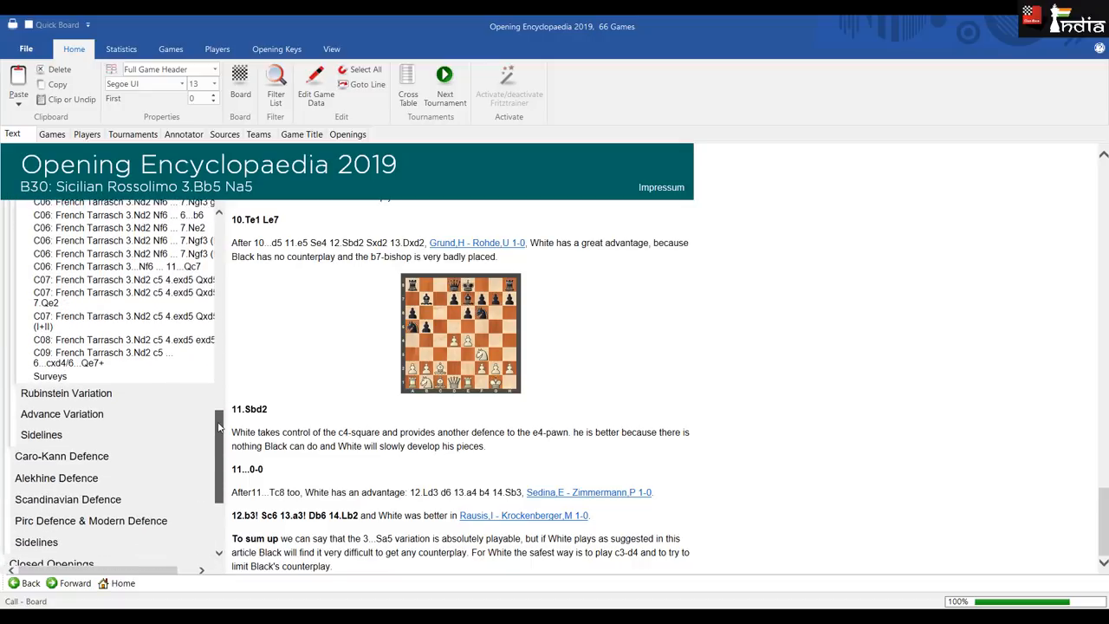
scroll(down, 3)
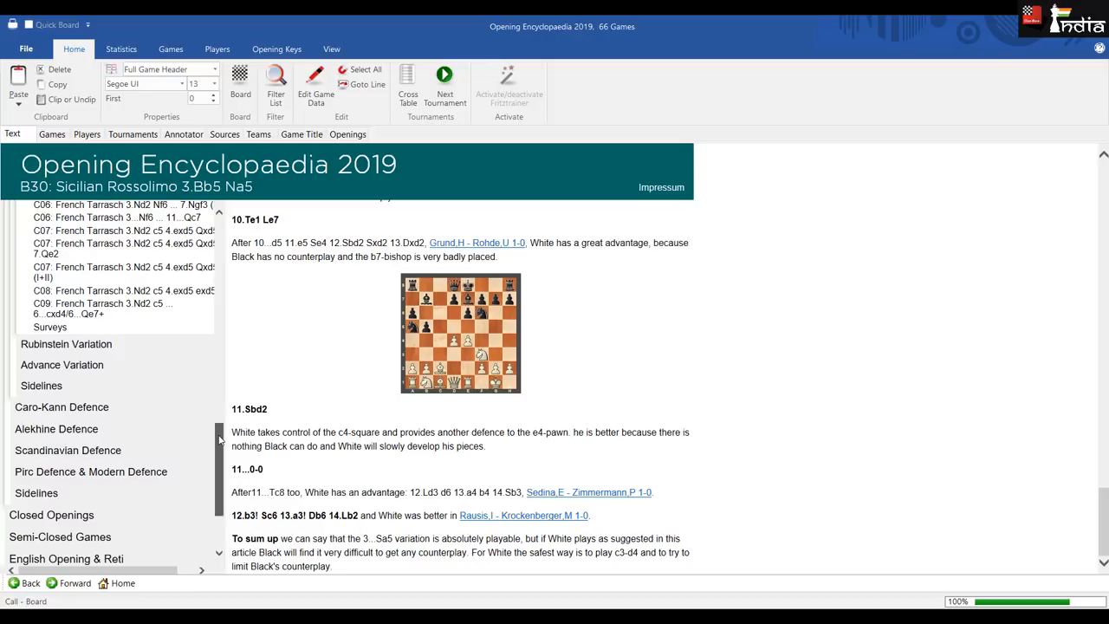
scroll(down, 3)
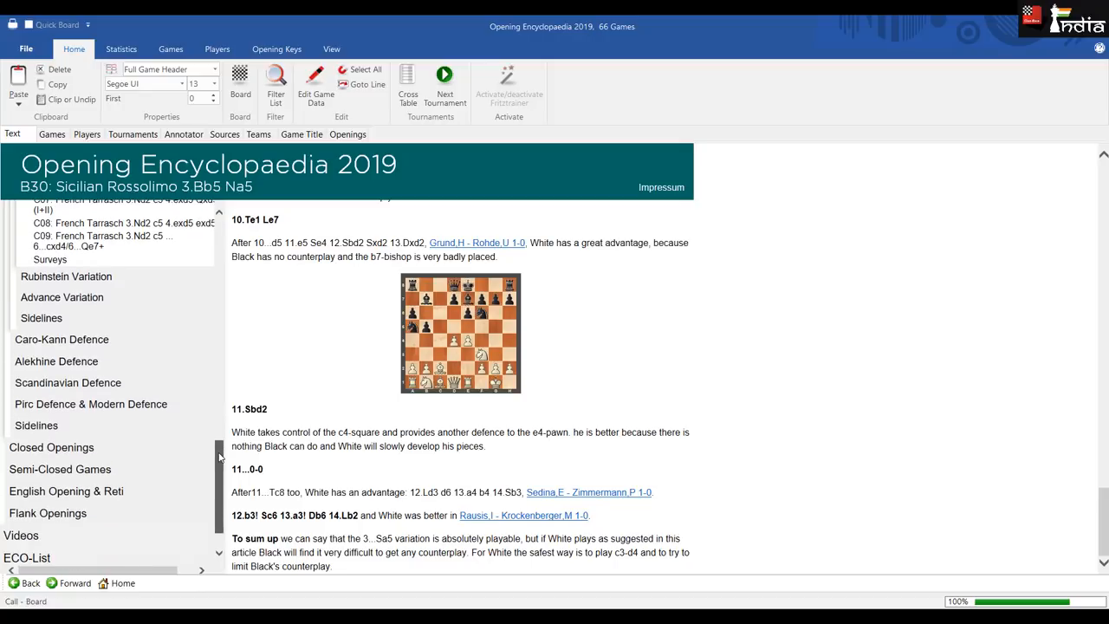
mouse_move(90, 513)
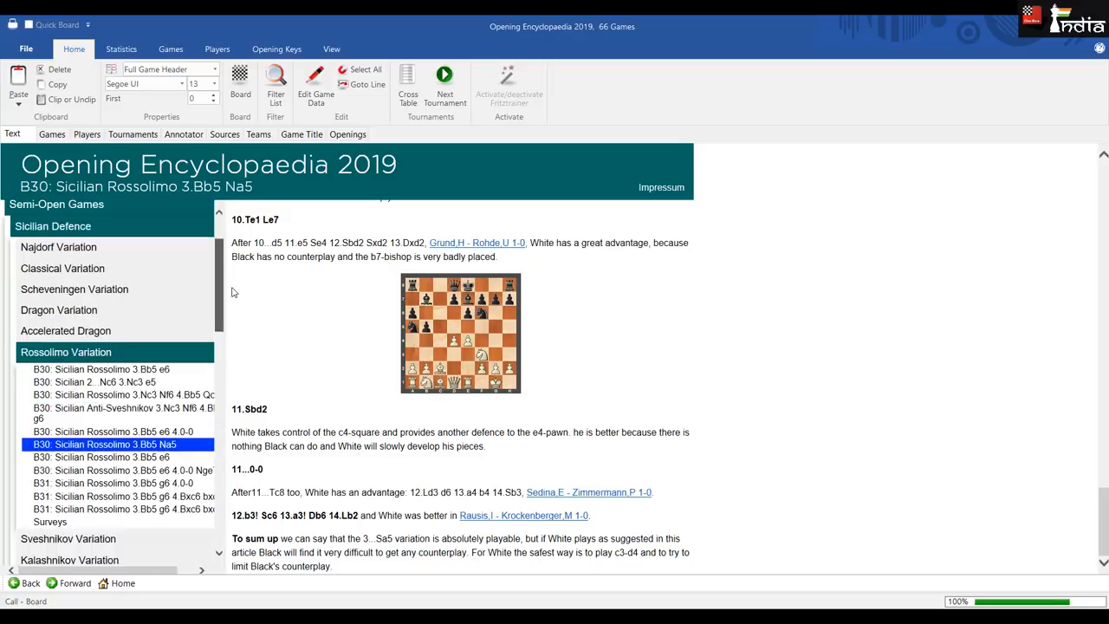
scroll(up, 3)
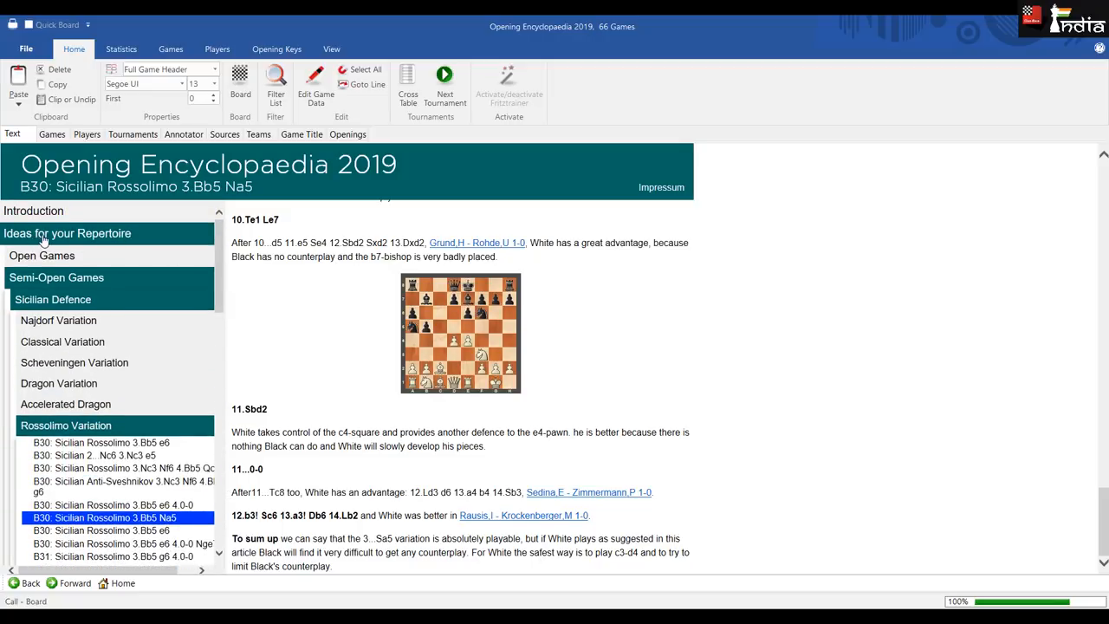
click(66, 232)
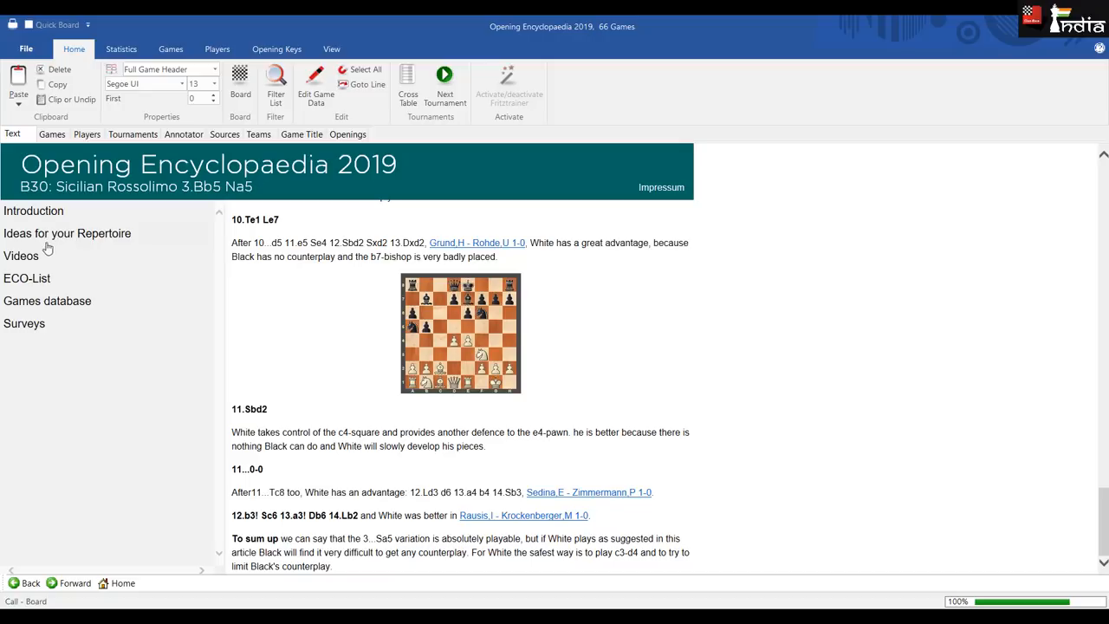
mouse_move(28, 264)
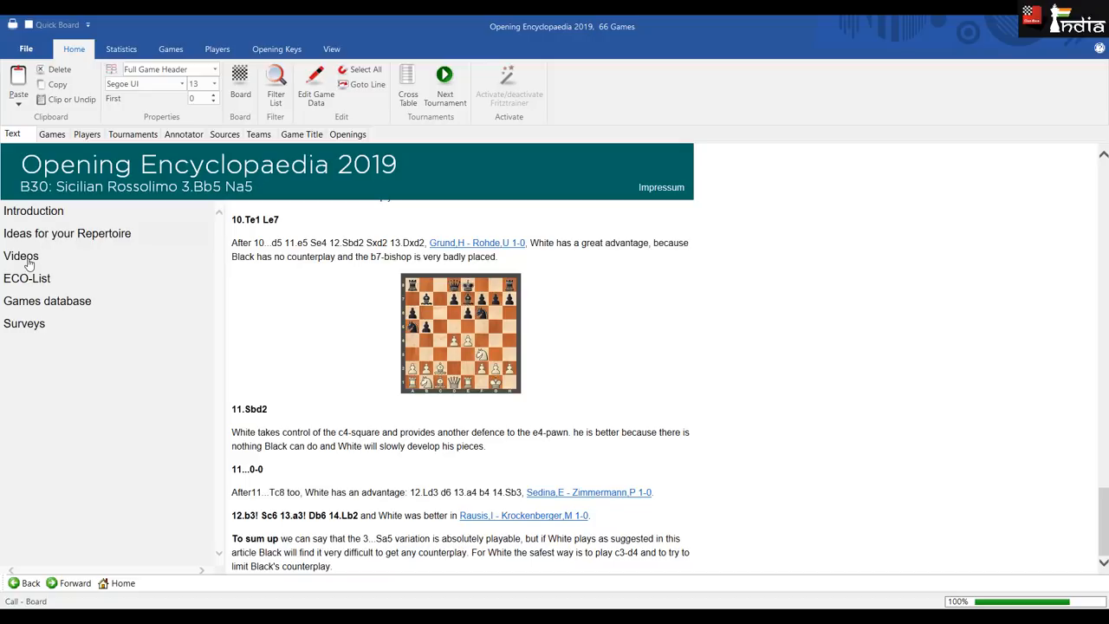
click(20, 257)
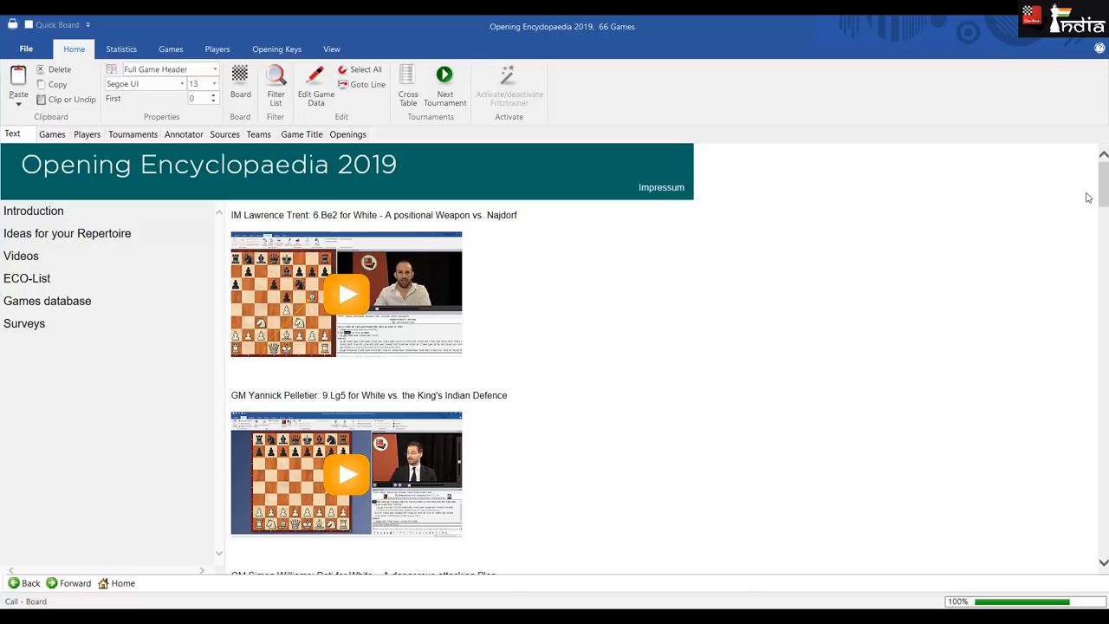
- Scroll down the video lectures list past Williams, Marin, L'Ami, King to Pelletier's Kramnik Italian
scroll(down, 3)
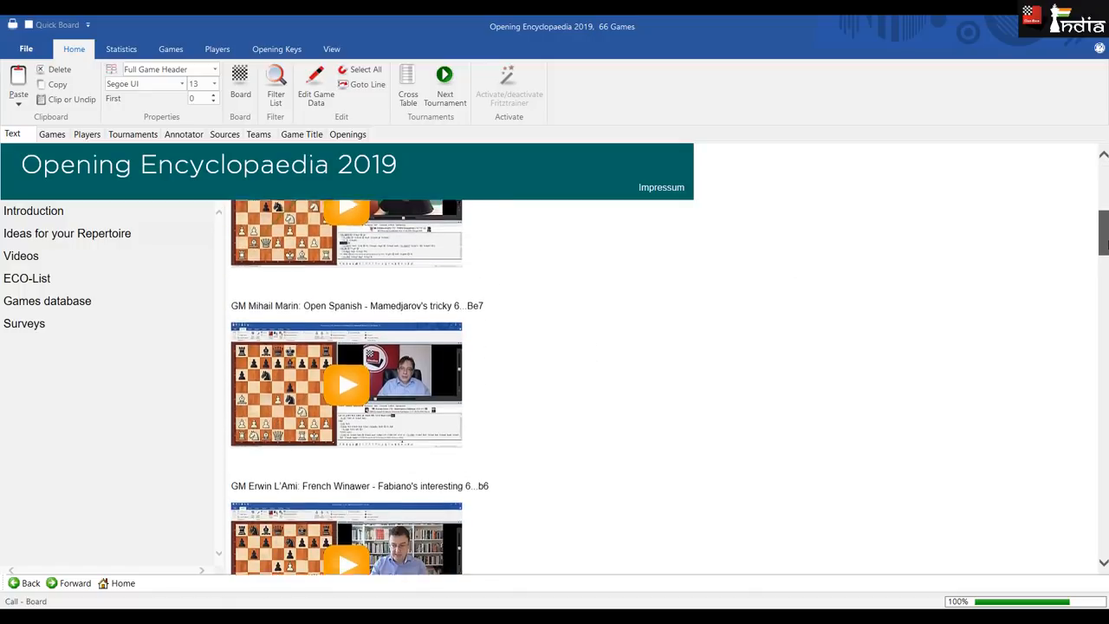
scroll(down, 3)
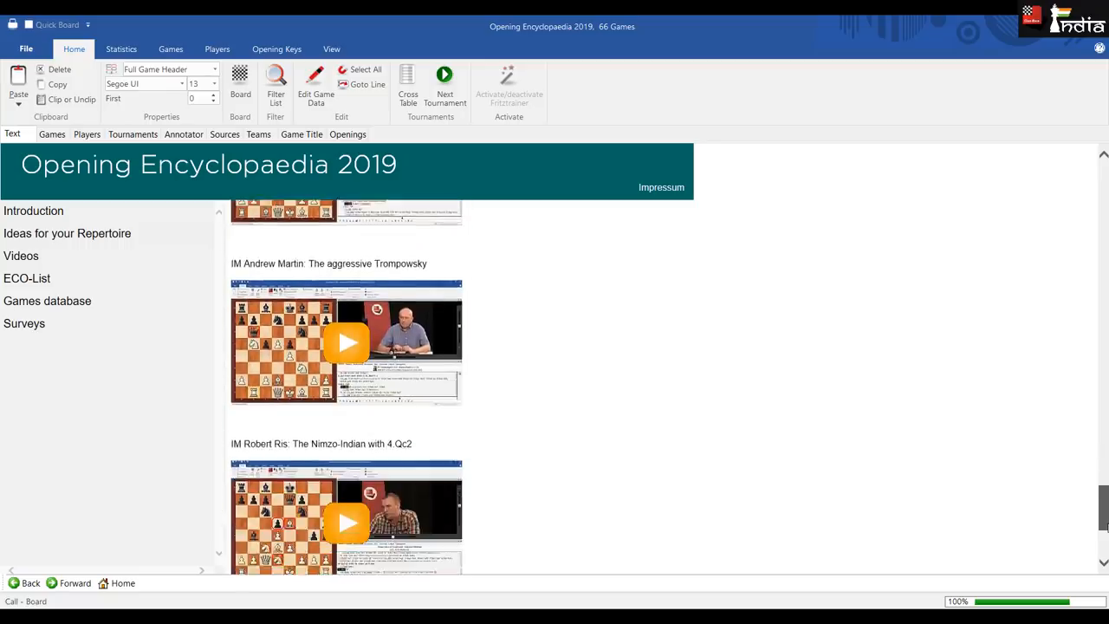
scroll(up, 3)
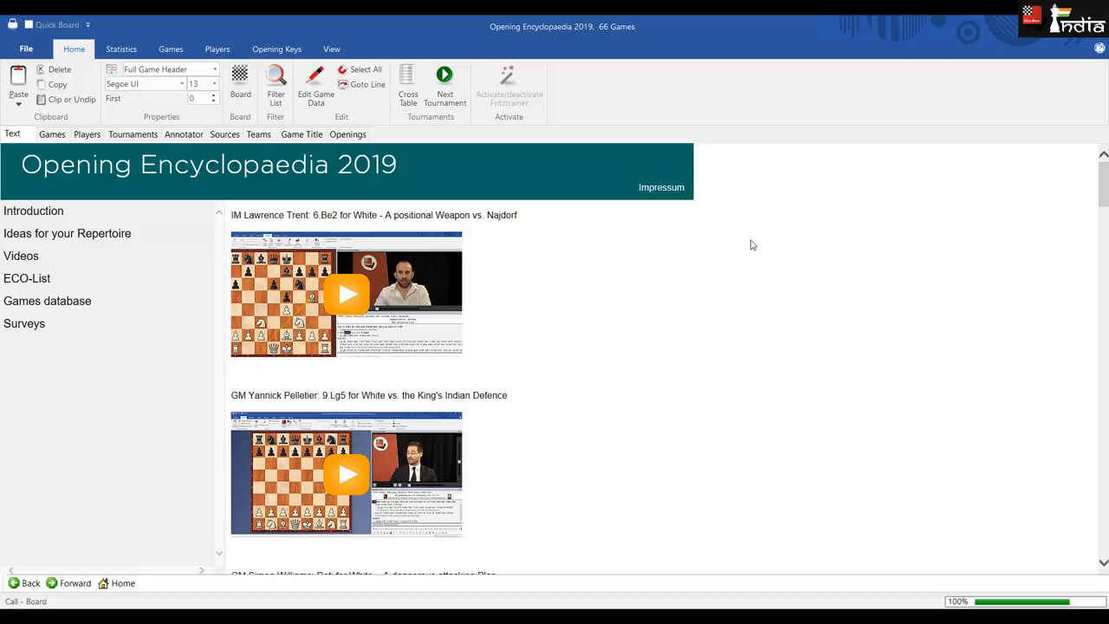
mouse_move(333, 225)
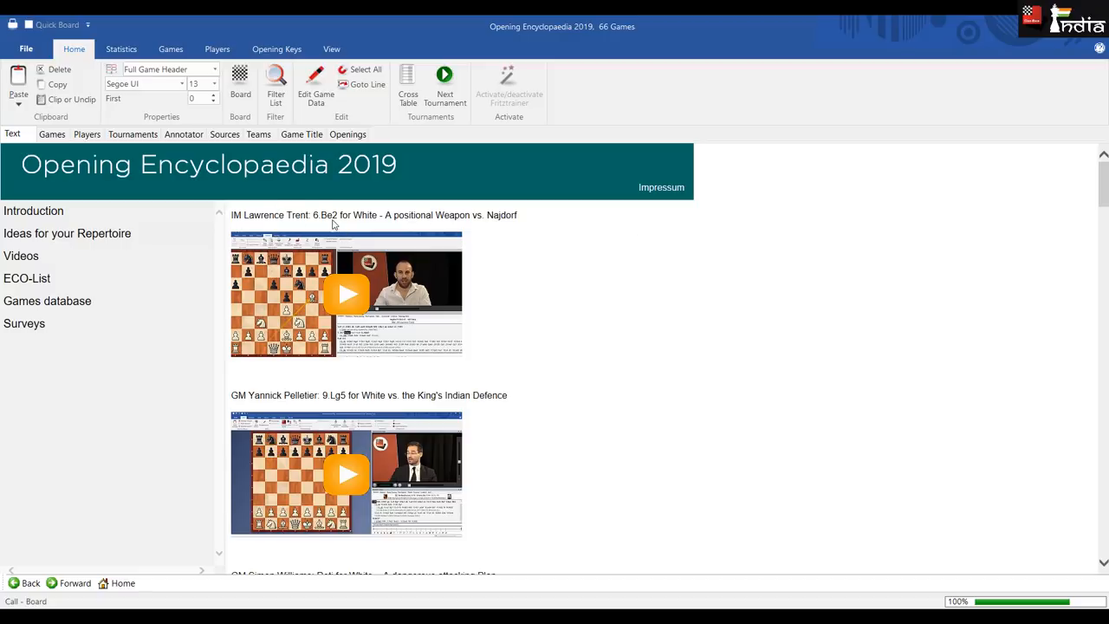
mouse_move(1105, 222)
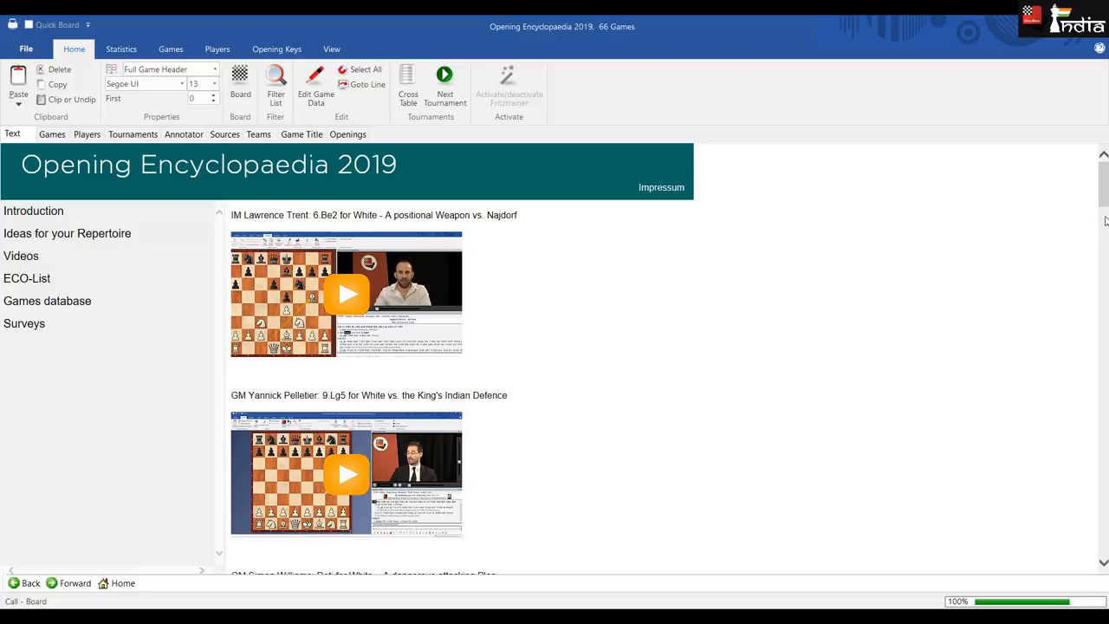
scroll(down, 3)
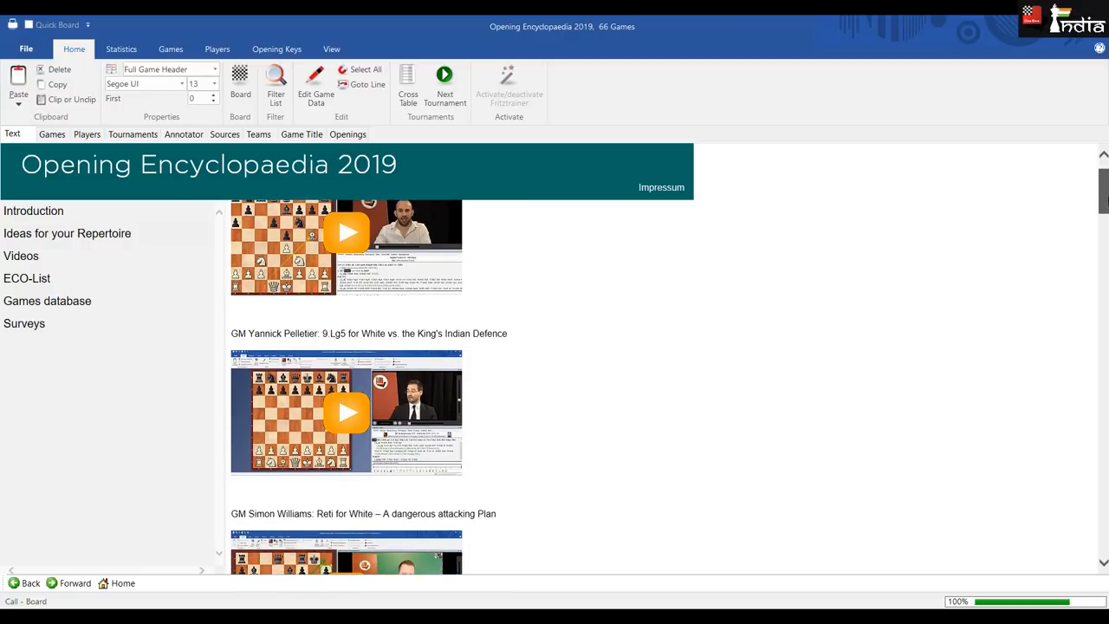
scroll(down, 3)
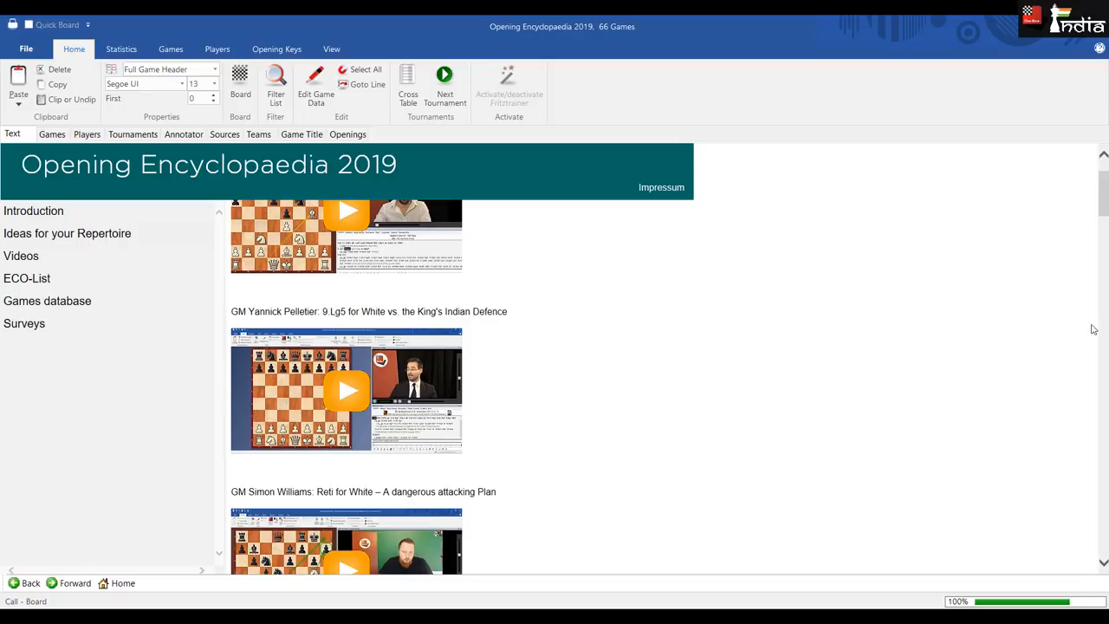
scroll(down, 3)
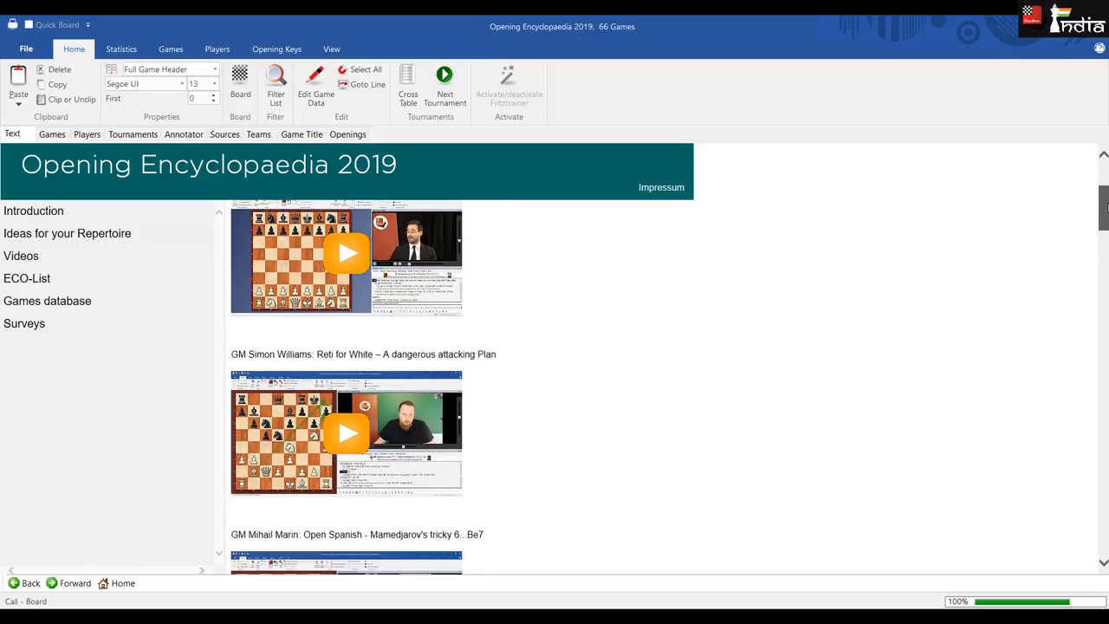
scroll(down, 3)
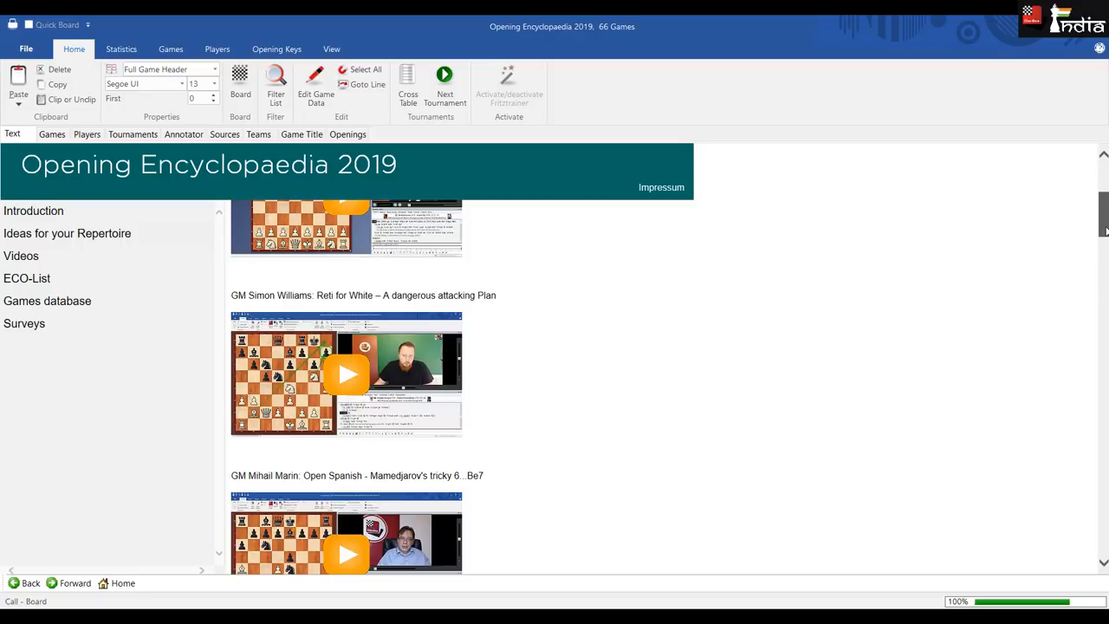
scroll(down, 3)
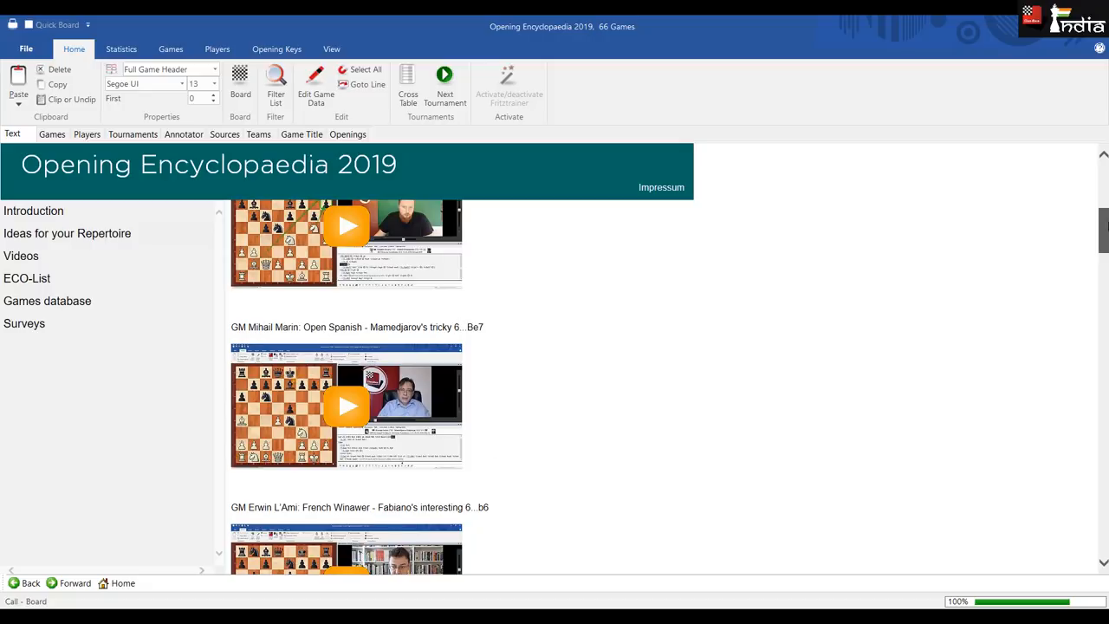
scroll(down, 3)
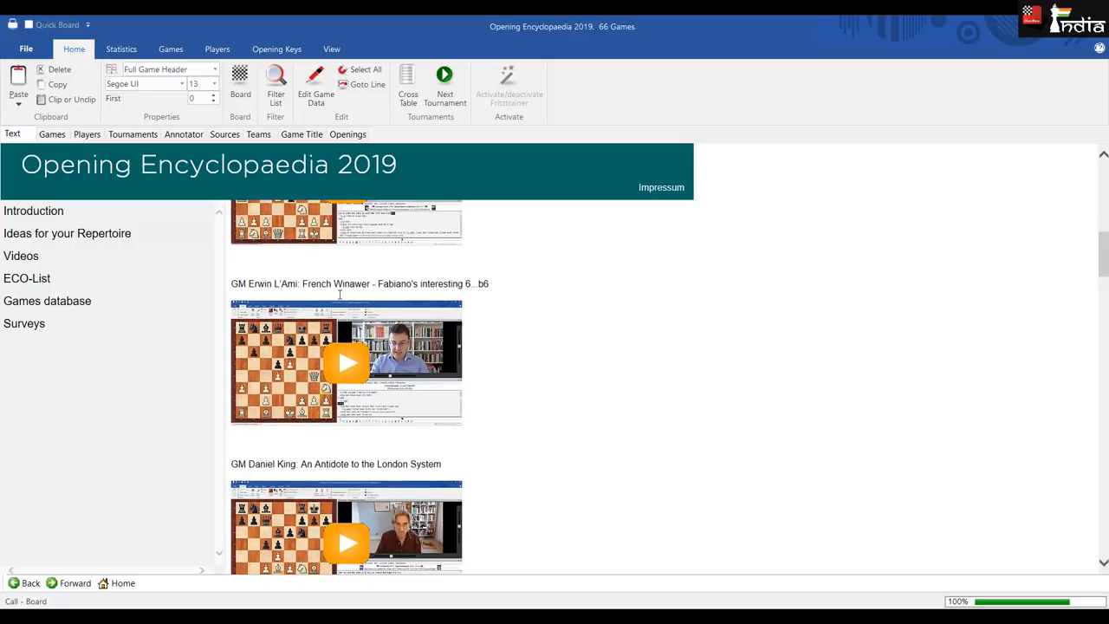
mouse_move(487, 298)
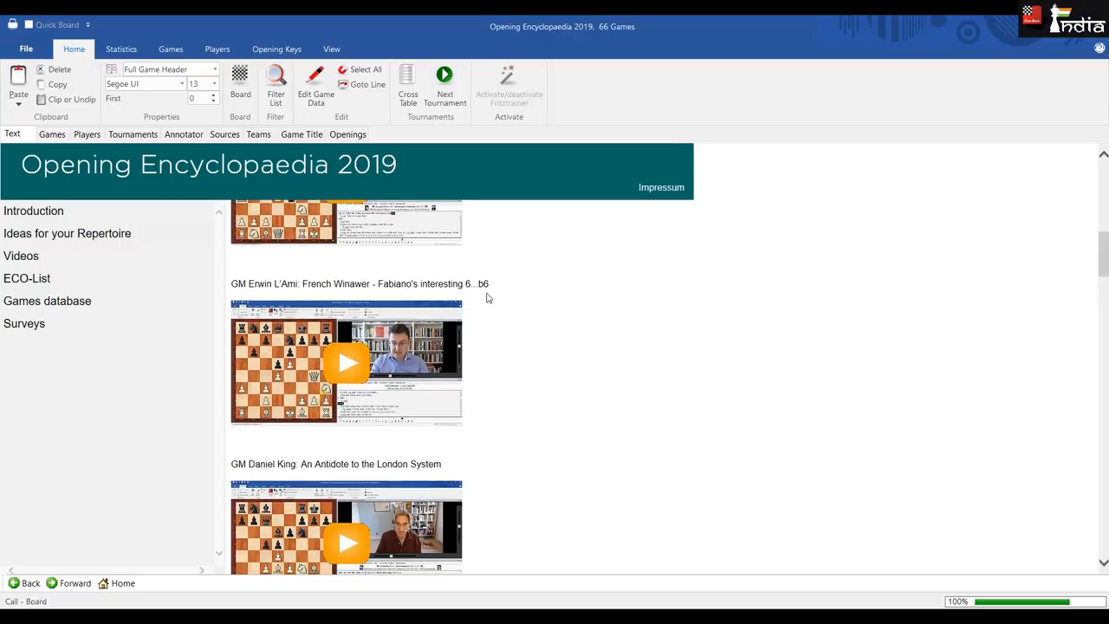
mouse_move(1085, 368)
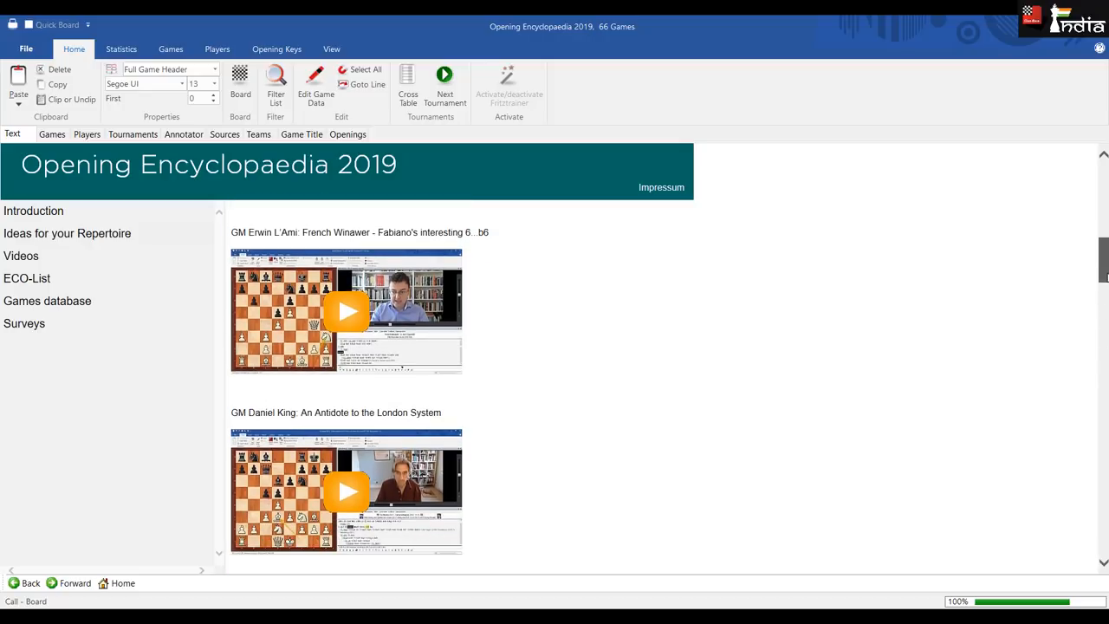
scroll(down, 3)
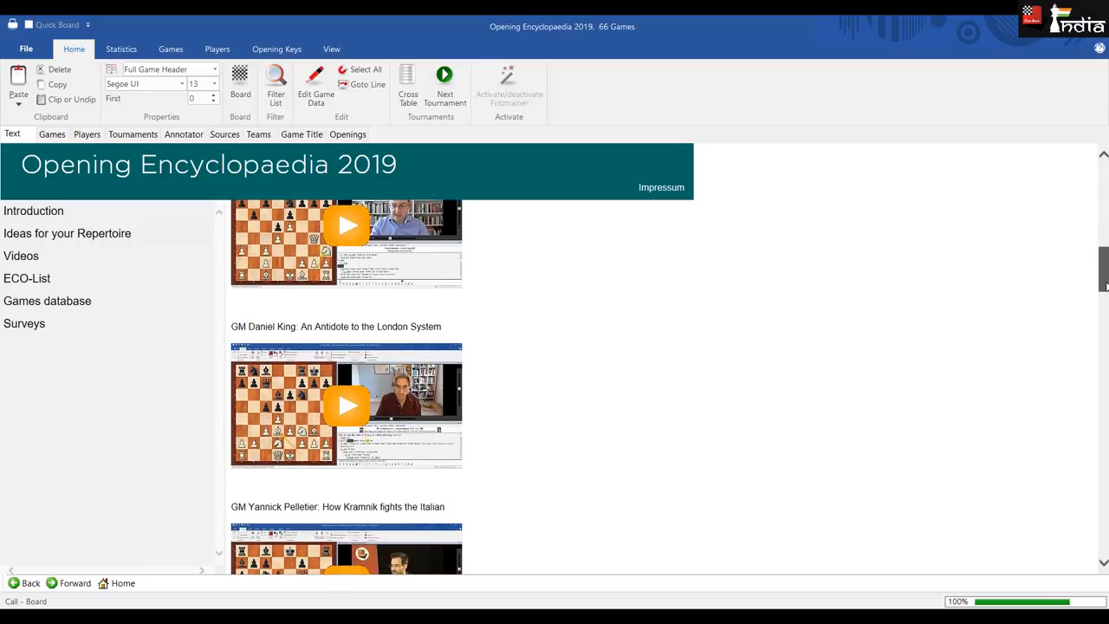
- Scroll further down the Videos thumbnails past Opening Traps and The London System
scroll(down, 3)
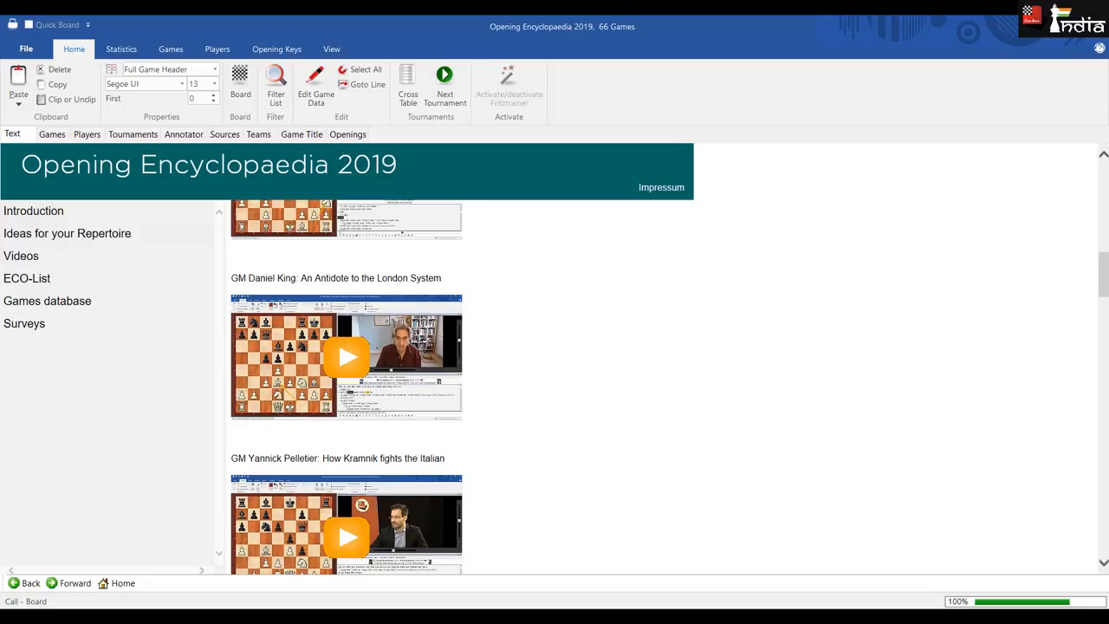
scroll(down, 3)
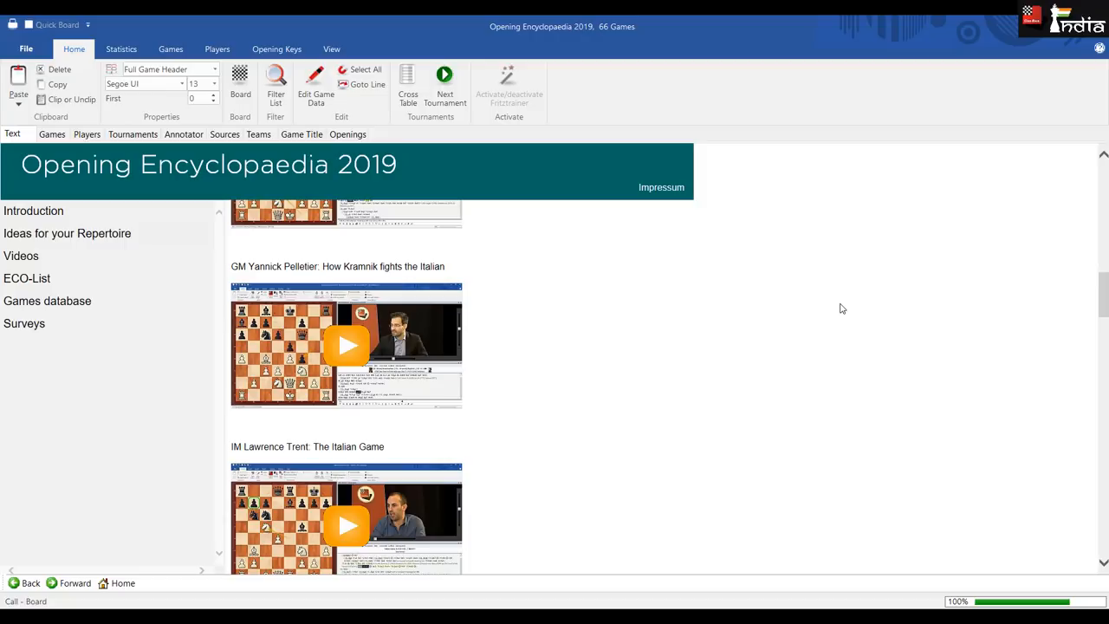
mouse_move(783, 305)
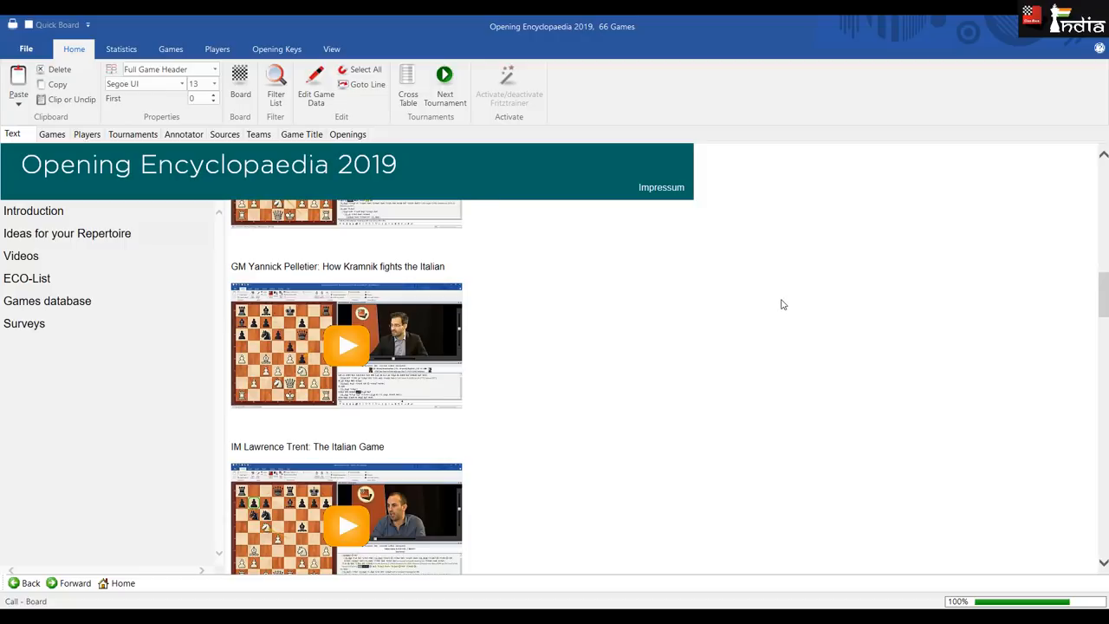
scroll(down, 3)
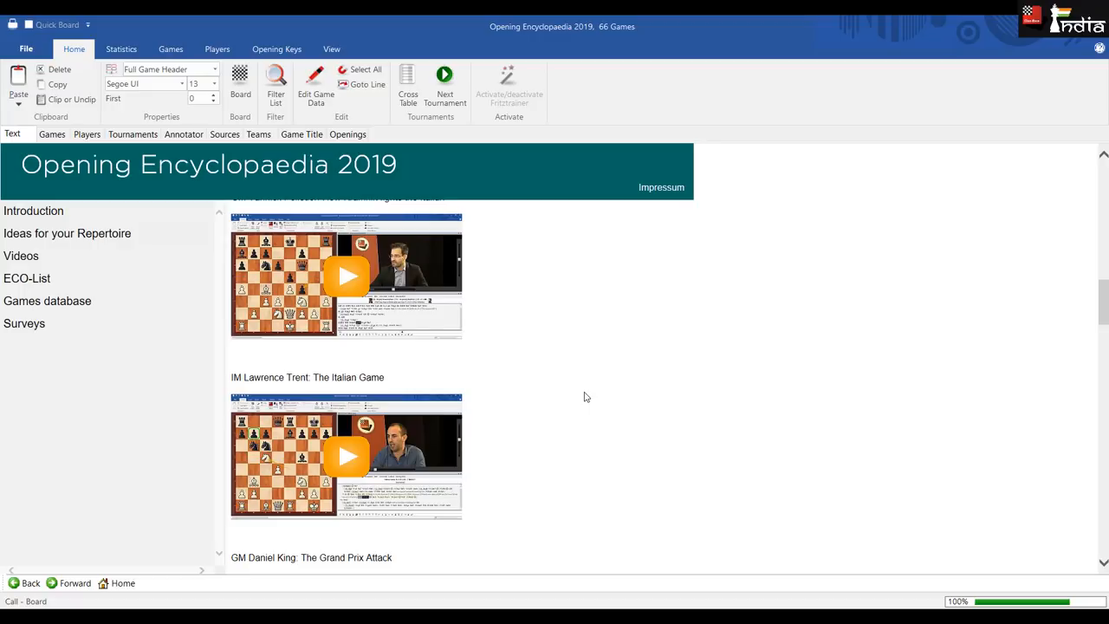
scroll(down, 3)
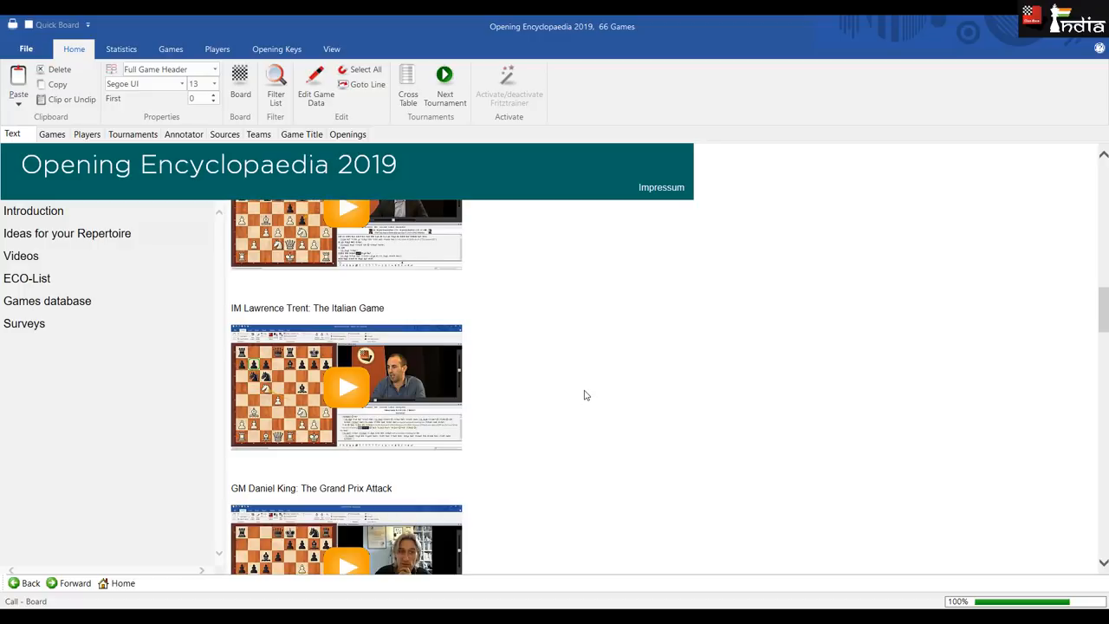
scroll(down, 3)
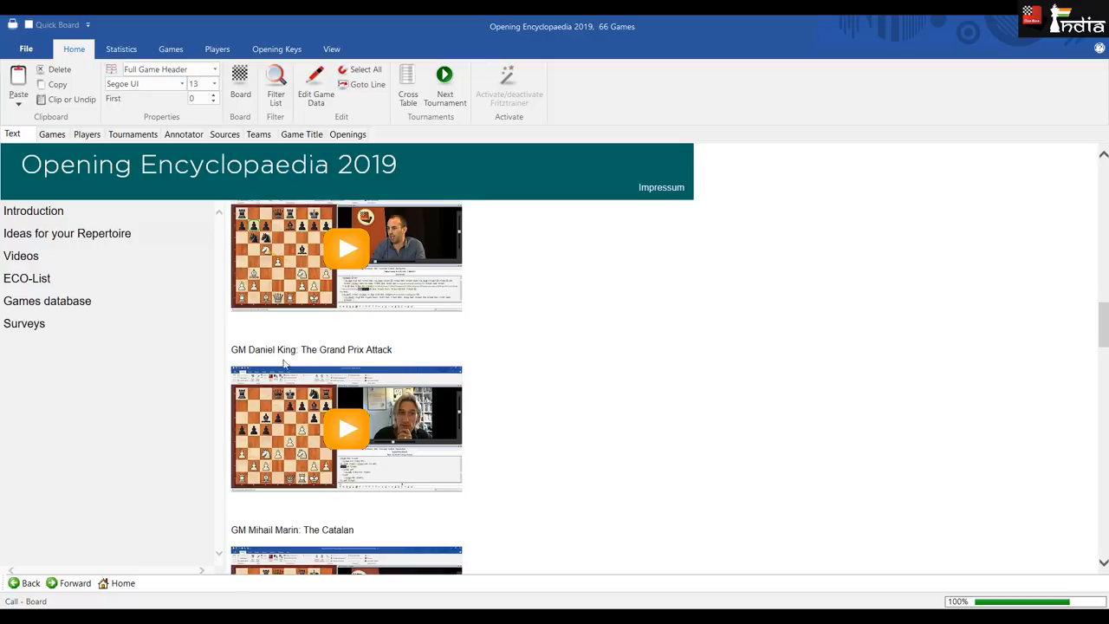
mouse_move(559, 395)
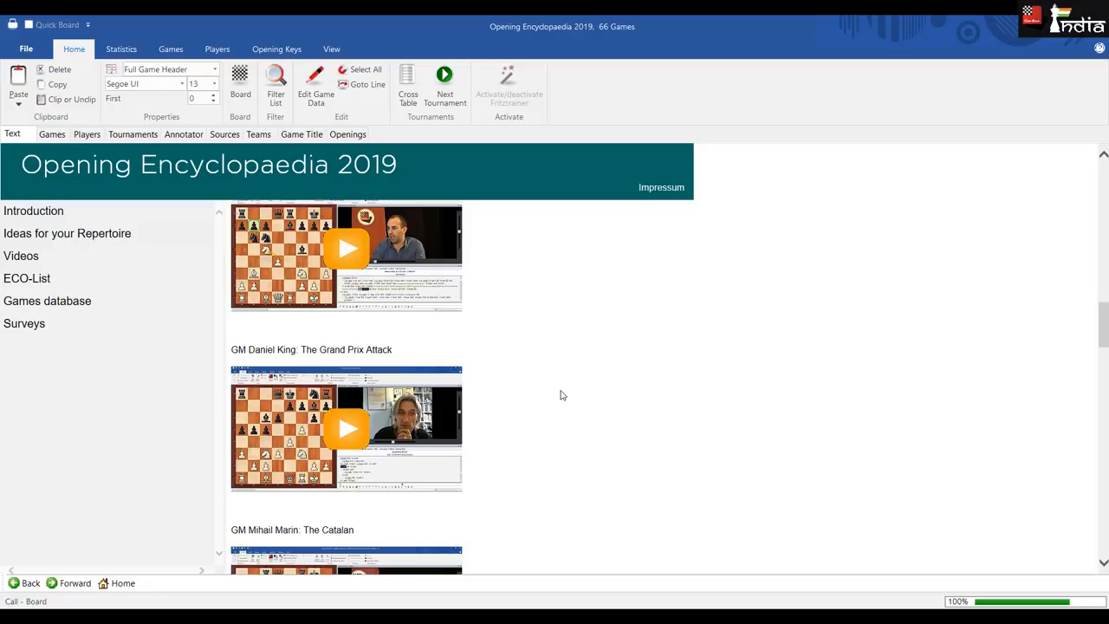
scroll(down, 3)
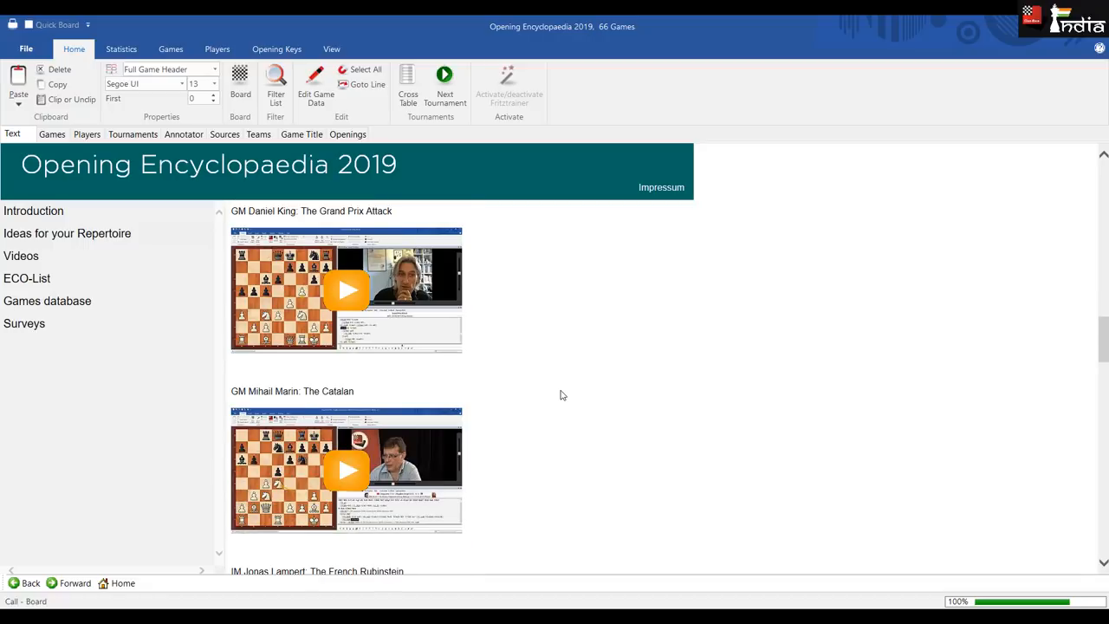
mouse_move(541, 392)
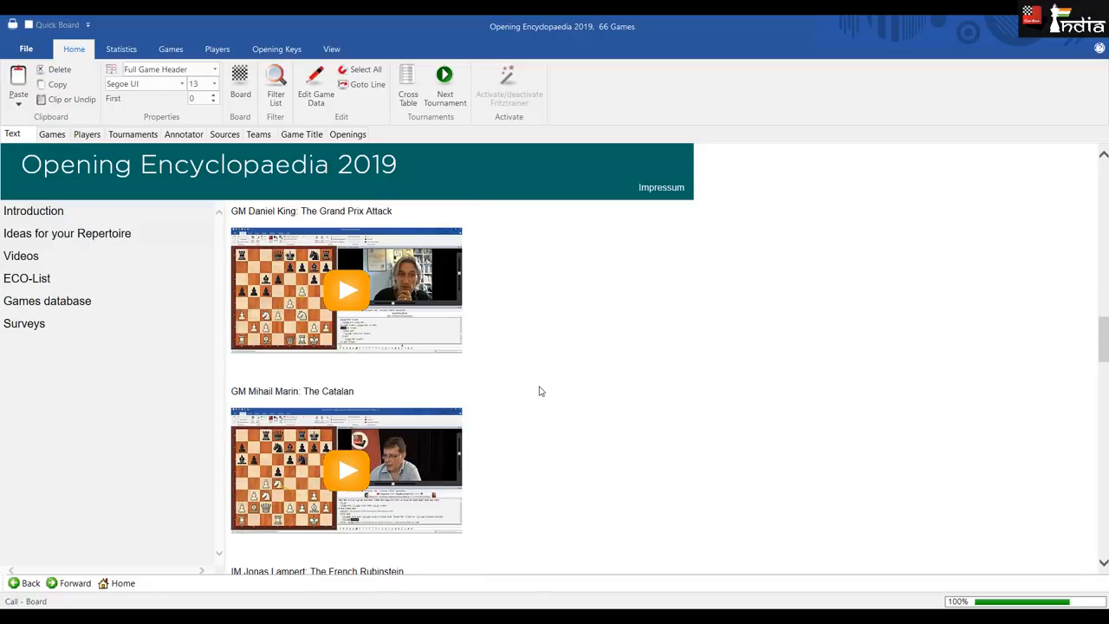
mouse_move(548, 353)
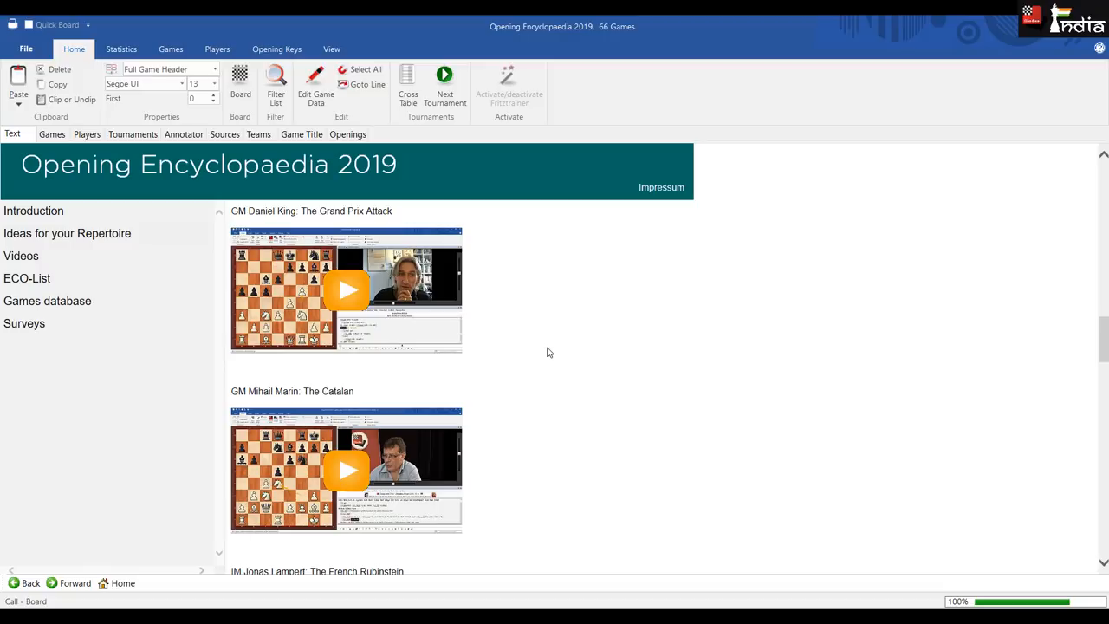
mouse_move(374, 467)
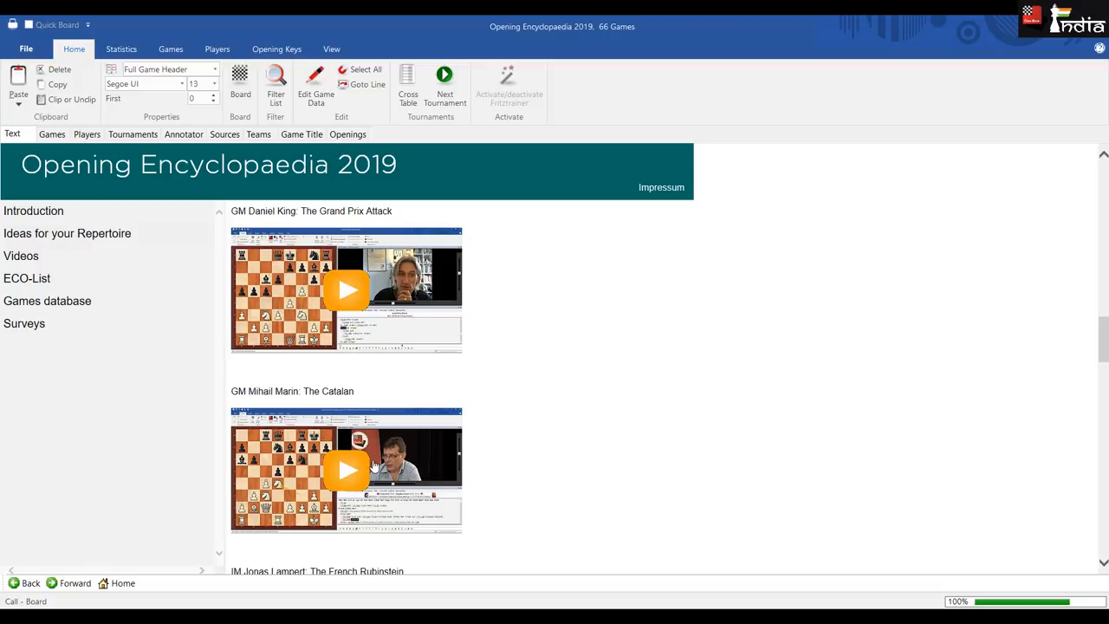
click(347, 469)
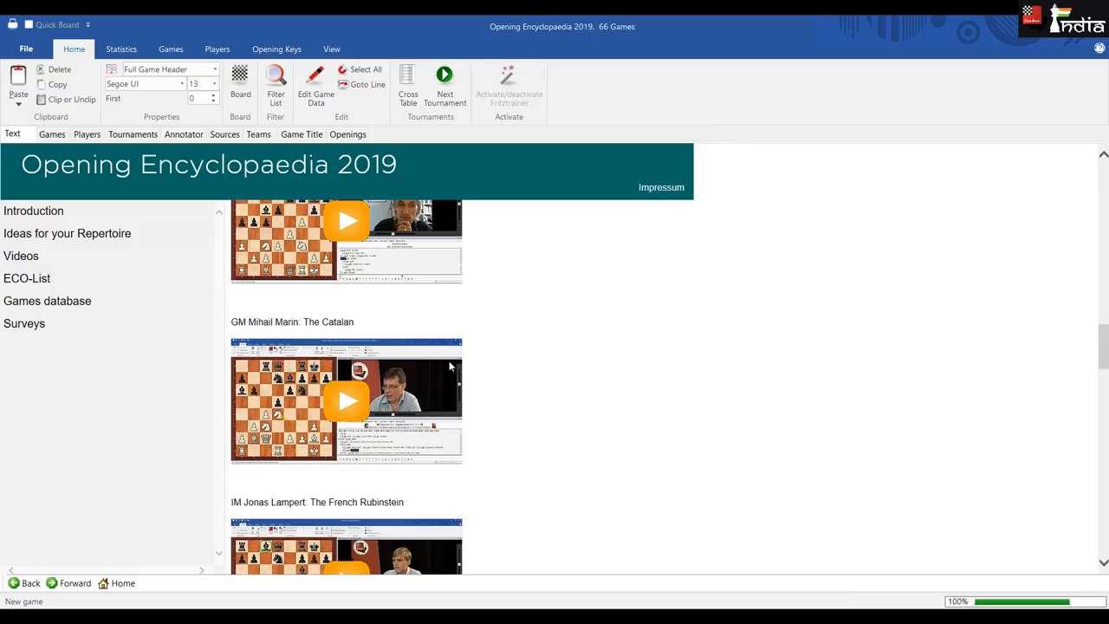
- Continue down the list to Lampert, L'Ami, Shirov, Sarin & Schulz and Prasanna's London System
scroll(down, 3)
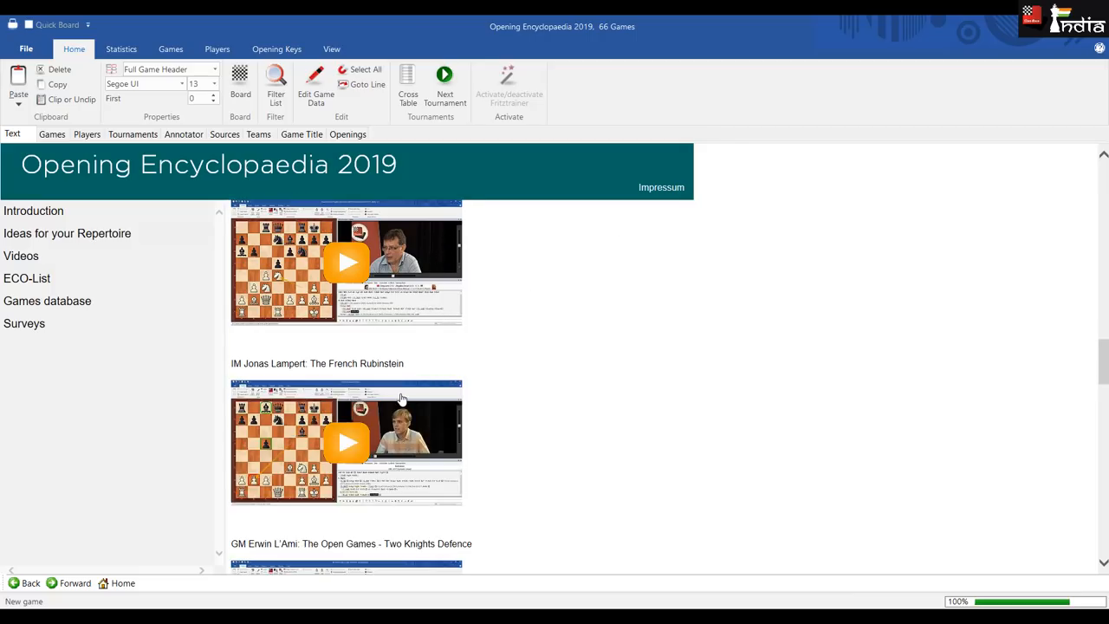
scroll(down, 3)
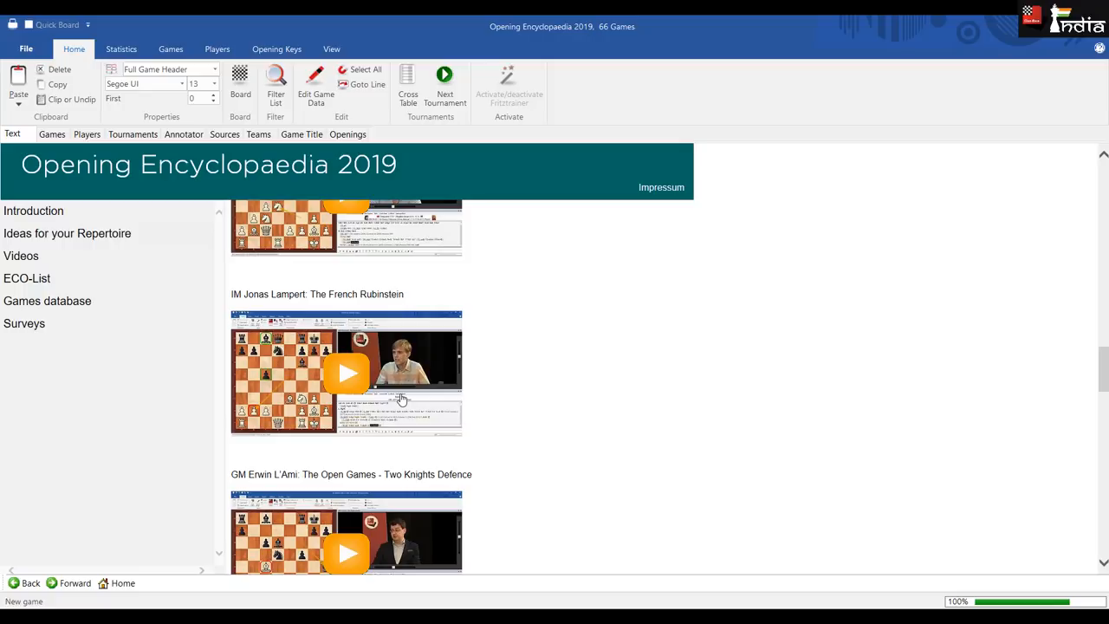
scroll(down, 3)
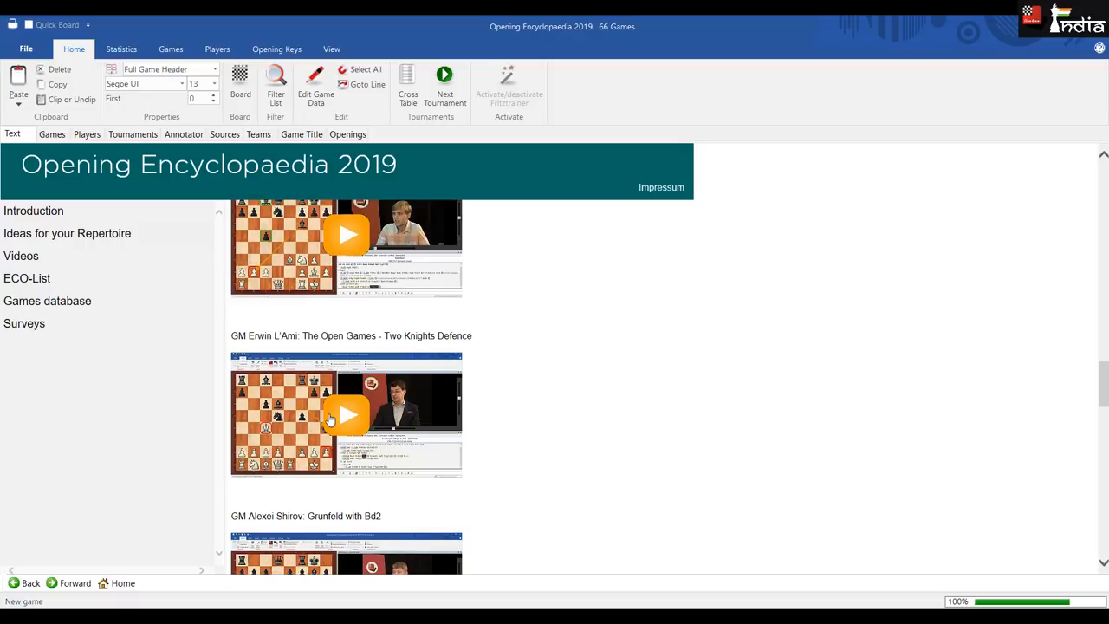
scroll(down, 3)
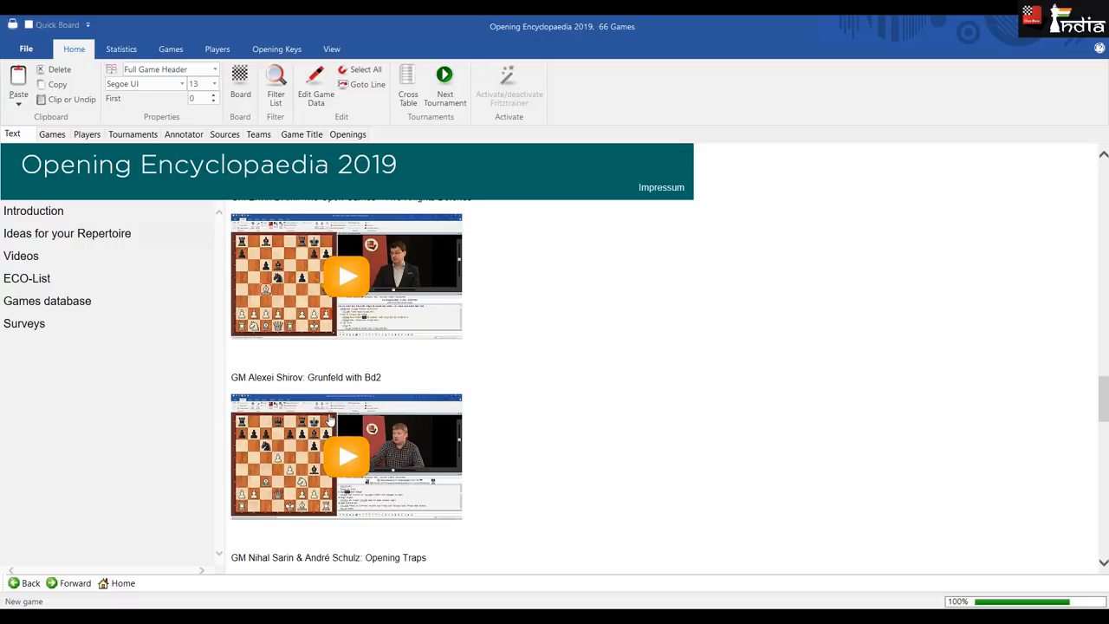
scroll(down, 3)
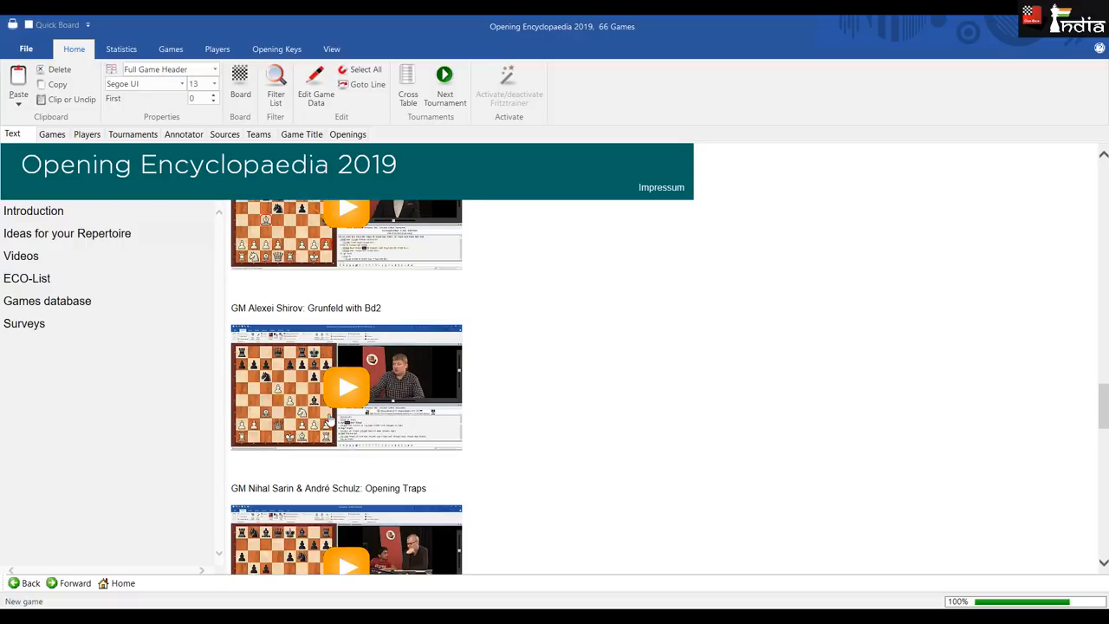
mouse_move(268, 432)
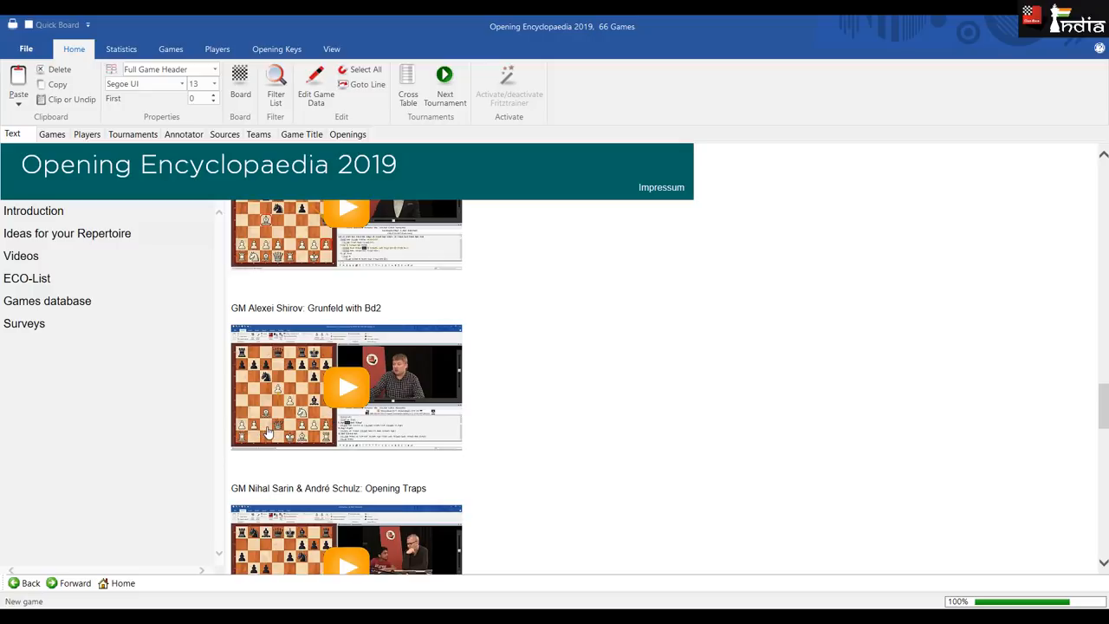
scroll(down, 3)
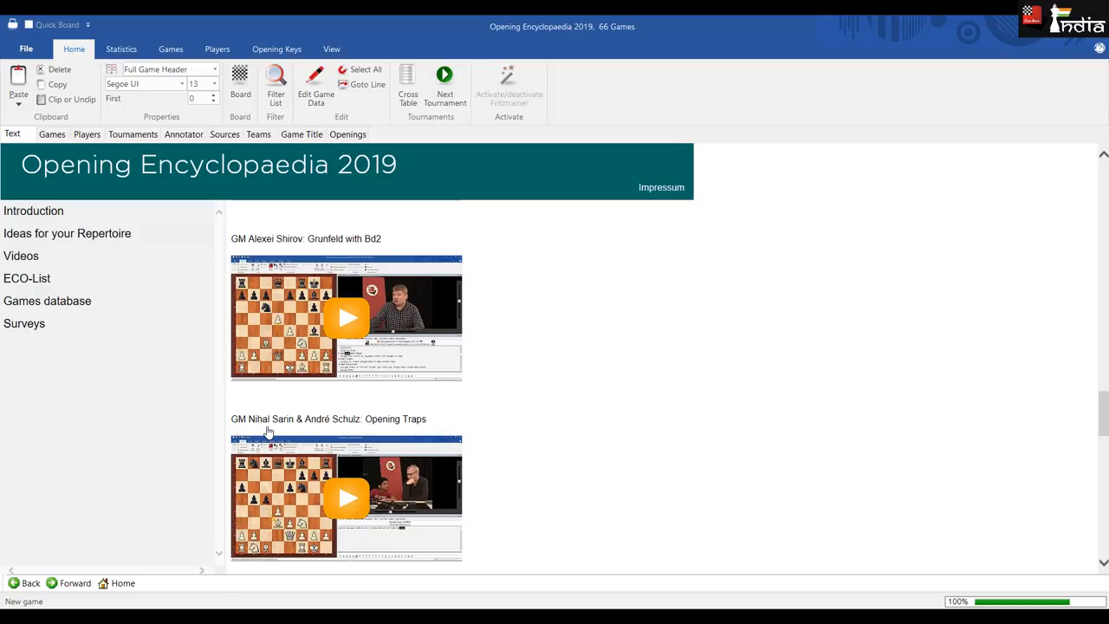
scroll(down, 3)
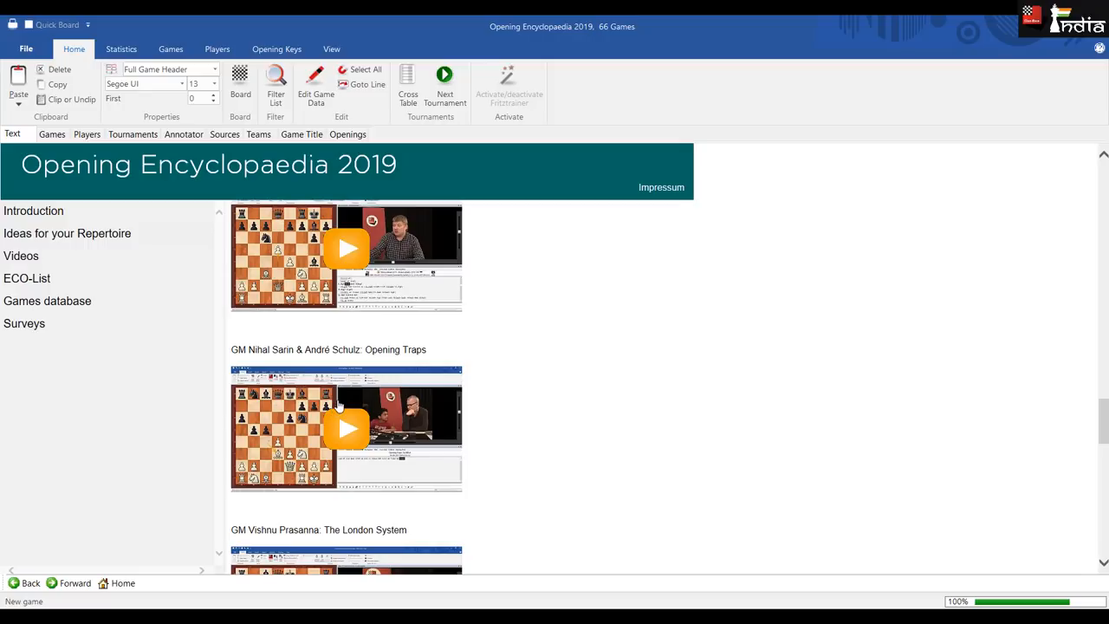
mouse_move(353, 414)
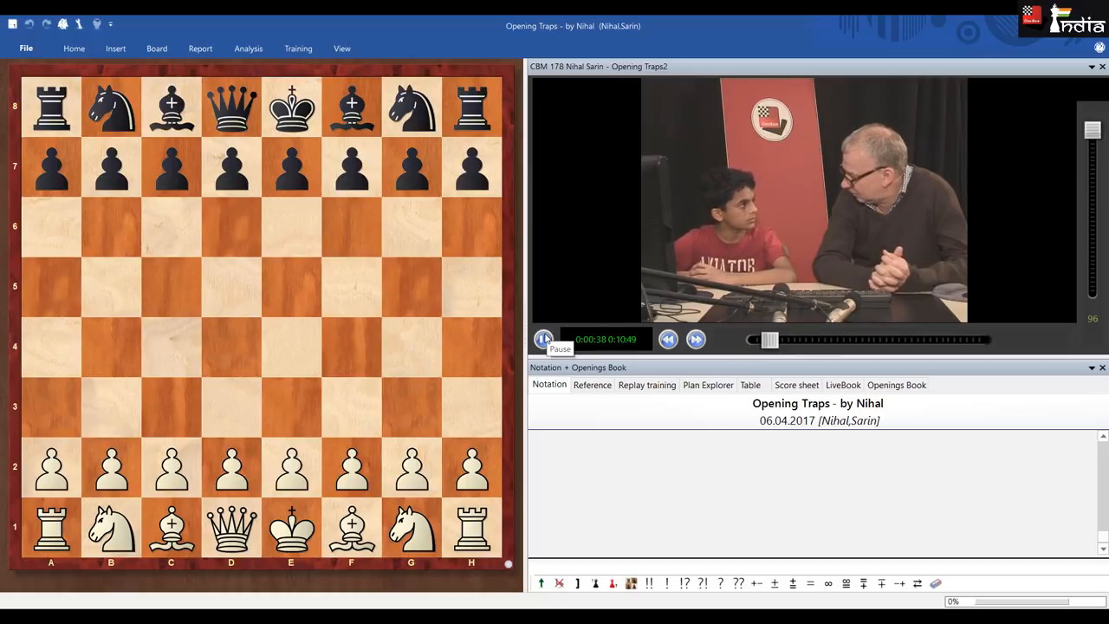
click(544, 338)
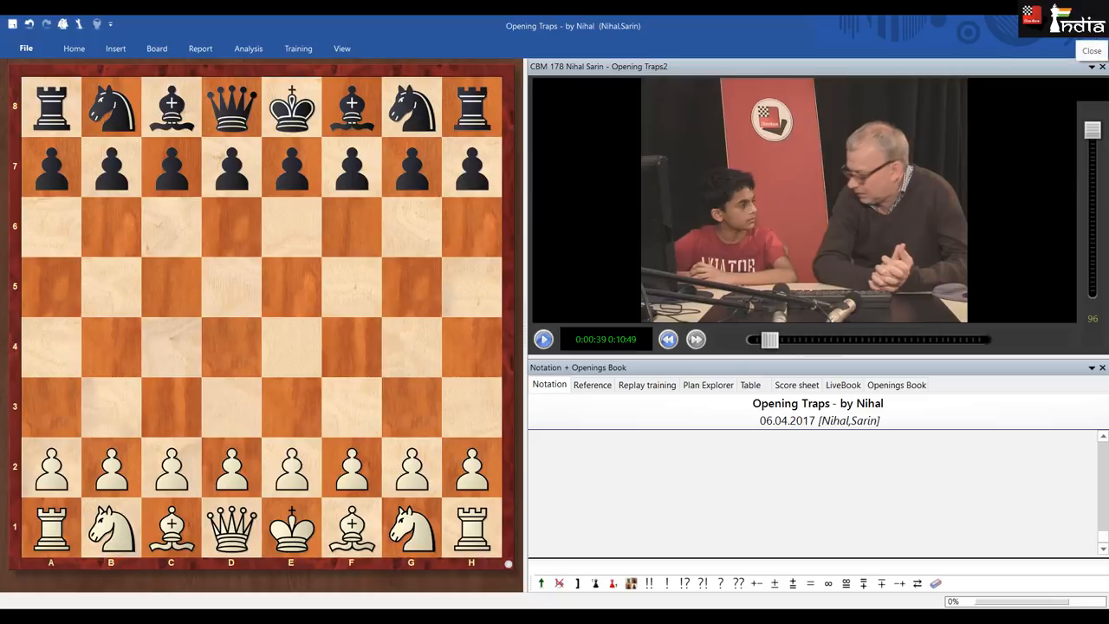
click(1092, 50)
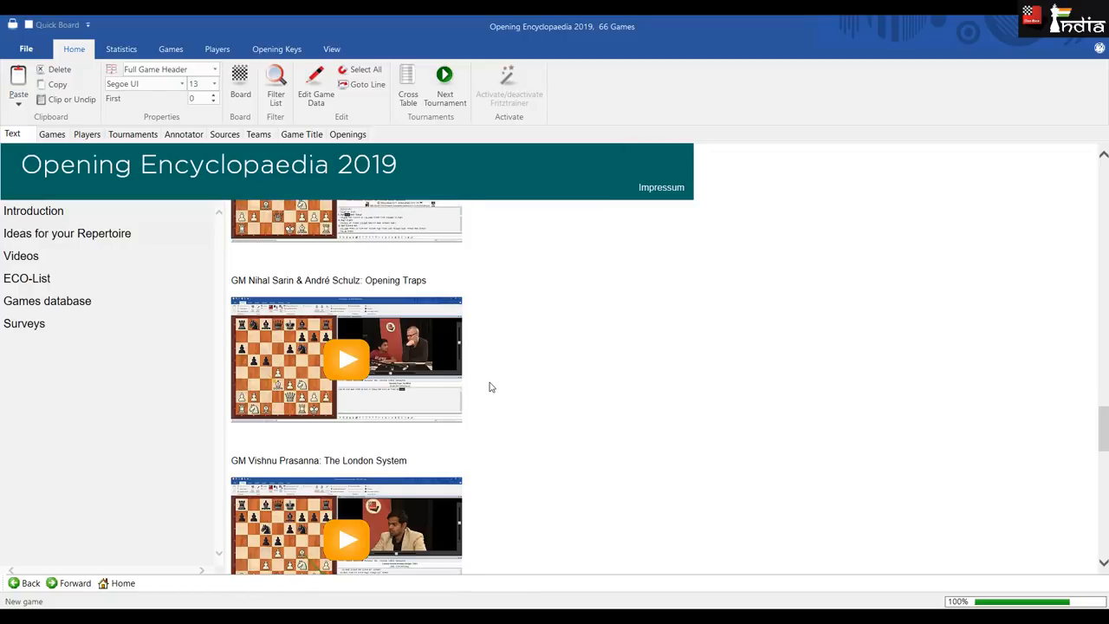
- Scroll to the final lectures: King's Italian, Gujrathi's Grünfeld, Martin's Trompowsky, the Nimzo-Indian videos
scroll(down, 3)
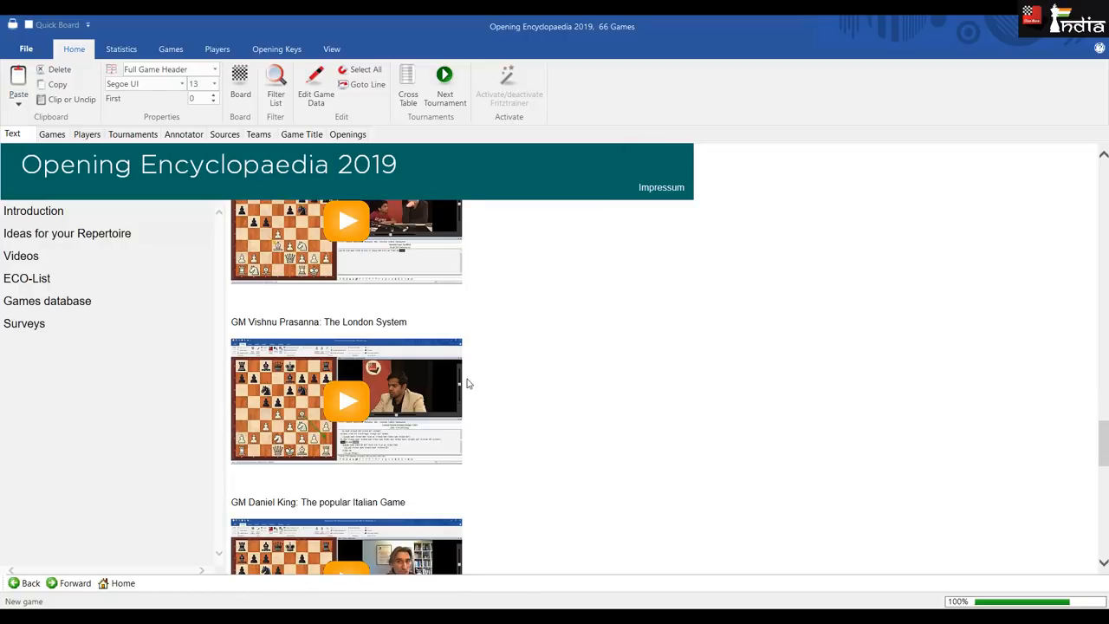
mouse_move(355, 407)
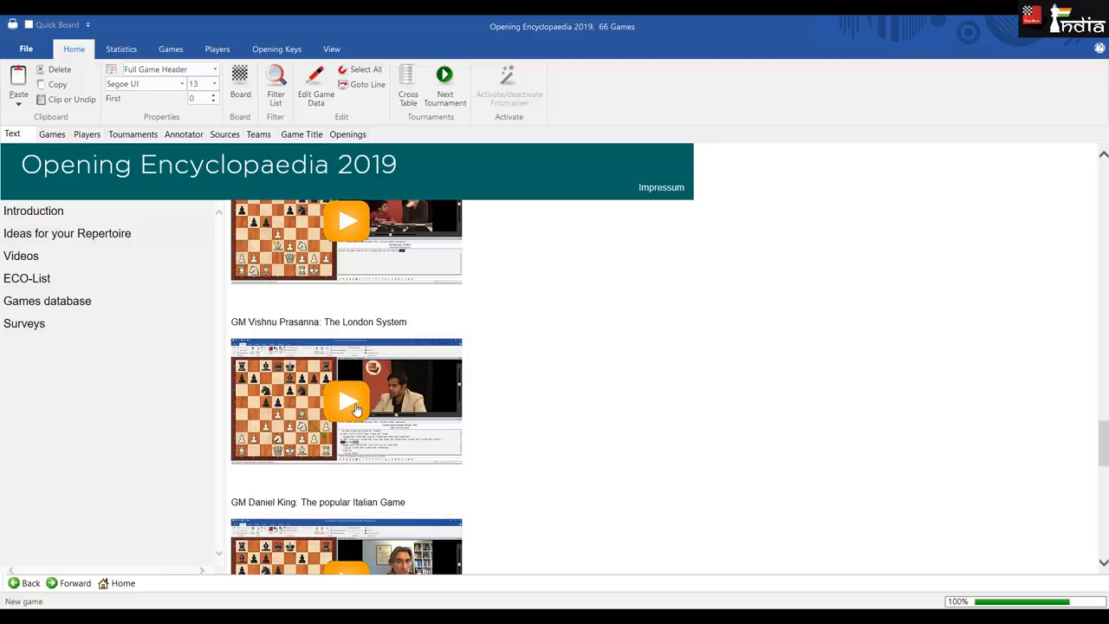
mouse_move(392, 406)
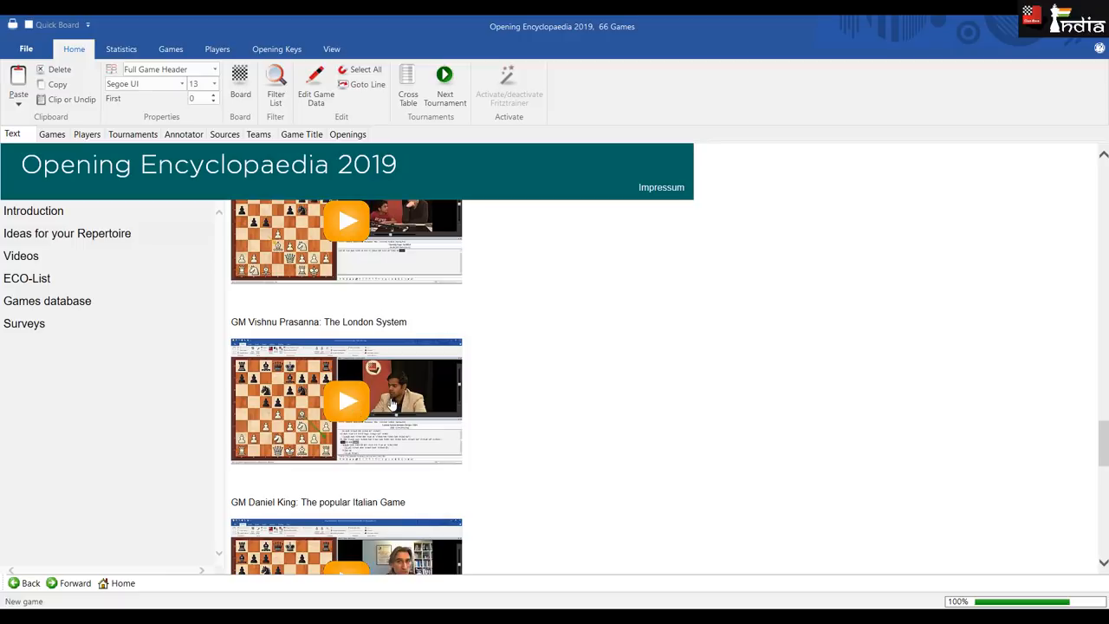
scroll(down, 3)
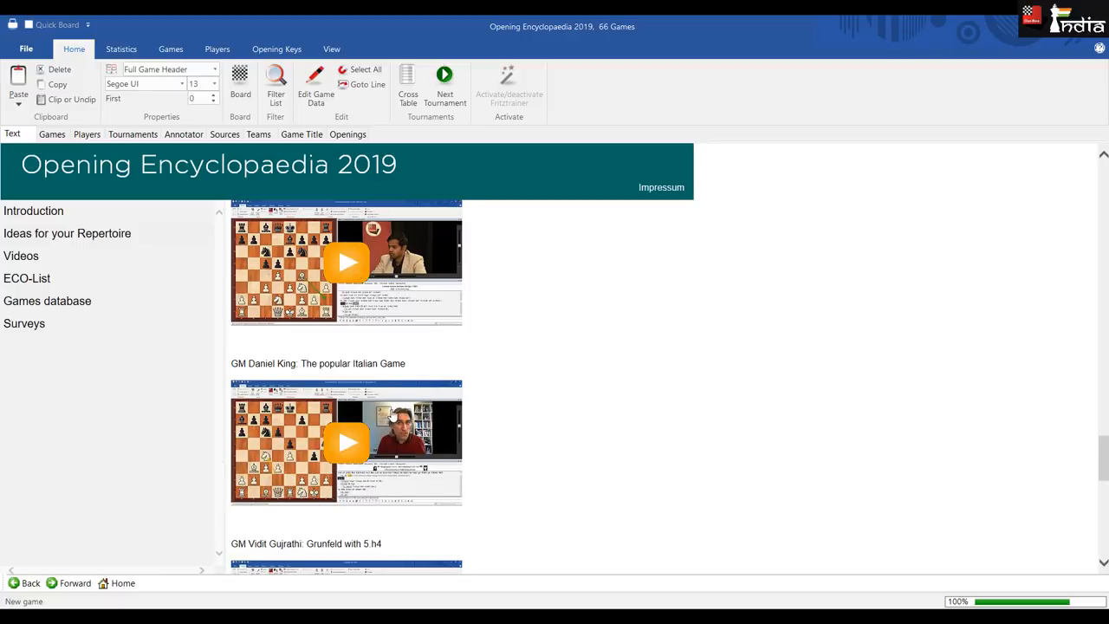
scroll(down, 3)
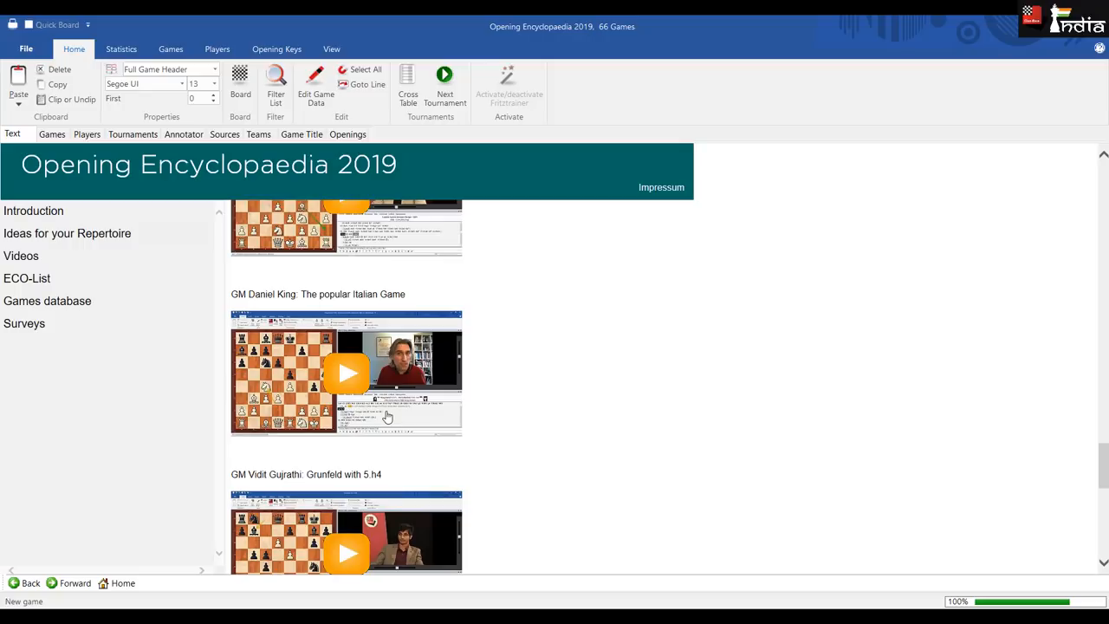
scroll(down, 3)
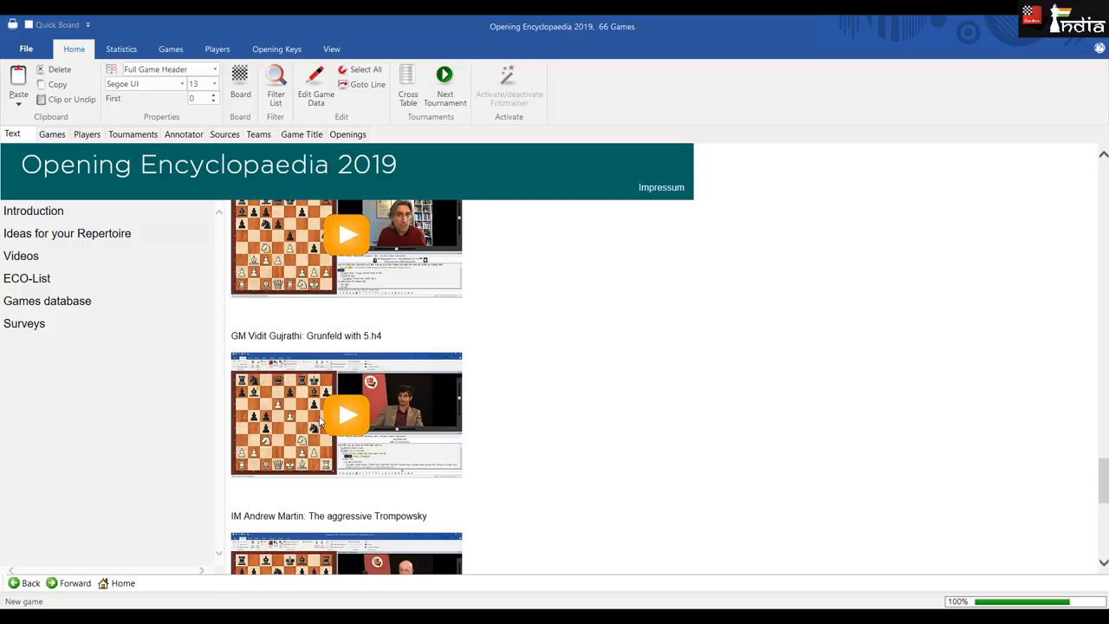
mouse_move(346, 417)
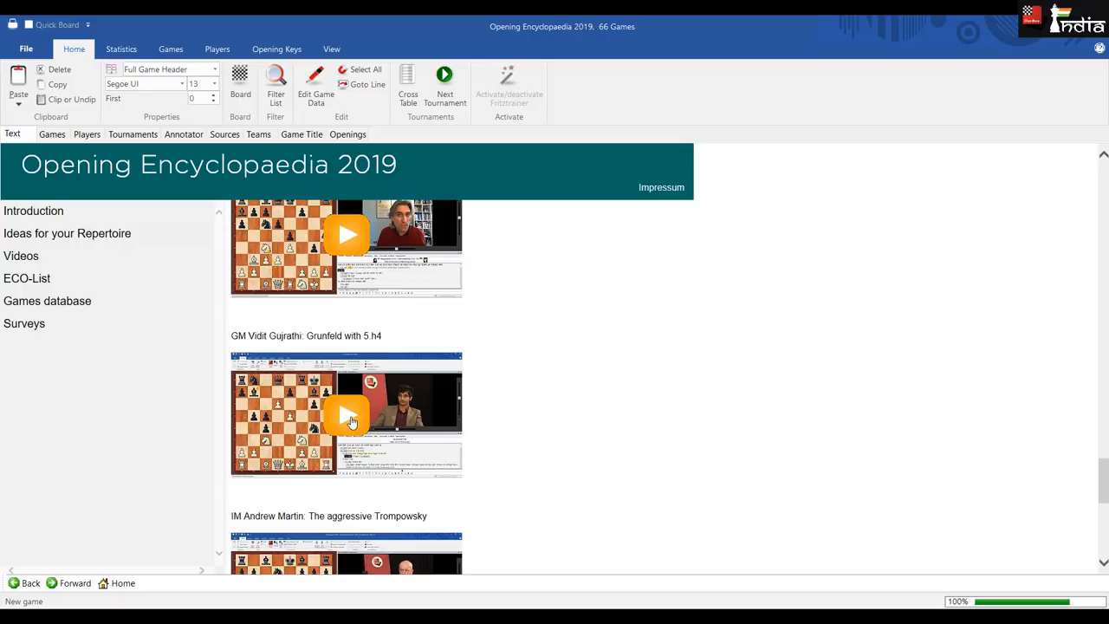
scroll(down, 3)
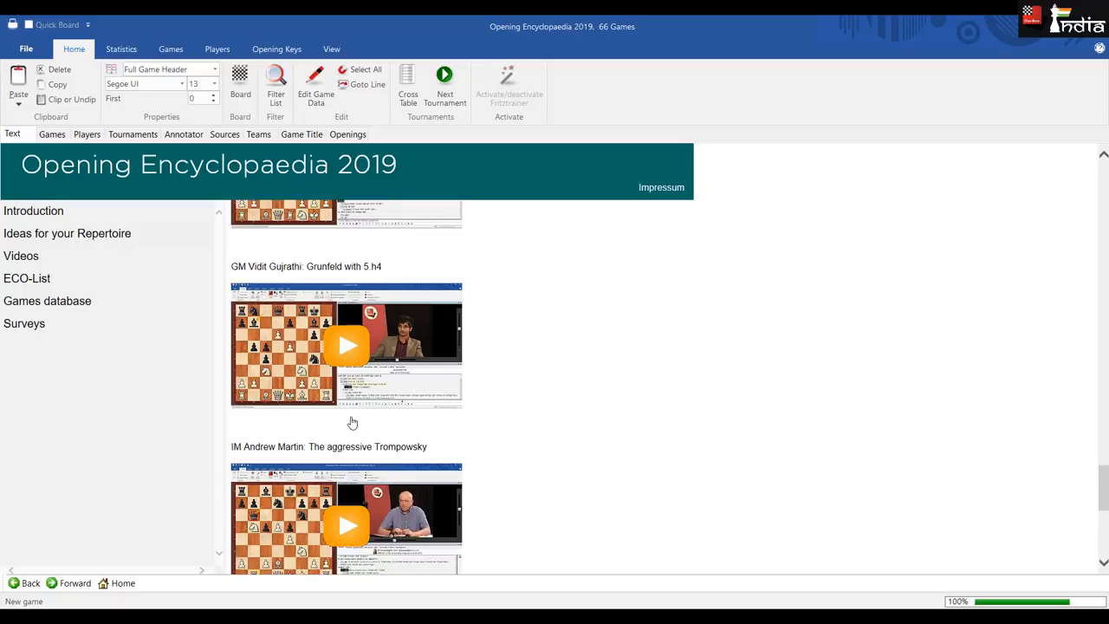
scroll(down, 3)
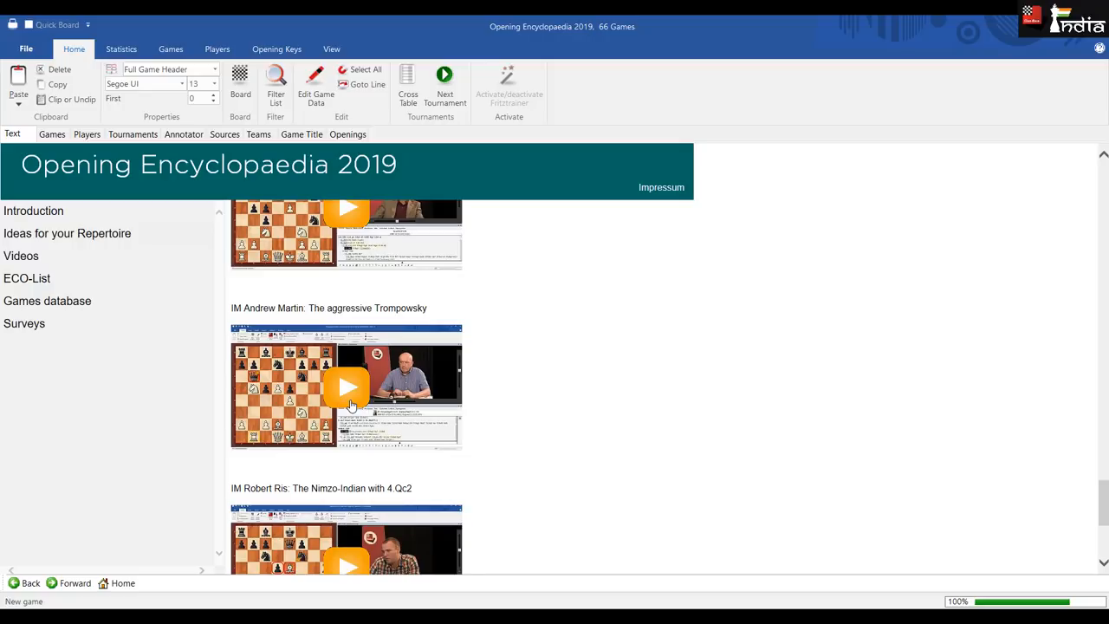
scroll(down, 3)
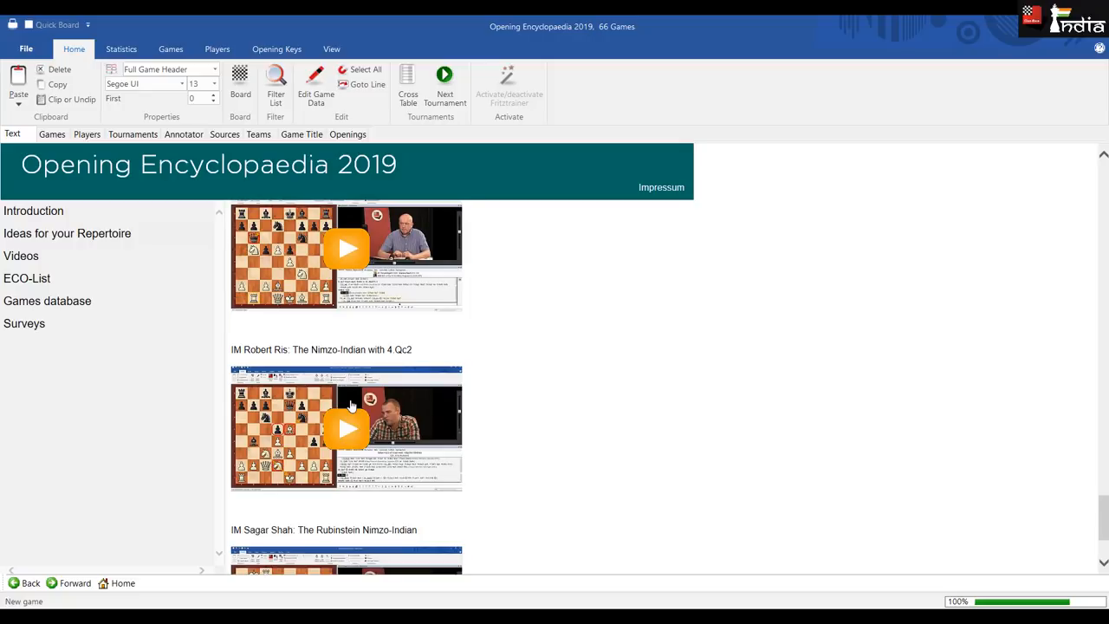
scroll(down, 3)
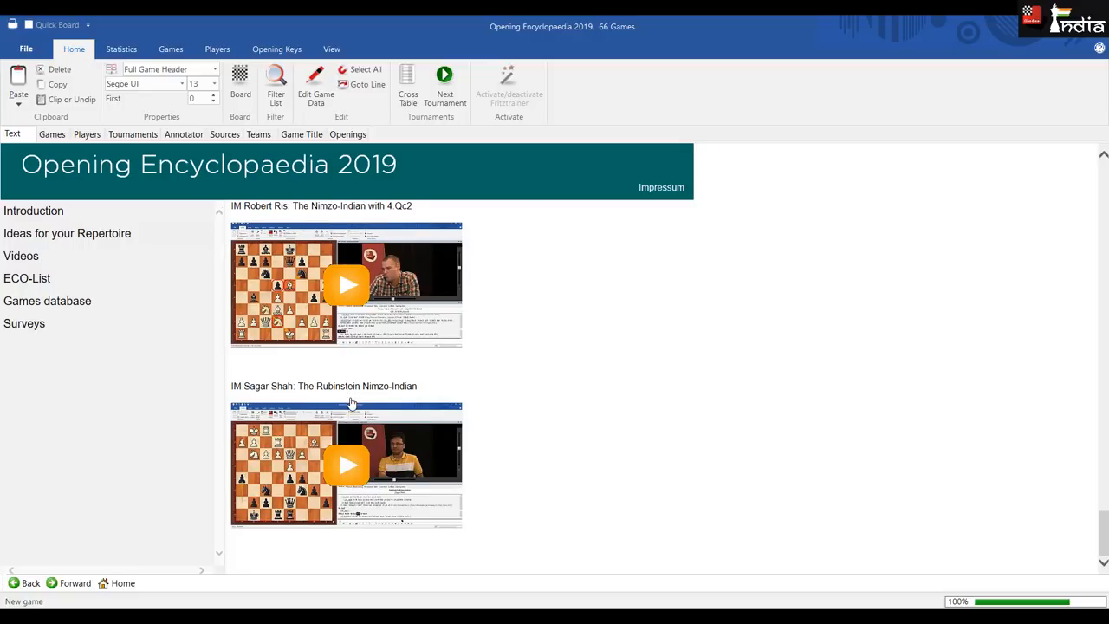
mouse_move(356, 475)
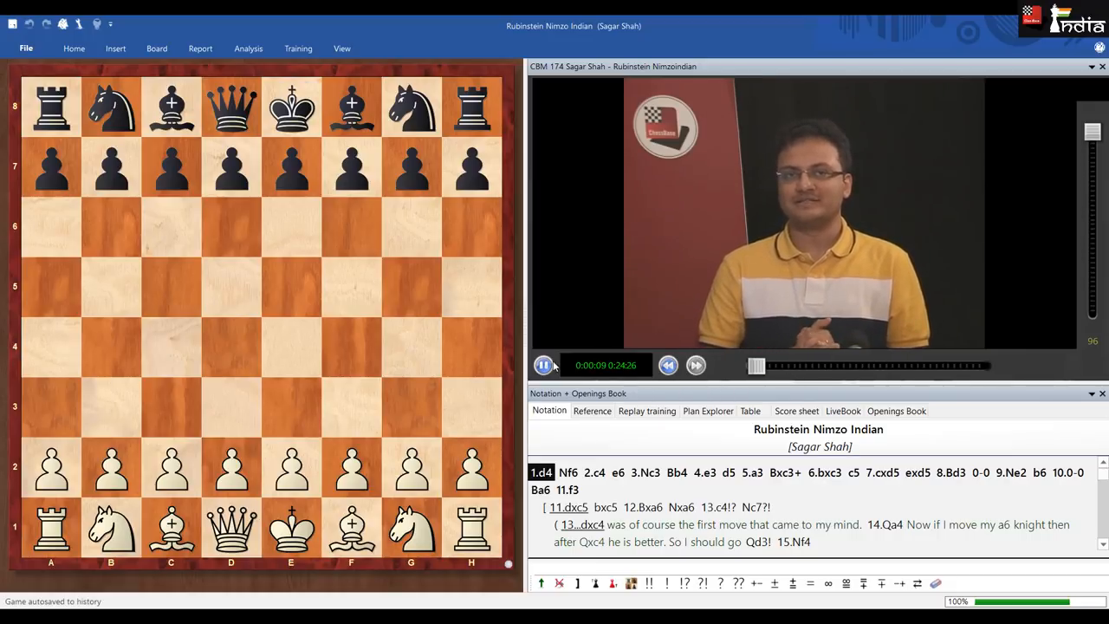
- Pause the Rubinstein Nimzo-Indian lecture and step the board through ...d5 and 6.bxc3
click(544, 363)
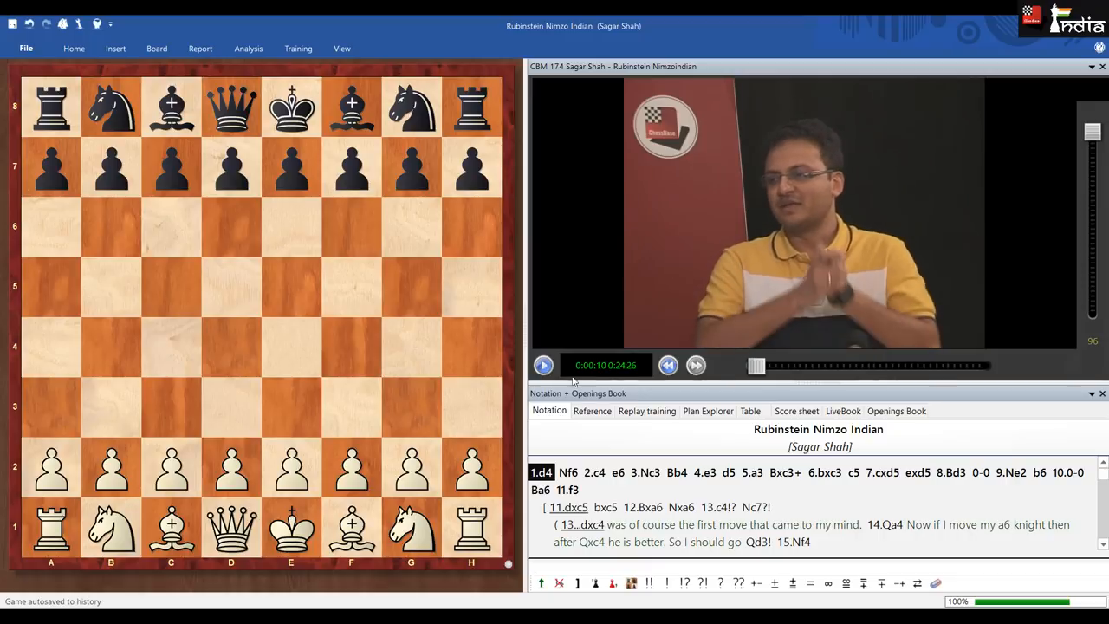
mouse_move(755, 366)
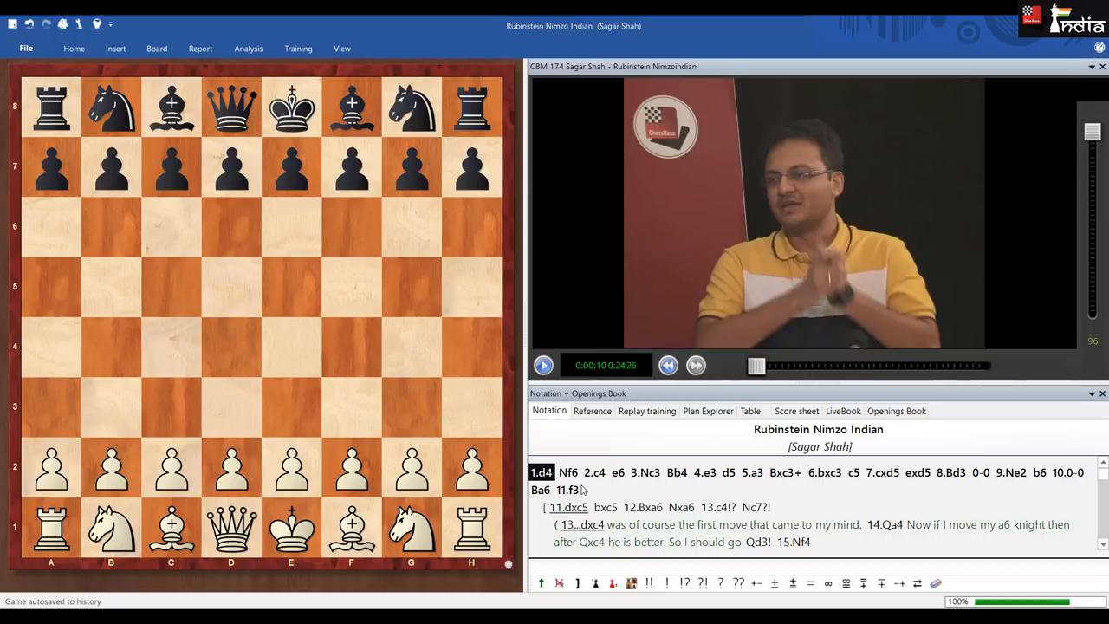
click(617, 471)
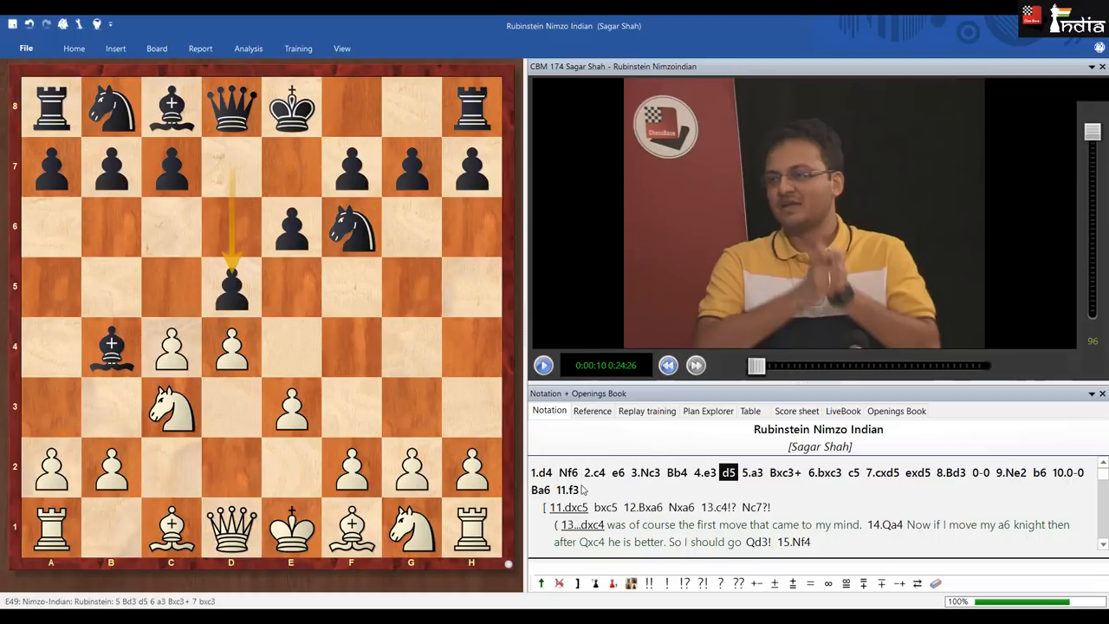
click(824, 471)
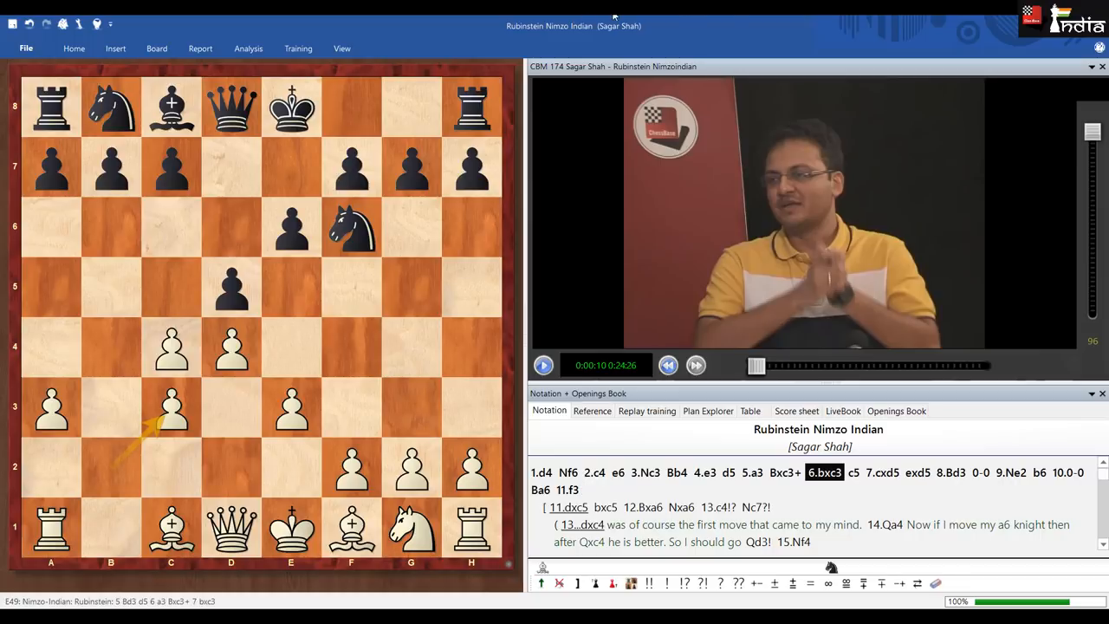
mouse_move(925, 353)
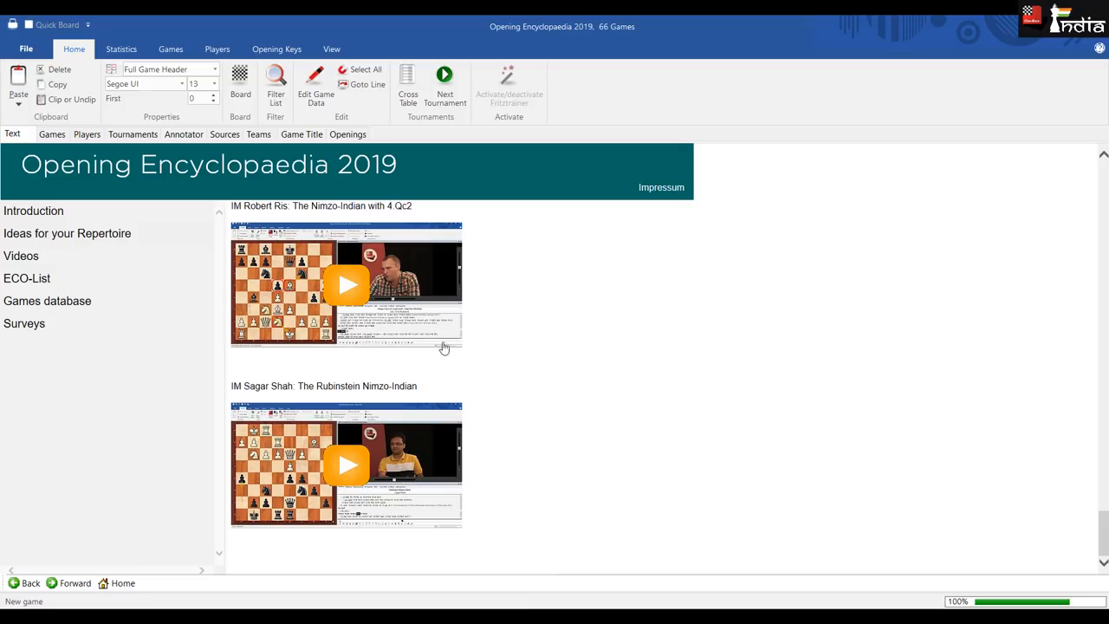
mouse_move(473, 493)
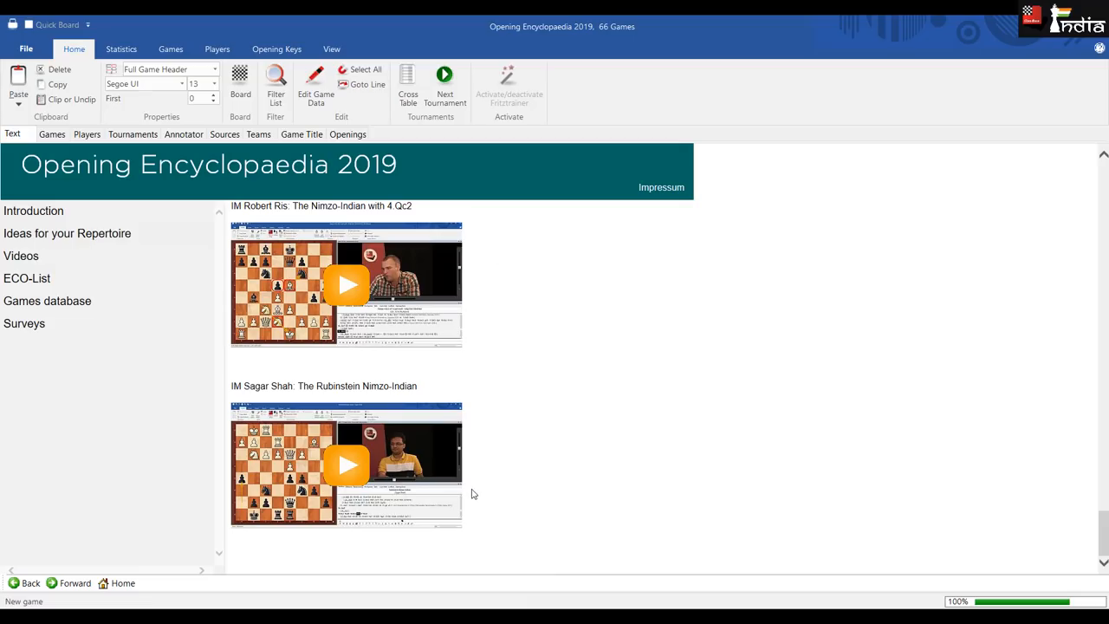
mouse_move(578, 475)
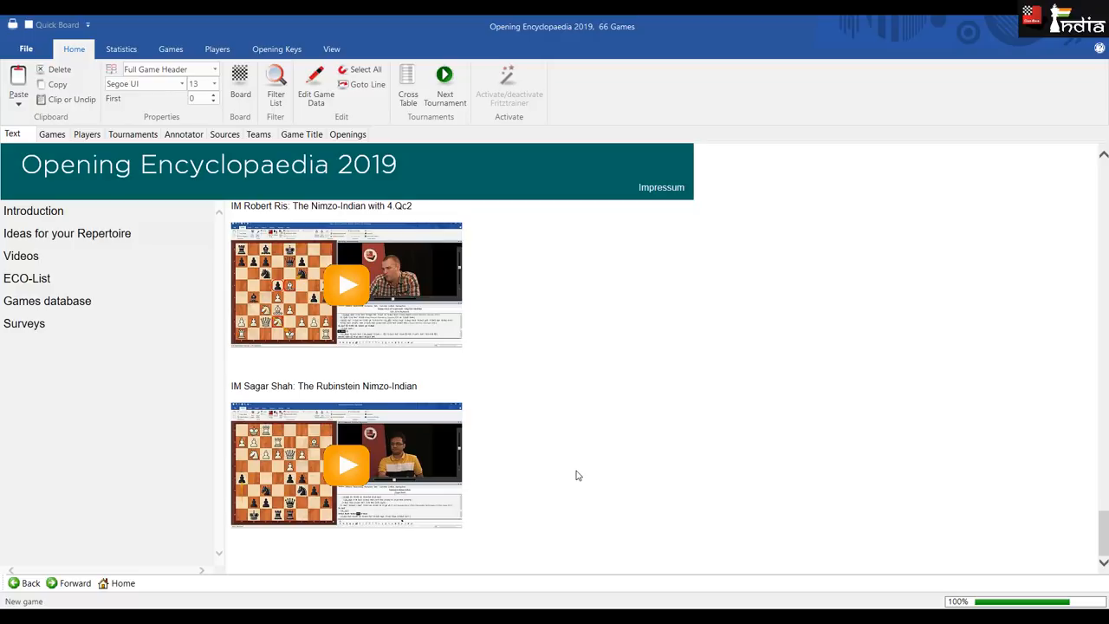
scroll(down, 3)
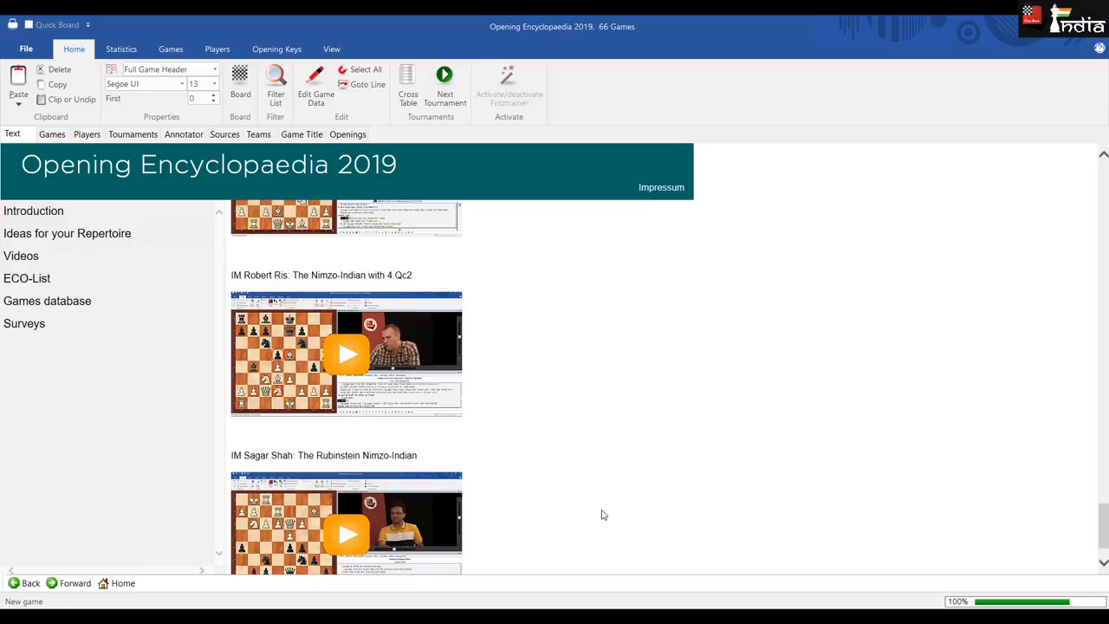
mouse_move(199, 411)
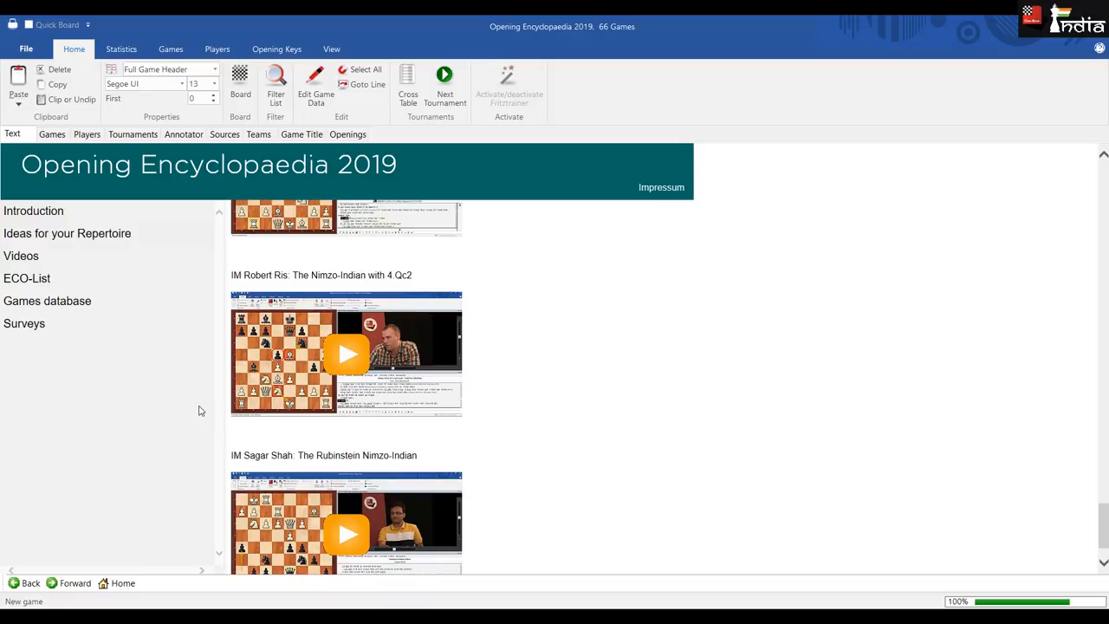
mouse_move(76, 301)
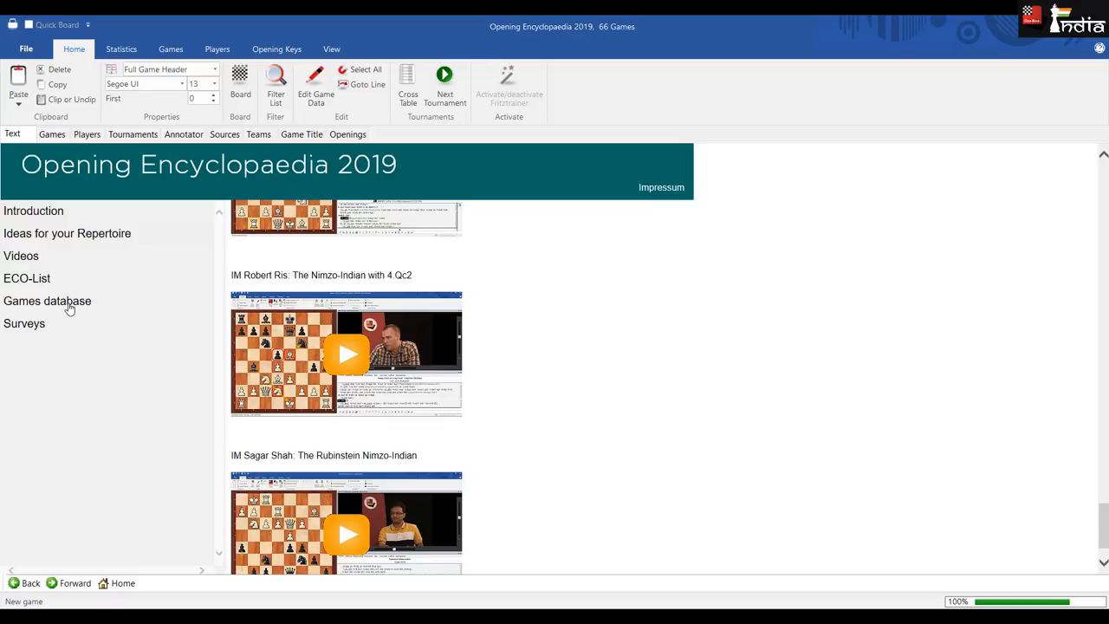
click(47, 302)
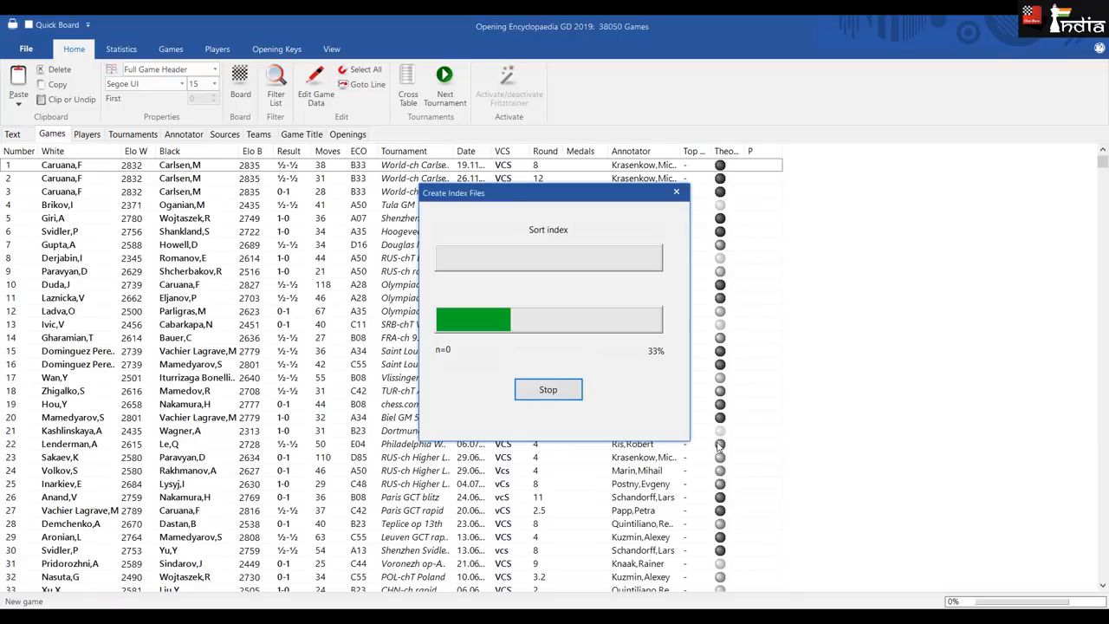
click(548, 388)
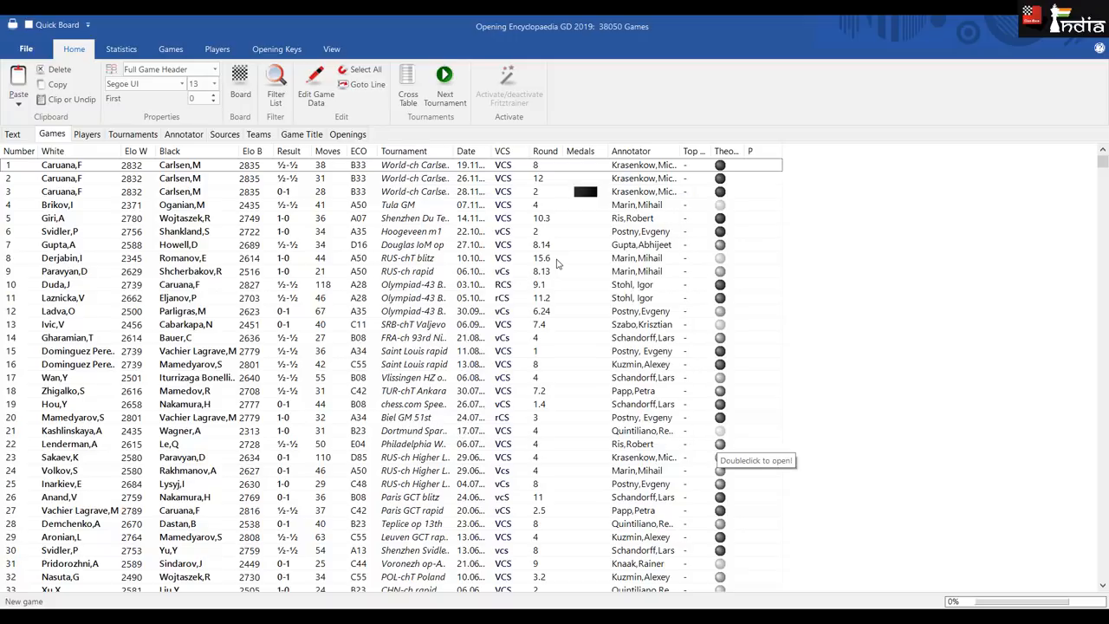
mouse_move(547, 201)
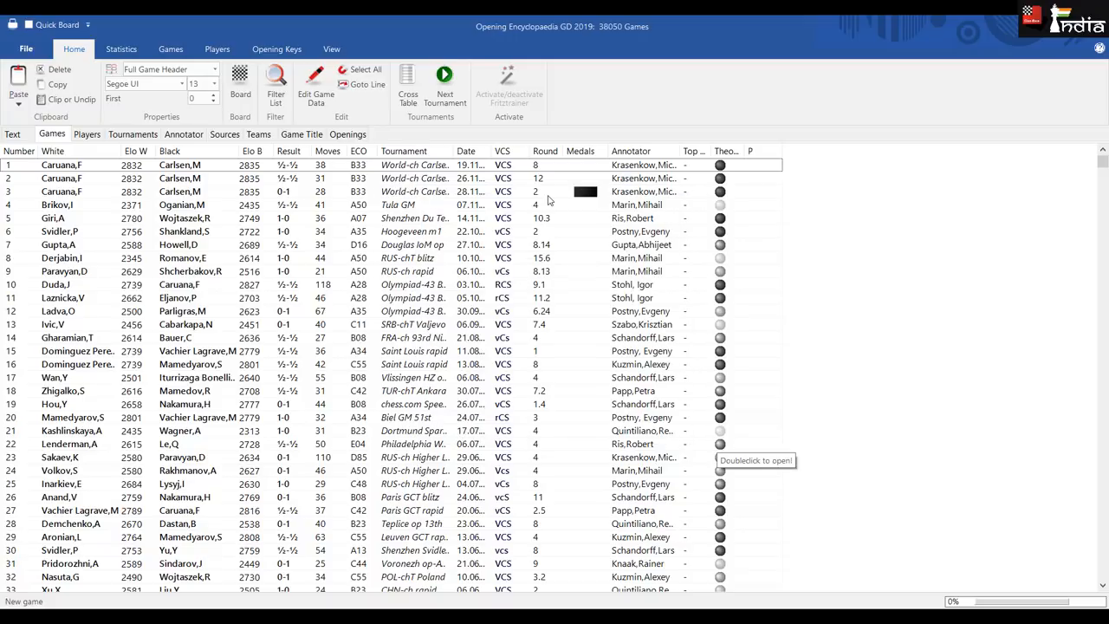
mouse_move(587, 87)
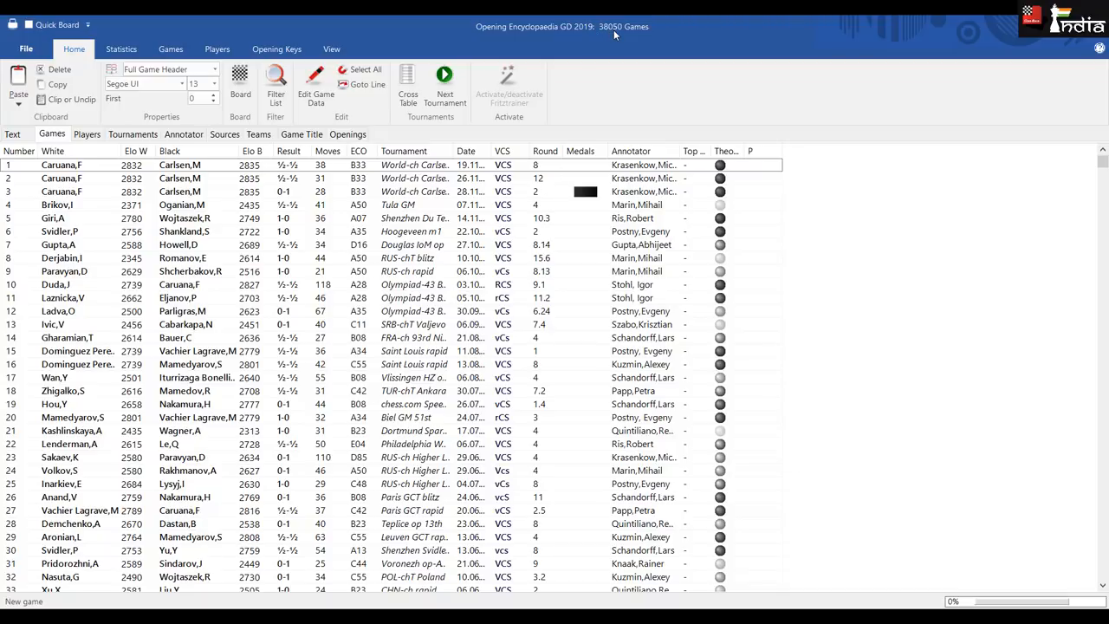
mouse_move(755, 485)
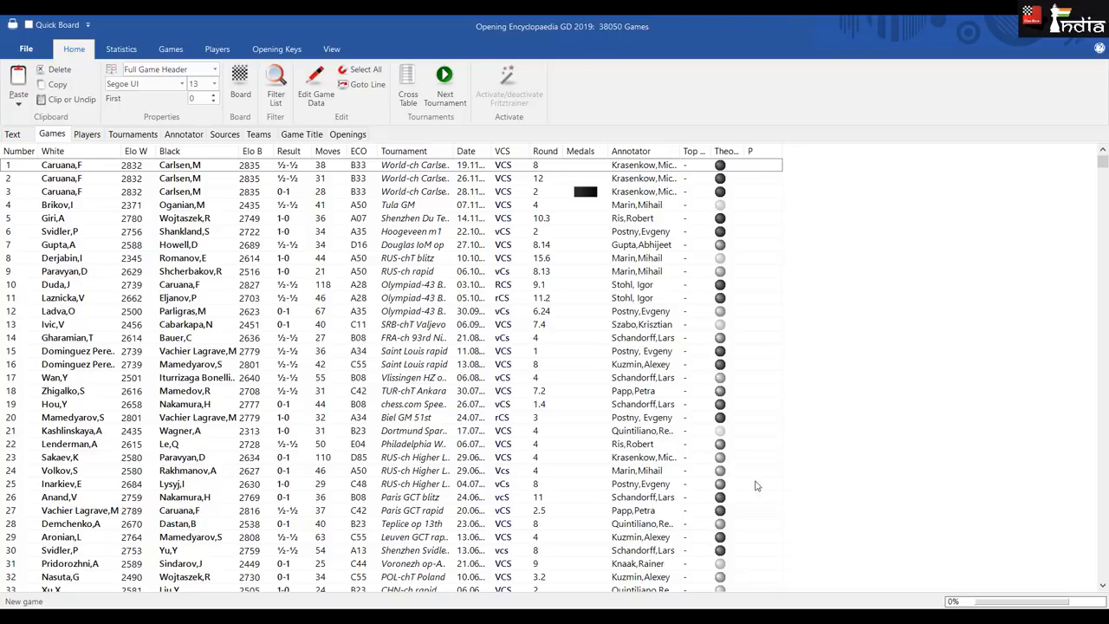
scroll(down, 3)
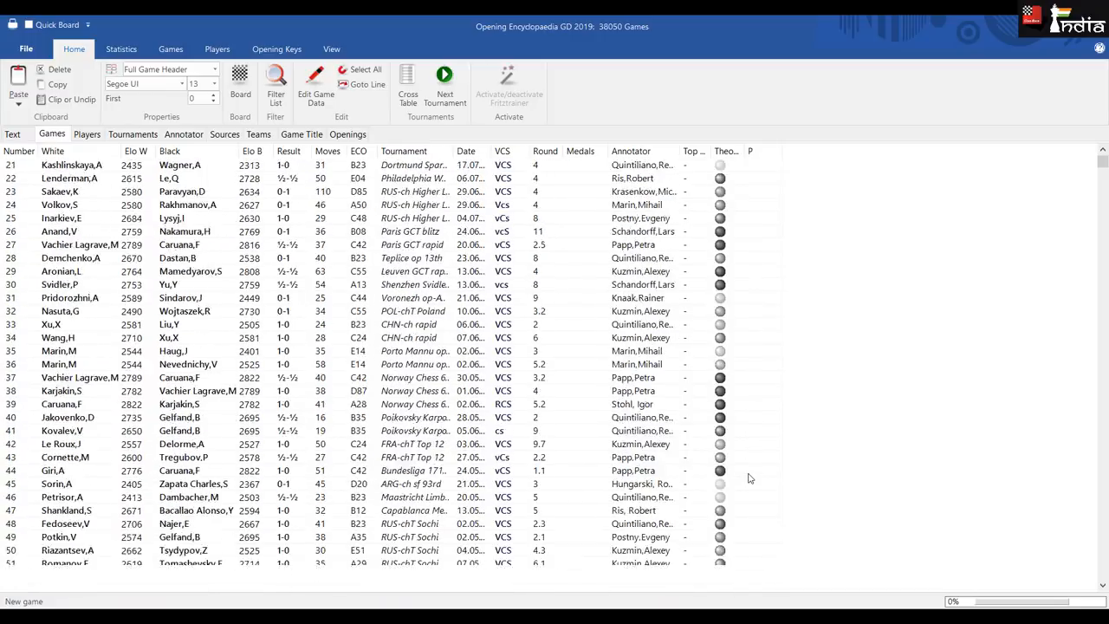
scroll(down, 3)
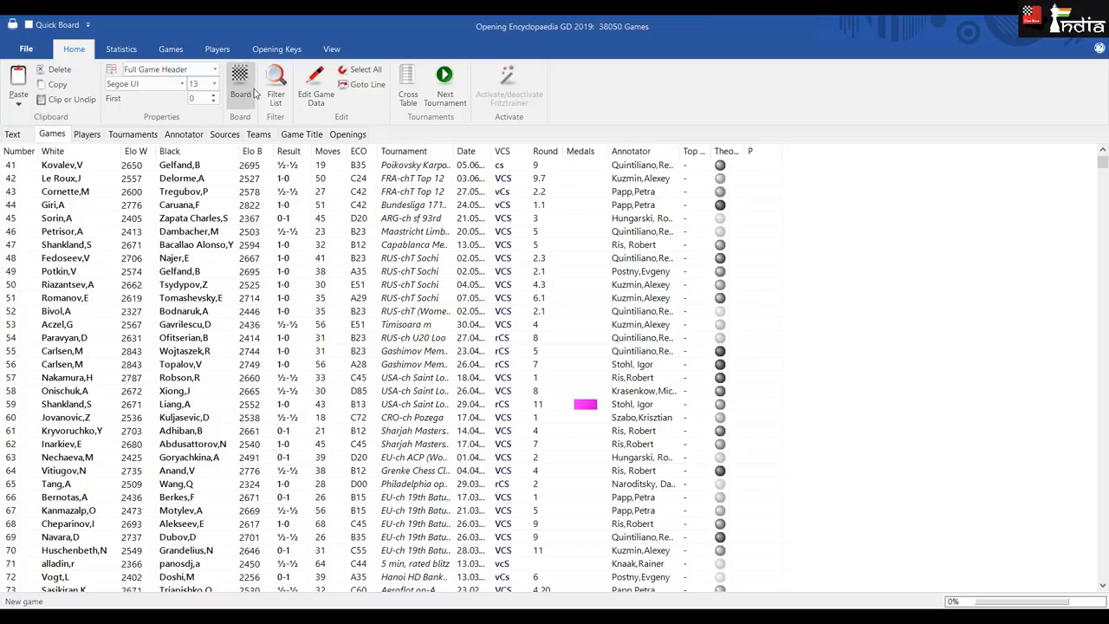
click(239, 83)
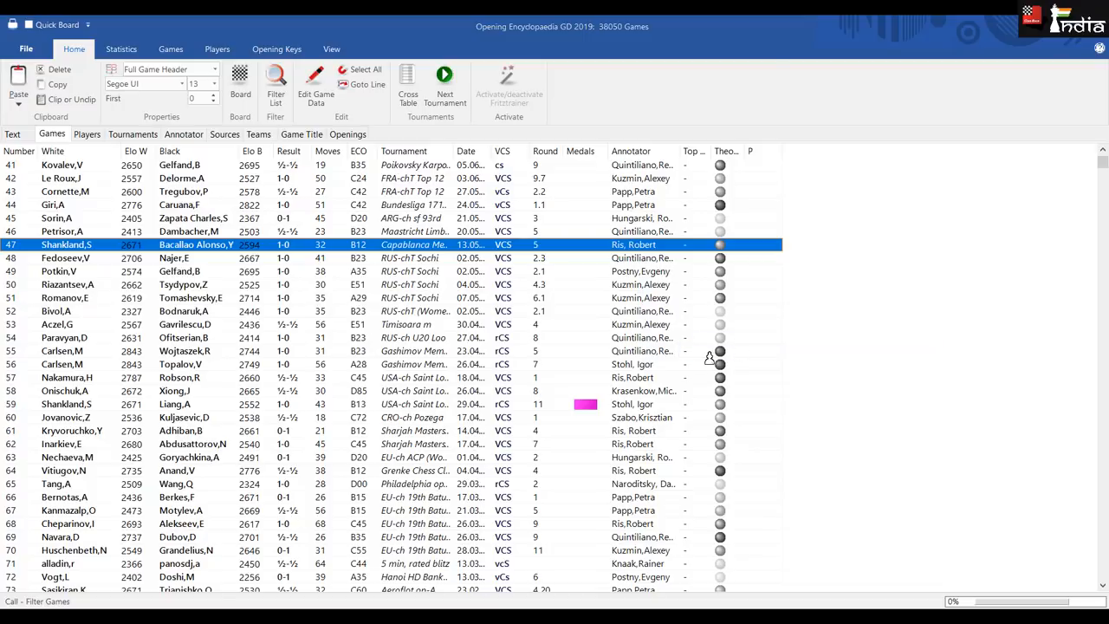
- Filter the games list to ECO C42 games, building the search booster
click(276, 78)
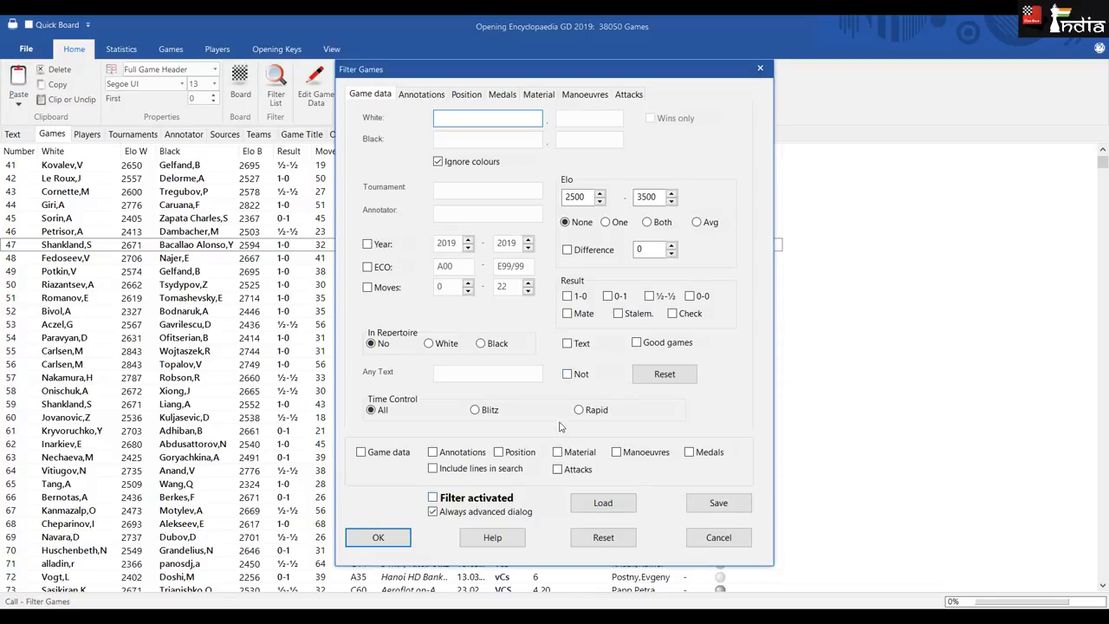
click(466, 94)
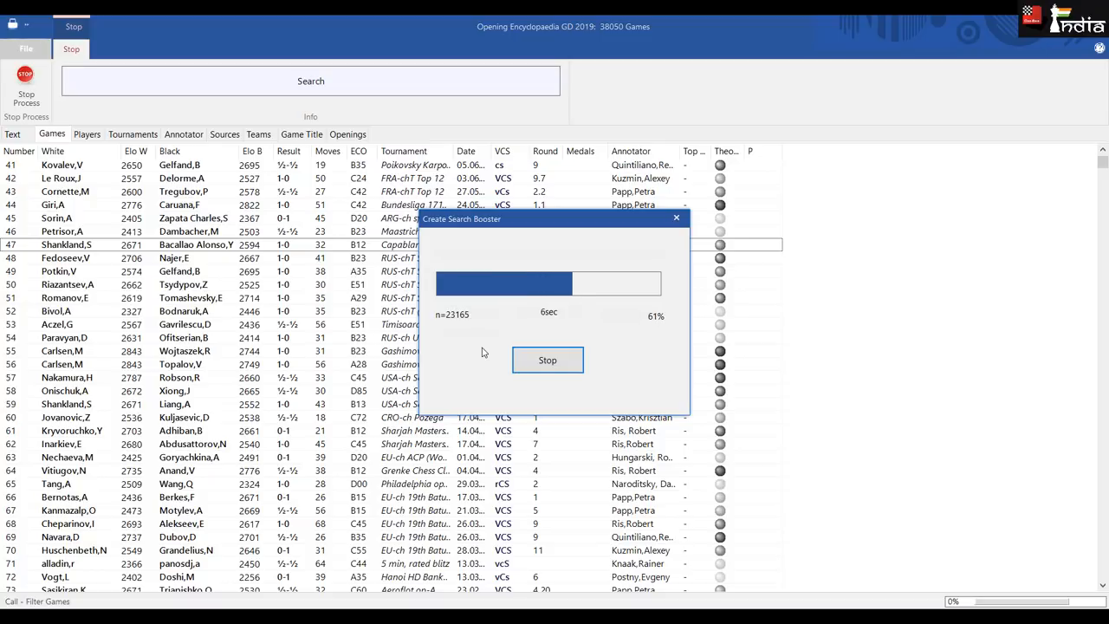
click(548, 359)
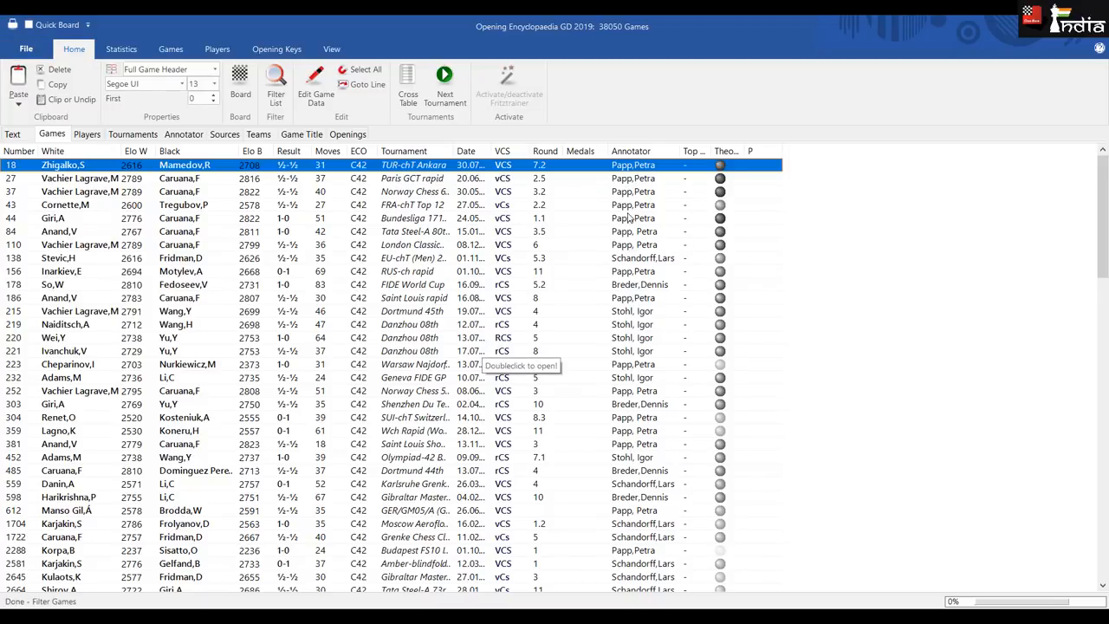
- Scroll through the filtered C42 results including Konikowski's survey and analysis entries
scroll(down, 3)
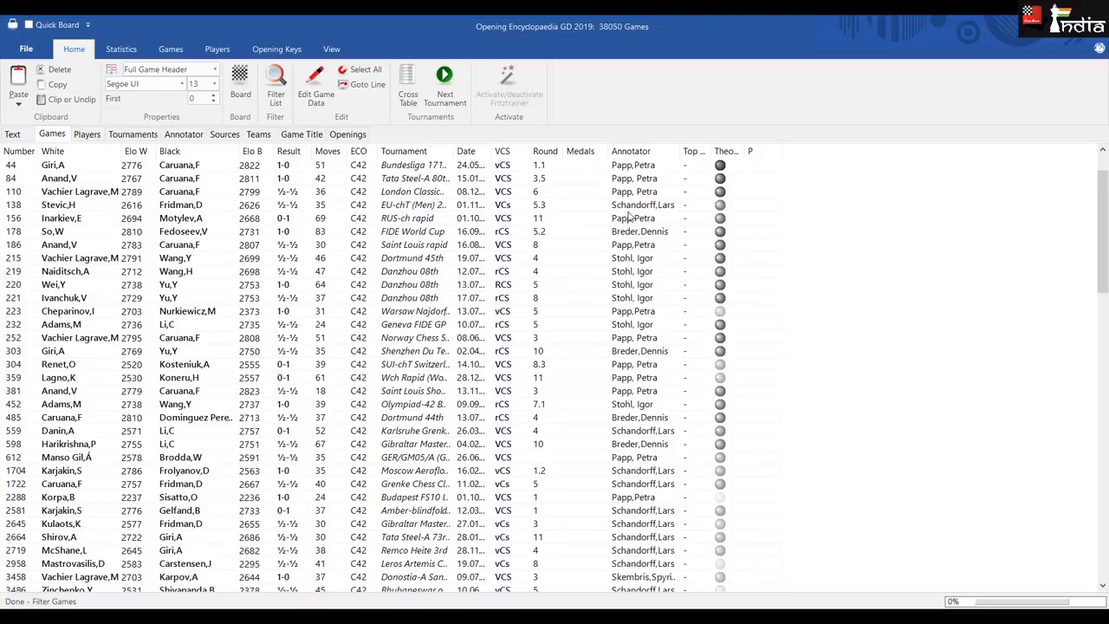
scroll(down, 3)
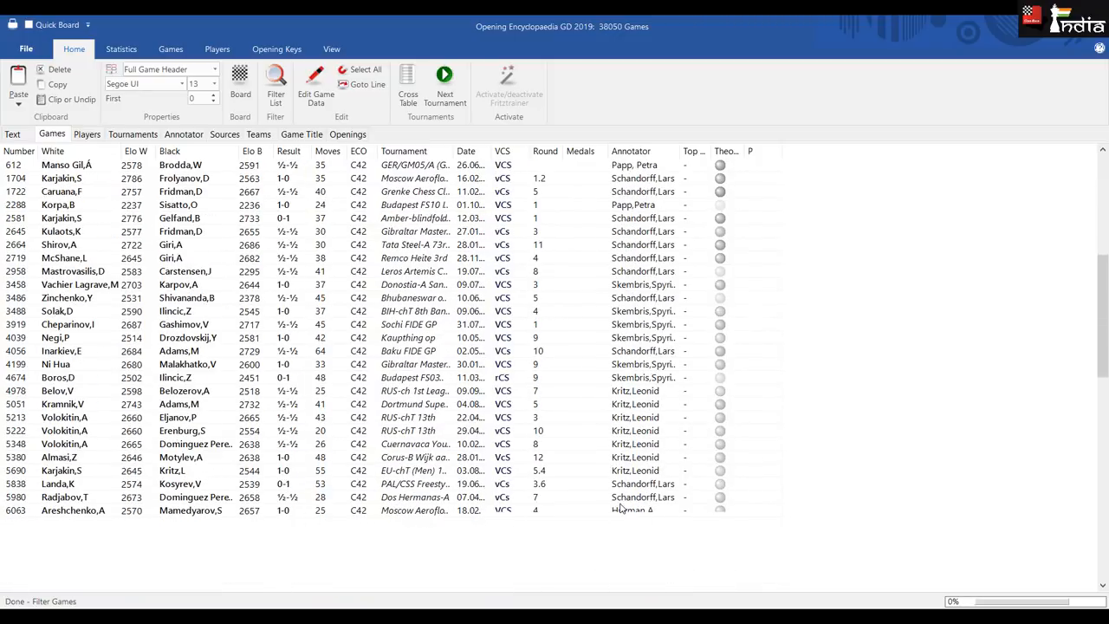
scroll(down, 3)
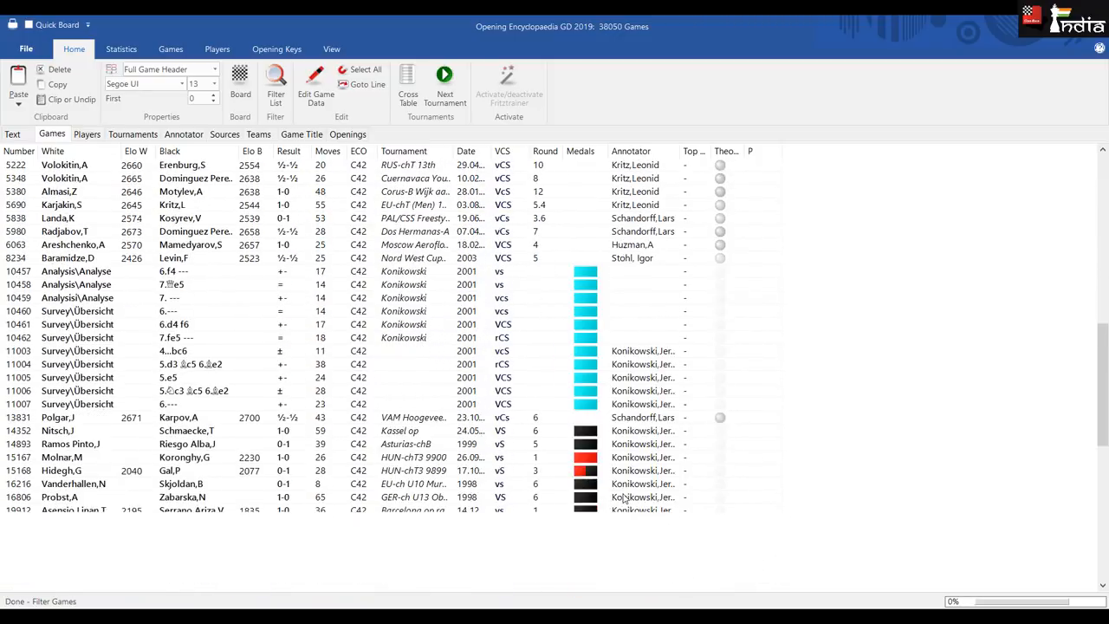
scroll(down, 3)
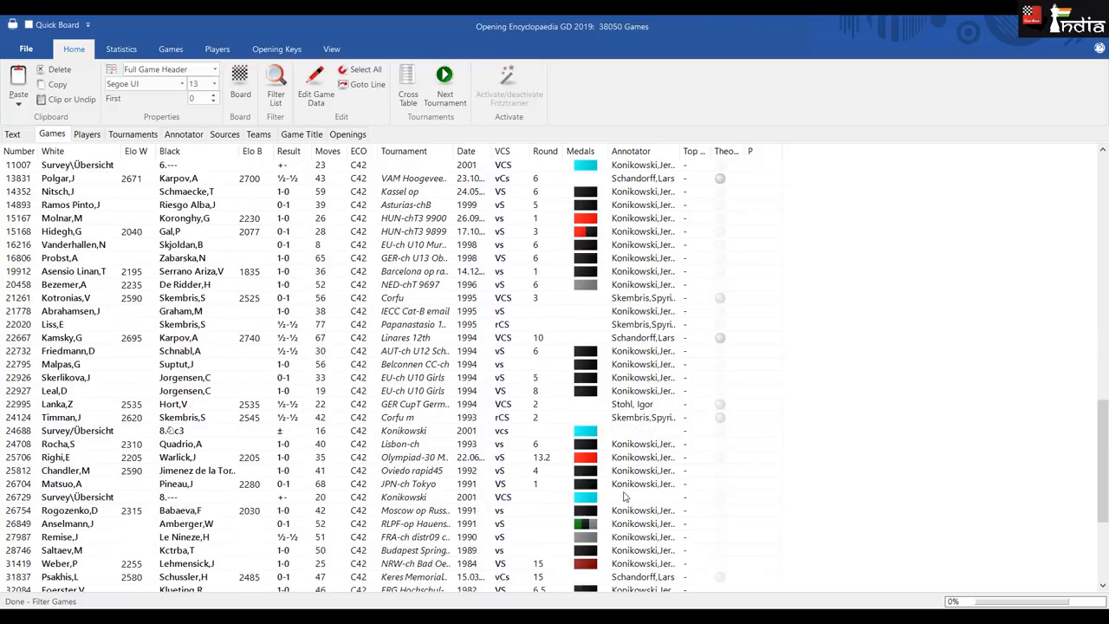
scroll(down, 3)
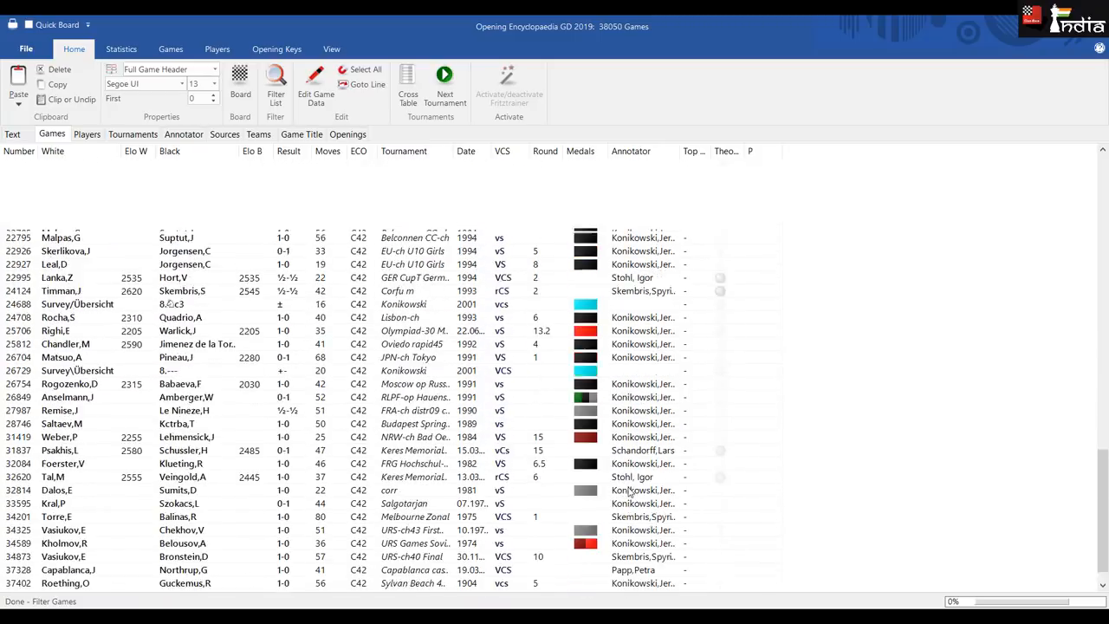
scroll(up, 3)
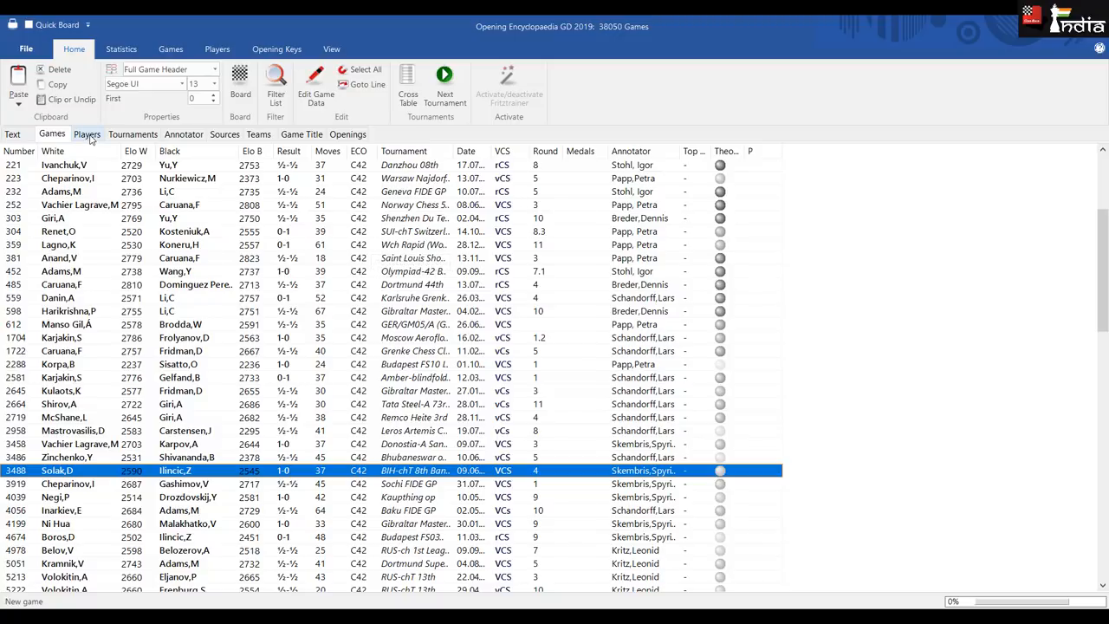
- Switch to the Players index and search for Carlsen
click(87, 134)
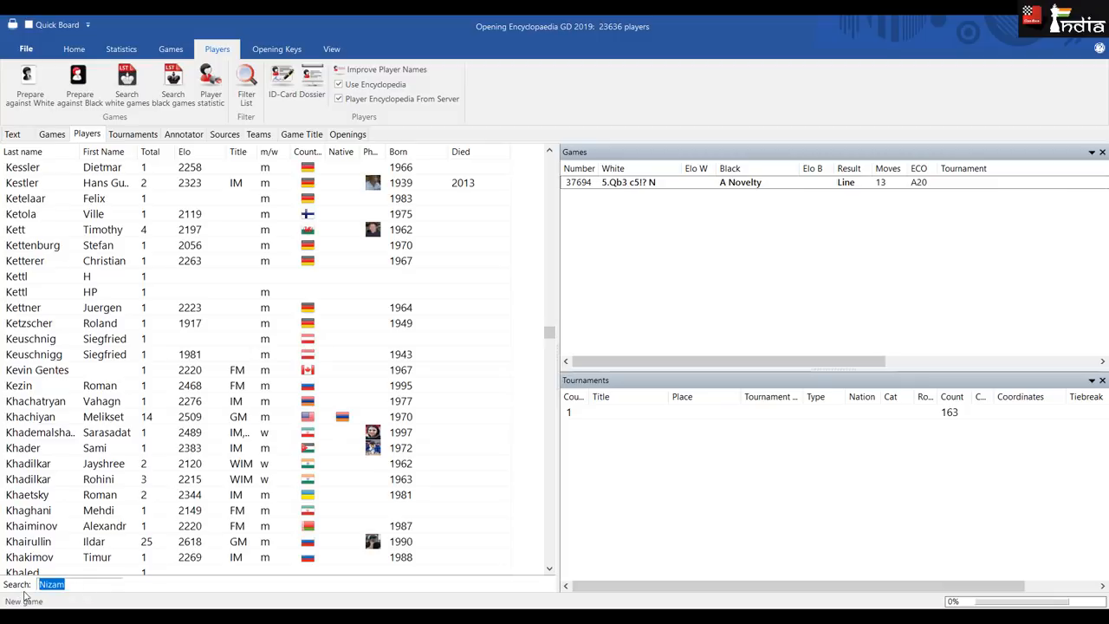
text(Carl)
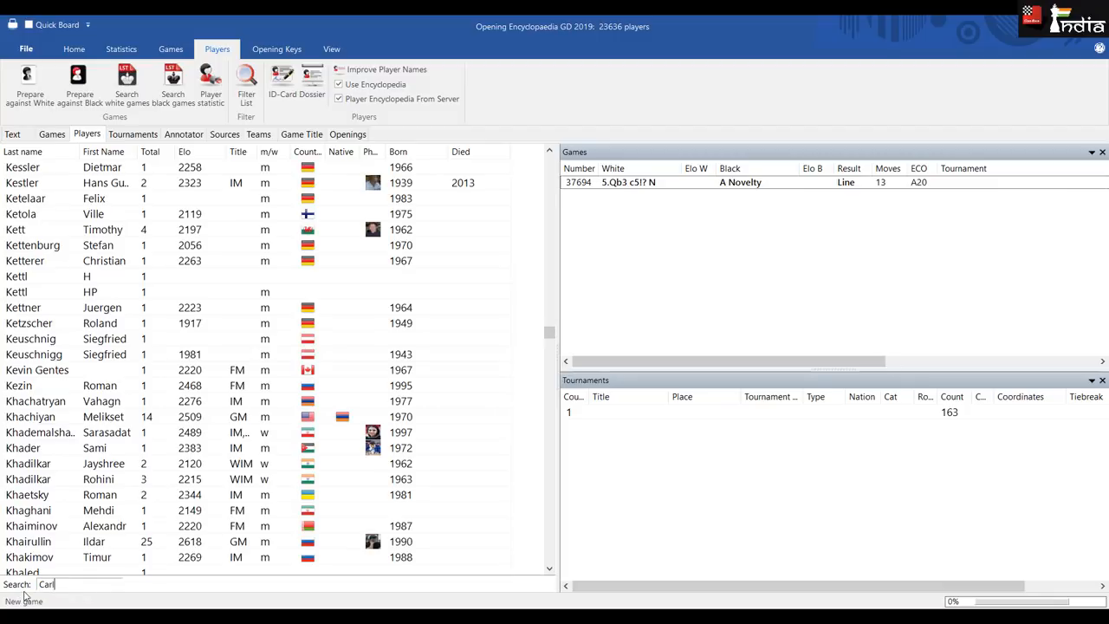
text(sen)
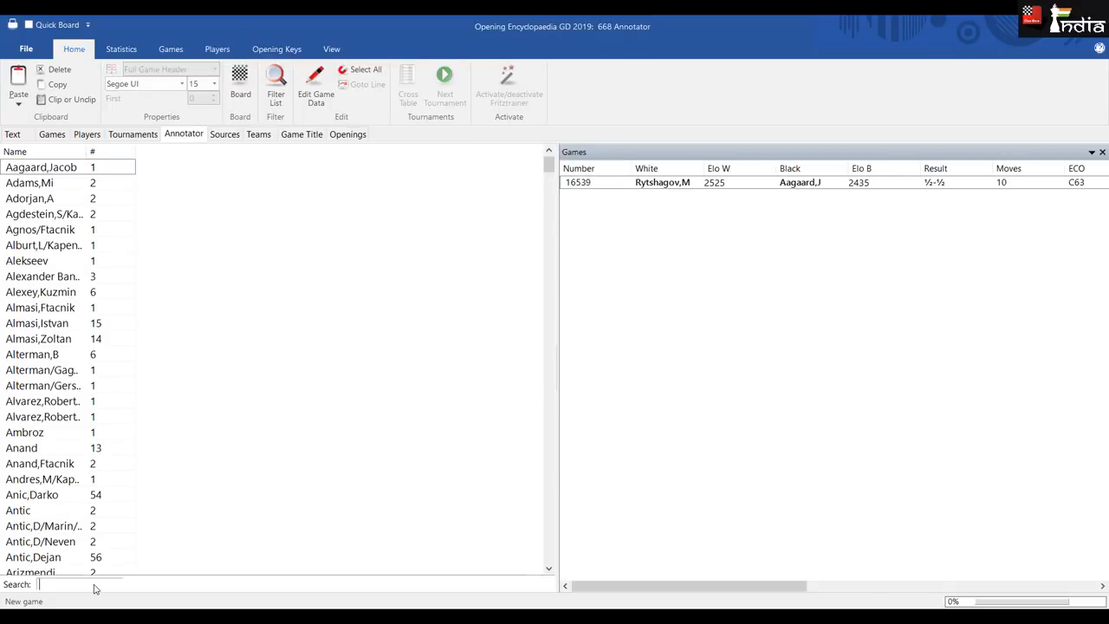
- Search the Annotator index for Anand, list his 13 annotated games, then select Atalik
text(Anand)
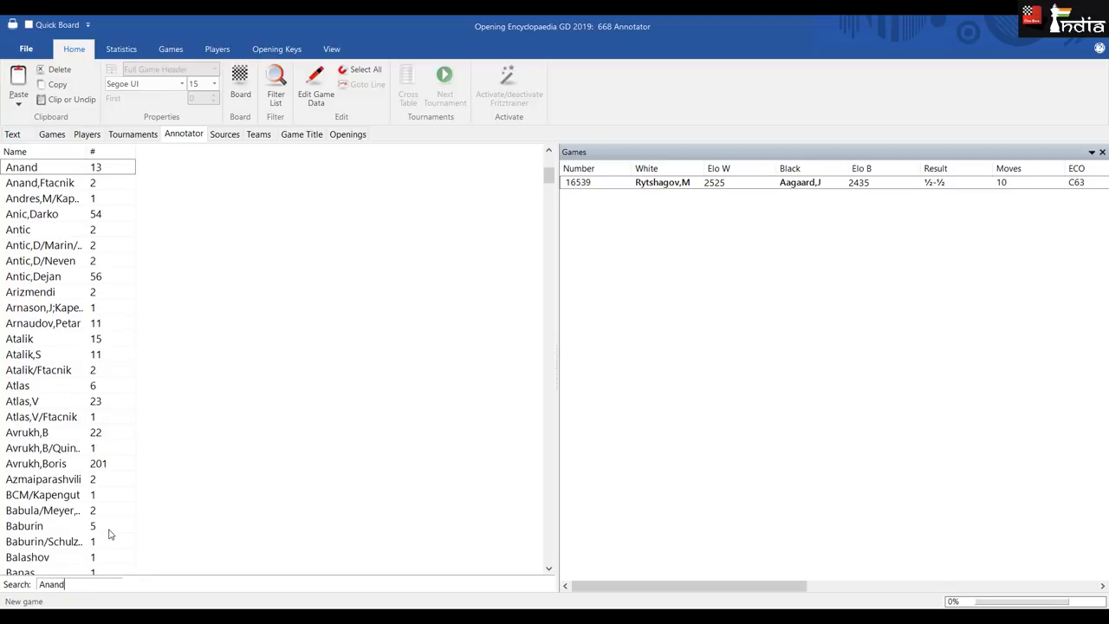
click(21, 166)
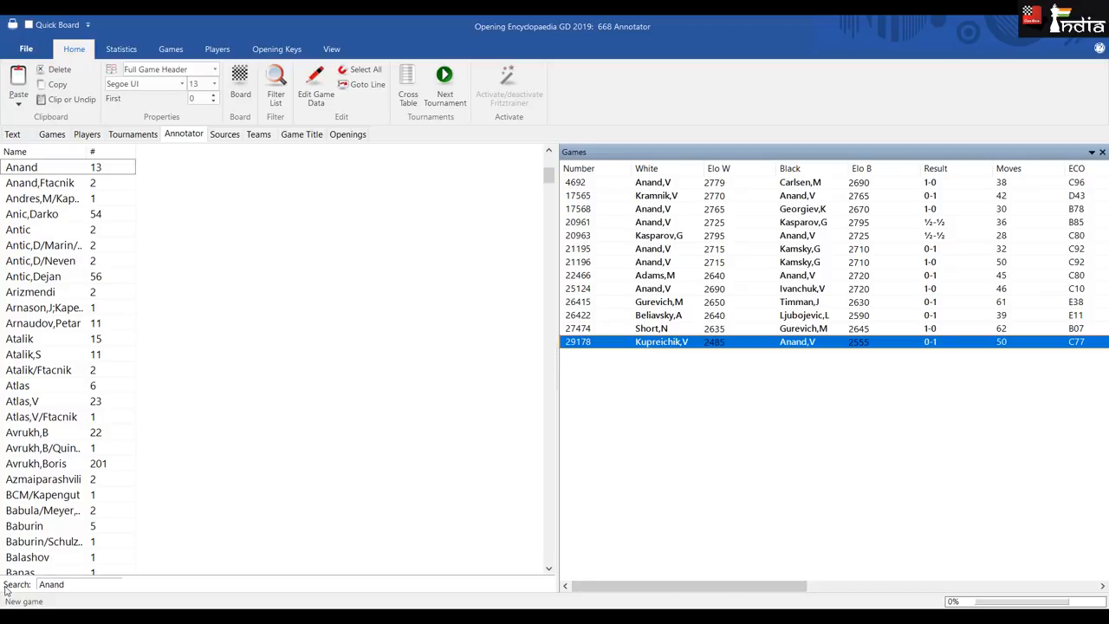
click(19, 338)
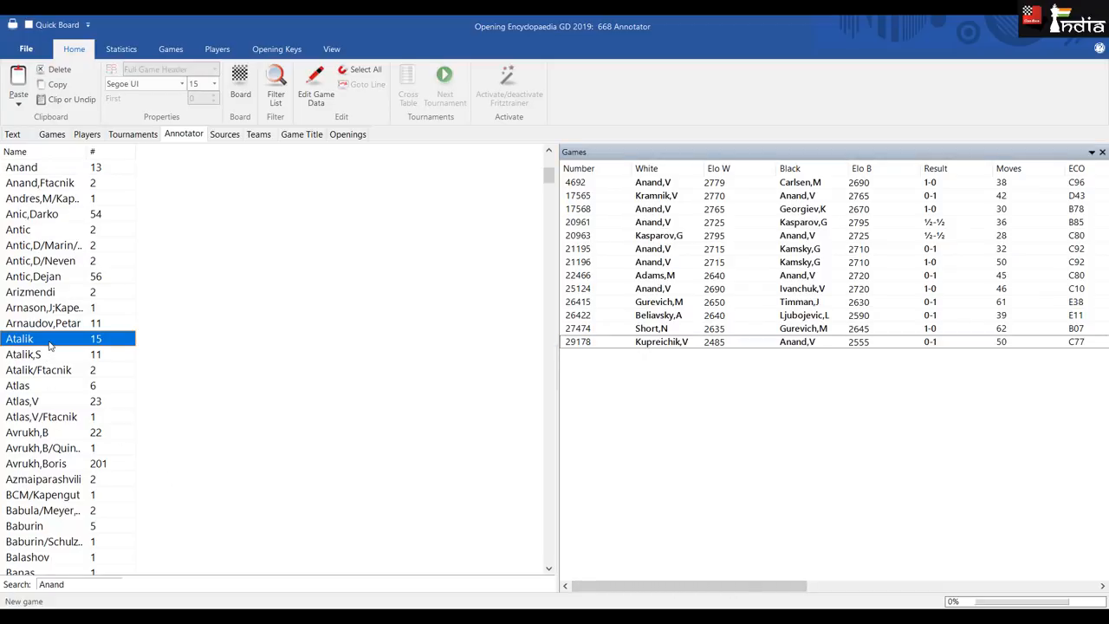
- Review the Atalik–Sharavdorj King's Indian game, stepping to 3...Bg7 and 5.Nf3 and reading the annotations
click(19, 338)
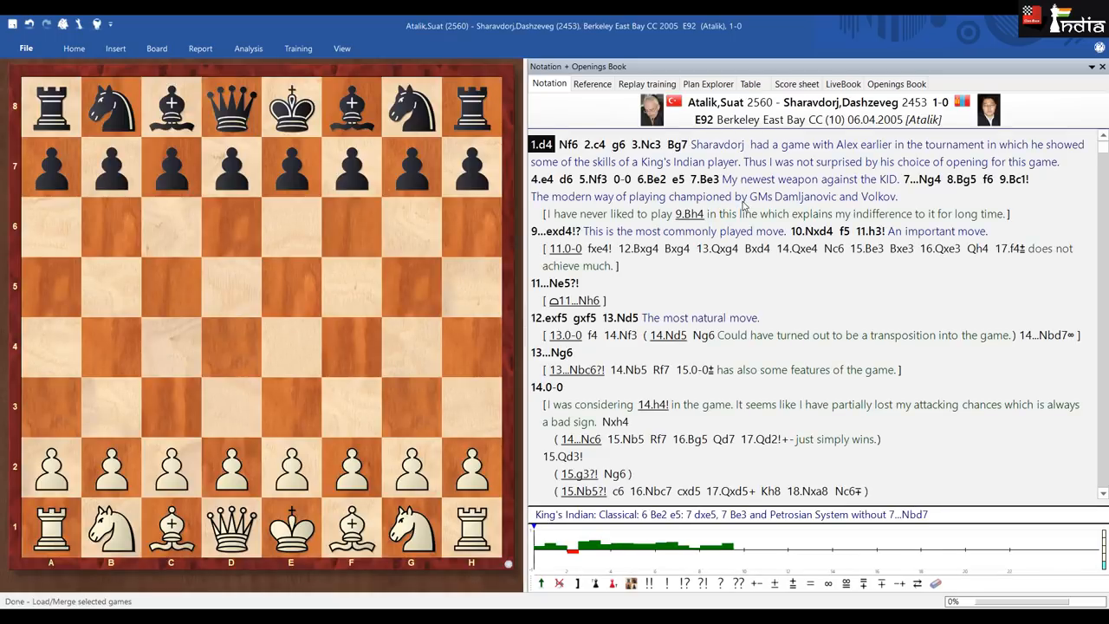
click(676, 143)
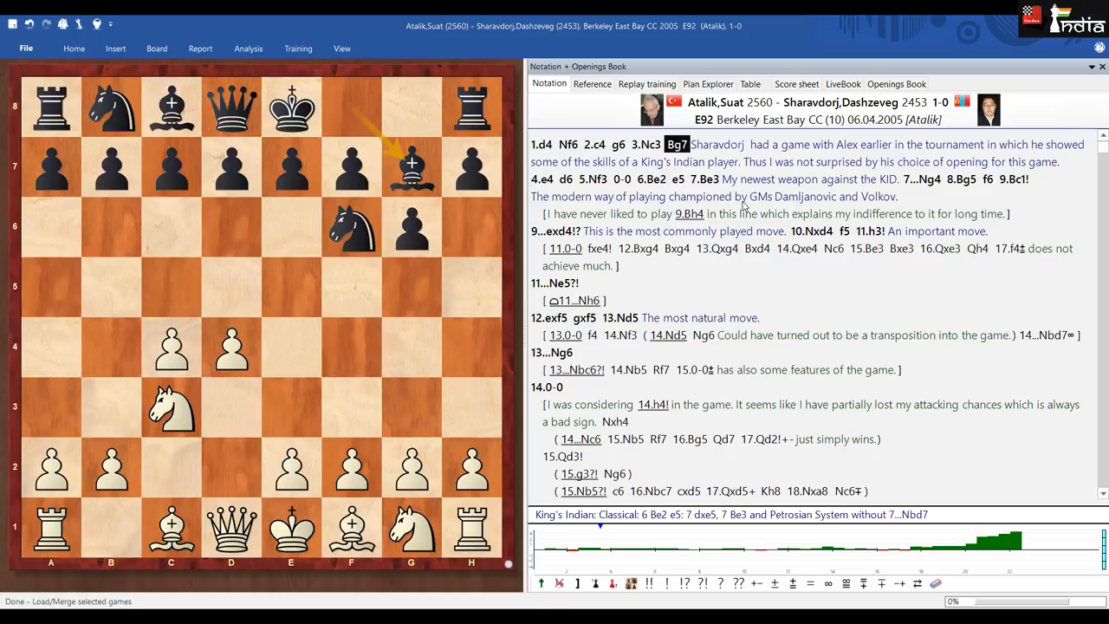
click(593, 178)
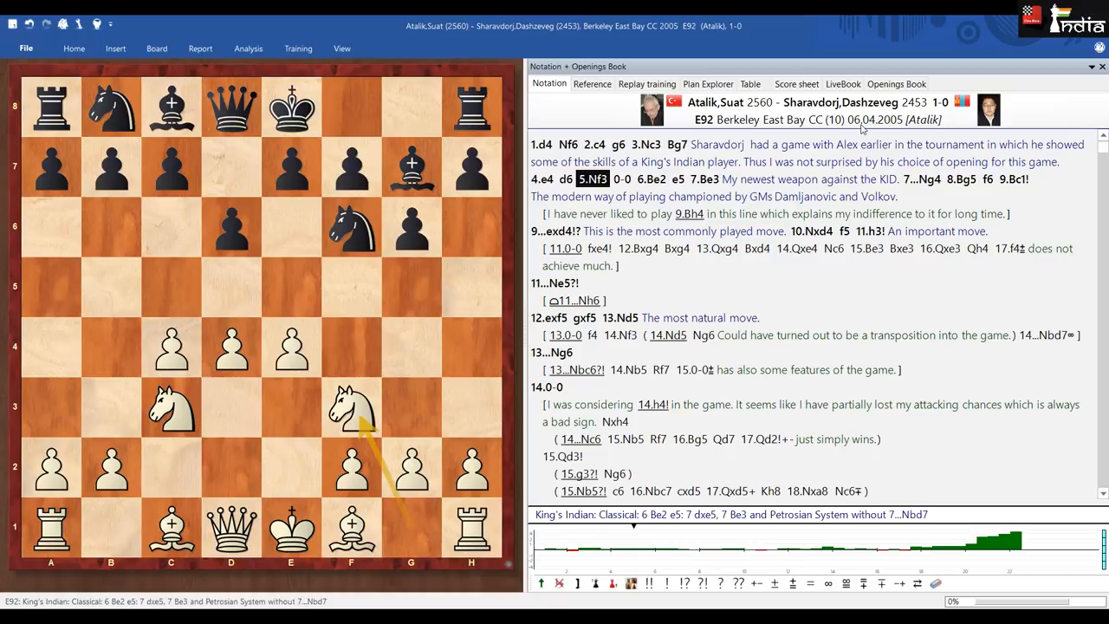
mouse_move(863, 131)
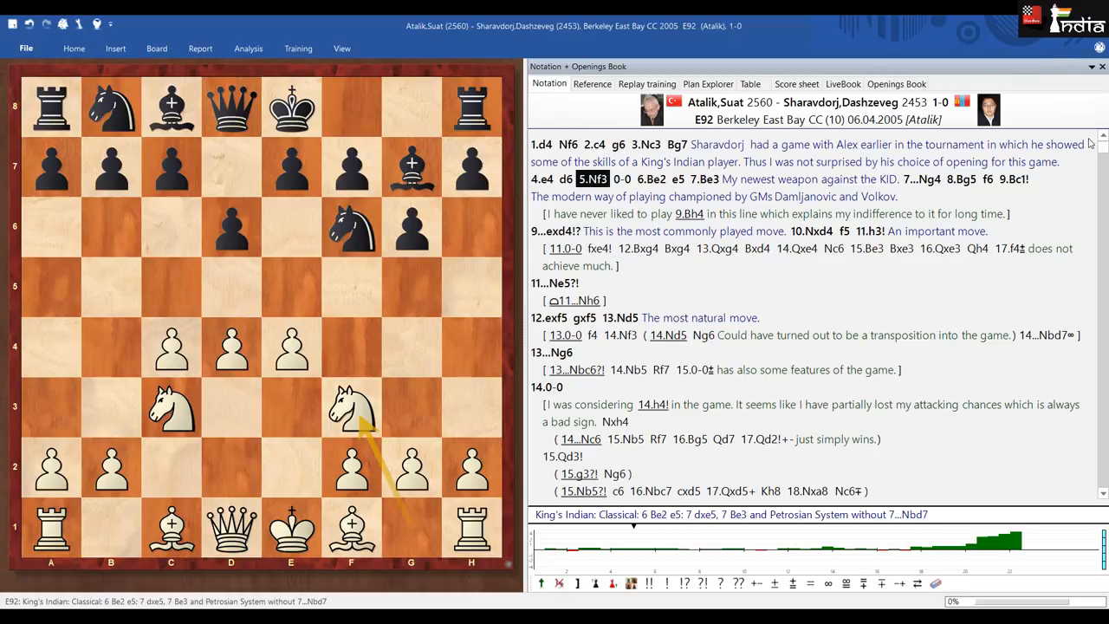
scroll(down, 3)
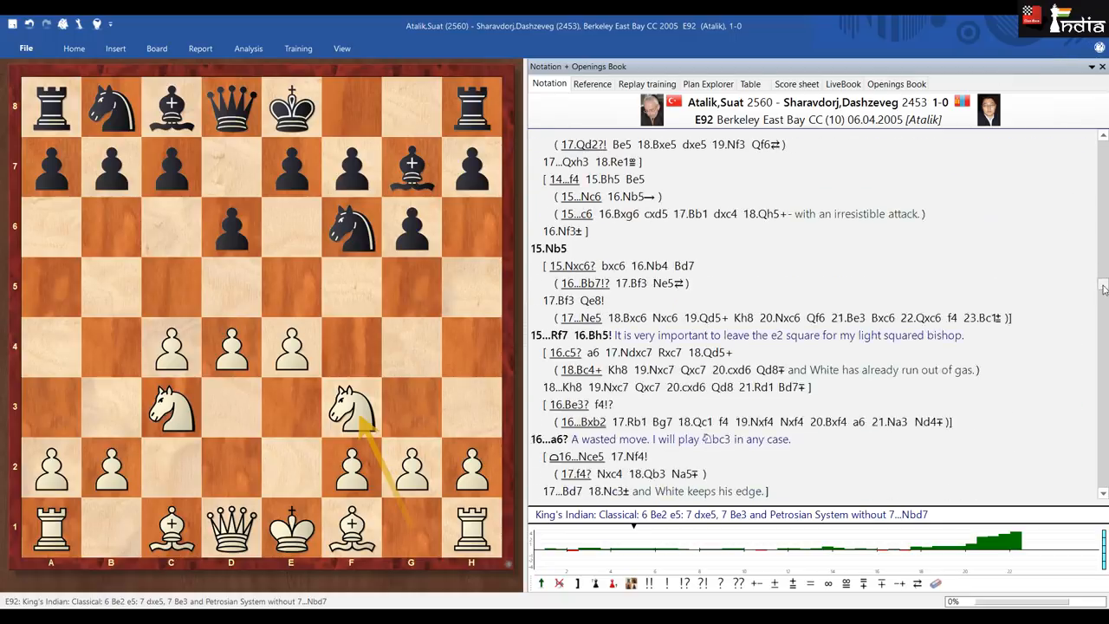
scroll(down, 3)
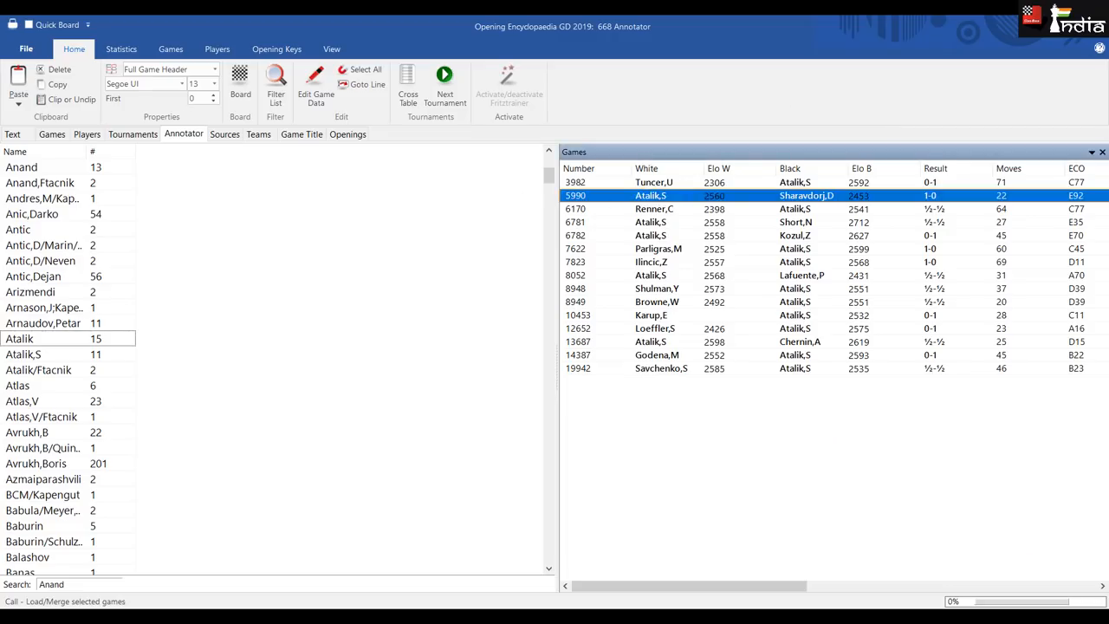
- Return to the Opening Encyclopaedia 2019 start page showing the Videos lecture list
click(12, 133)
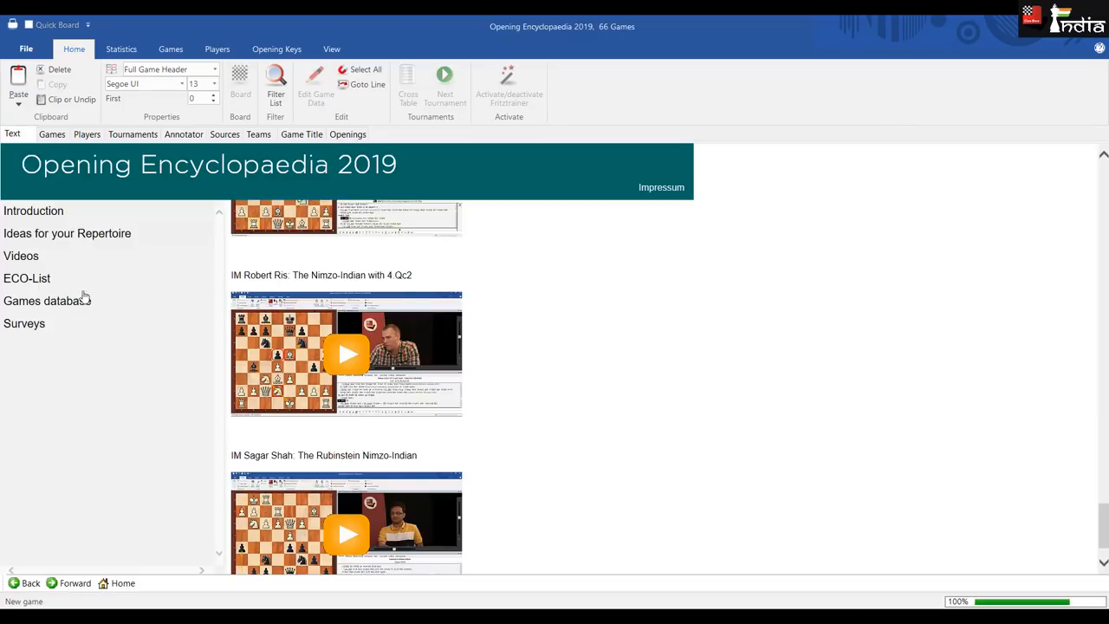
mouse_move(45, 347)
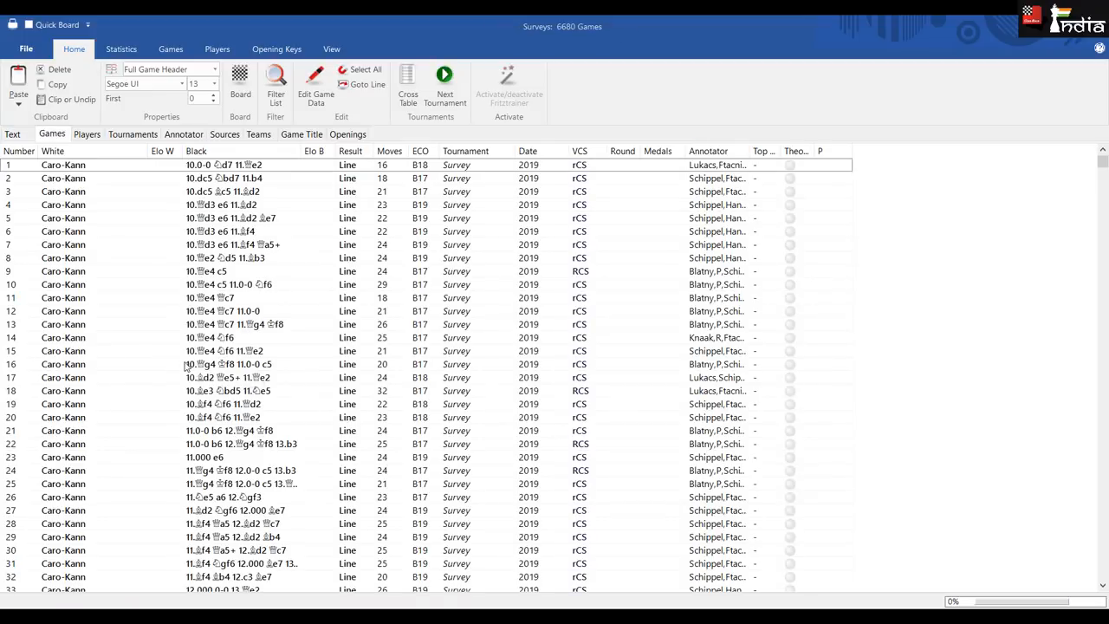
mouse_move(221, 378)
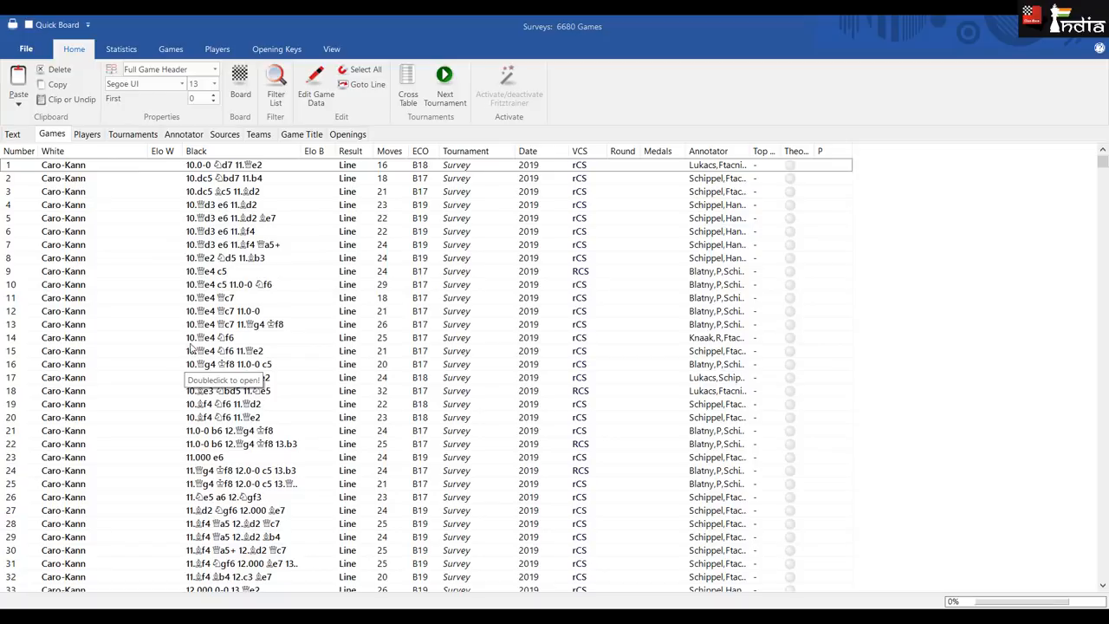
mouse_move(277, 244)
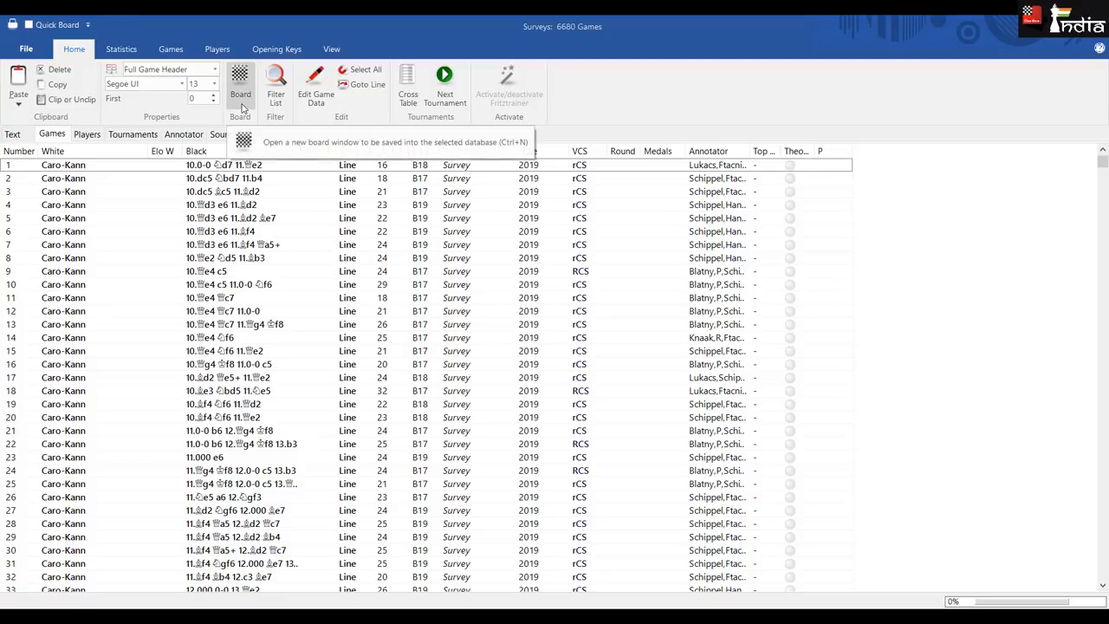
- Bring up the Surveys database game list starting with the 2019 Caro-Kann survey lines
click(239, 83)
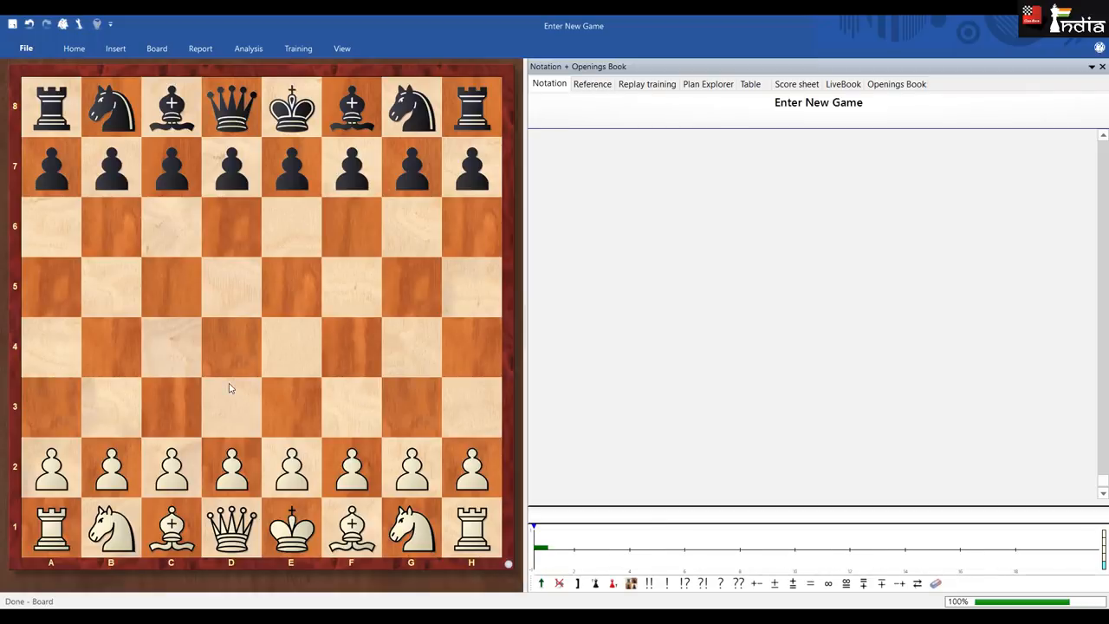
mouse_move(167, 466)
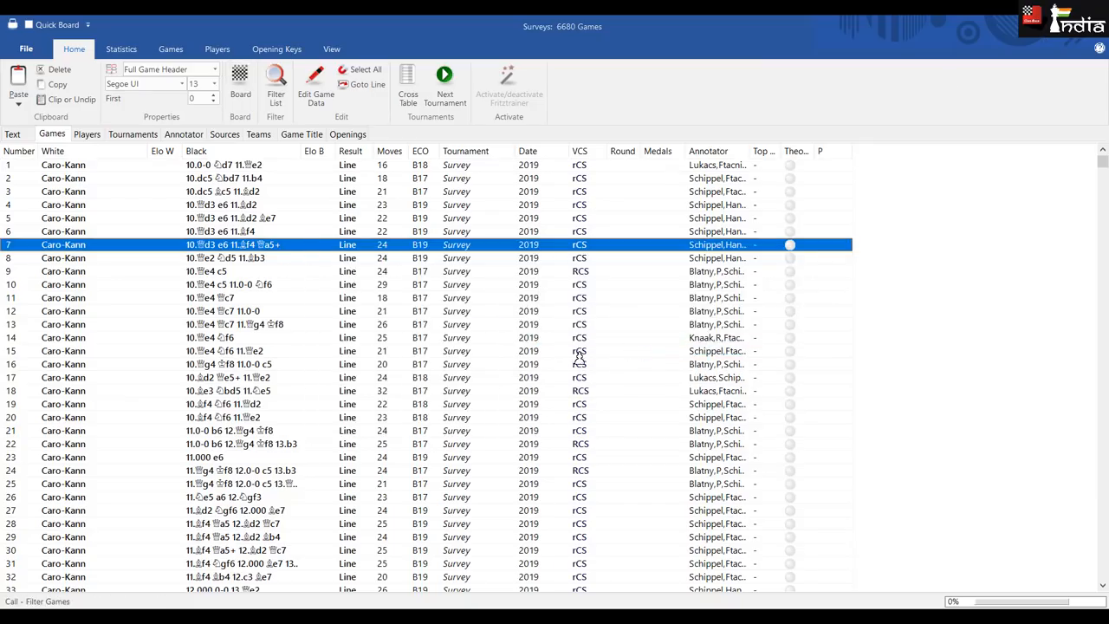
- Filter surveys to the current position and load game 4815, the 2008 English with 1...e5 survey
click(275, 83)
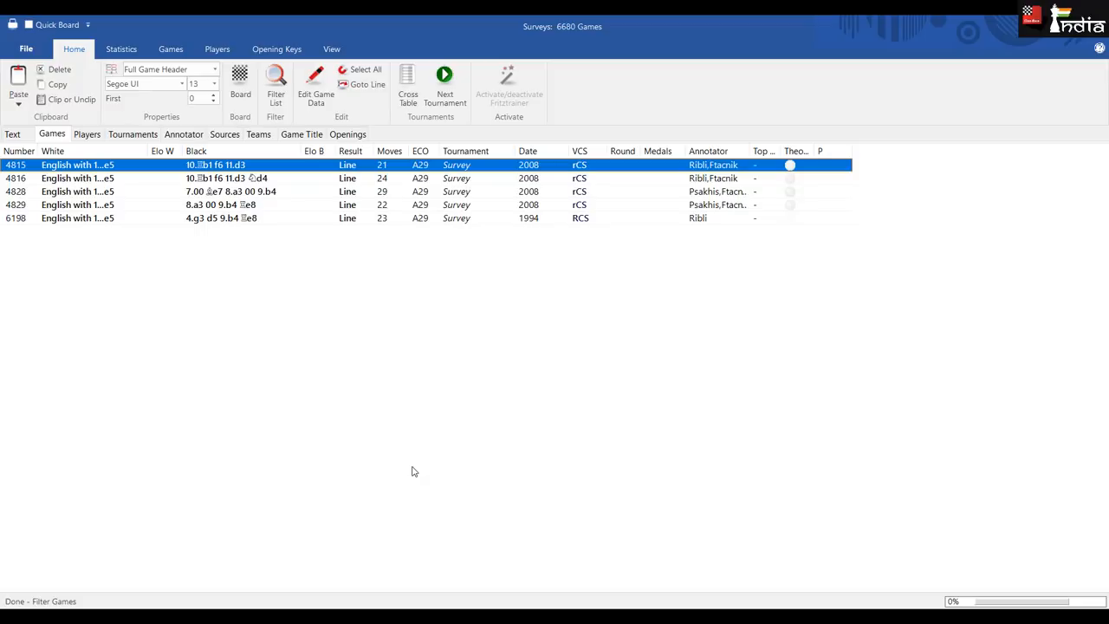
double_click(76, 165)
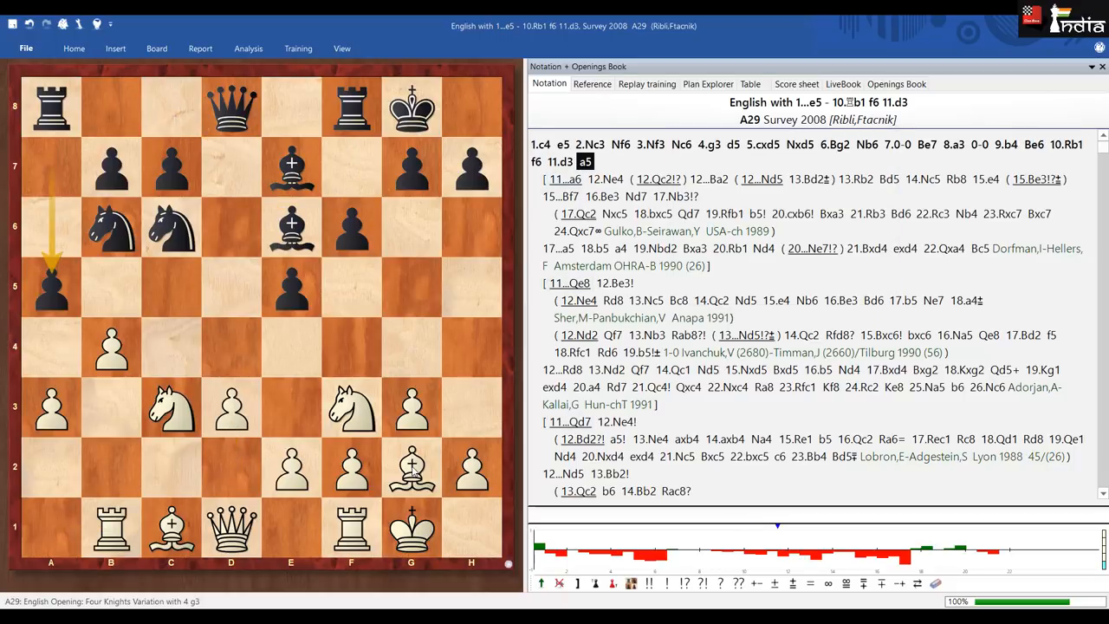
click(558, 163)
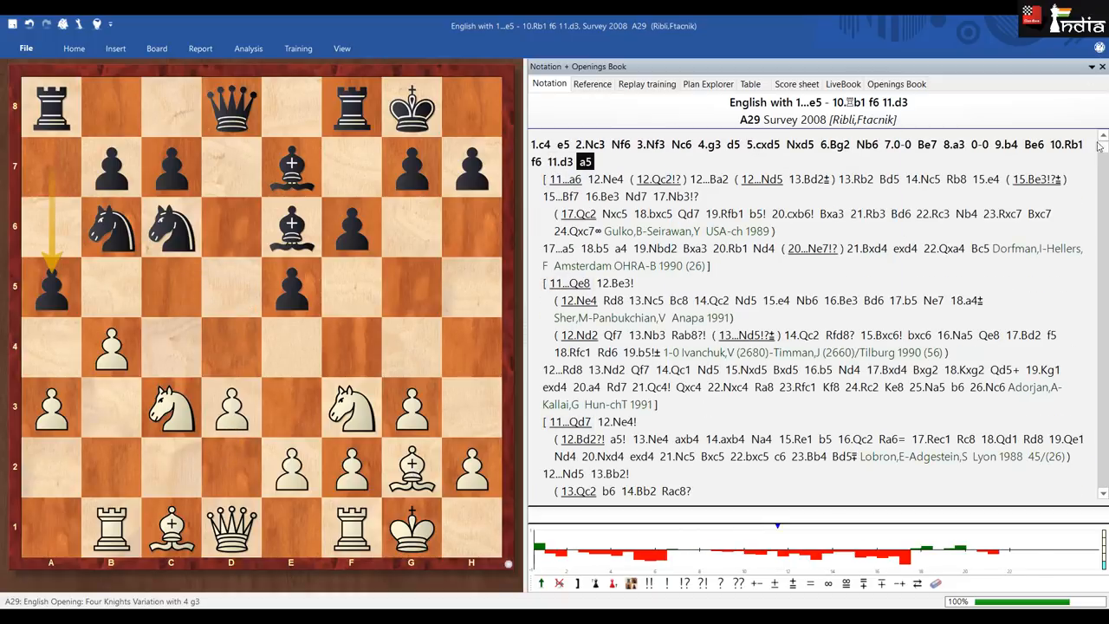
scroll(down, 3)
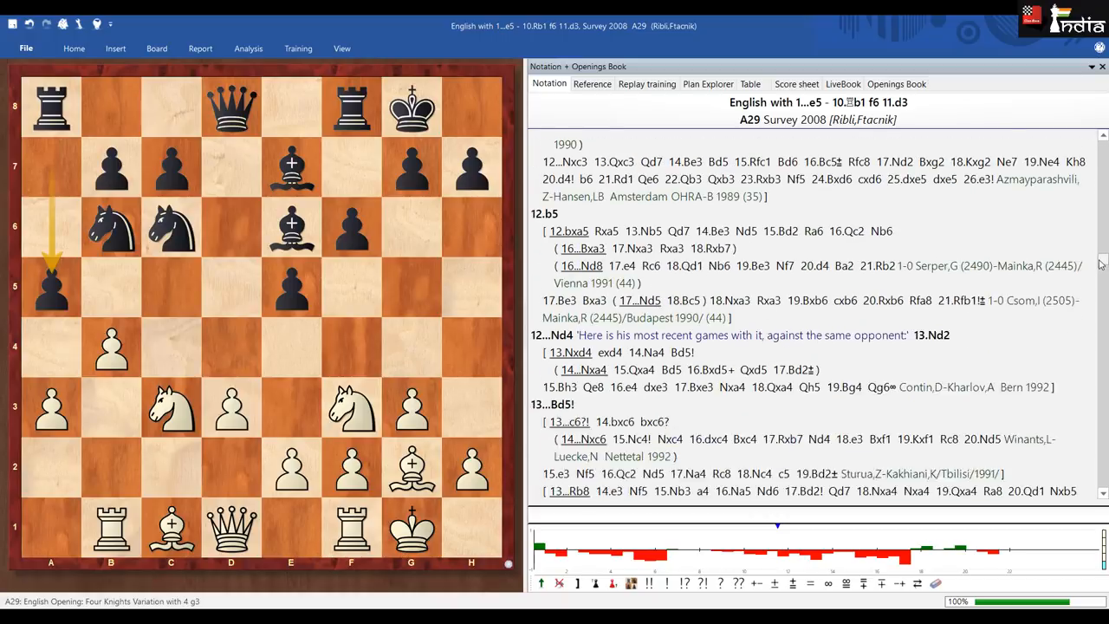
scroll(down, 3)
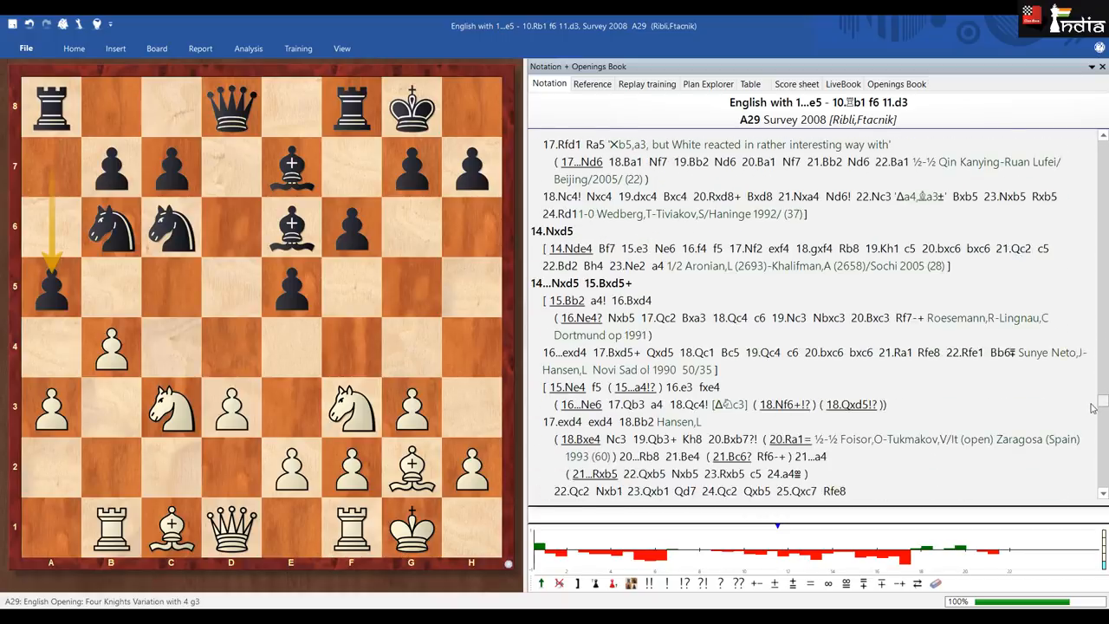
scroll(down, 3)
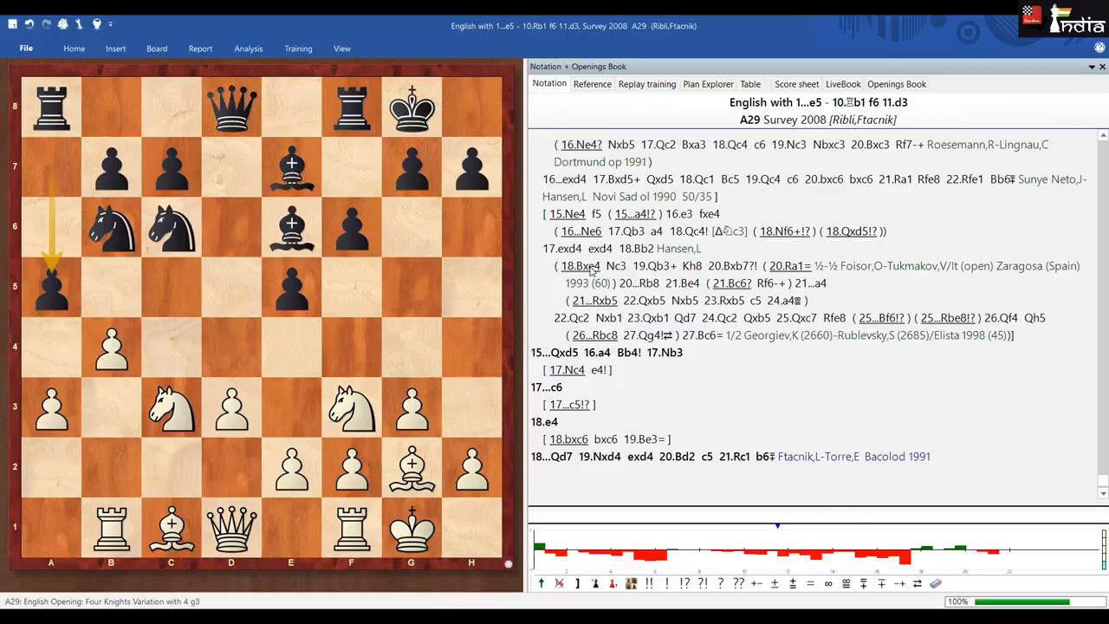
- Add a Kibitzer running Stockfish 10 and analyse the 18...Nc3 variation
click(581, 267)
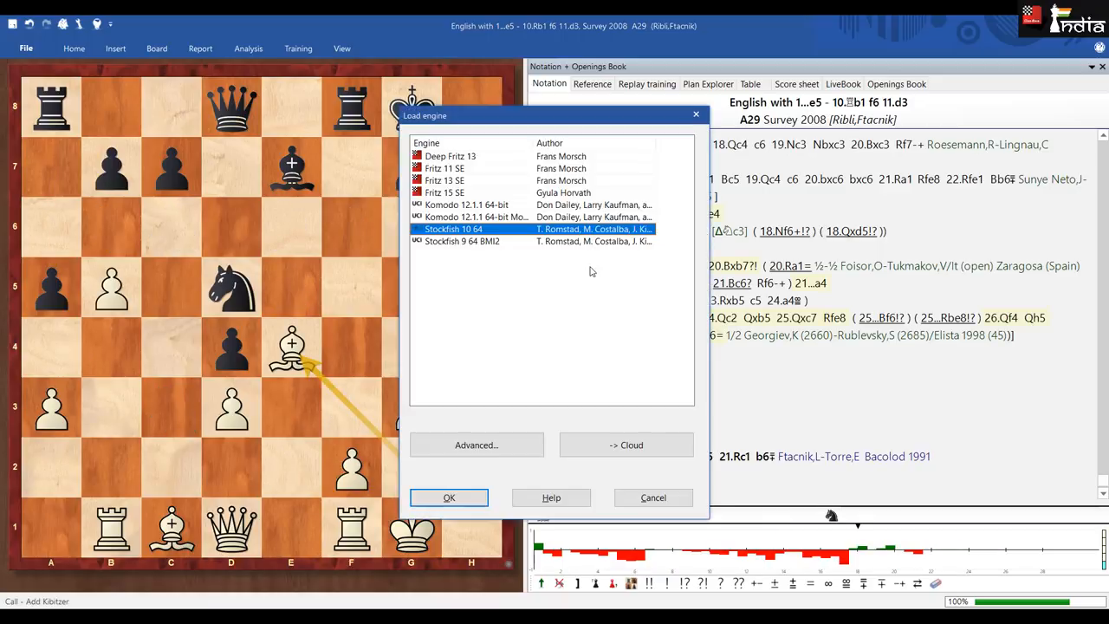
click(449, 498)
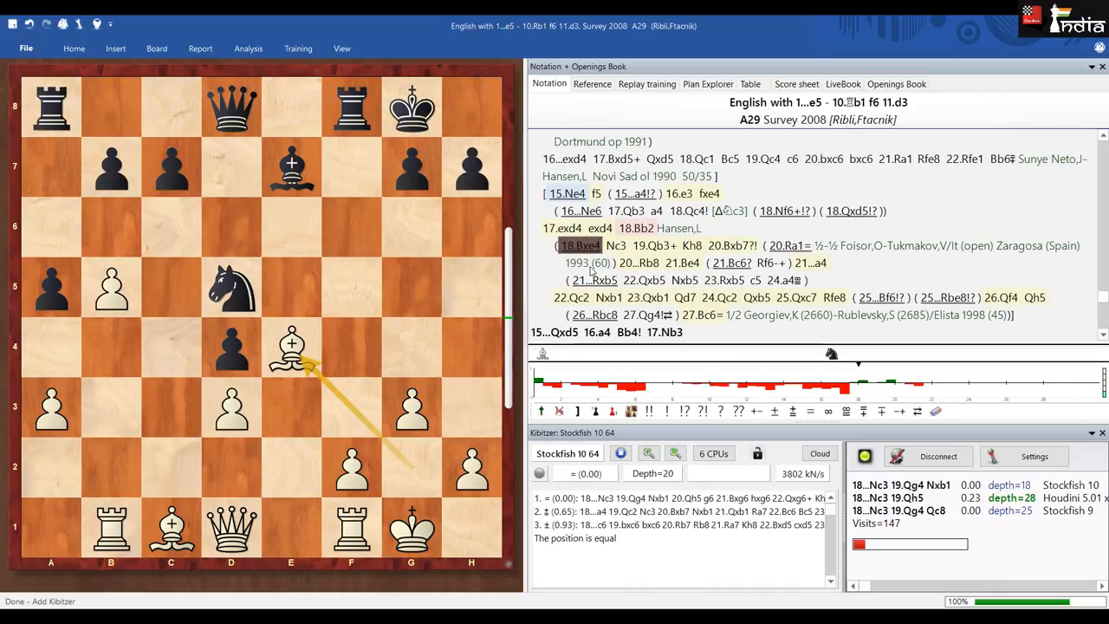
click(616, 246)
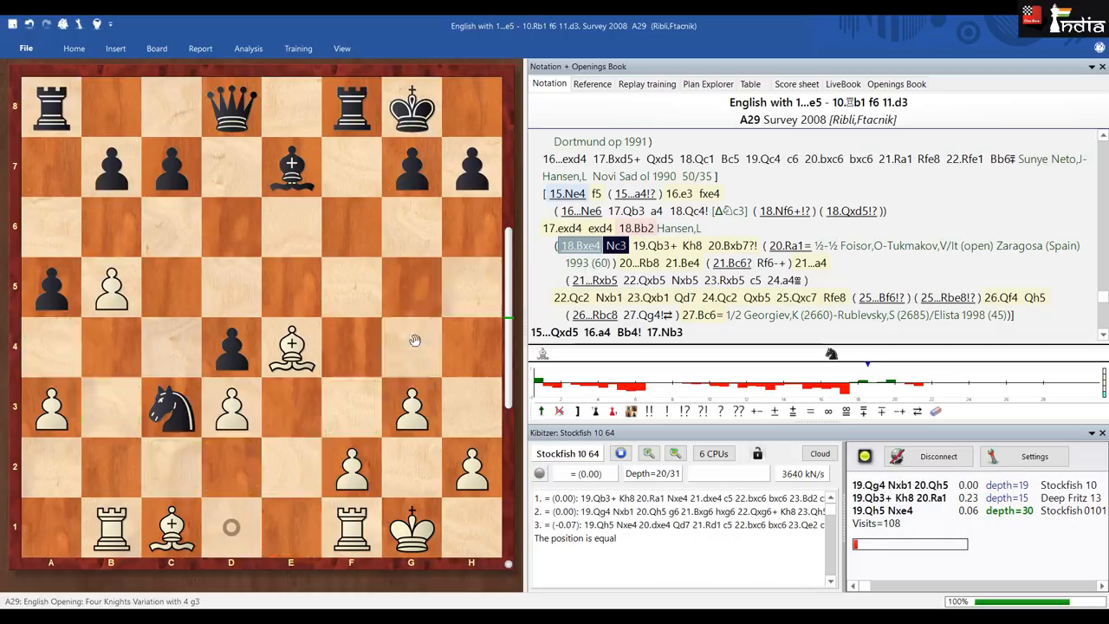
- Save the analysed survey game with Replace and close it back to the filtered list
click(709, 246)
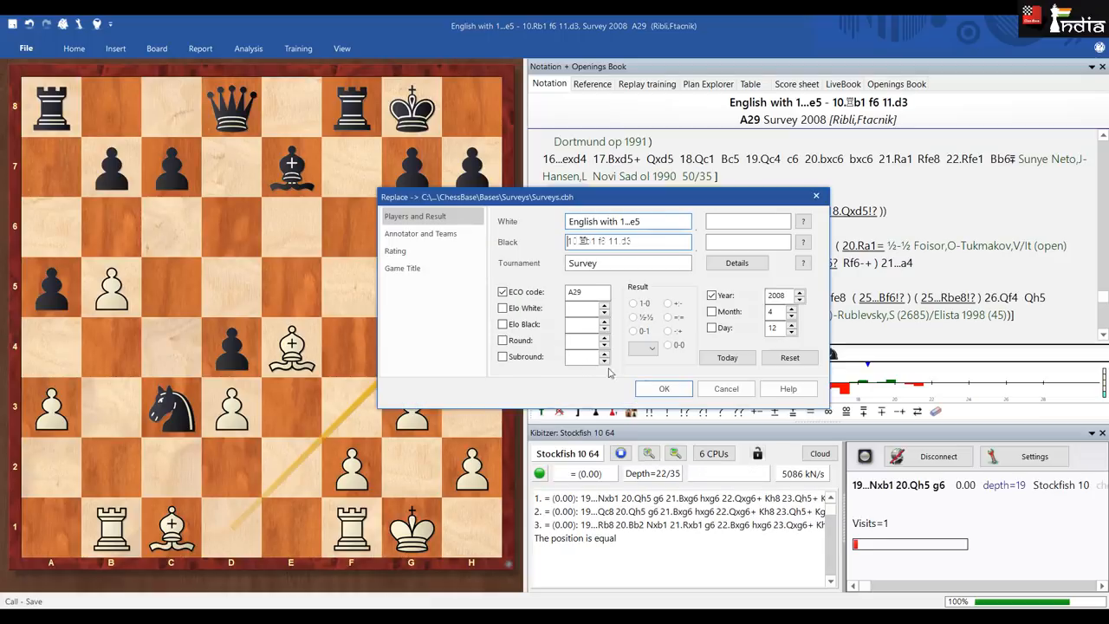
click(664, 388)
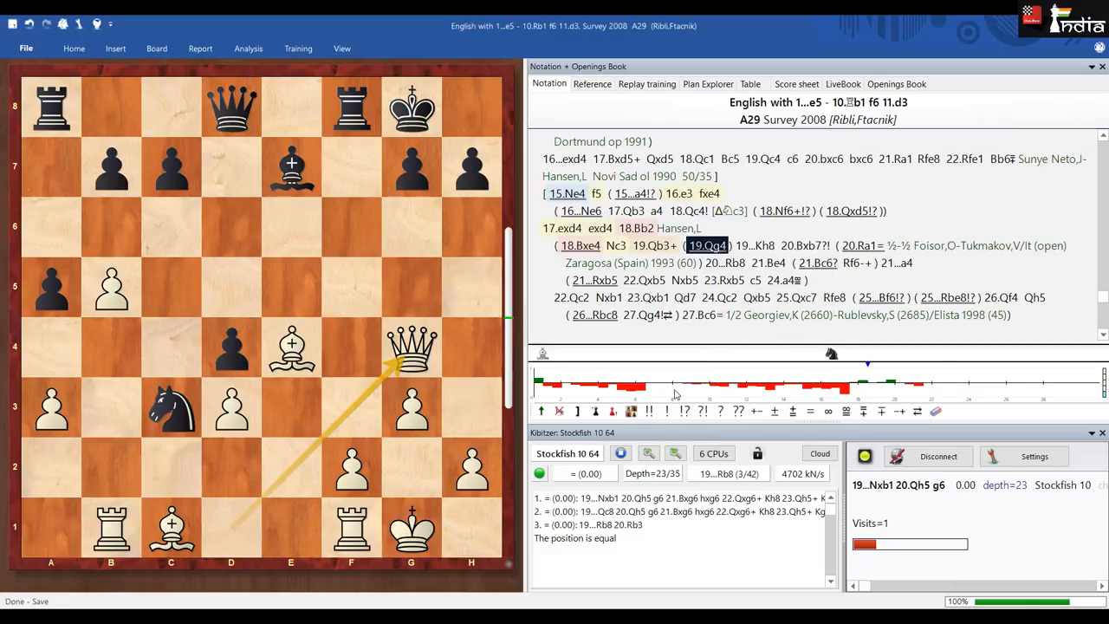
click(939, 457)
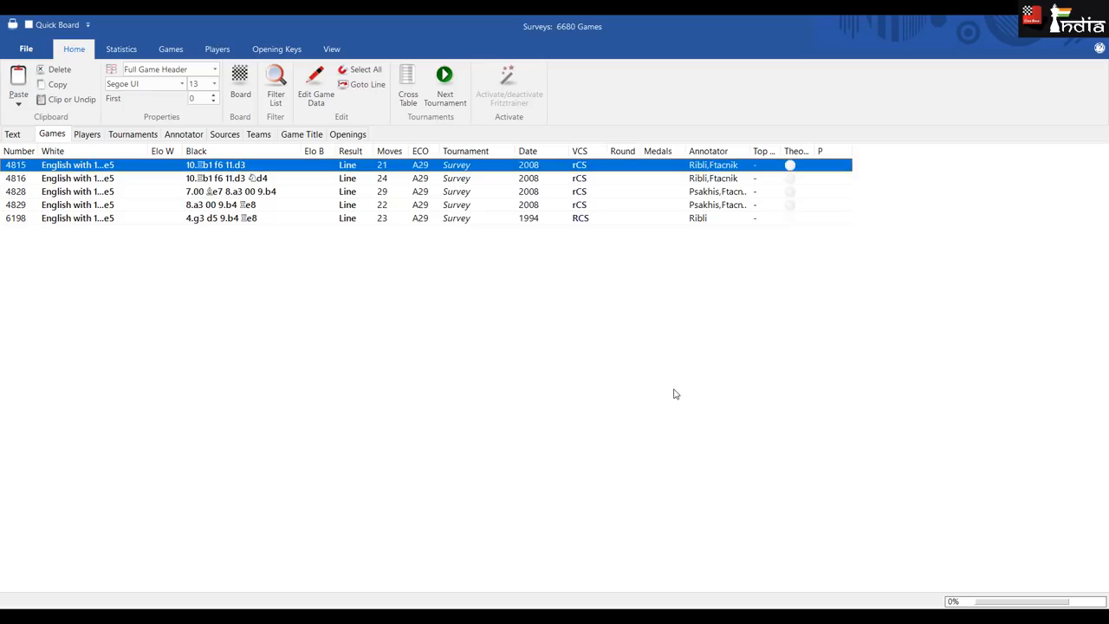
mouse_move(447, 225)
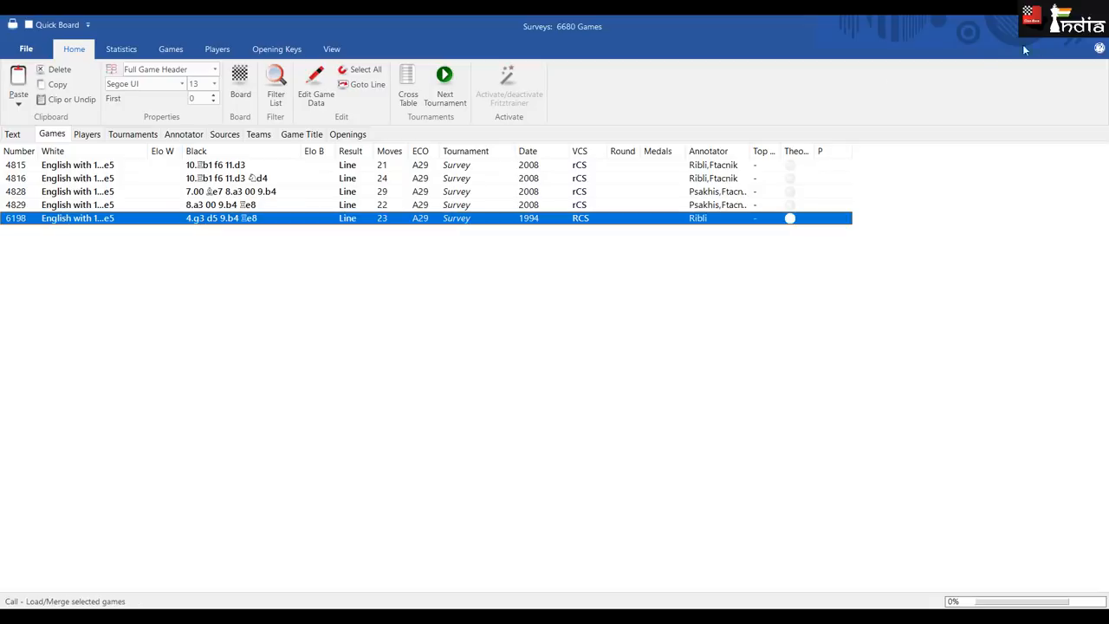
- Return to the encyclopaedia home page and browse the Ideas for your Repertoire text
click(12, 134)
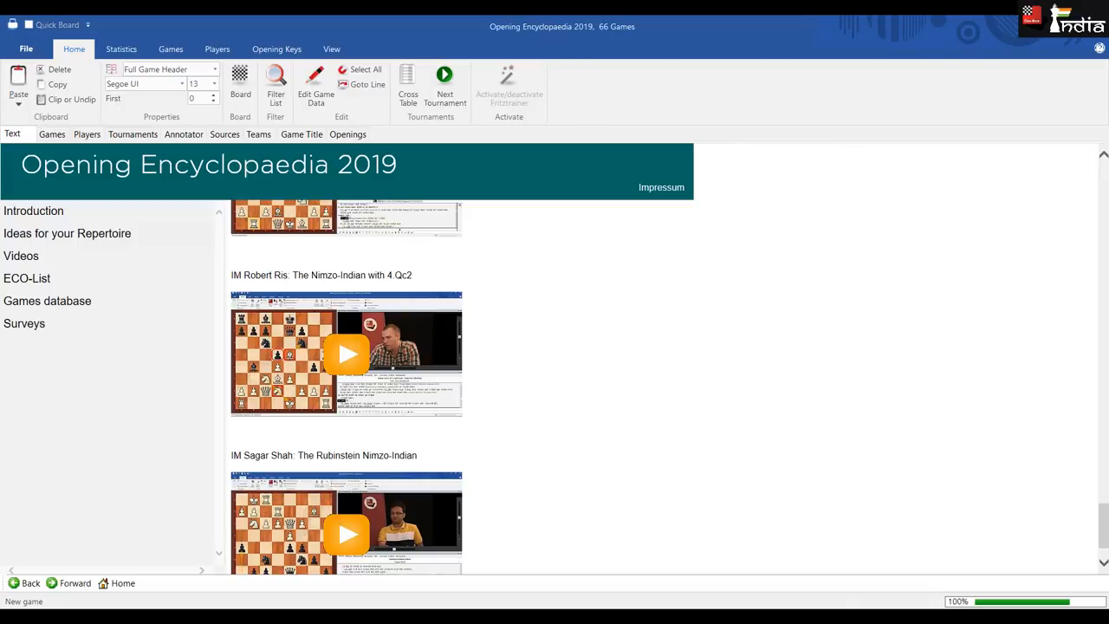
scroll(down, 3)
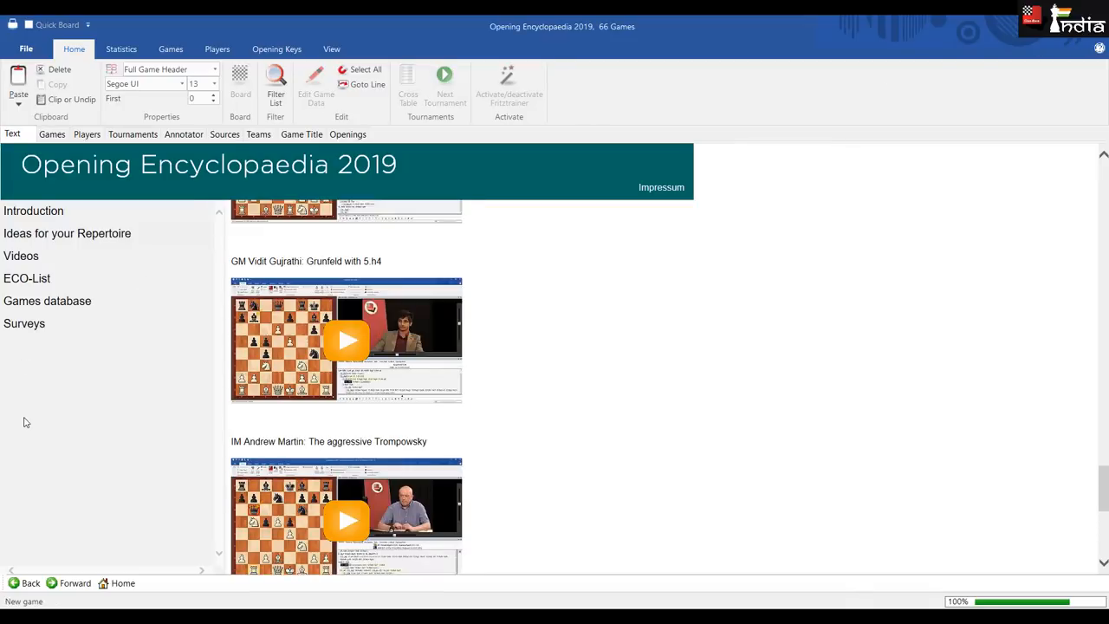
scroll(up, 3)
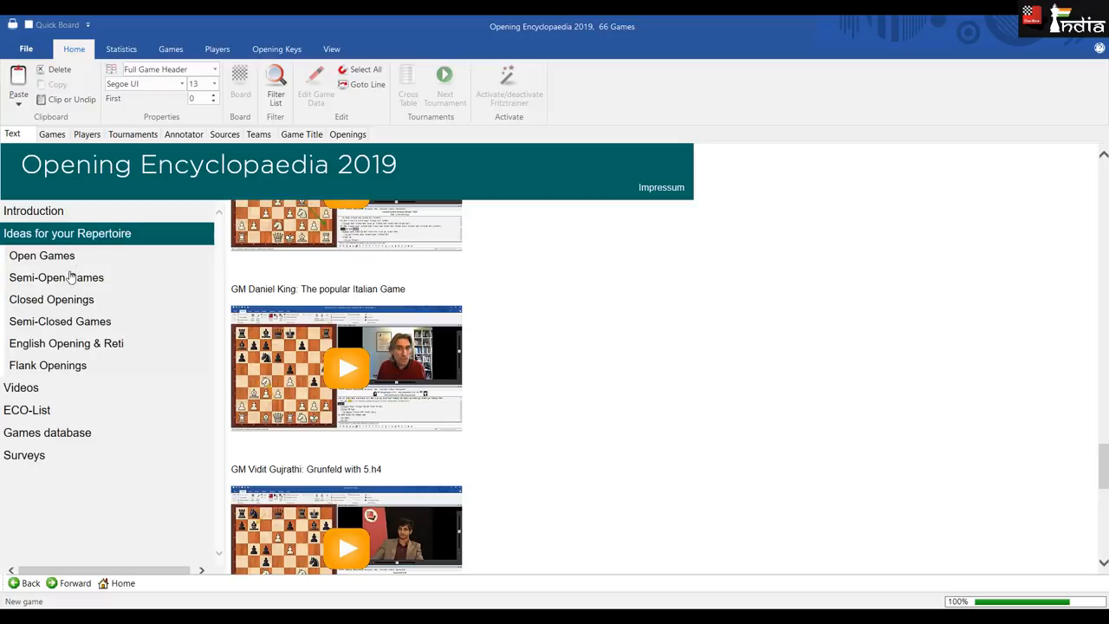
mouse_move(60, 326)
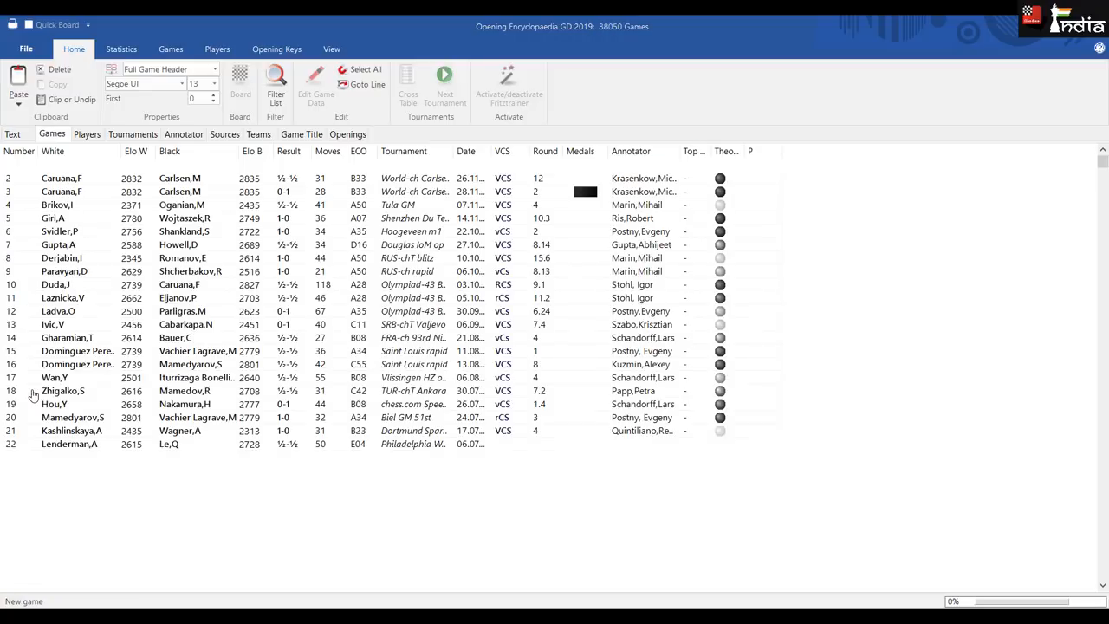
click(12, 134)
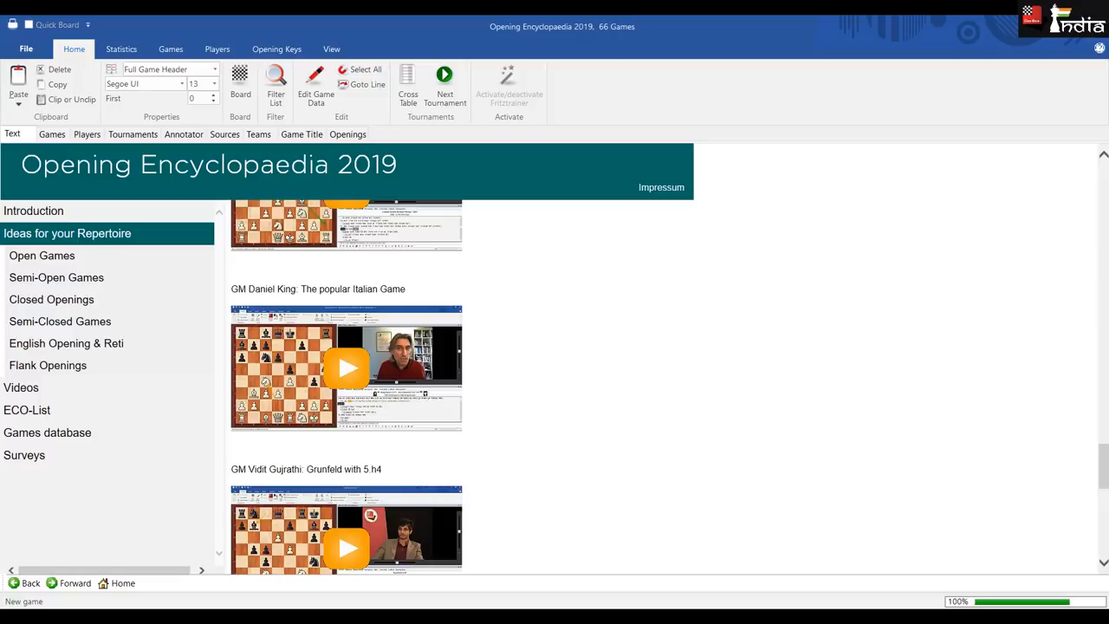
- Scroll the ECO-List to the A29–A34 English survey entries on the start page
scroll(up, 3)
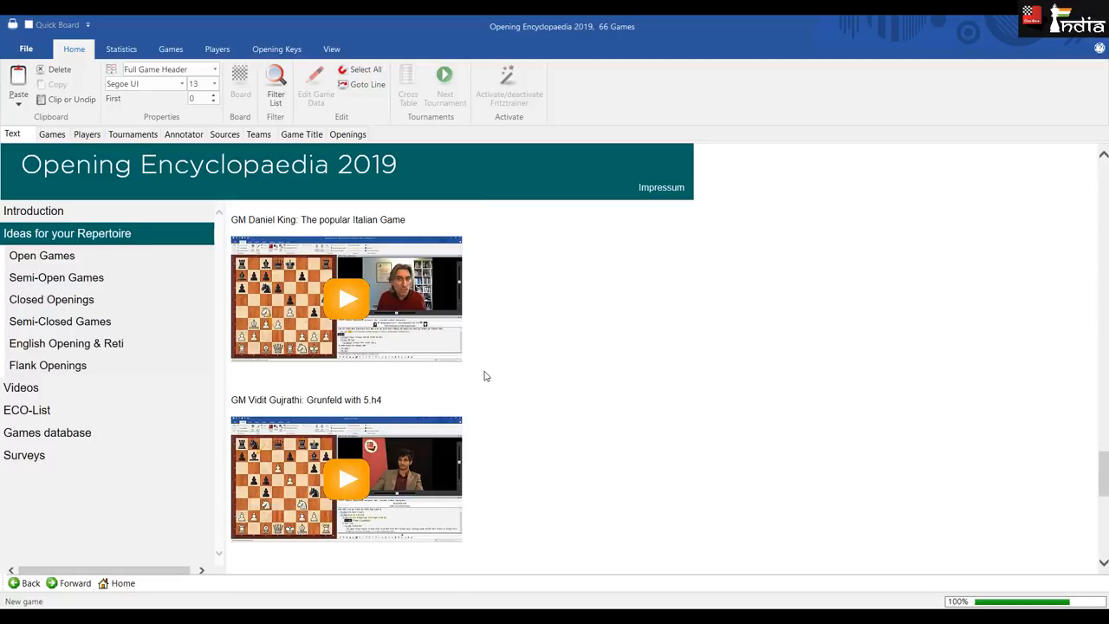
scroll(down, 3)
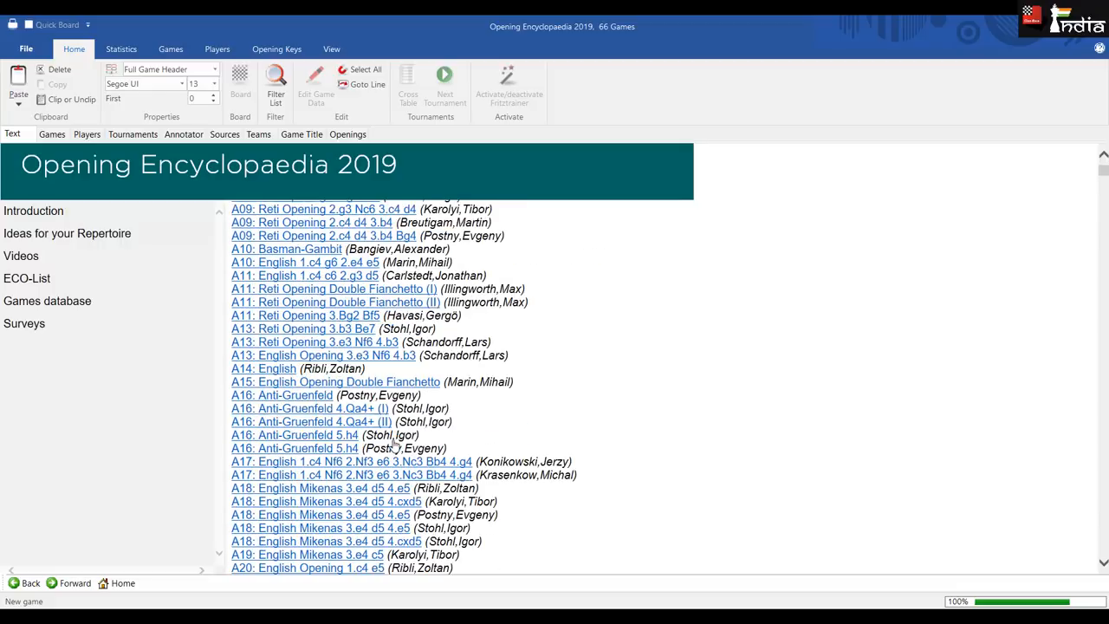
scroll(down, 3)
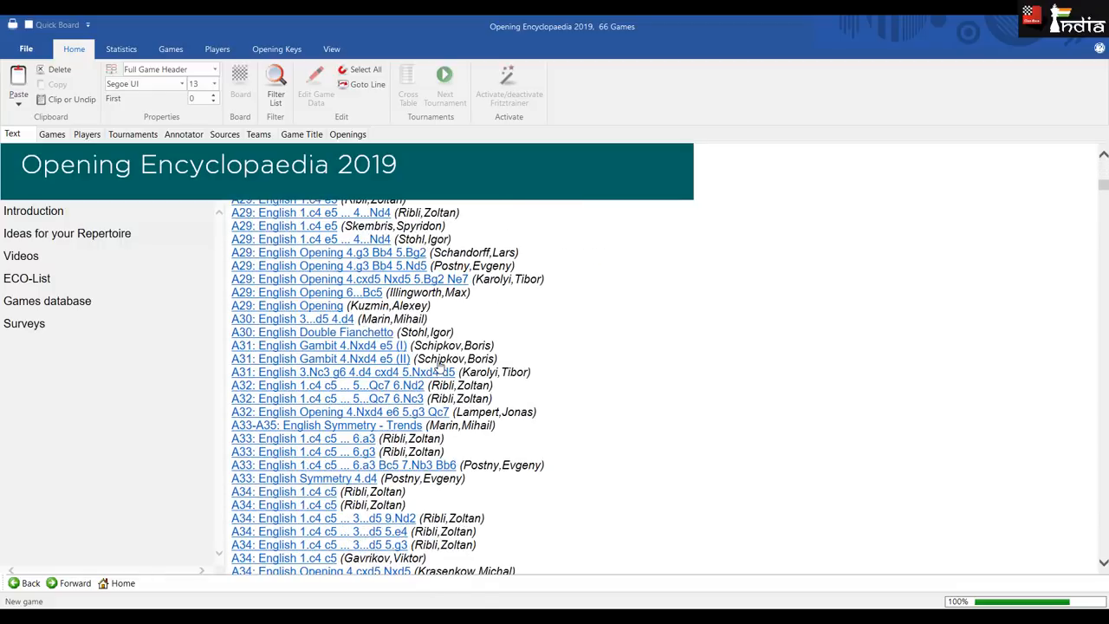
mouse_move(121, 225)
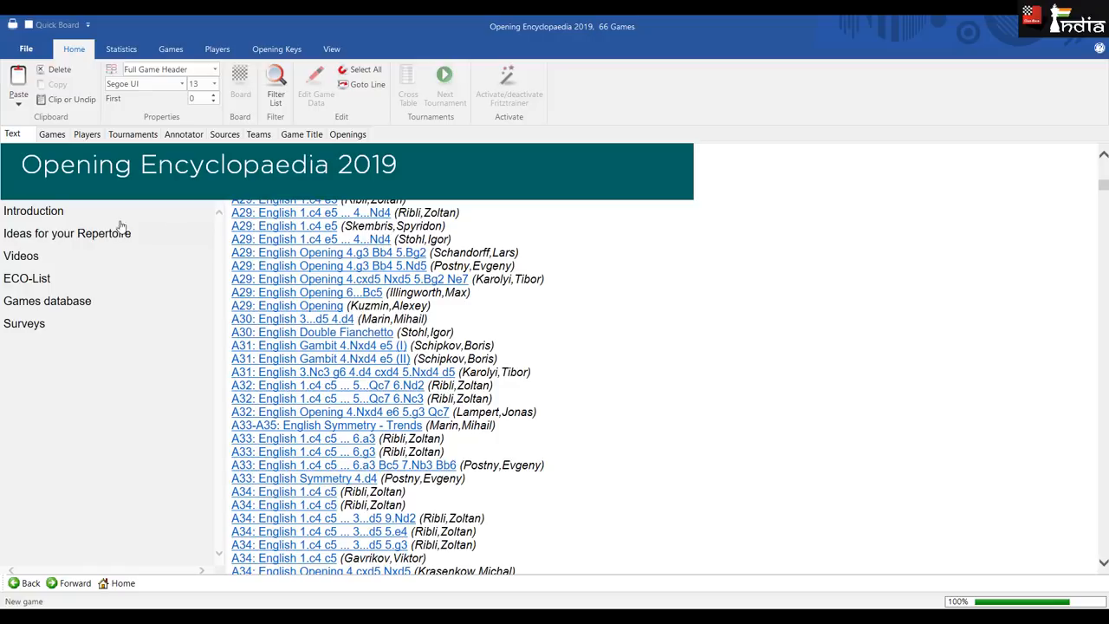
mouse_move(49, 308)
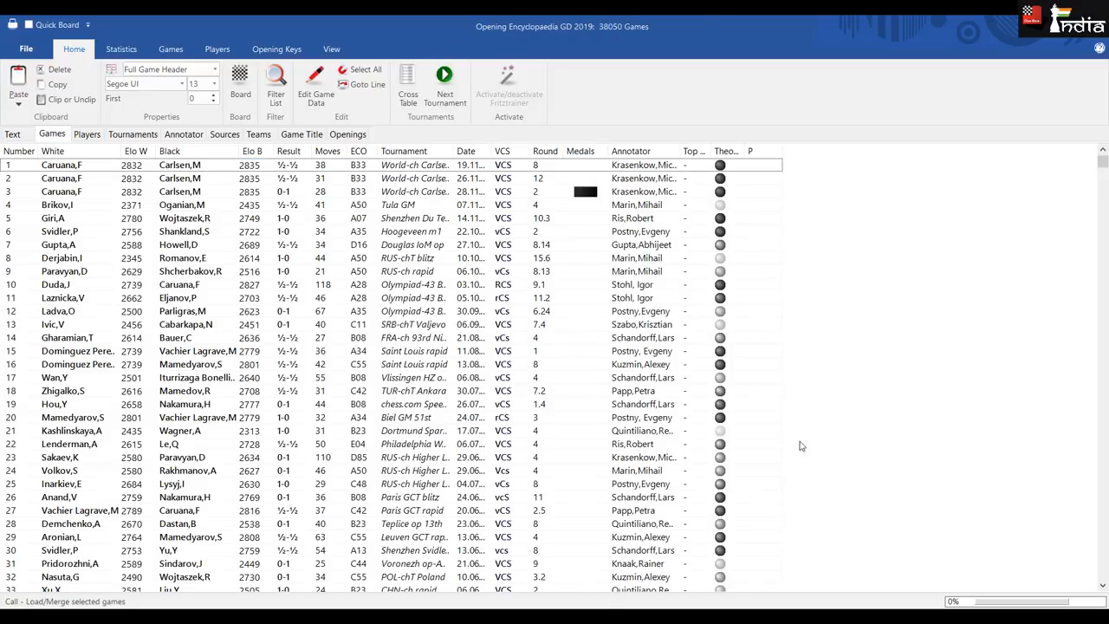
click(12, 135)
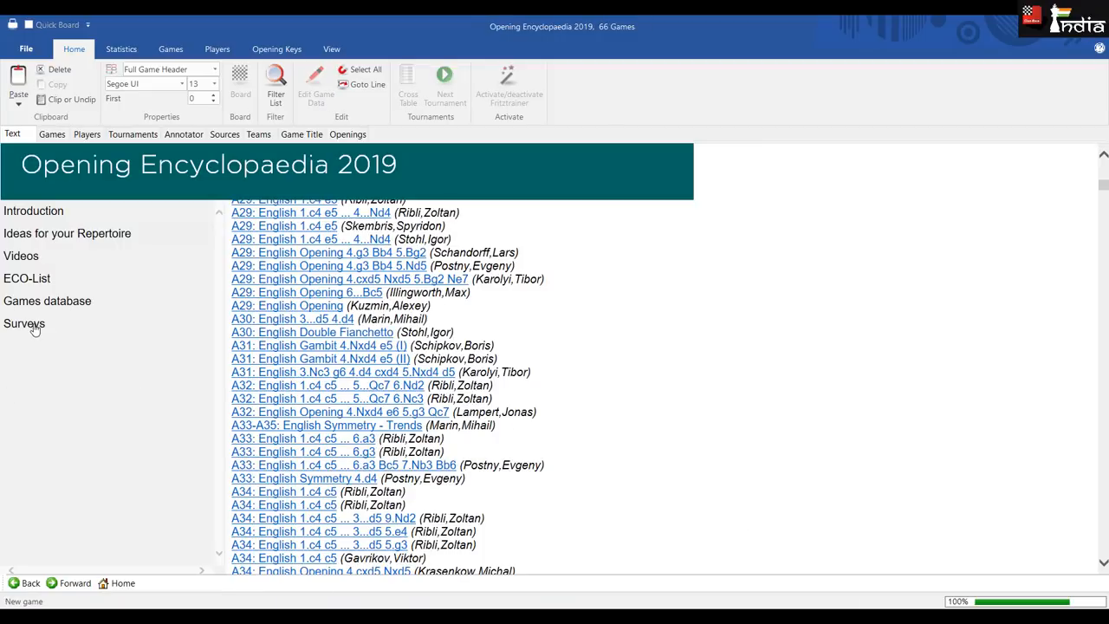
mouse_move(688, 391)
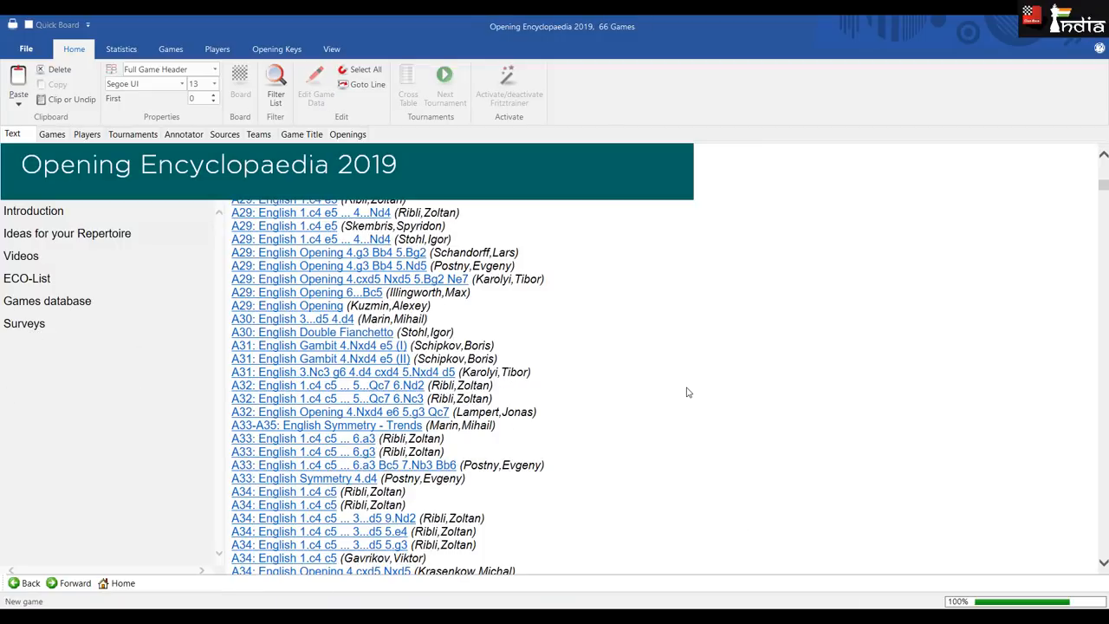